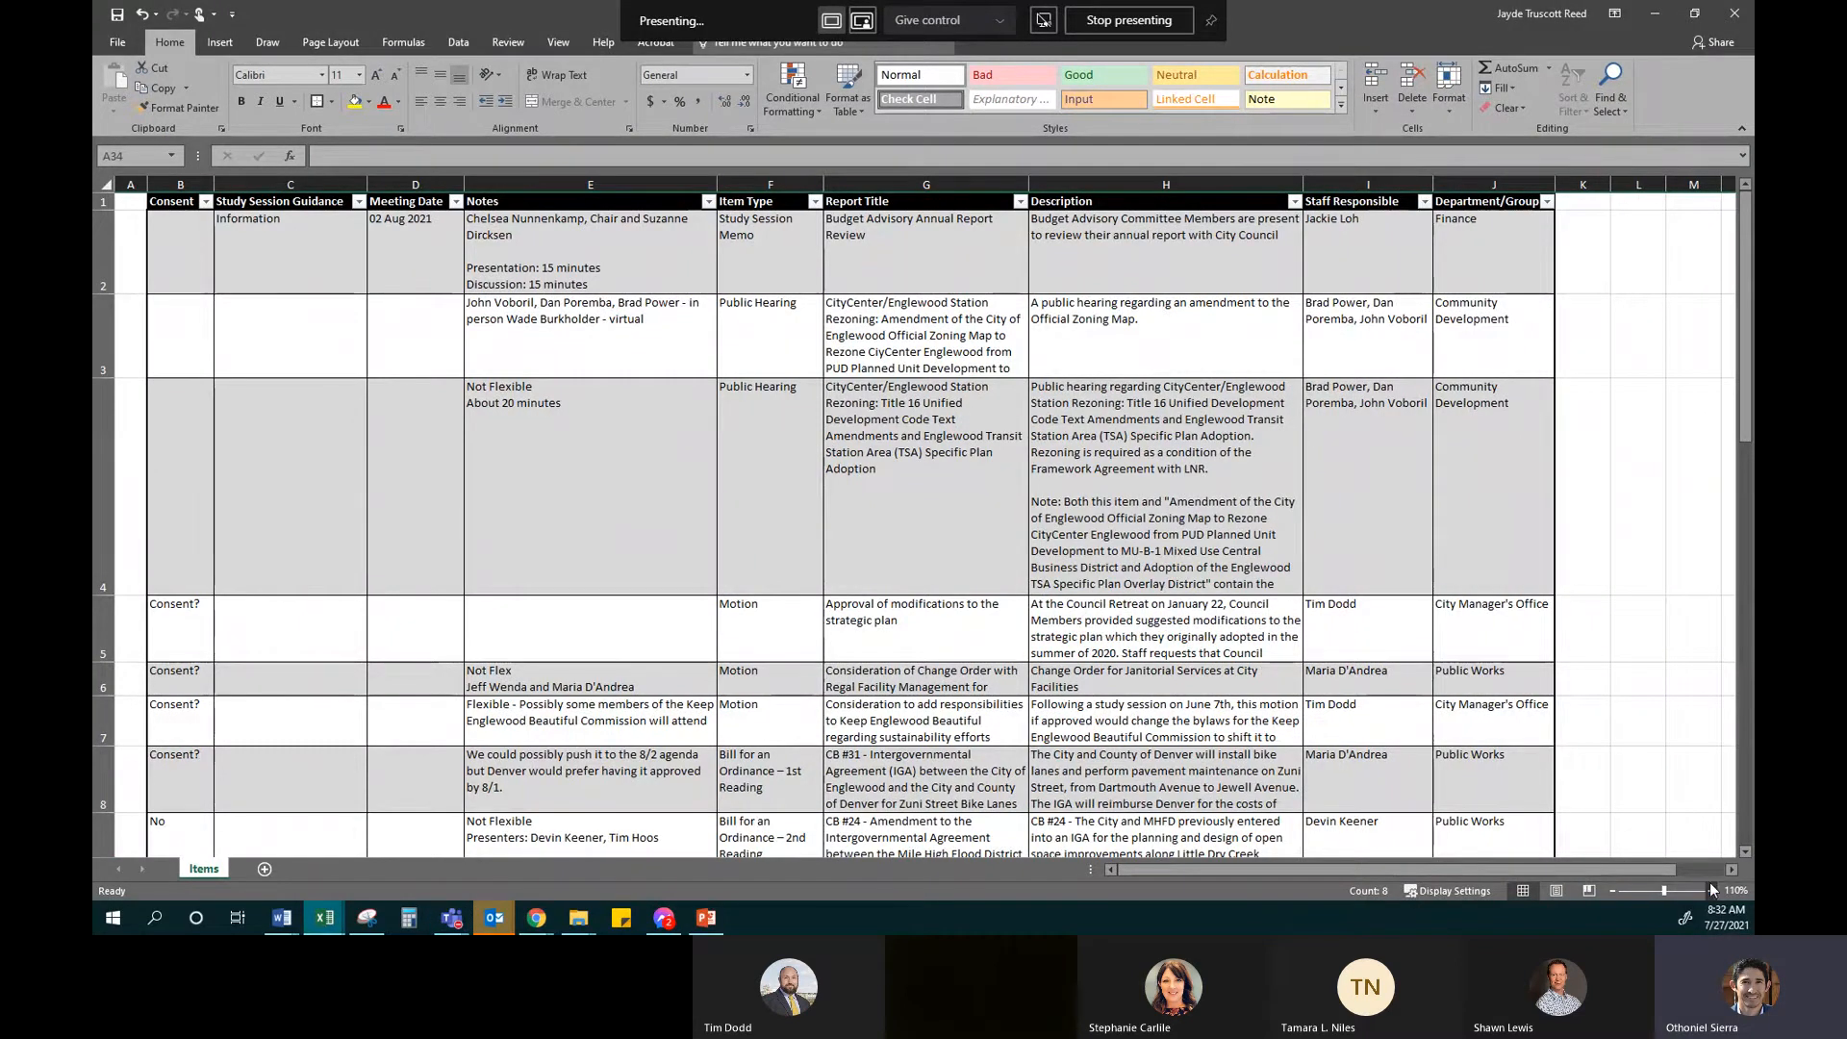
Raise the sheet zoom from 110% to 130% so the agenda entries read more easily.
{"action": "left_click_drag", "start_coordinate": [708, 185], "coordinate": [754, 185]}
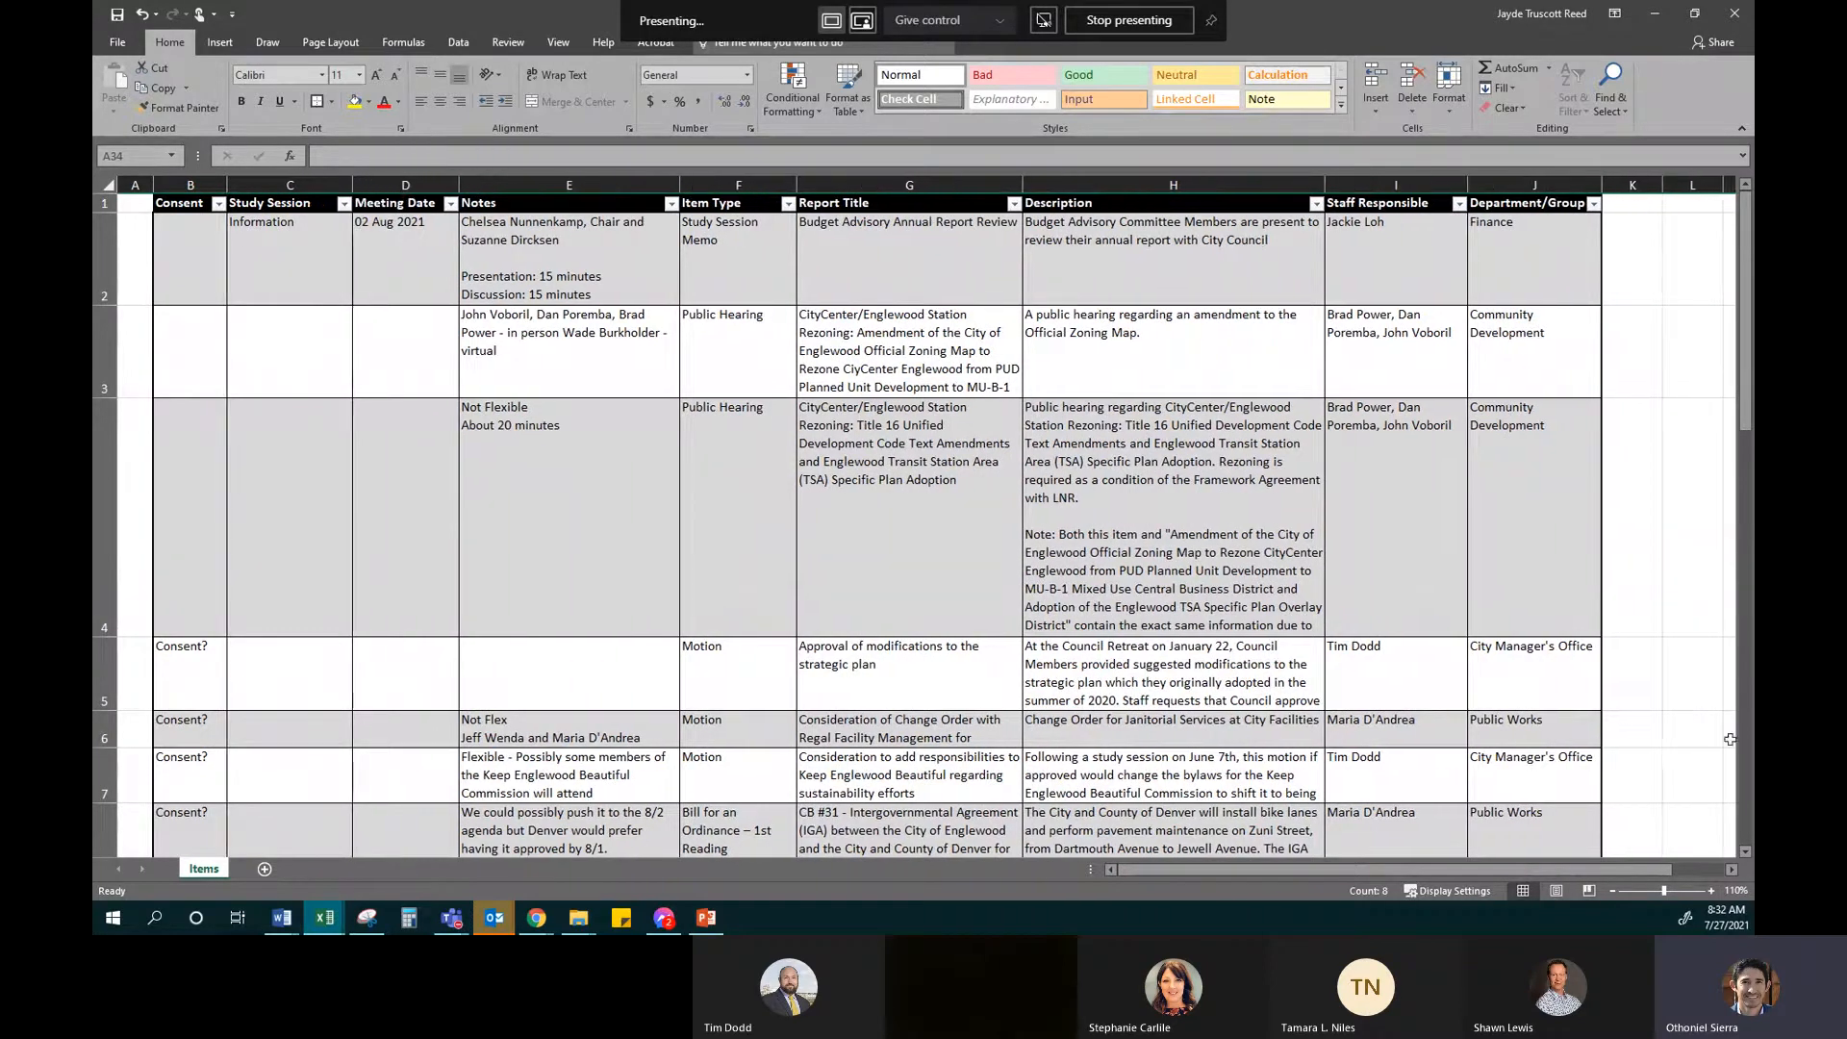
{"action": "left_click", "coordinate": [1706, 890]}
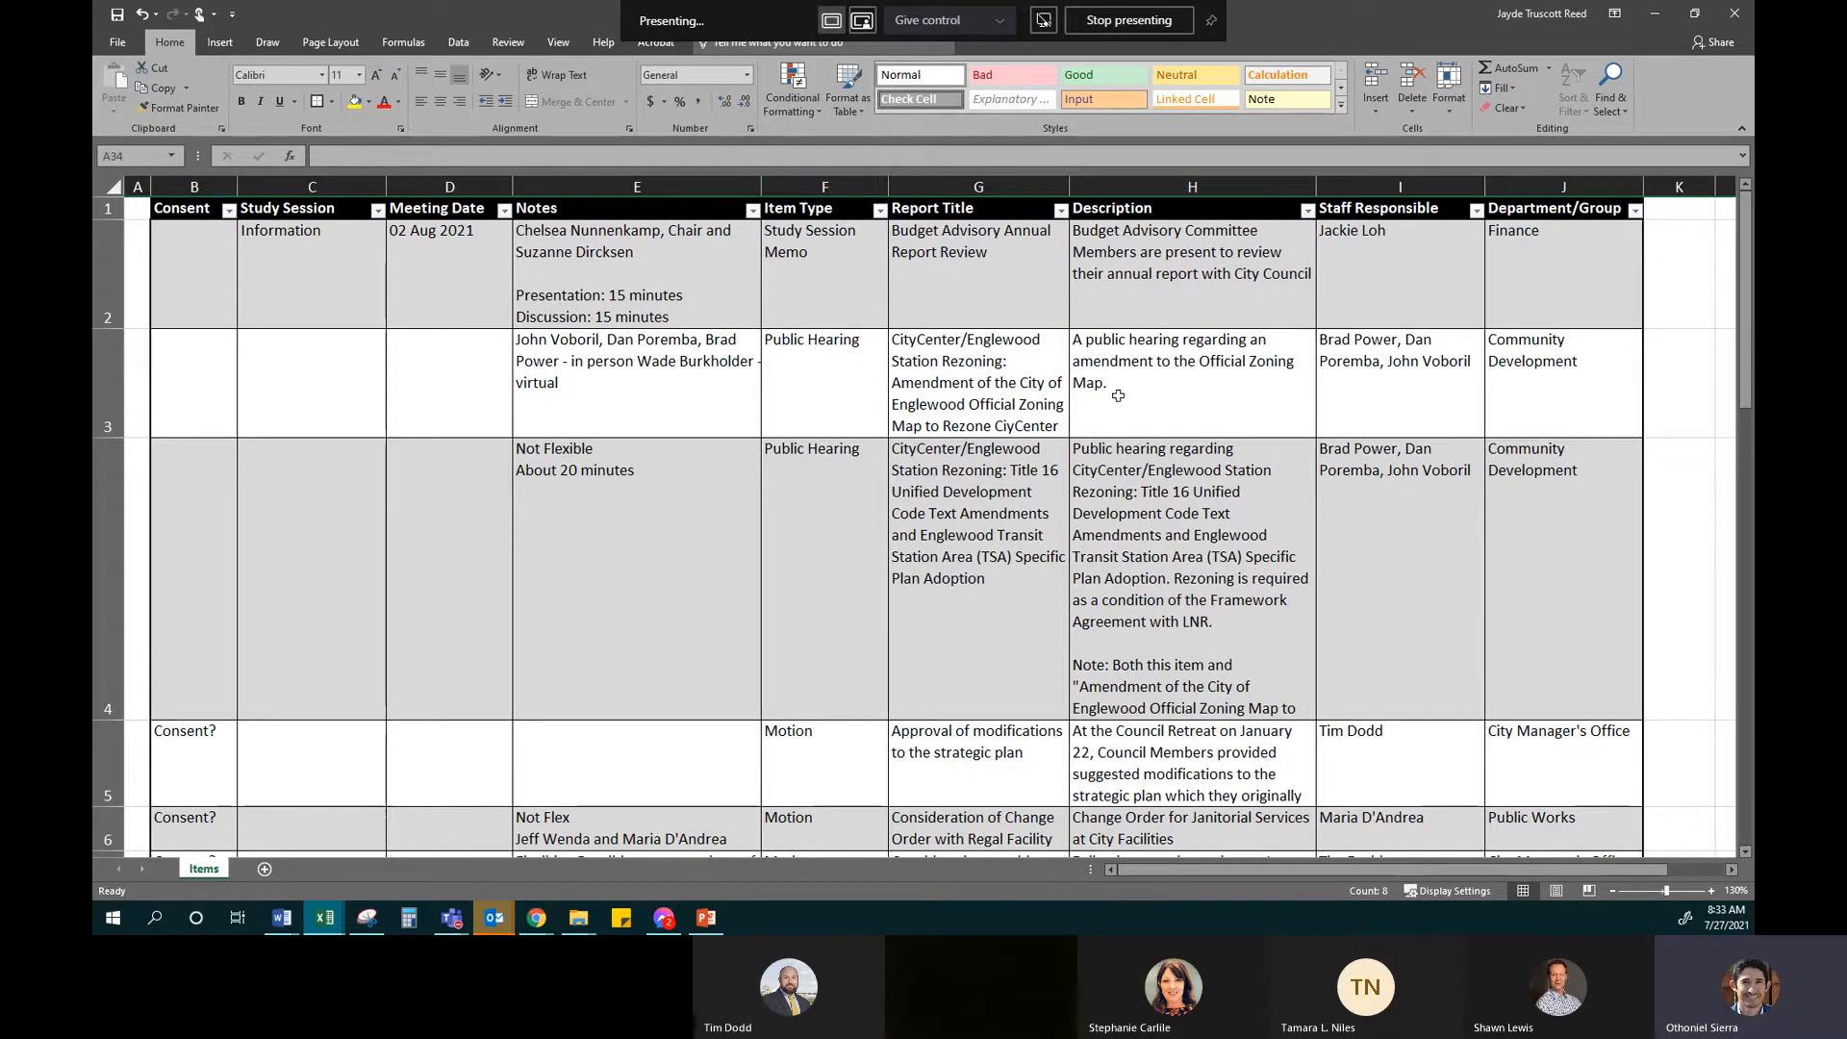
{"action": "mouse_move", "coordinate": [1102, 413]}
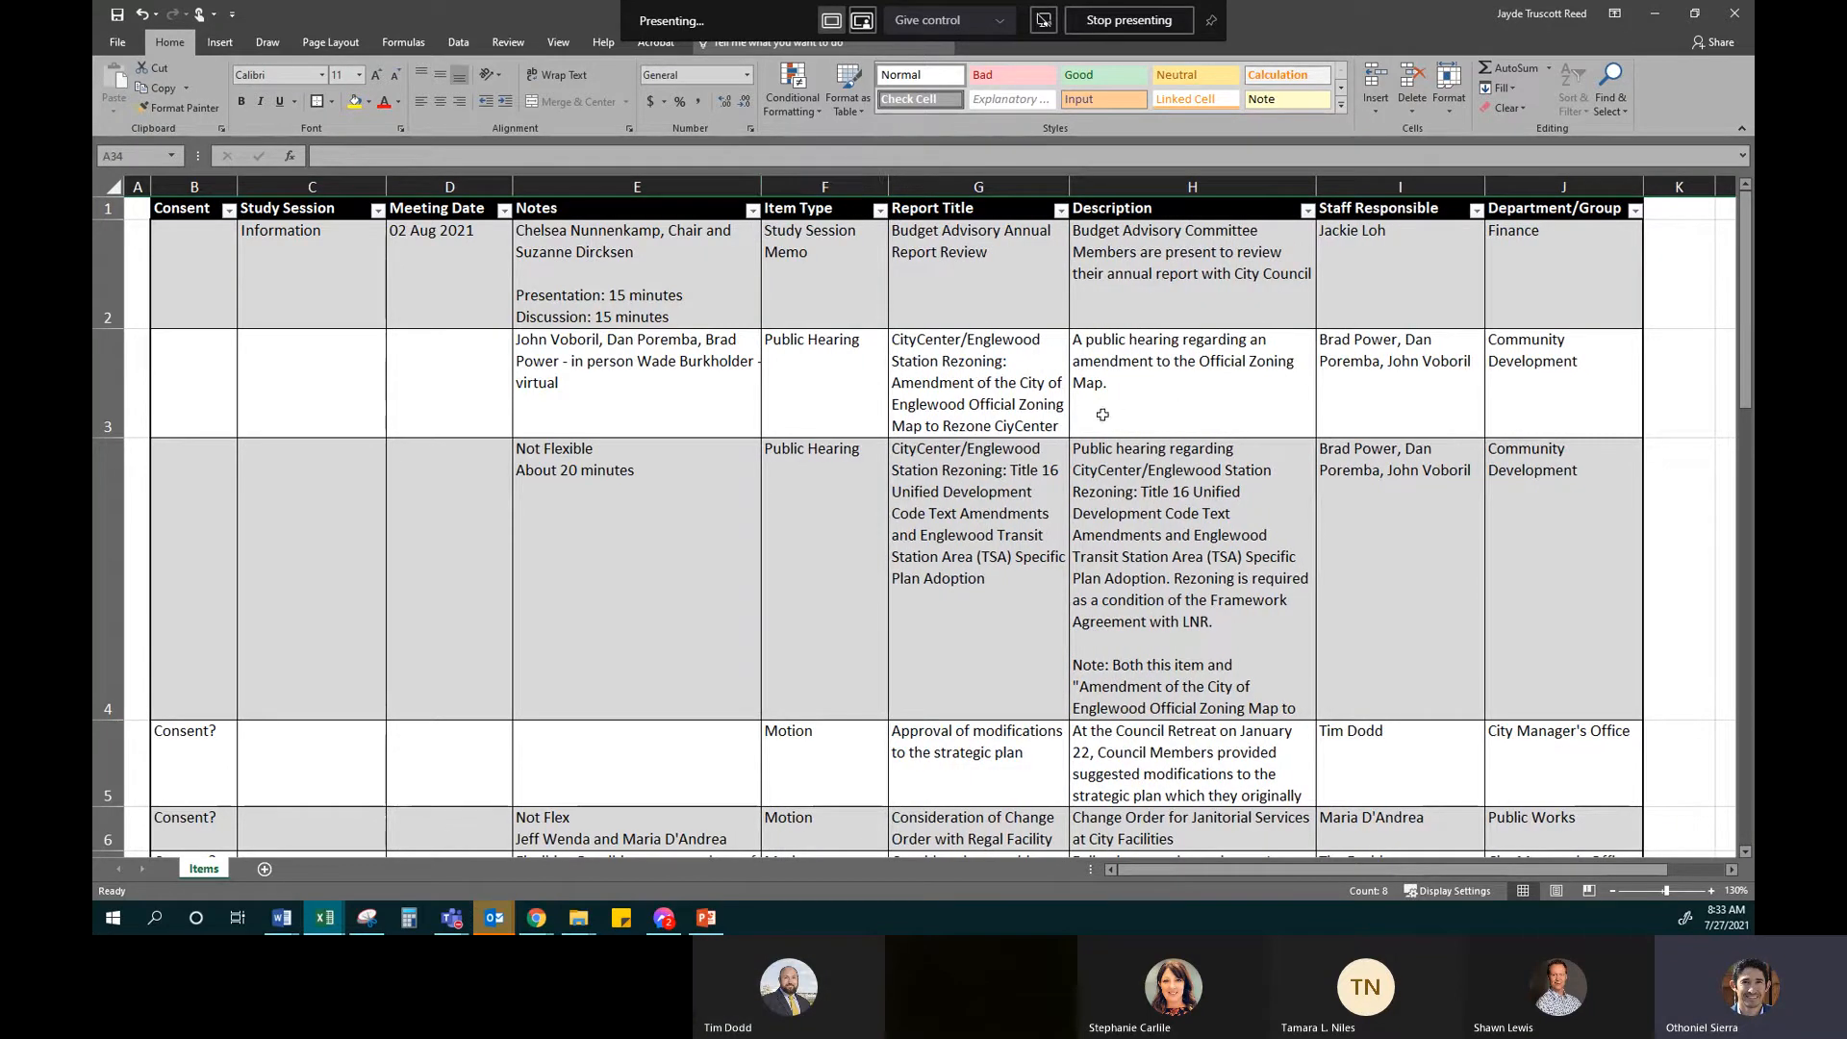
{"action": "mouse_move", "coordinate": [583, 320]}
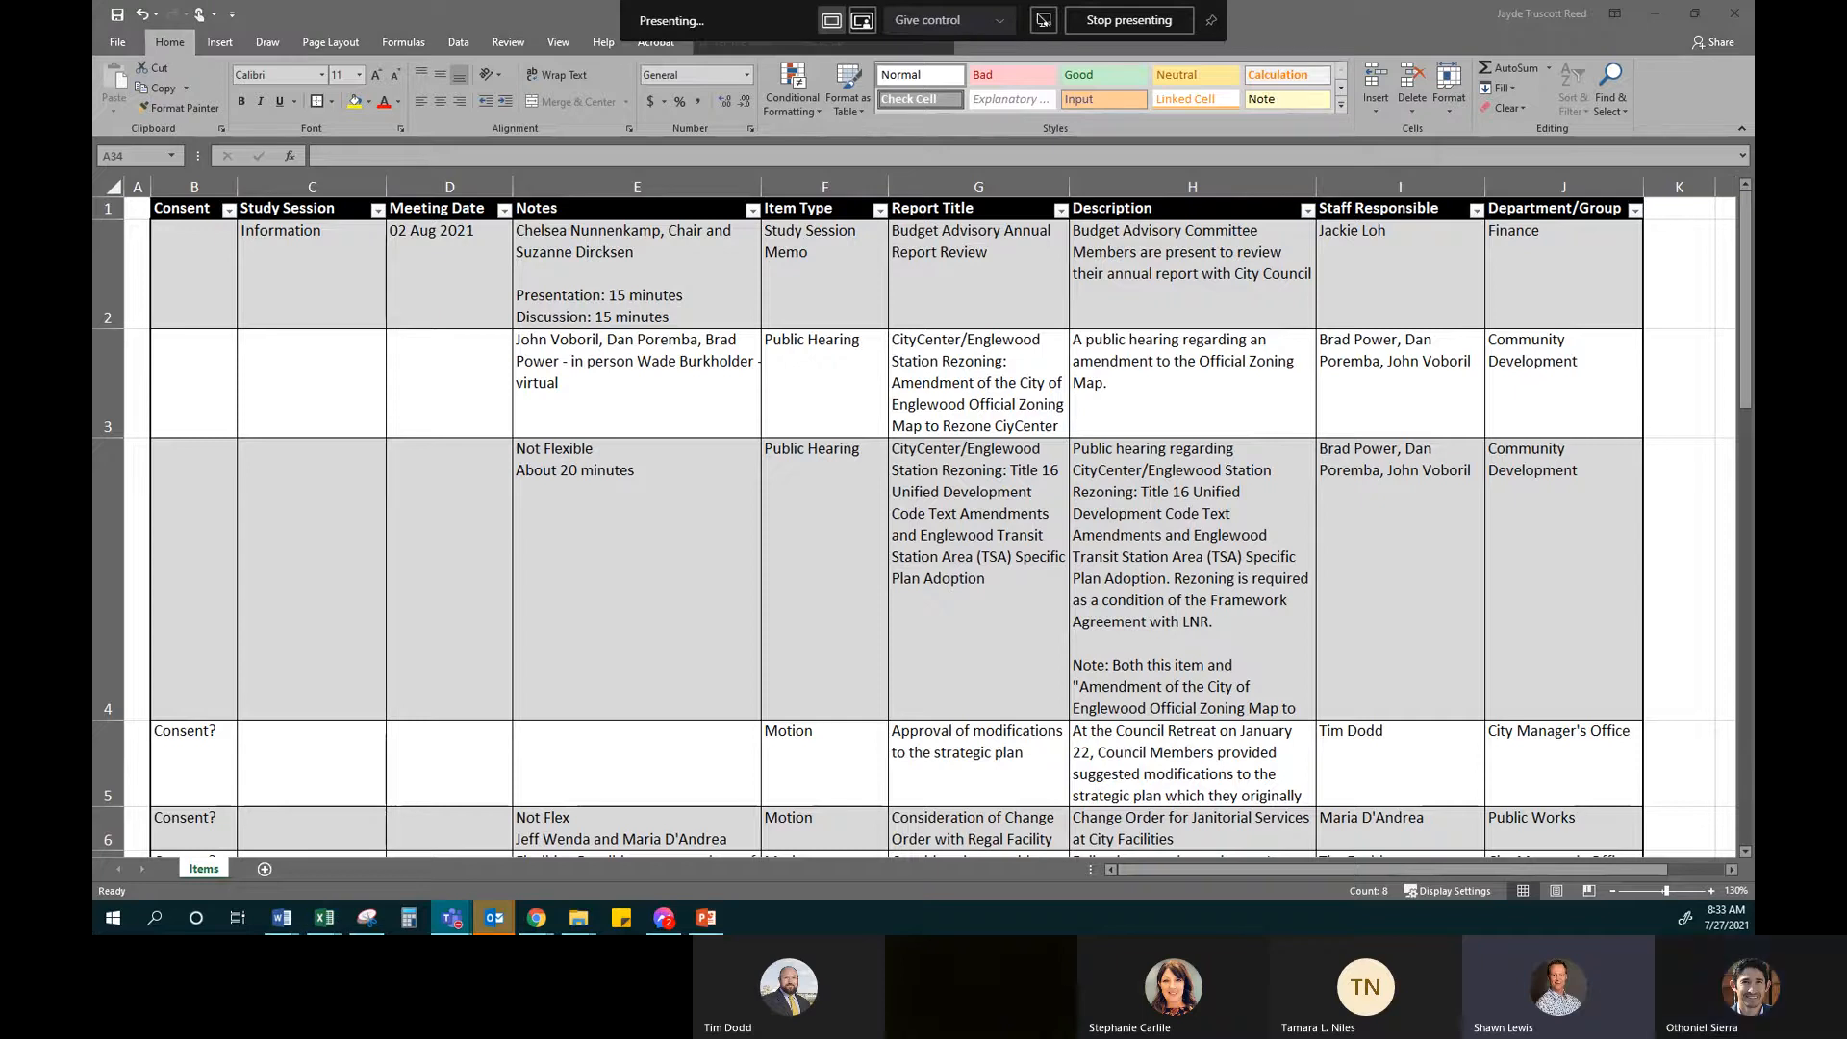
{"action": "mouse_move", "coordinate": [1246, 731]}
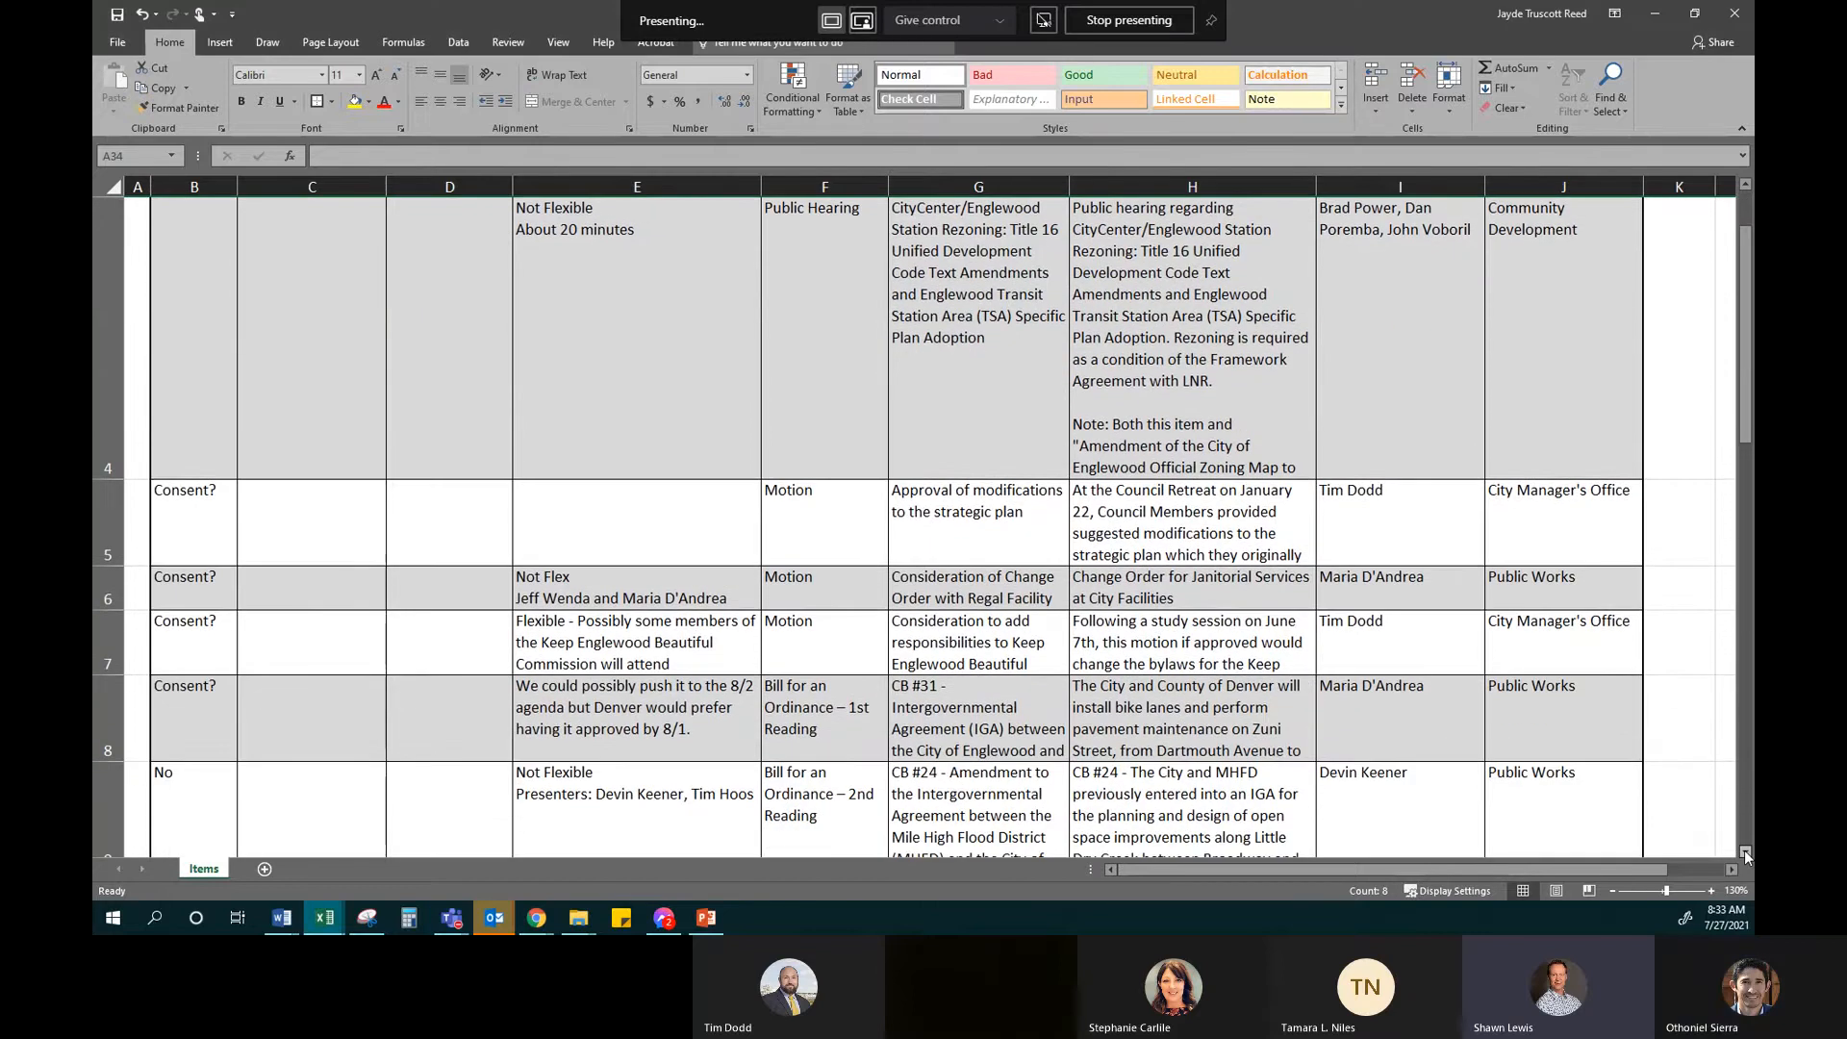
Enter Yes in the strategic plan modifications item's Consent cell.
{"action": "scroll", "scroll_direction": "down", "scroll_amount": 3}
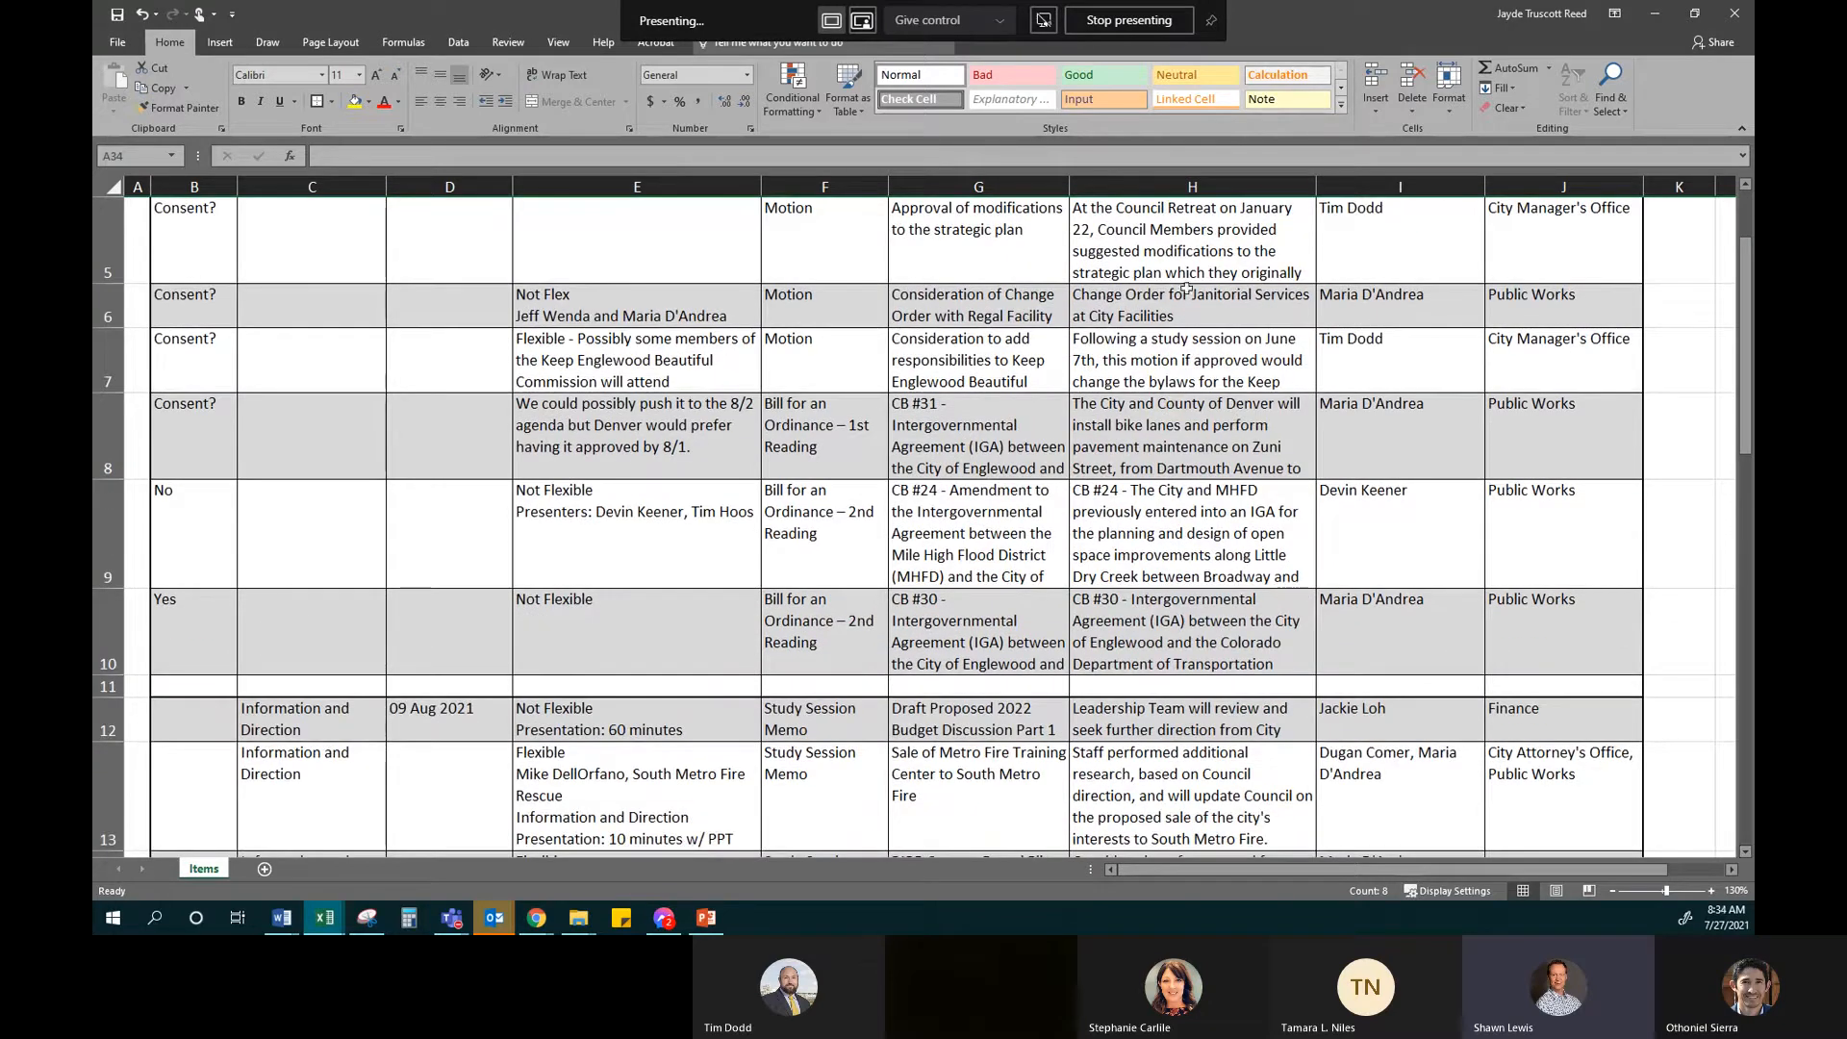
{"action": "left_click", "coordinate": [977, 228]}
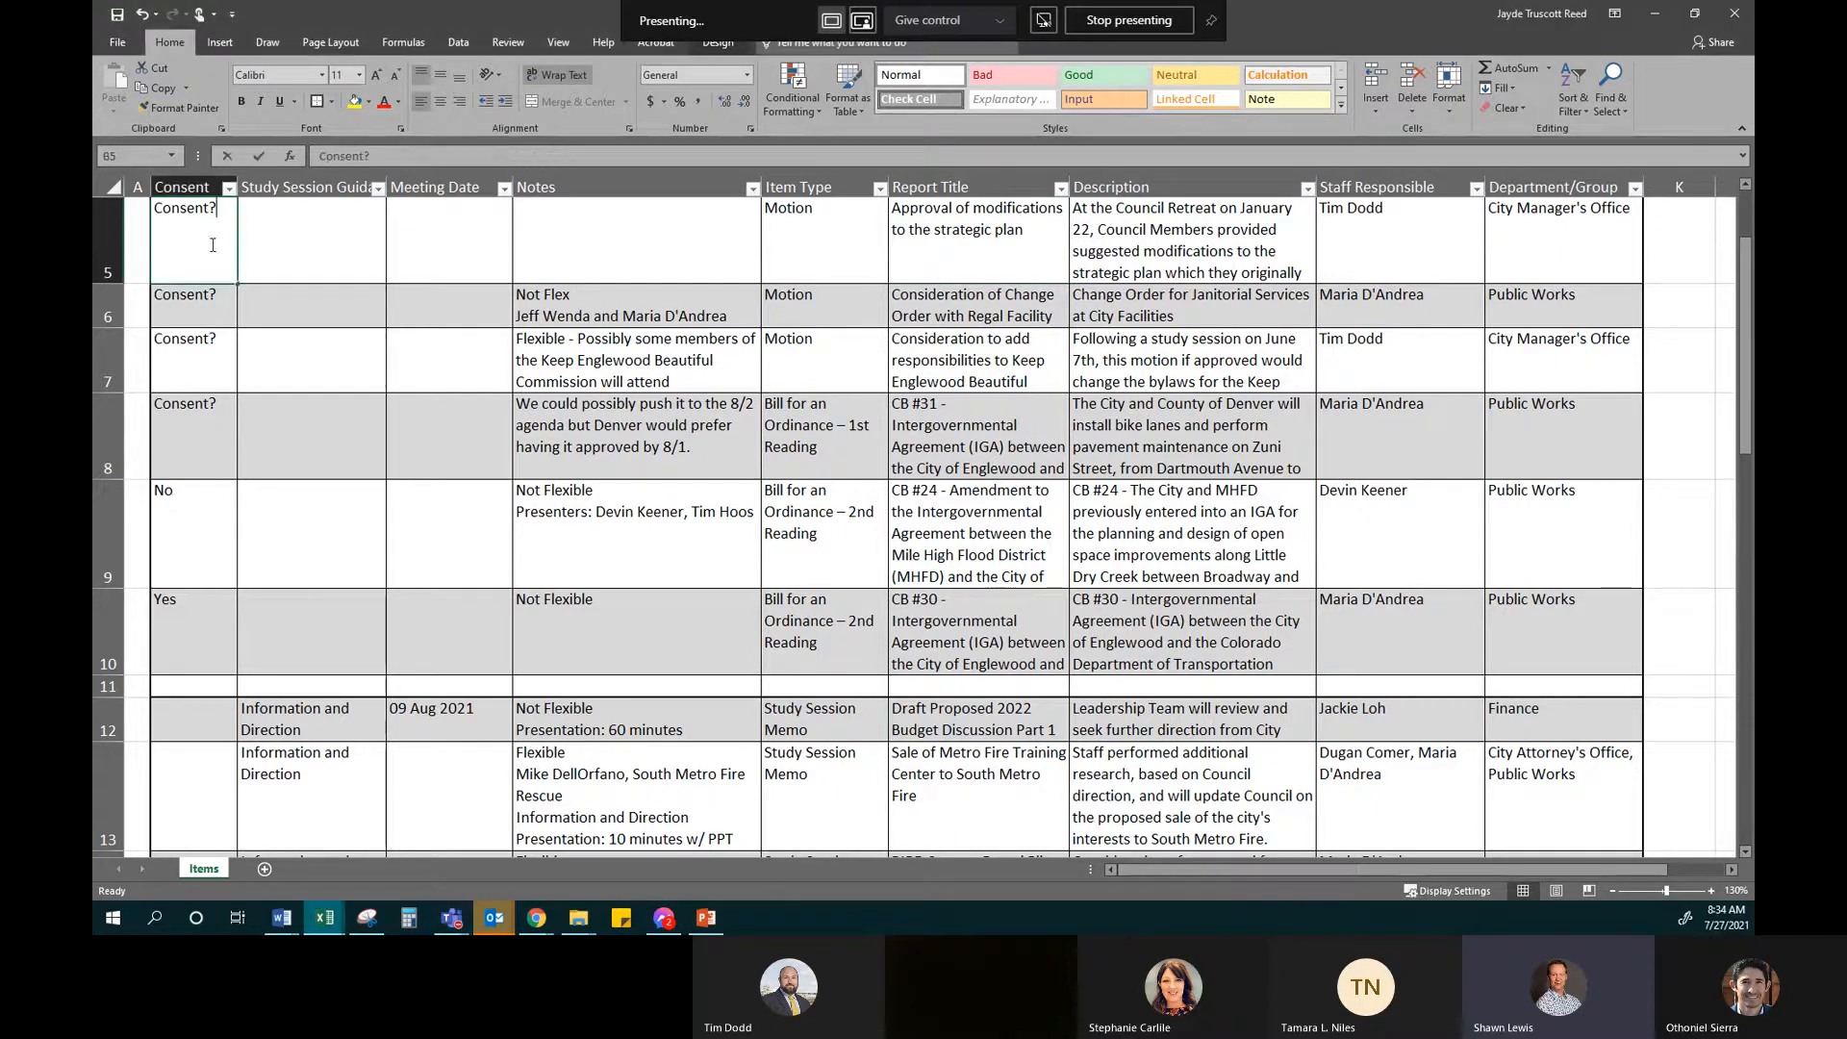
{"action": "type", "text": "Yes"}
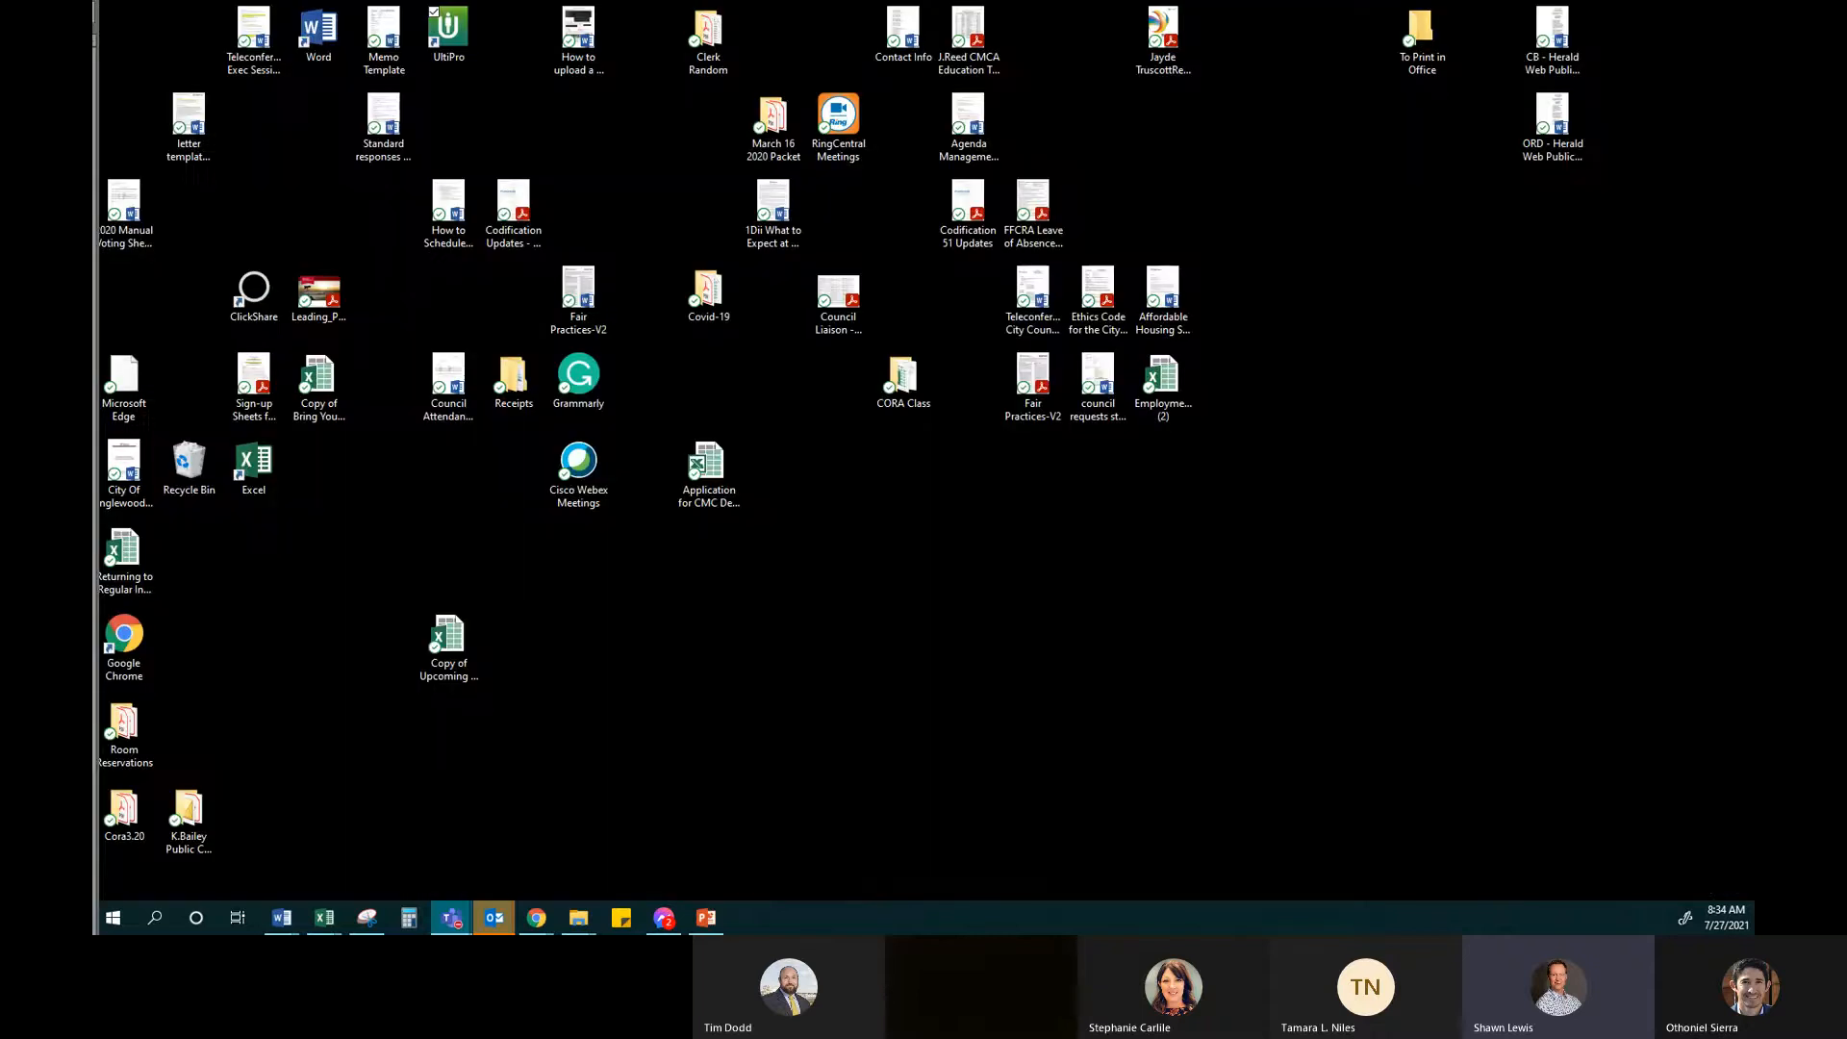
Switch back to the Excel agenda workbook from the taskbar.
{"action": "left_click", "coordinate": [323, 917]}
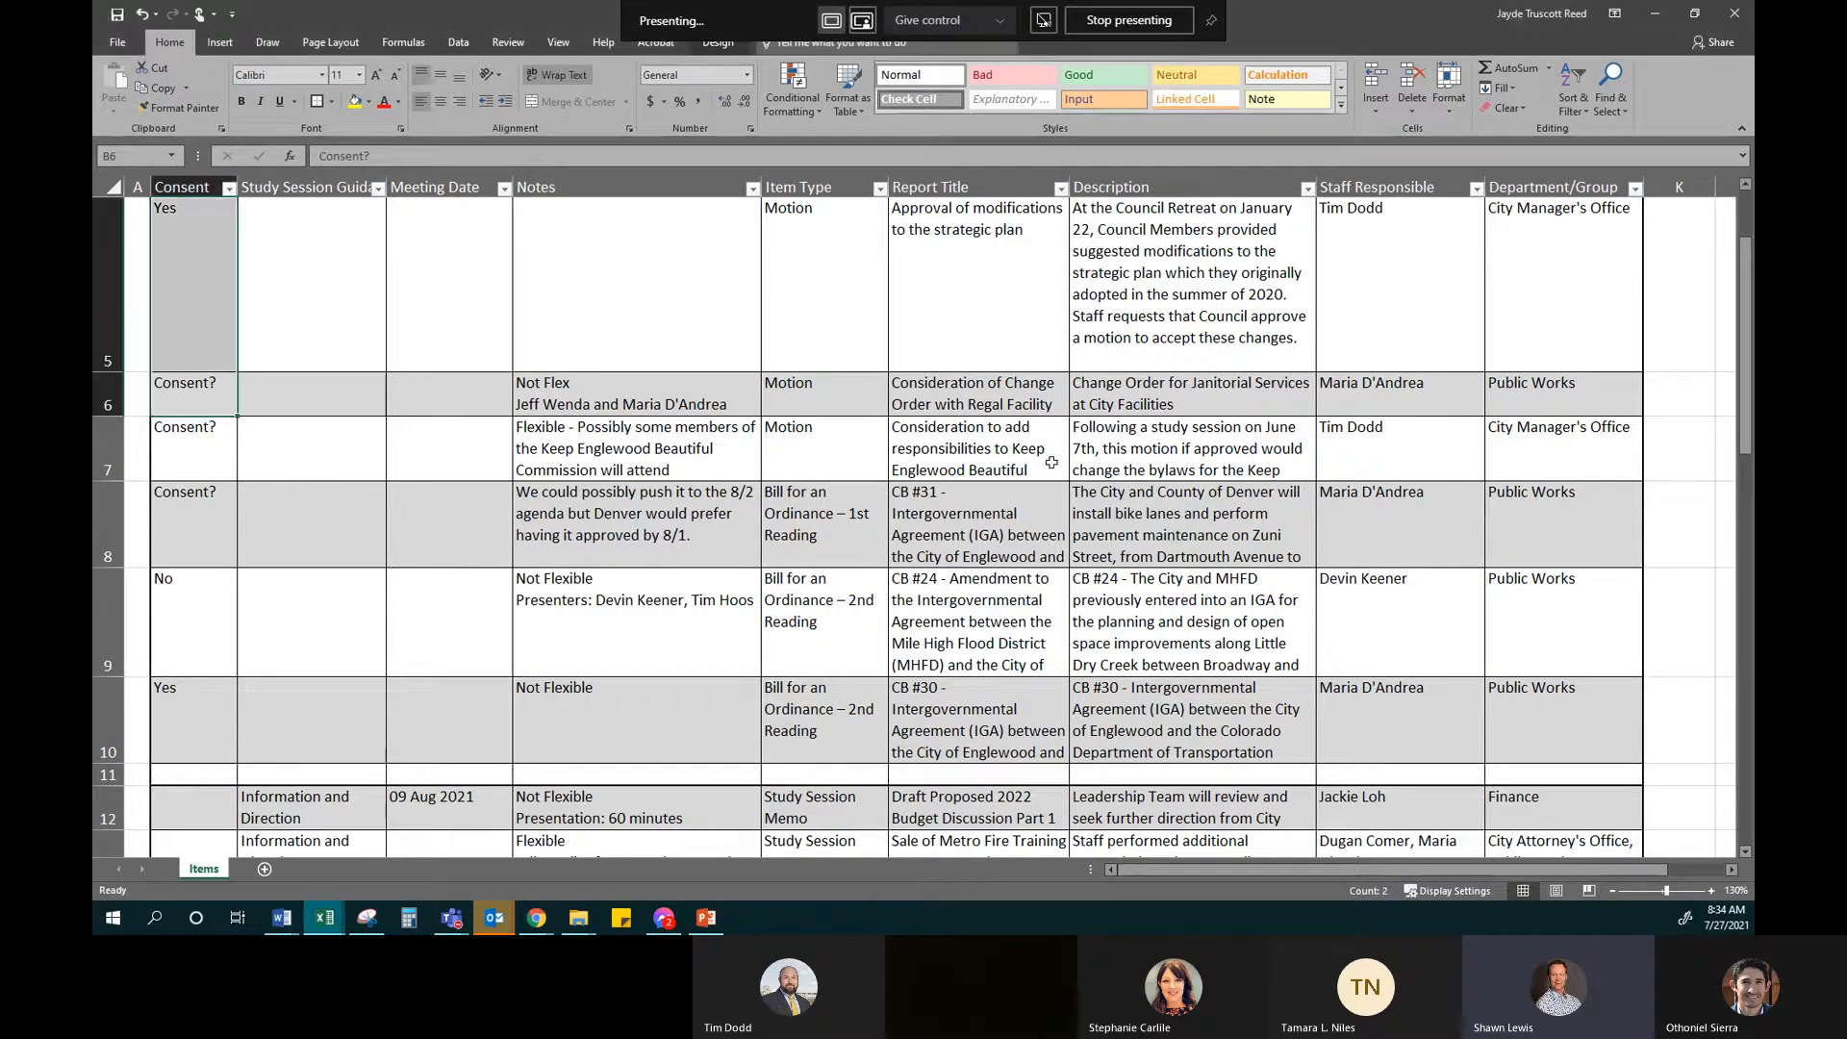
Trim the Keep Englewood Beautiful title to 'Consideration to change' and set its type to Ordinance.
{"action": "left_click", "coordinate": [977, 448]}
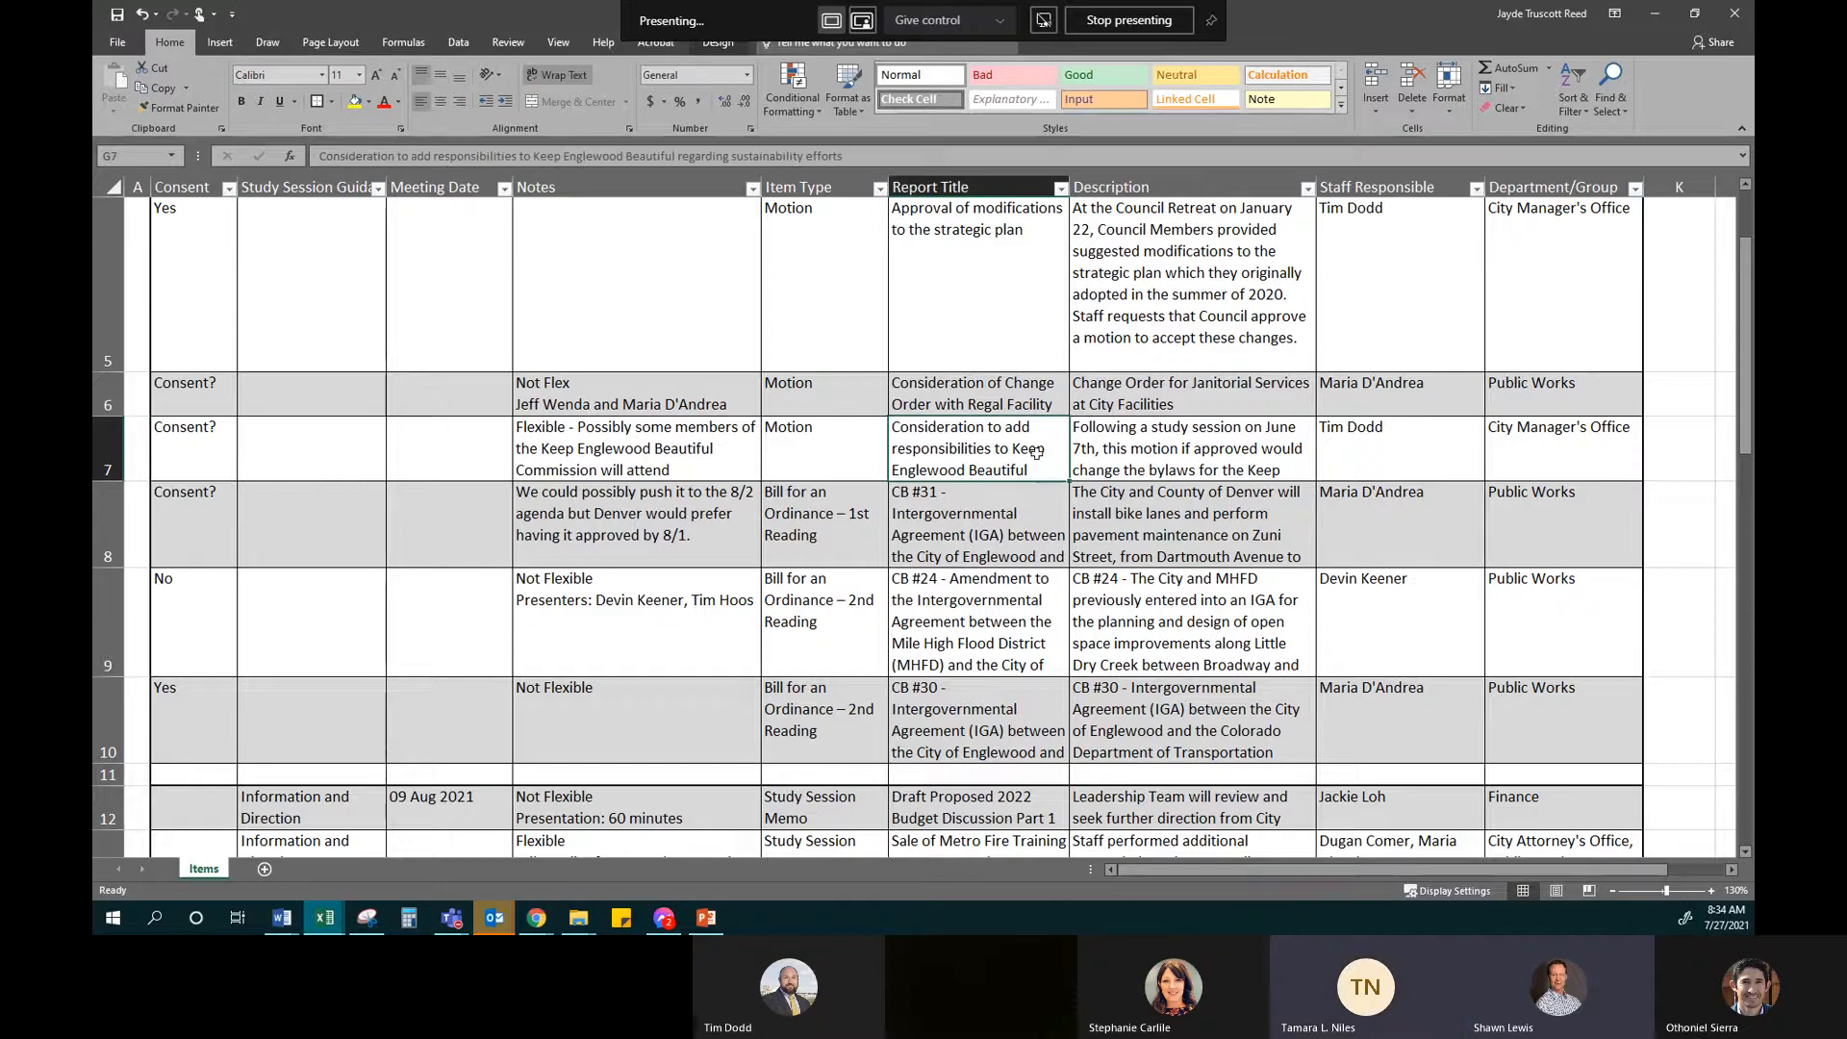
{"action": "double_click", "coordinate": [978, 448]}
{"action": "type", "text": "Consideration to change"}
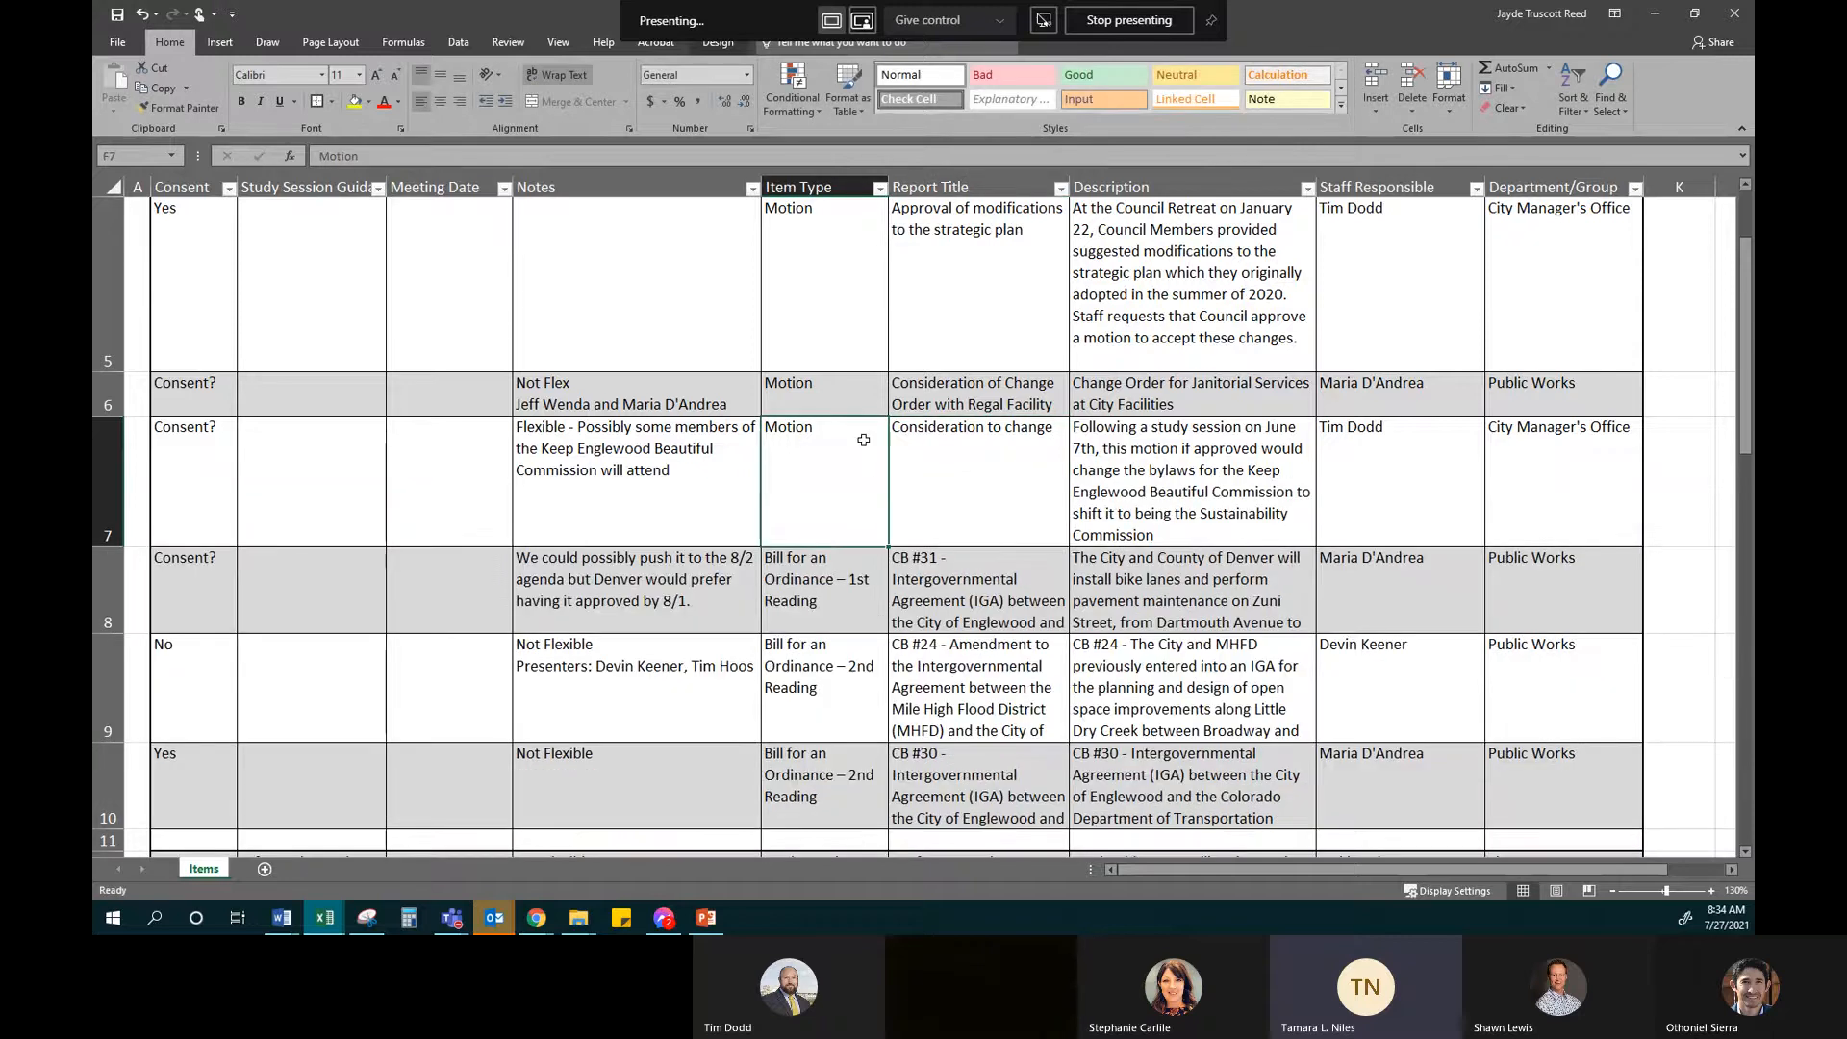
{"action": "type", "text": "Ordinance"}
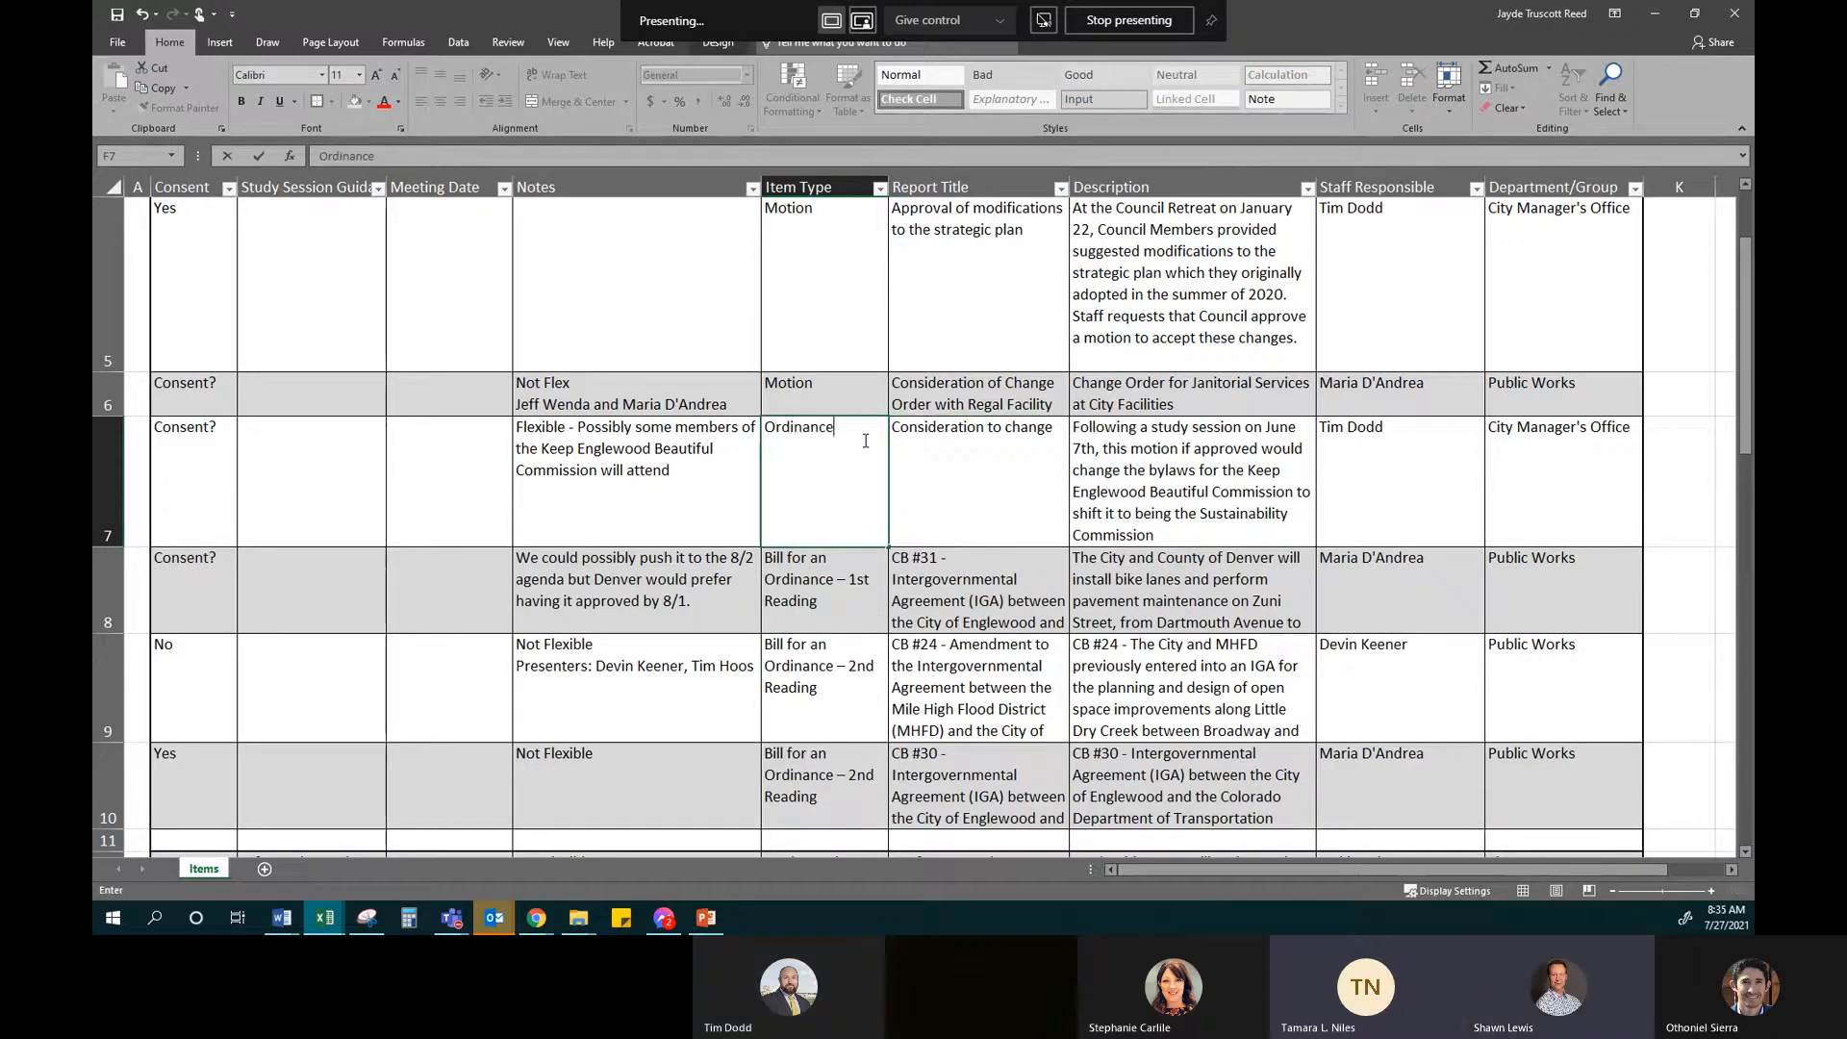
{"action": "left_click", "coordinate": [956, 467]}
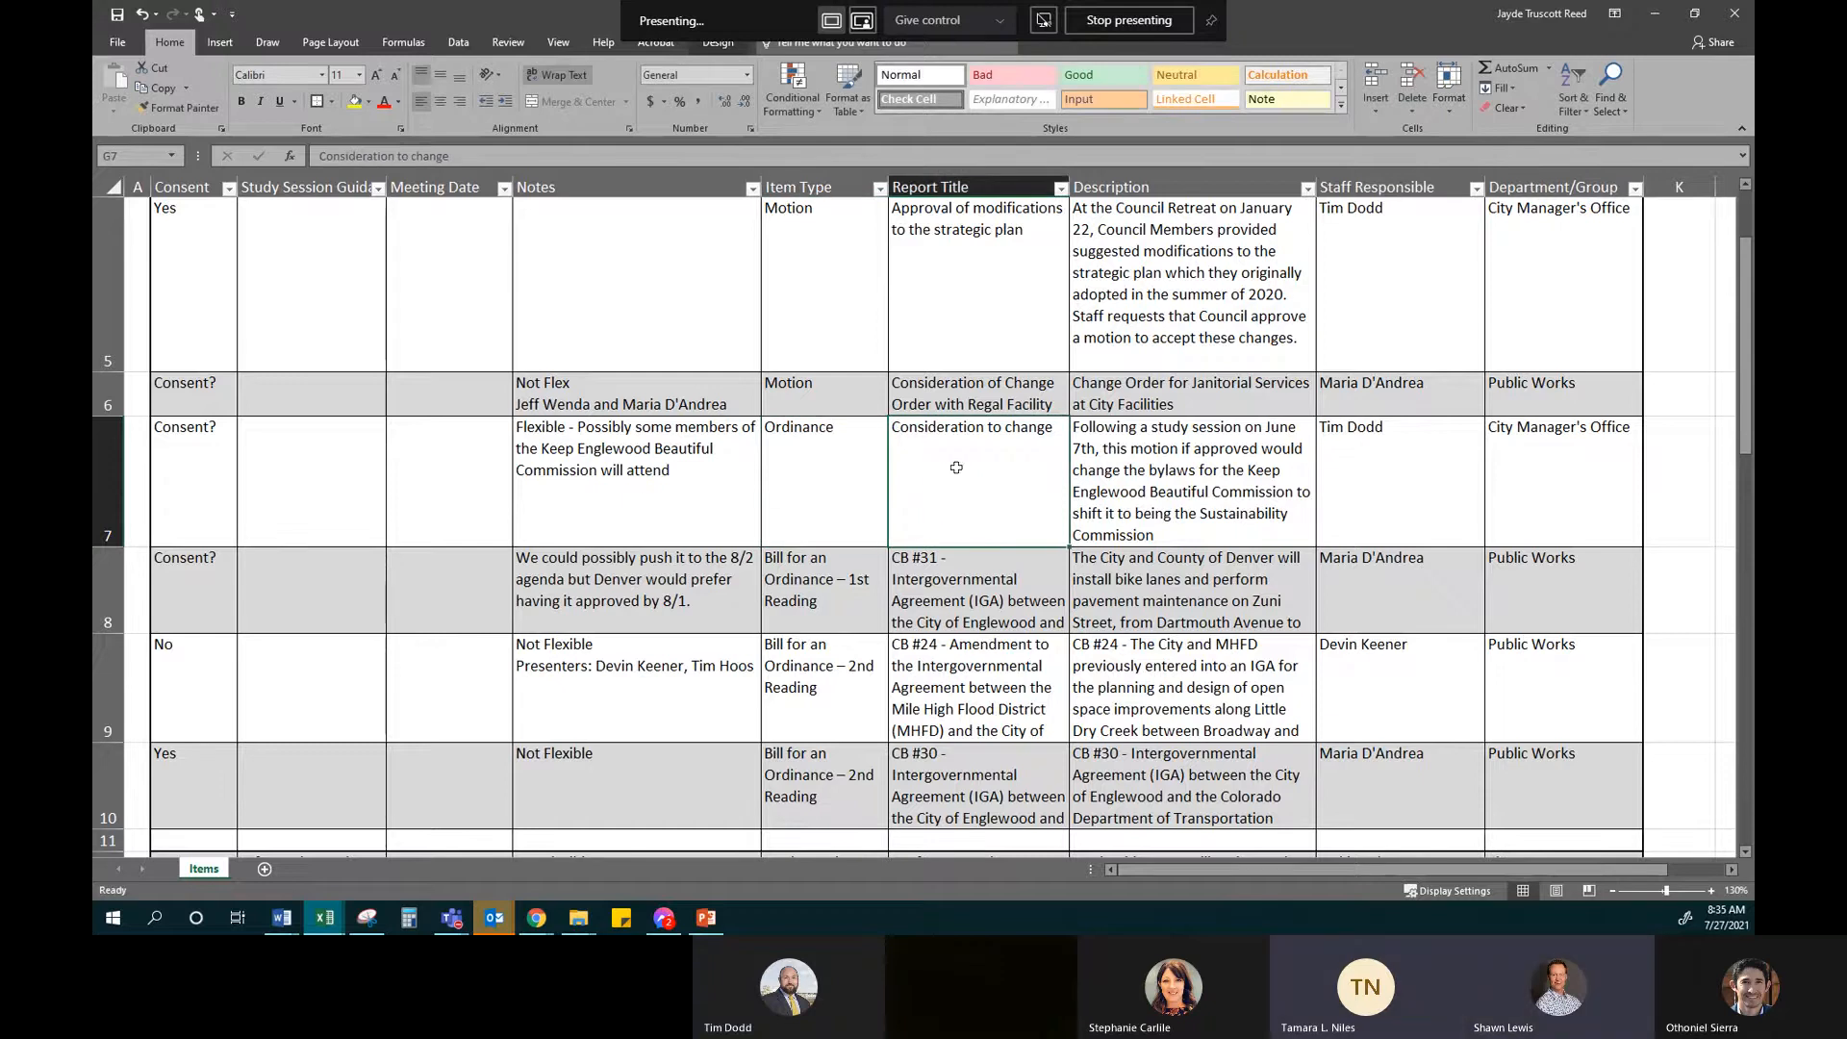
Append 'Name of Keep Englewood Beautiful and' to the row 7 report title.
{"action": "double_click", "coordinate": [956, 468]}
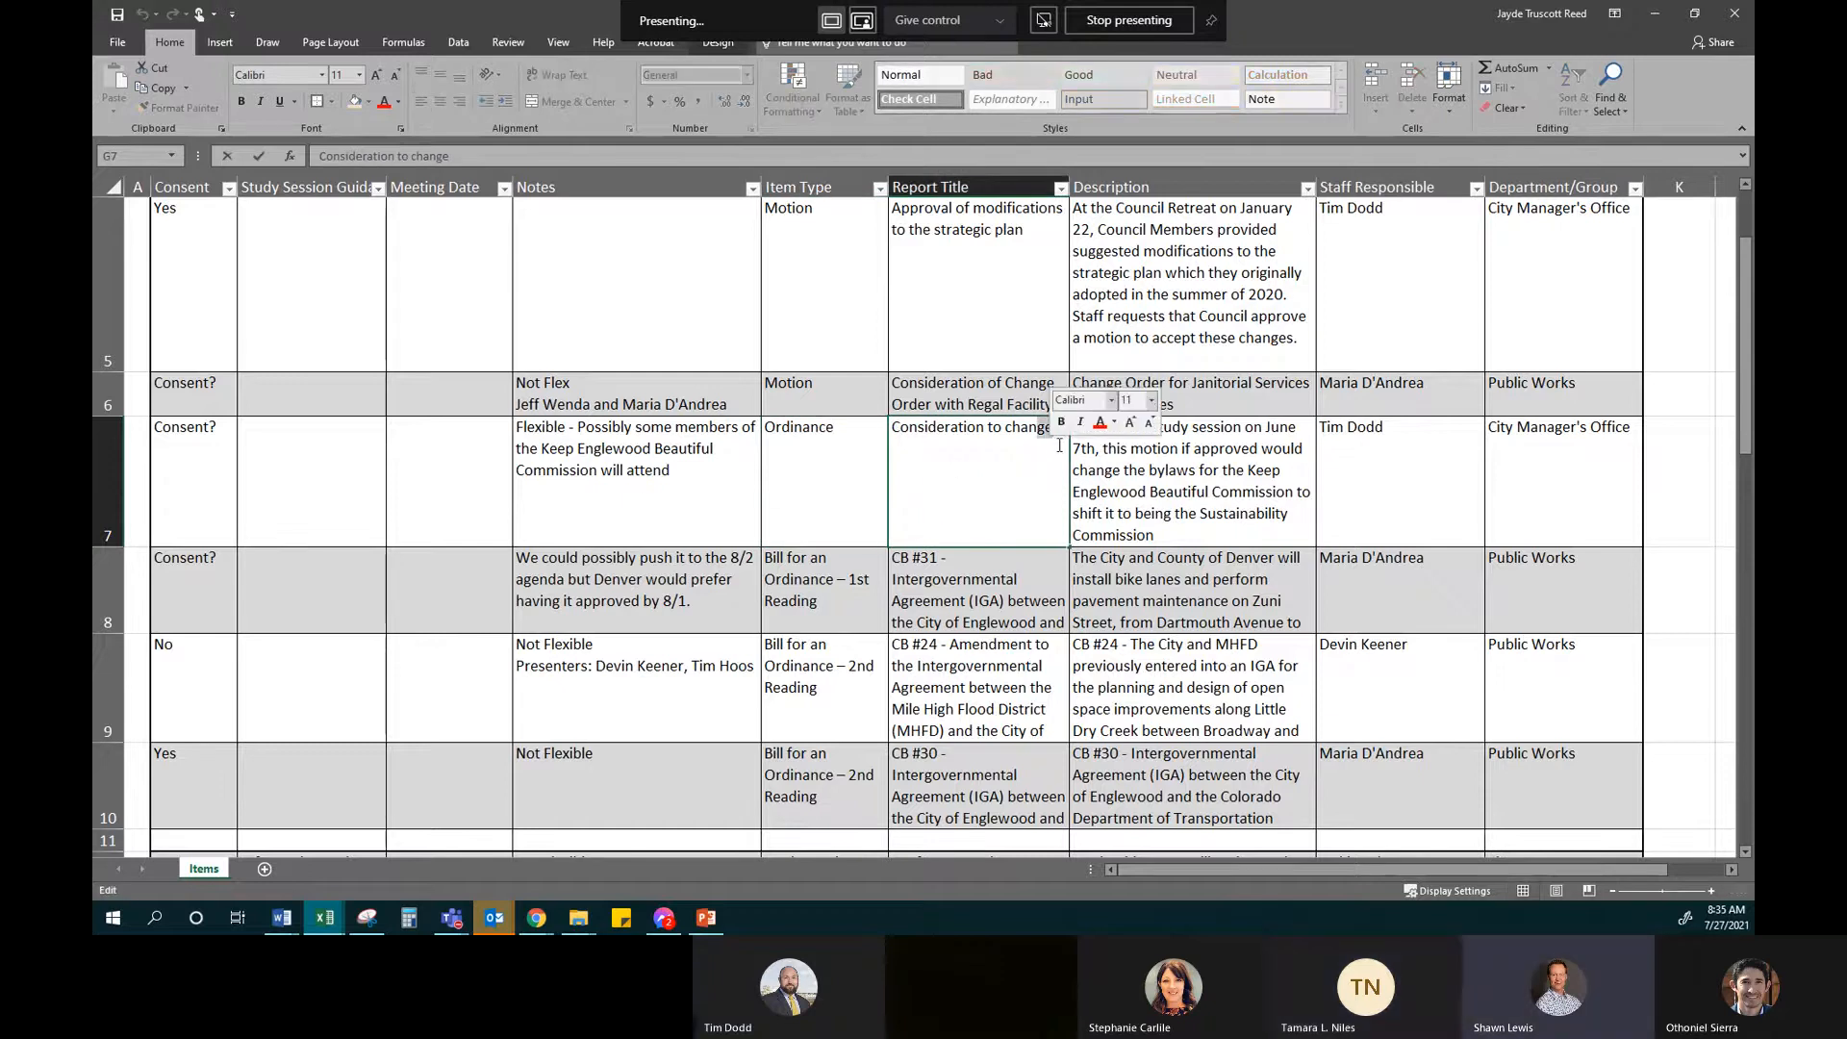
{"action": "type", "text": "Name"}
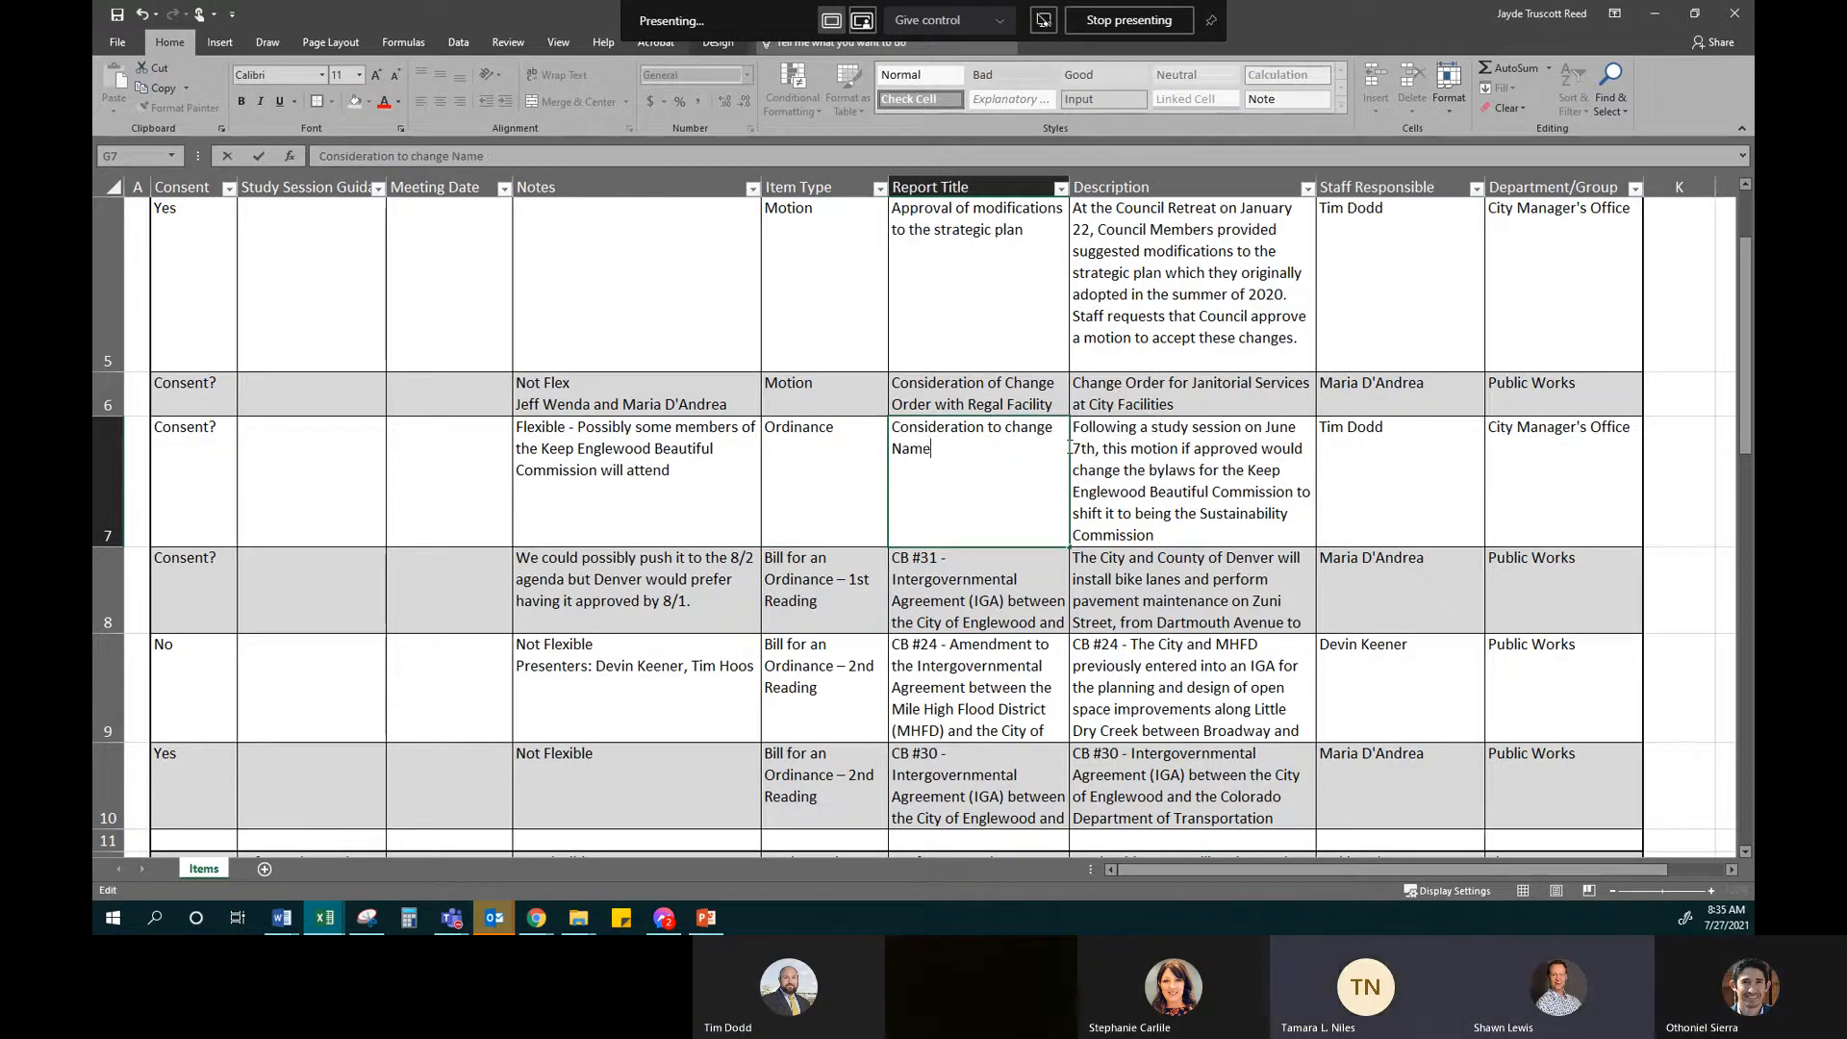
{"action": "type", "text": "of Keep Englewood"}
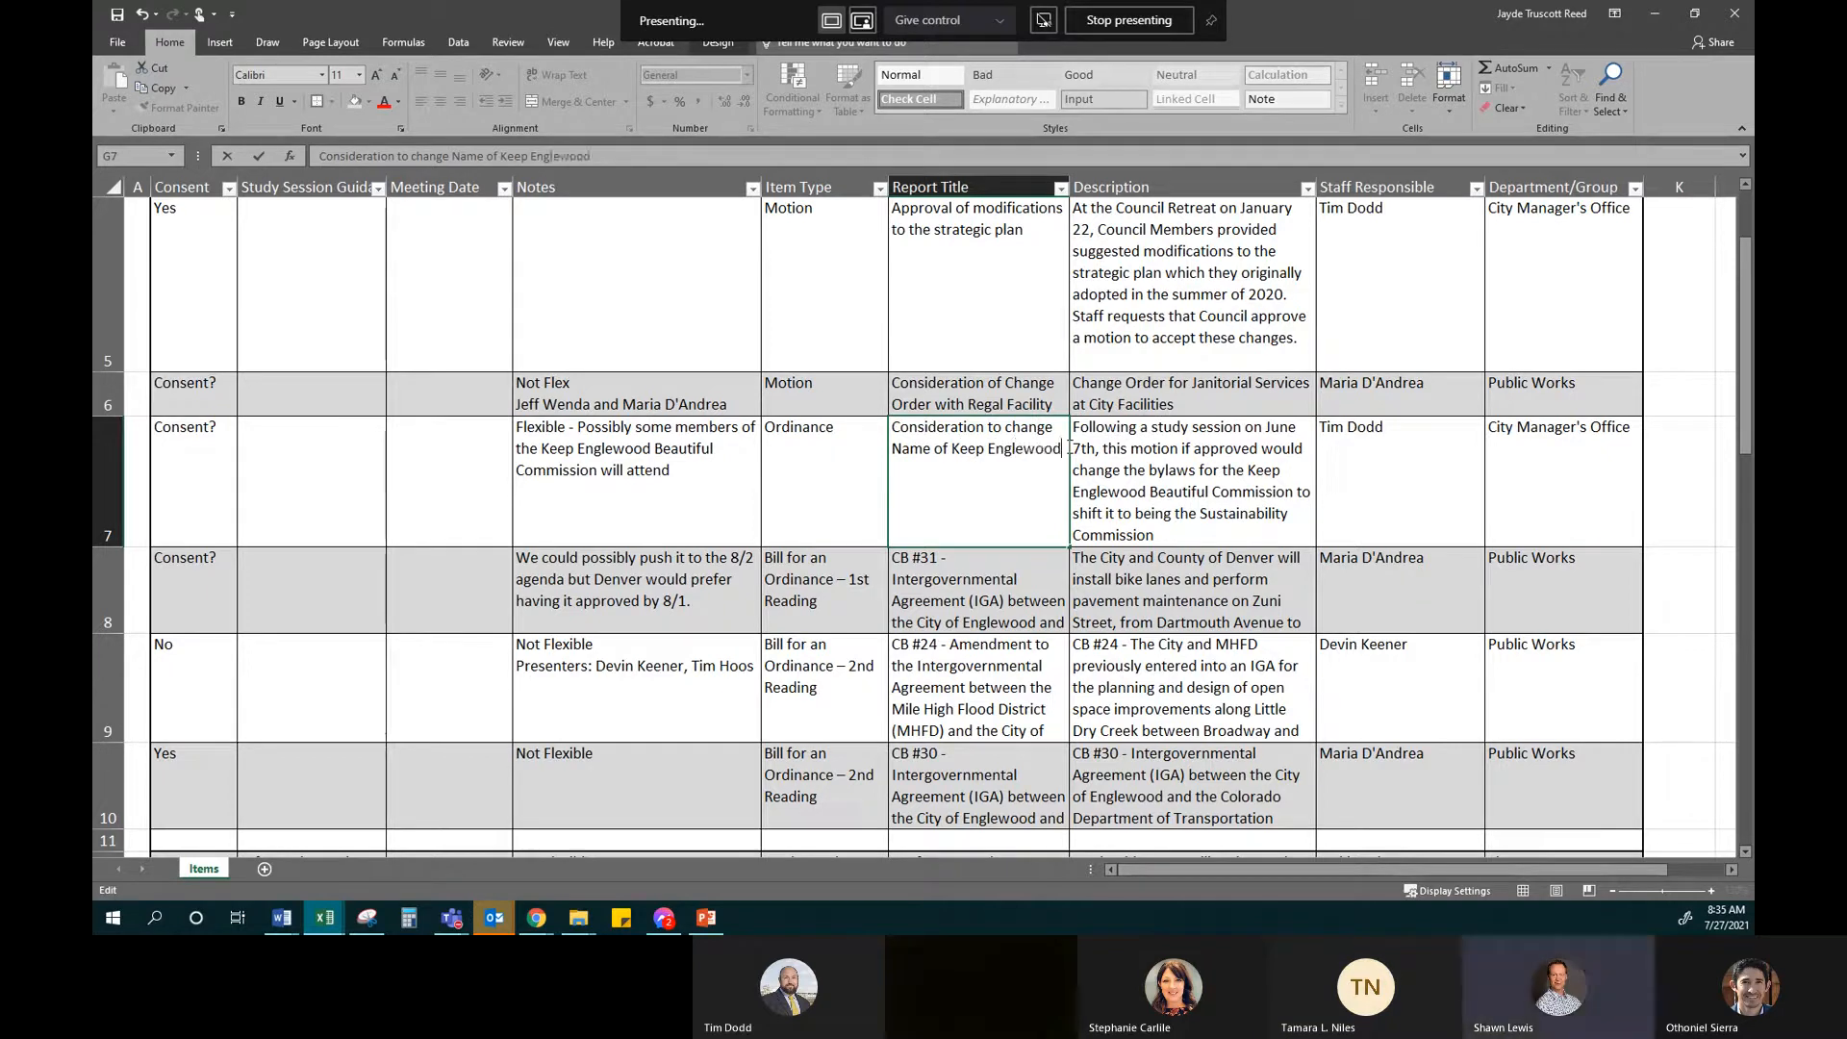
{"action": "type", "text": "Beautif"}
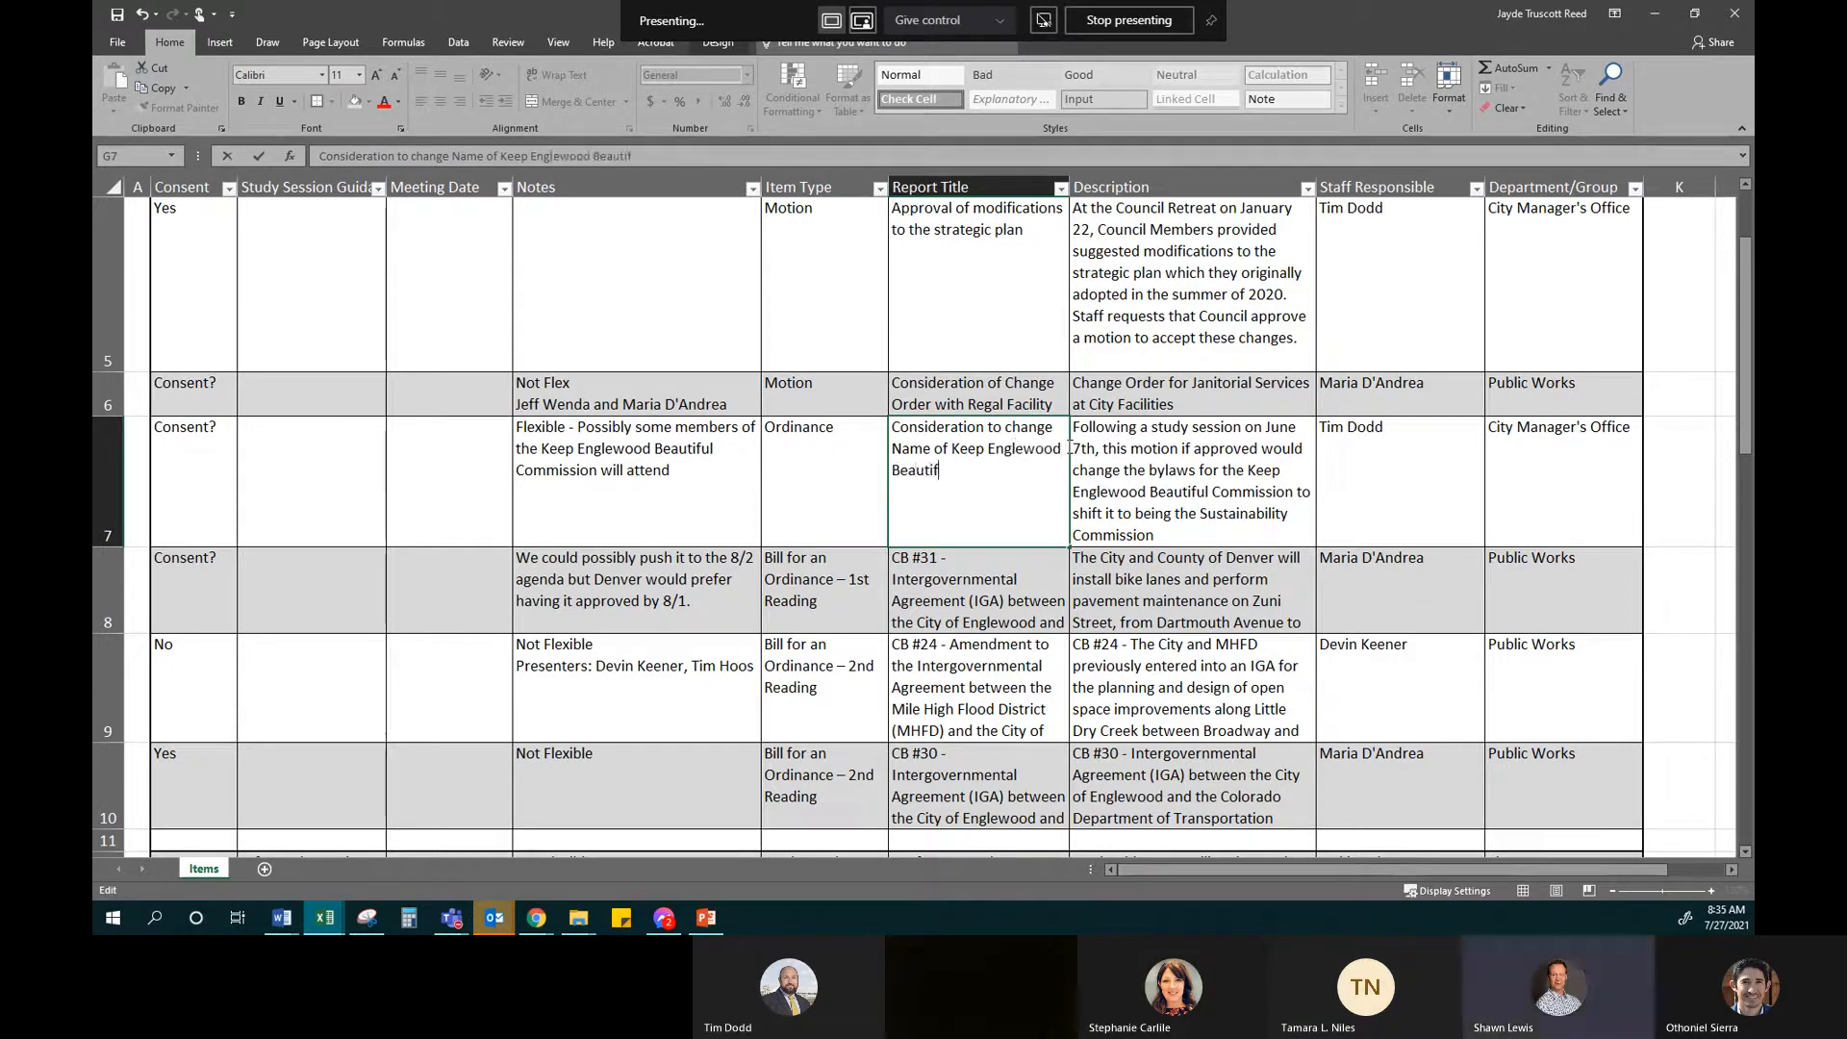
{"action": "type", "text": "ul"}
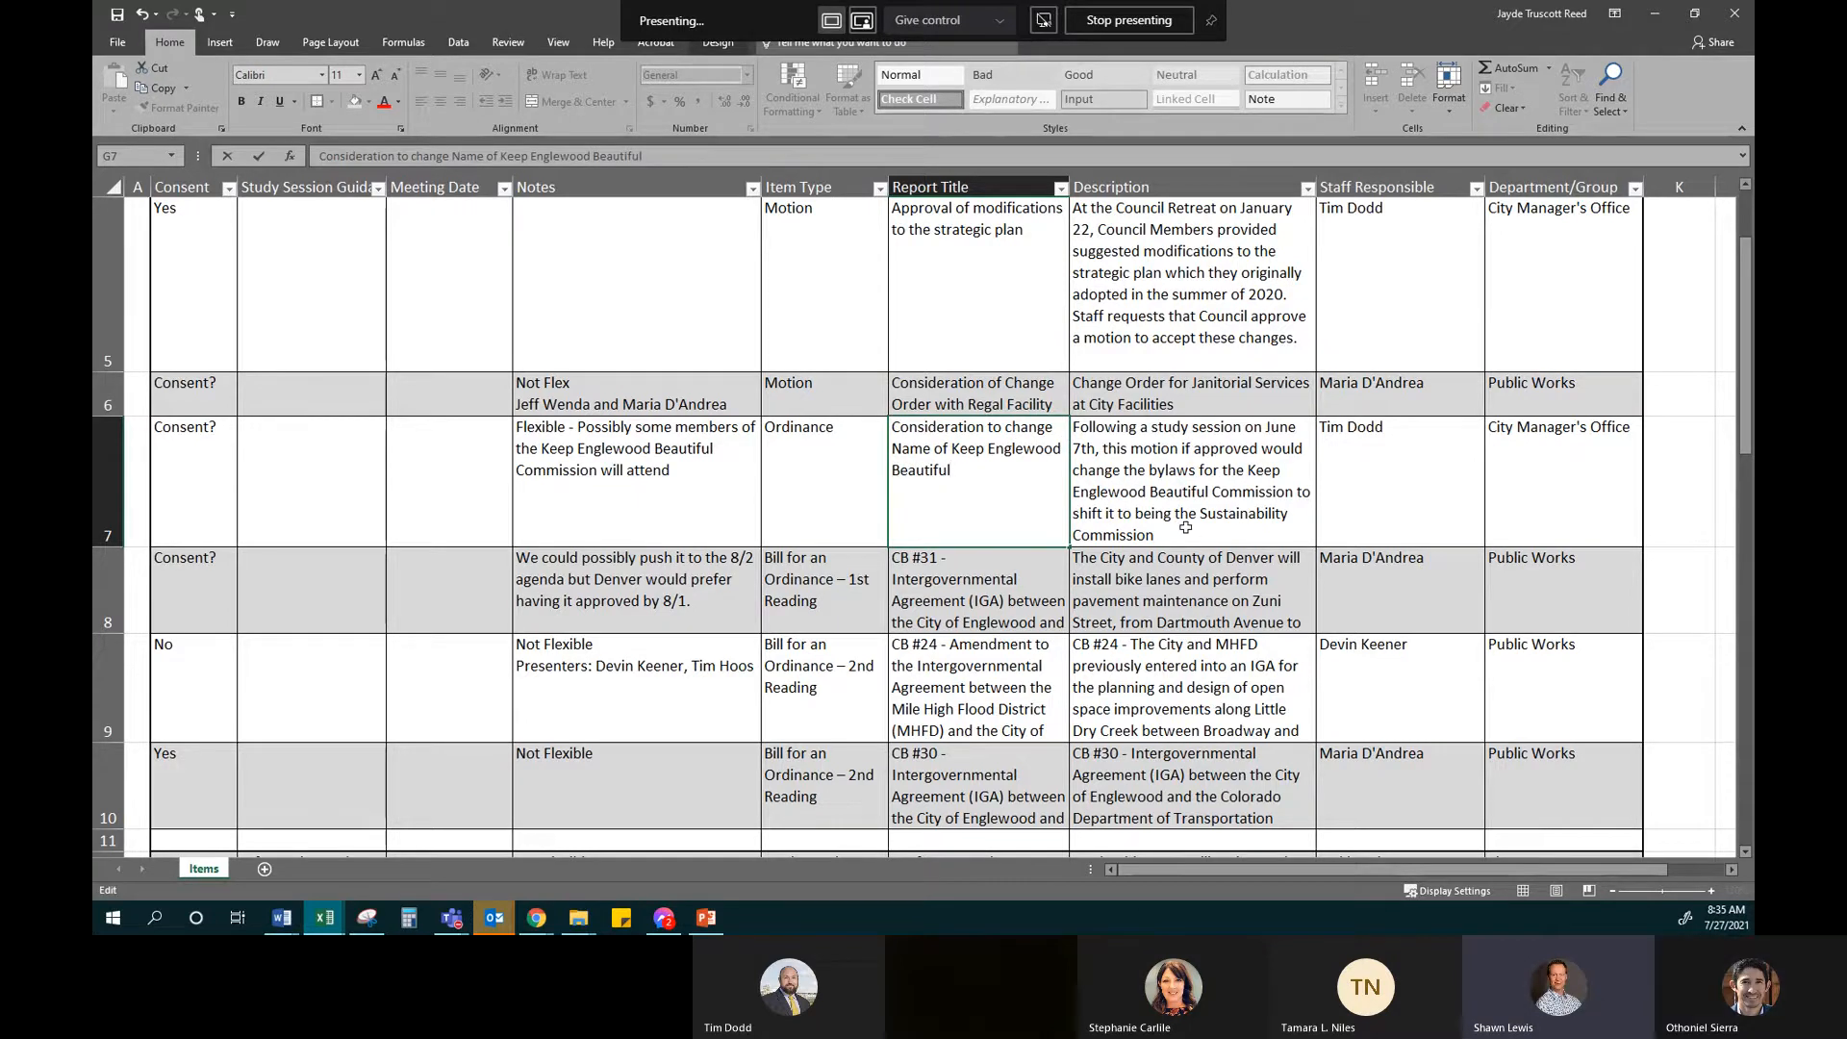
{"action": "type", "text": "an"}
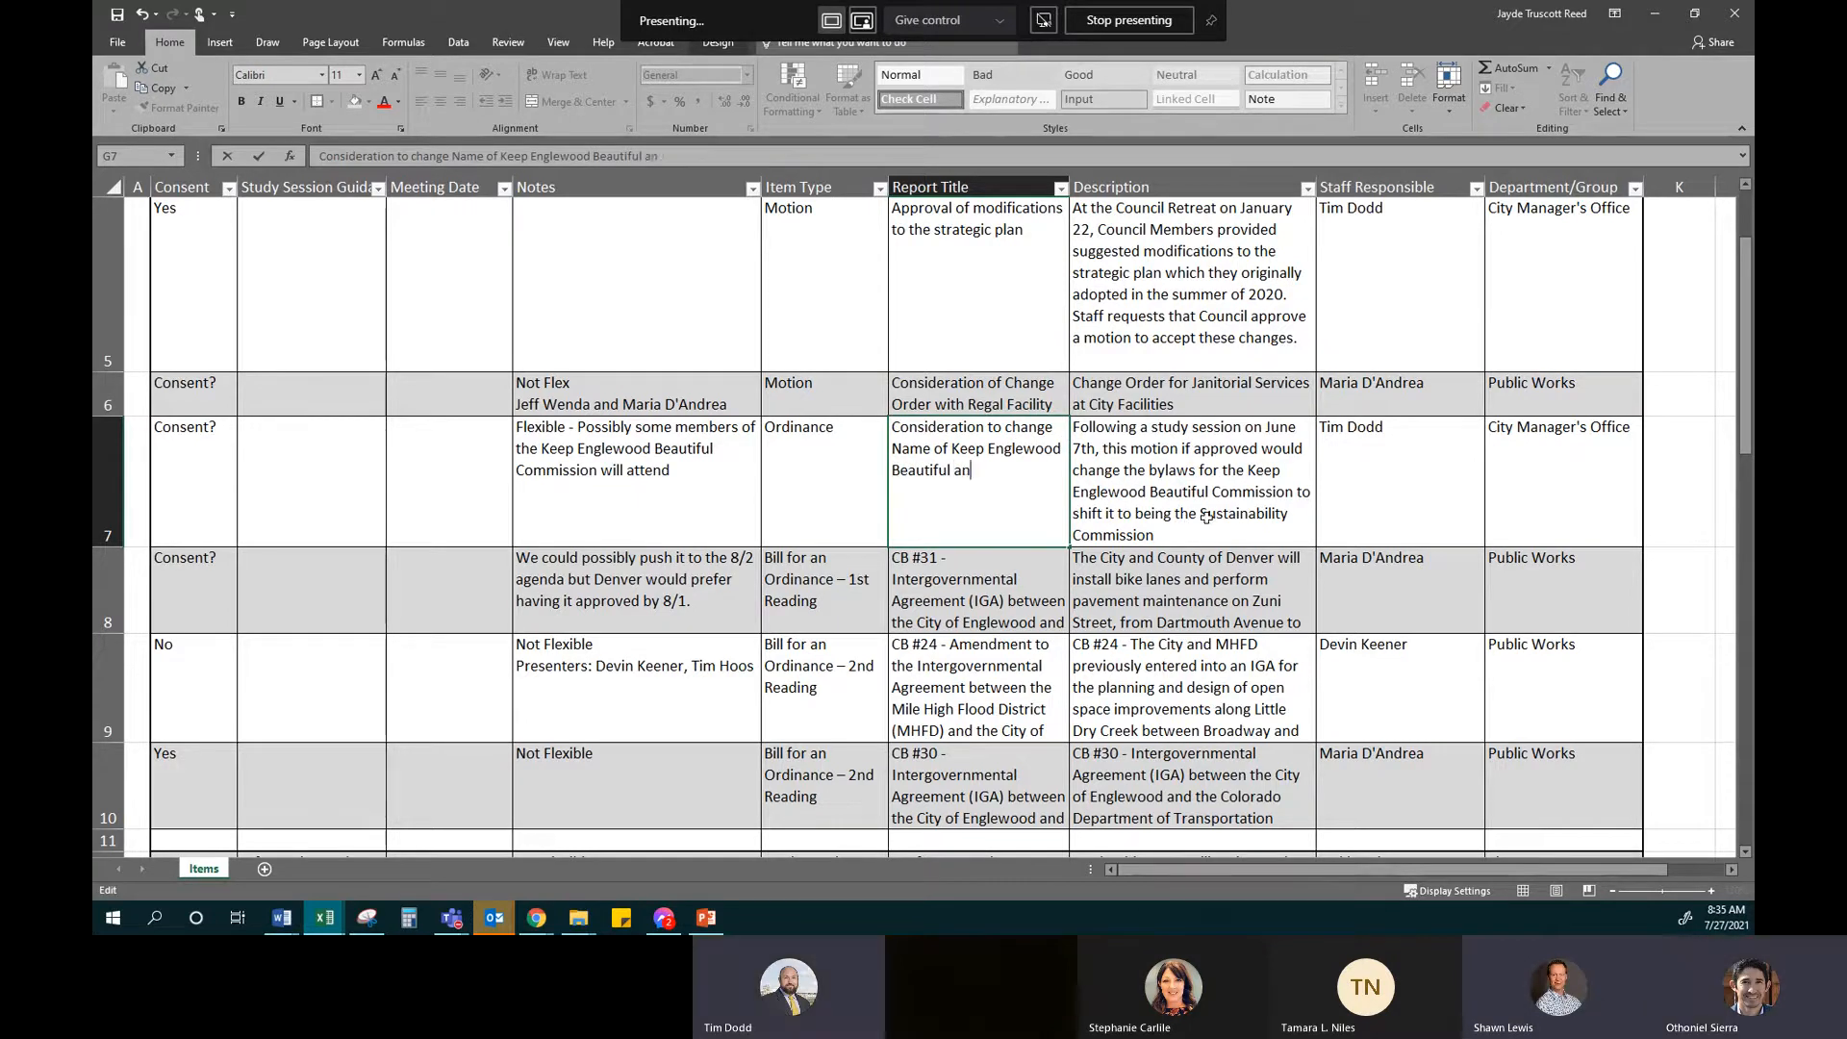
{"action": "type", "text": "d"}
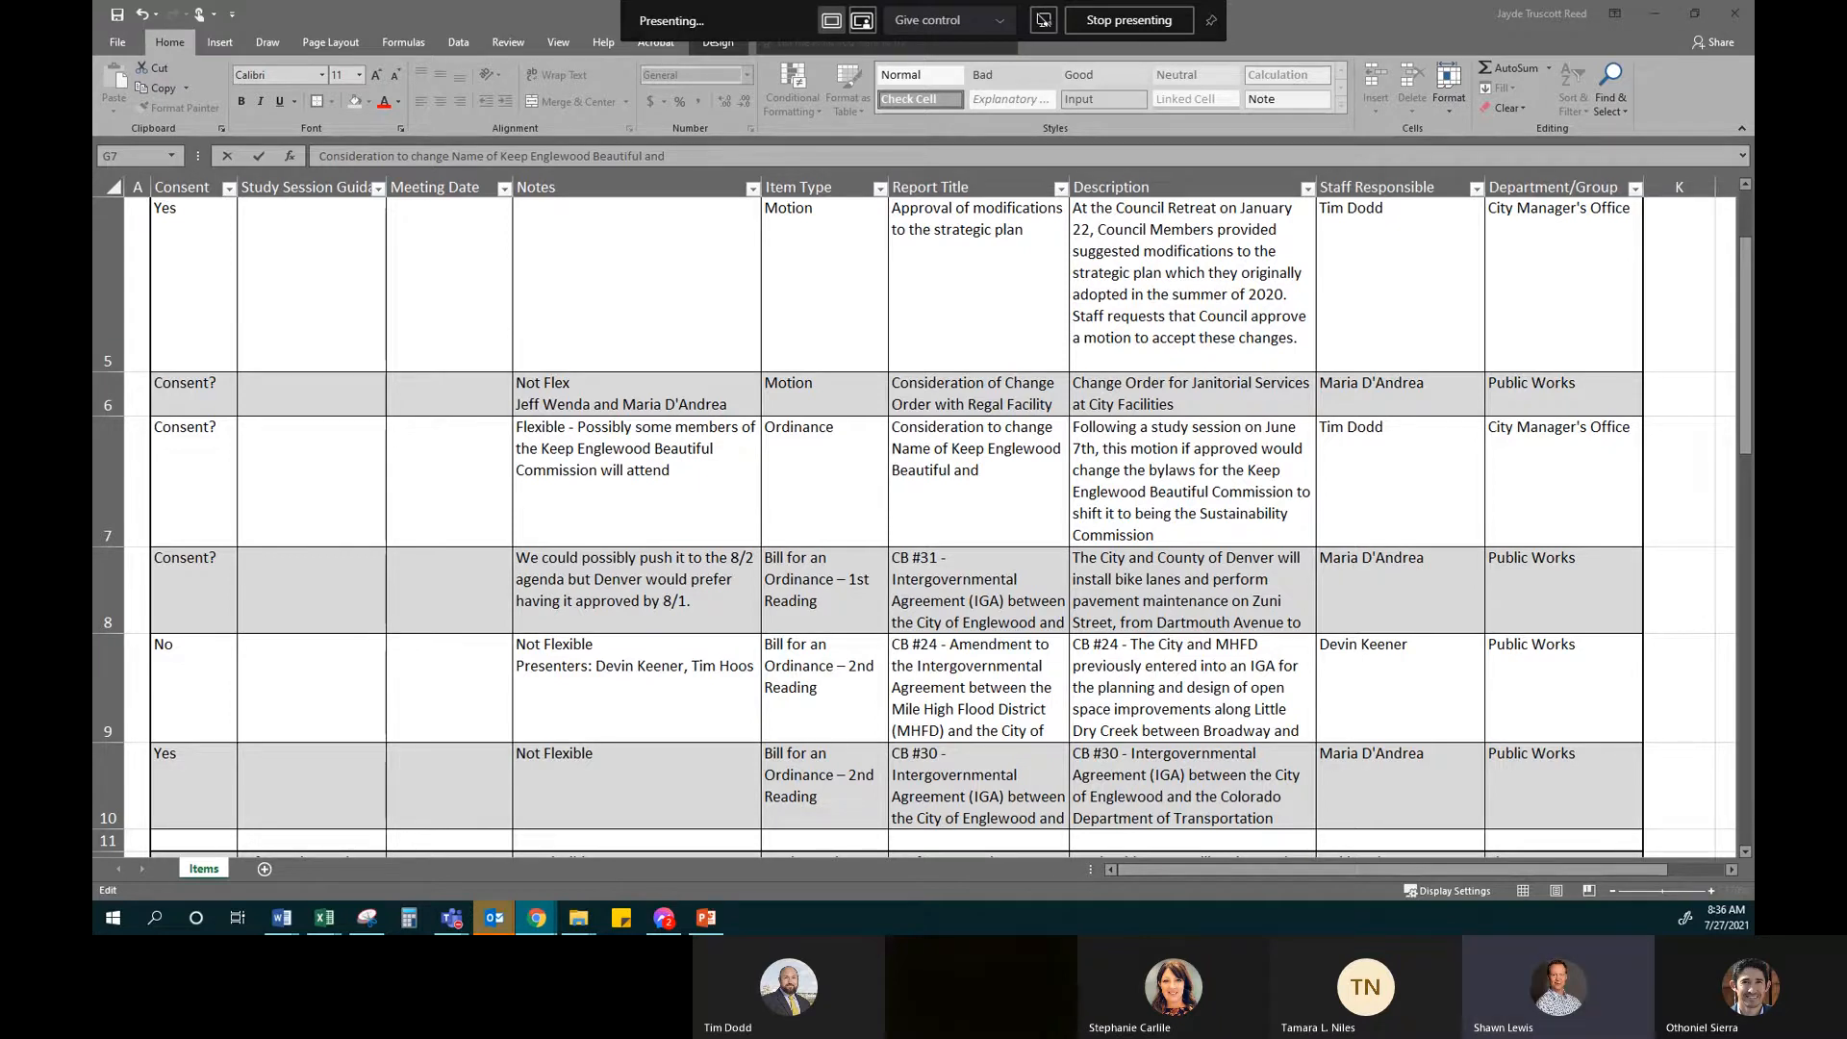
{"action": "mouse_move", "coordinate": [989, 498]}
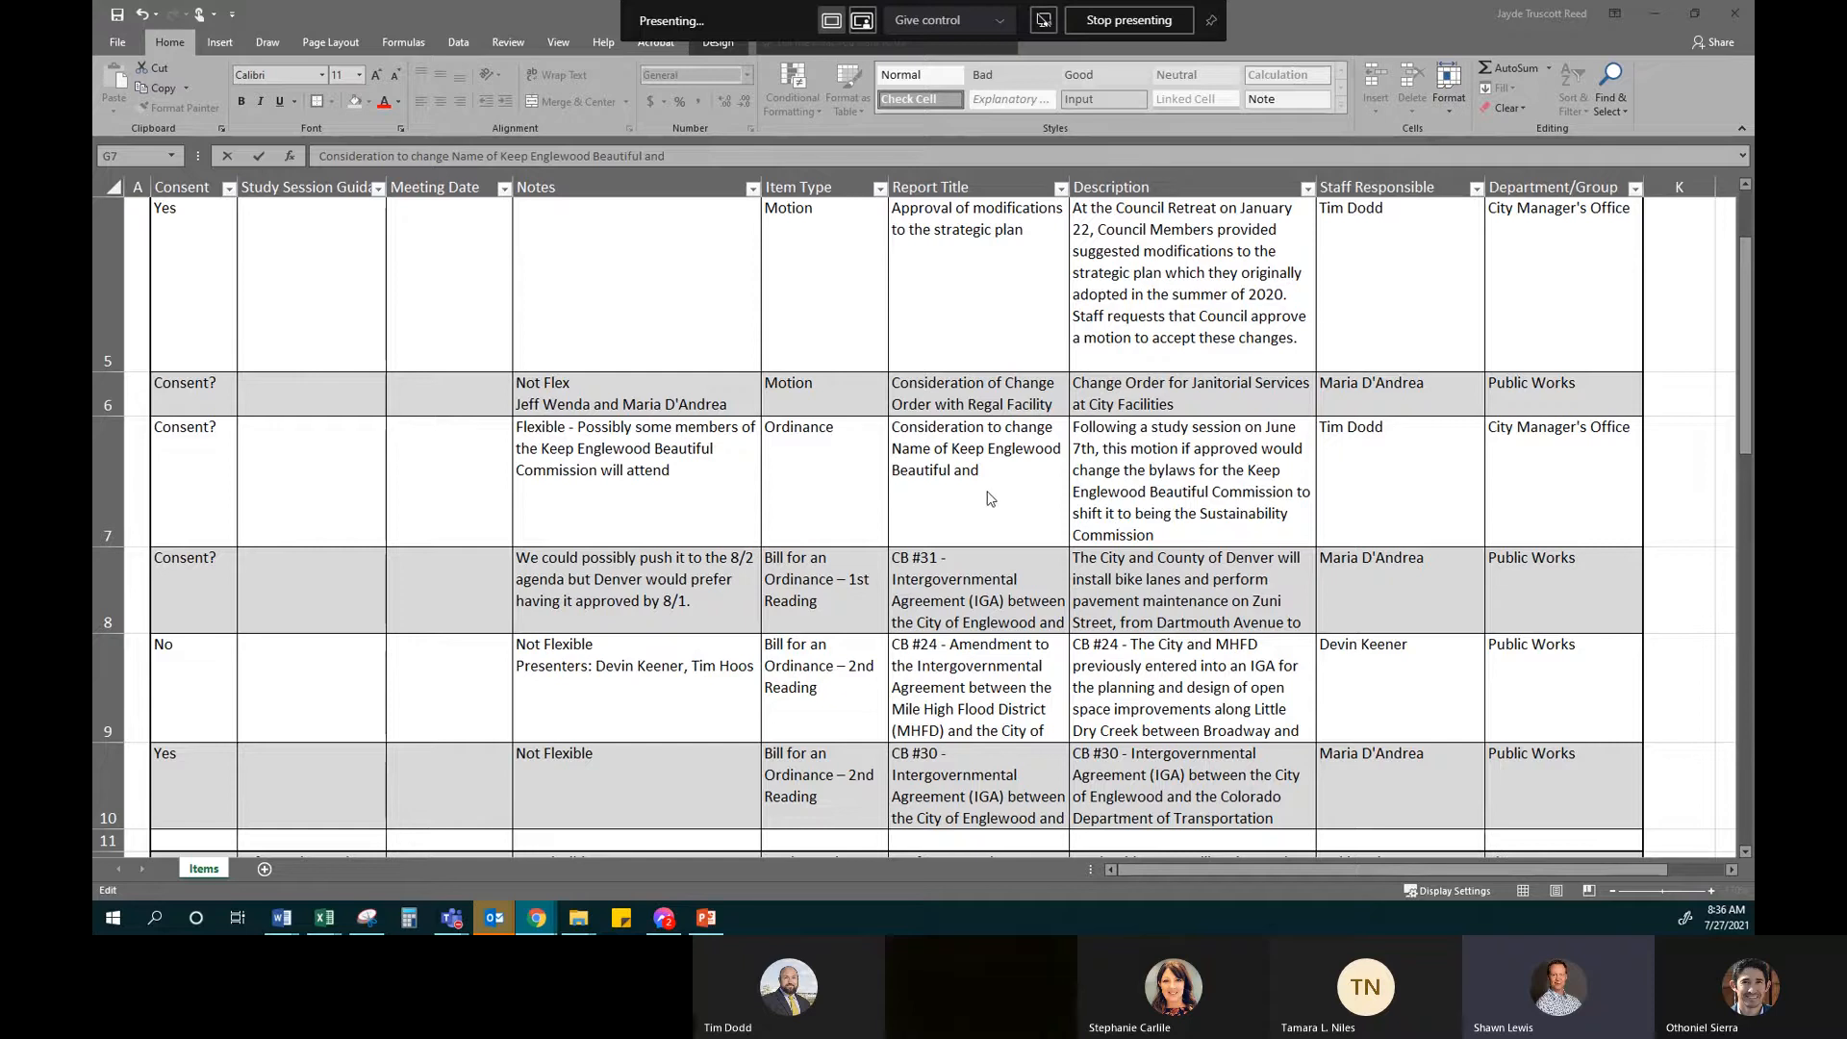
{"action": "mouse_move", "coordinate": [983, 484]}
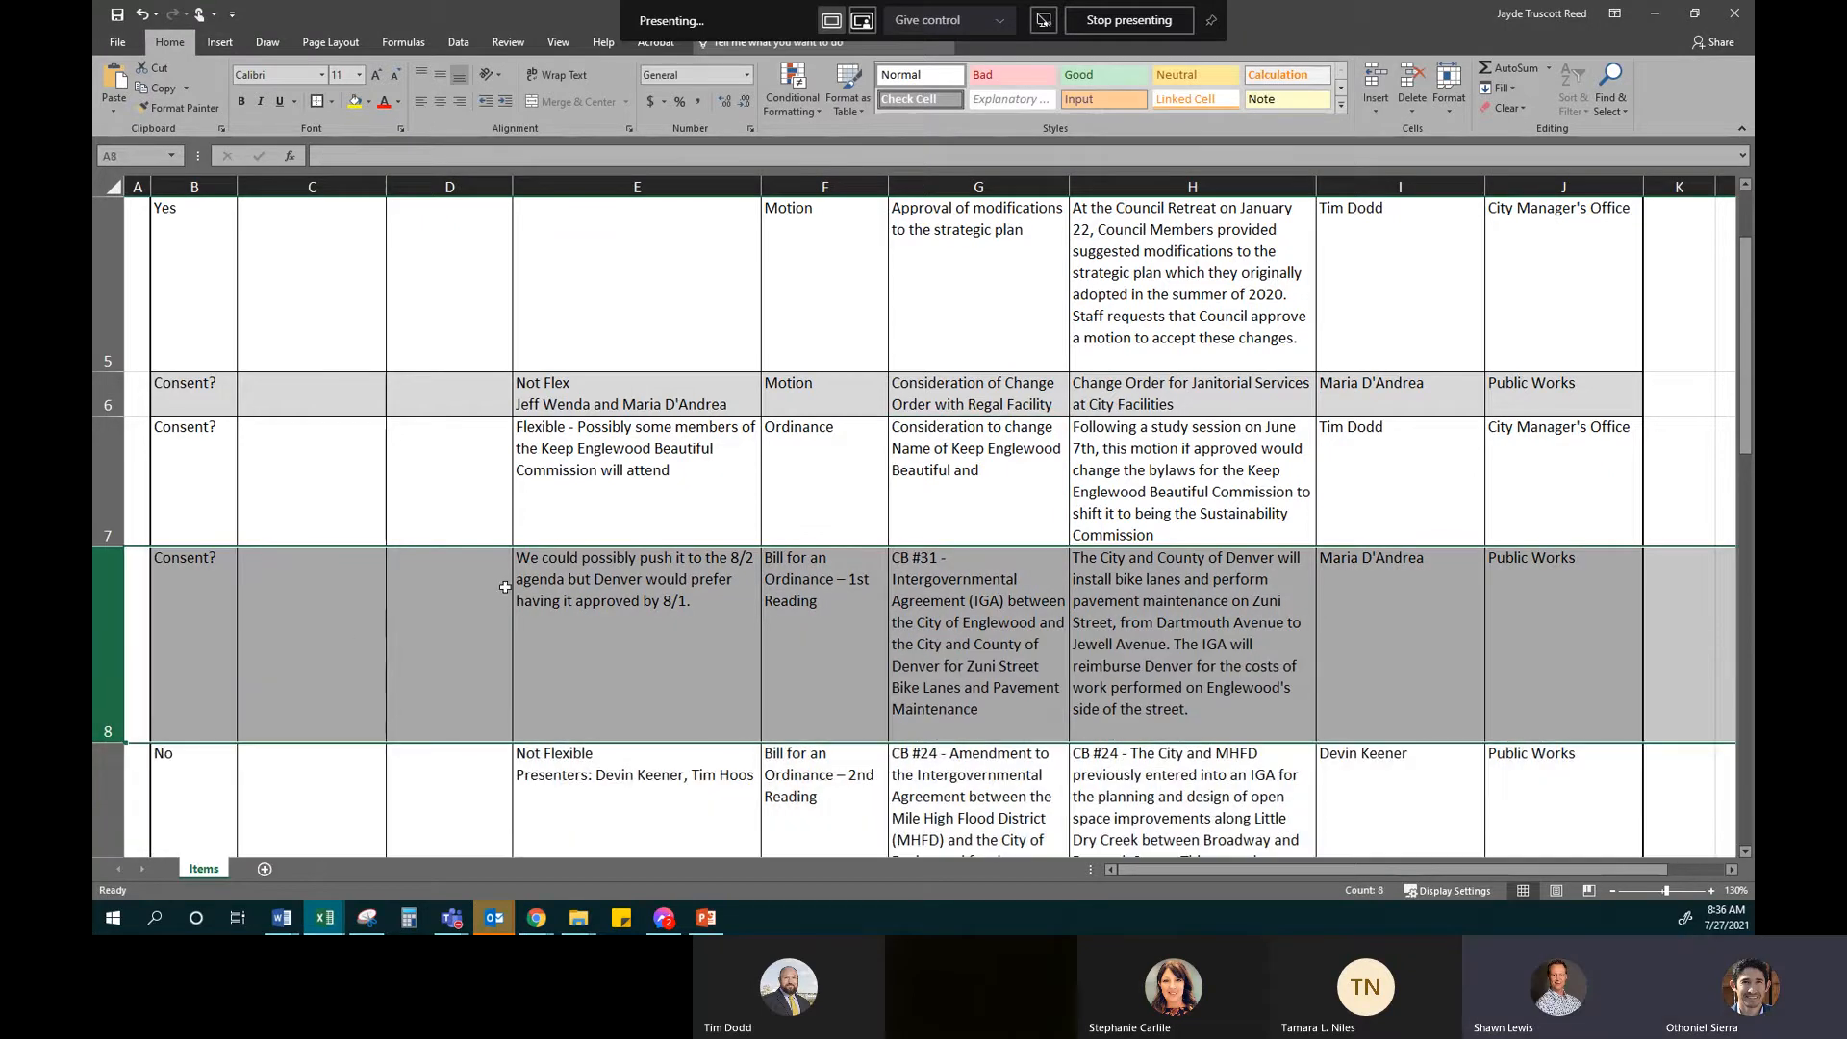
Scroll down to rows 9 and 10 holding the CB #24 and CB #30 items.
{"action": "scroll", "scroll_direction": "down", "scroll_amount": 3}
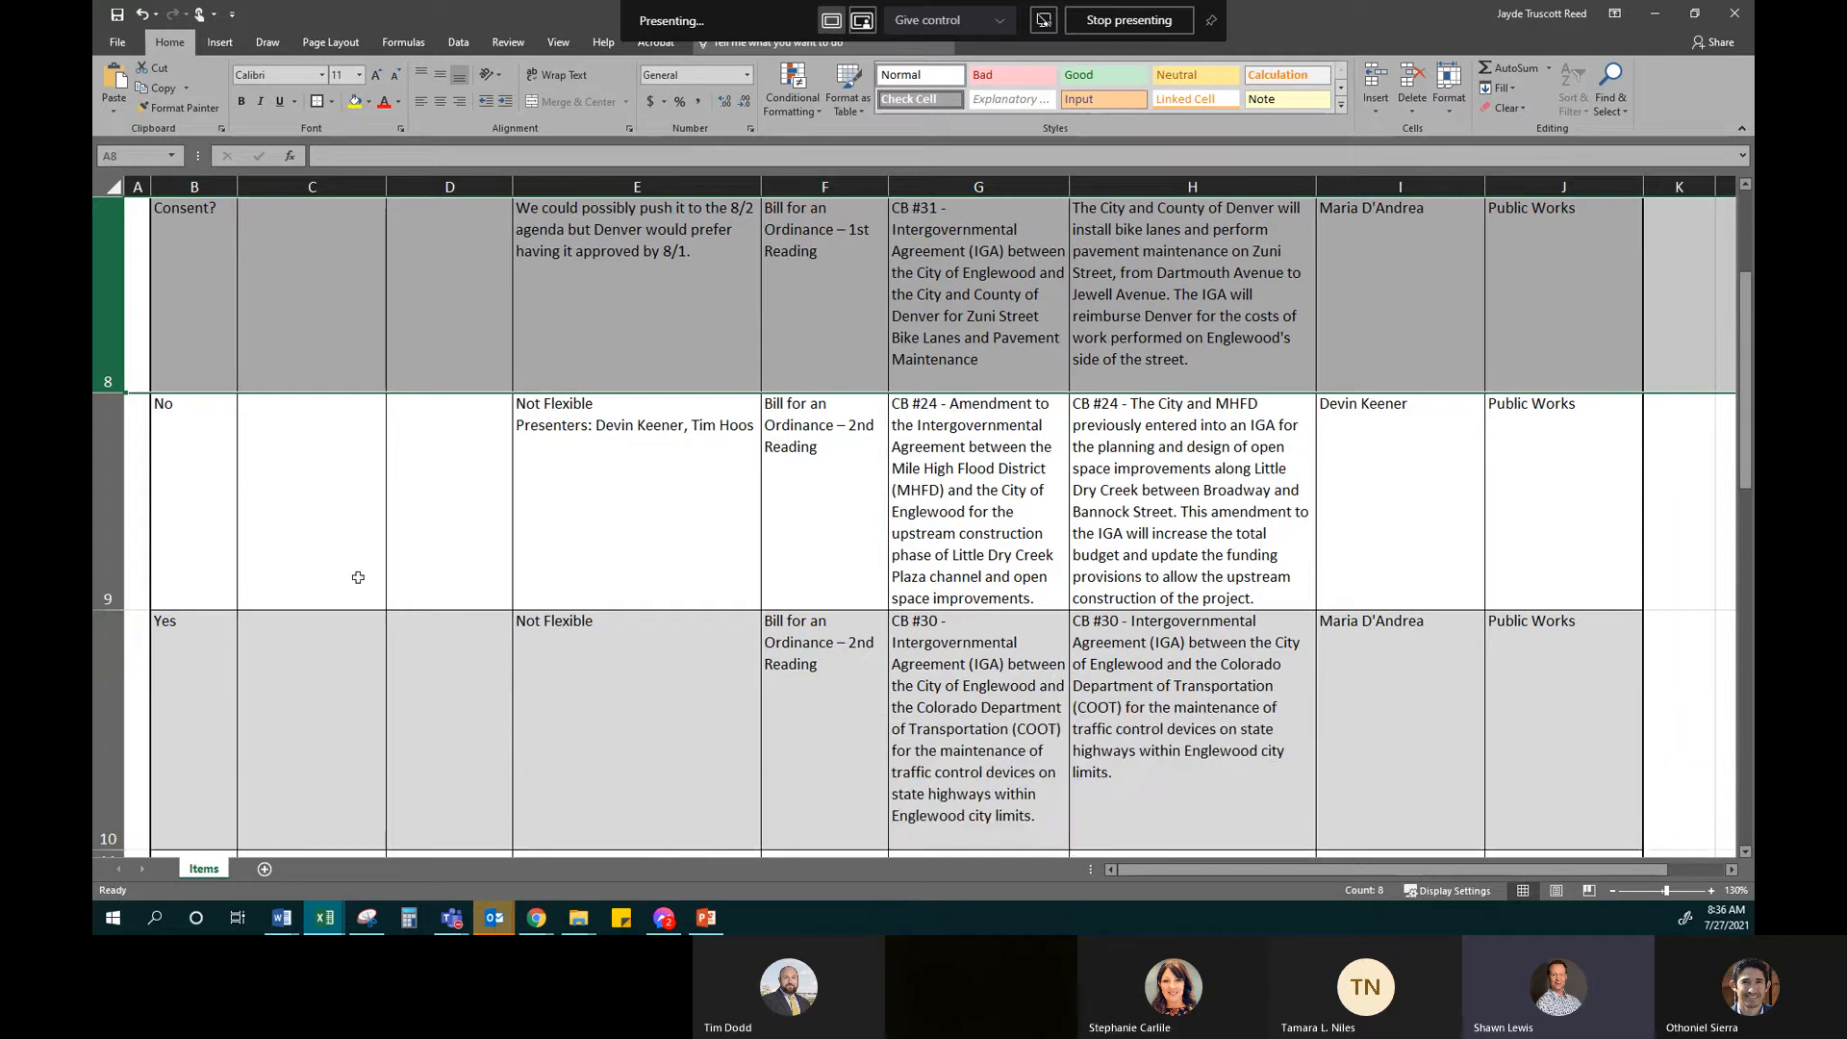
{"action": "mouse_move", "coordinate": [1339, 265]}
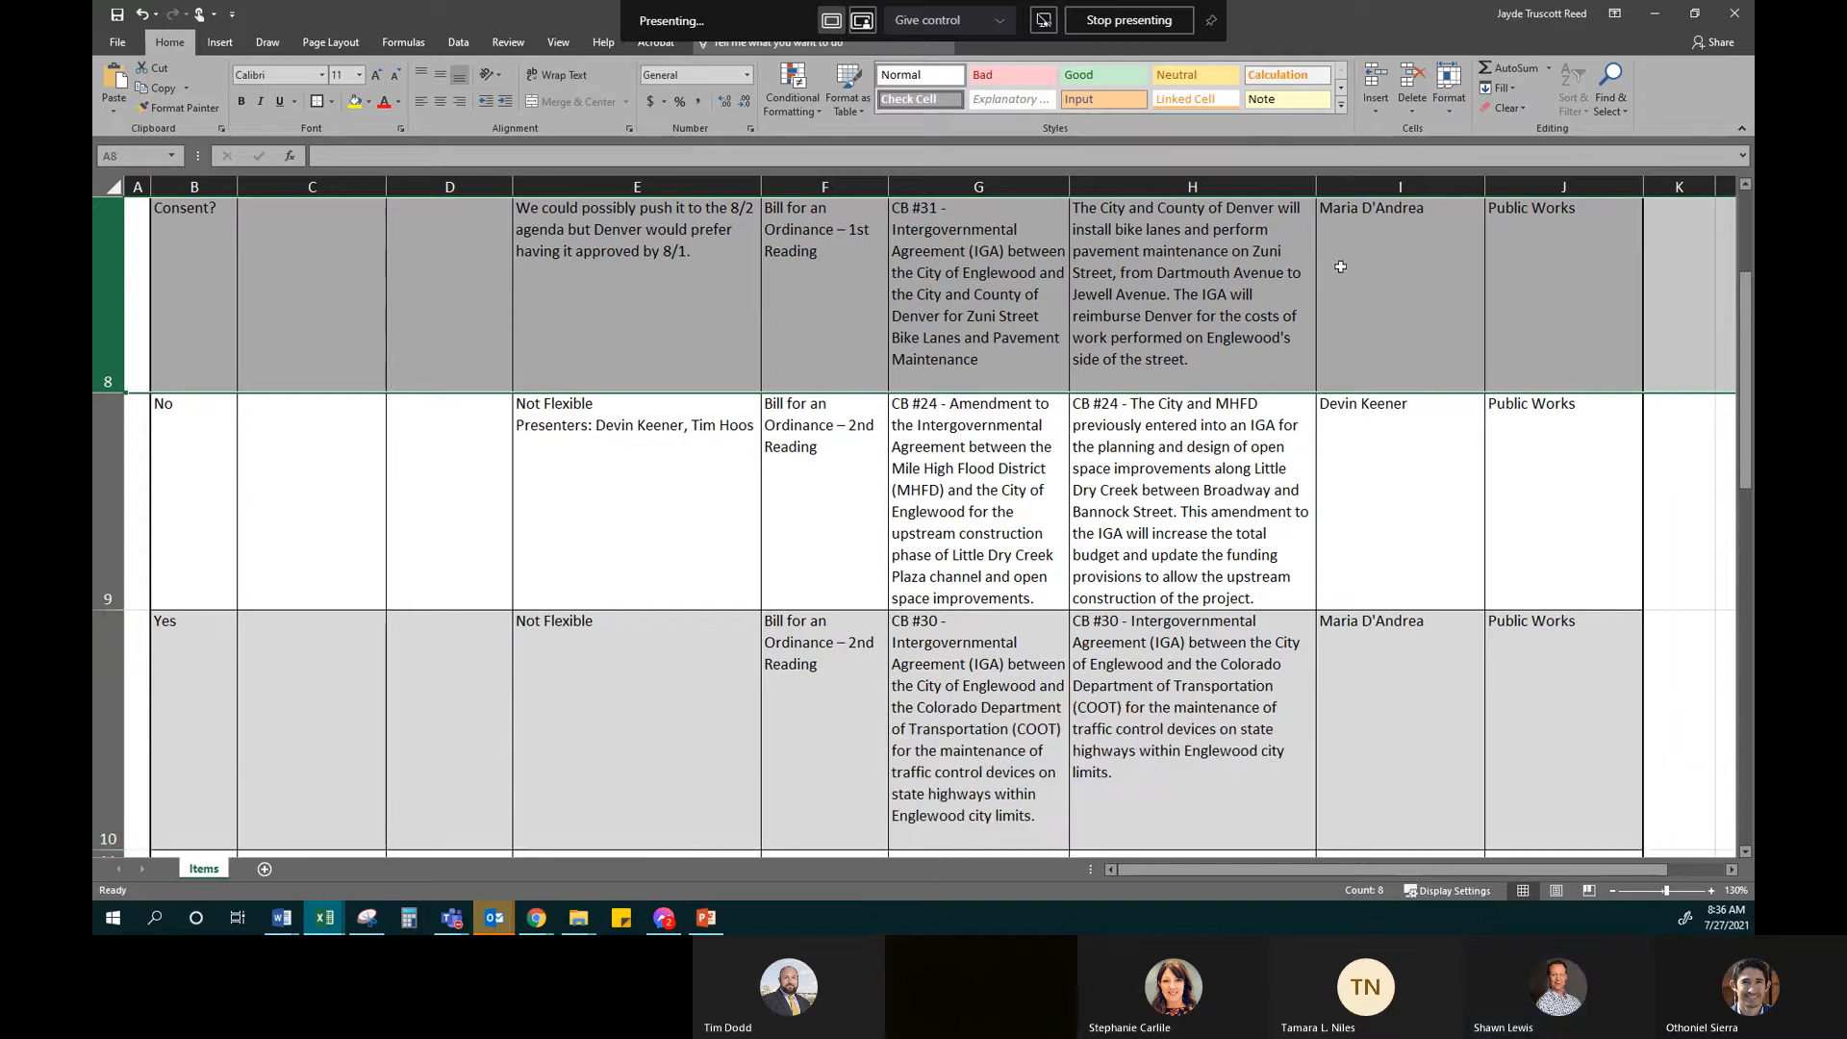
{"action": "mouse_move", "coordinate": [1342, 749]}
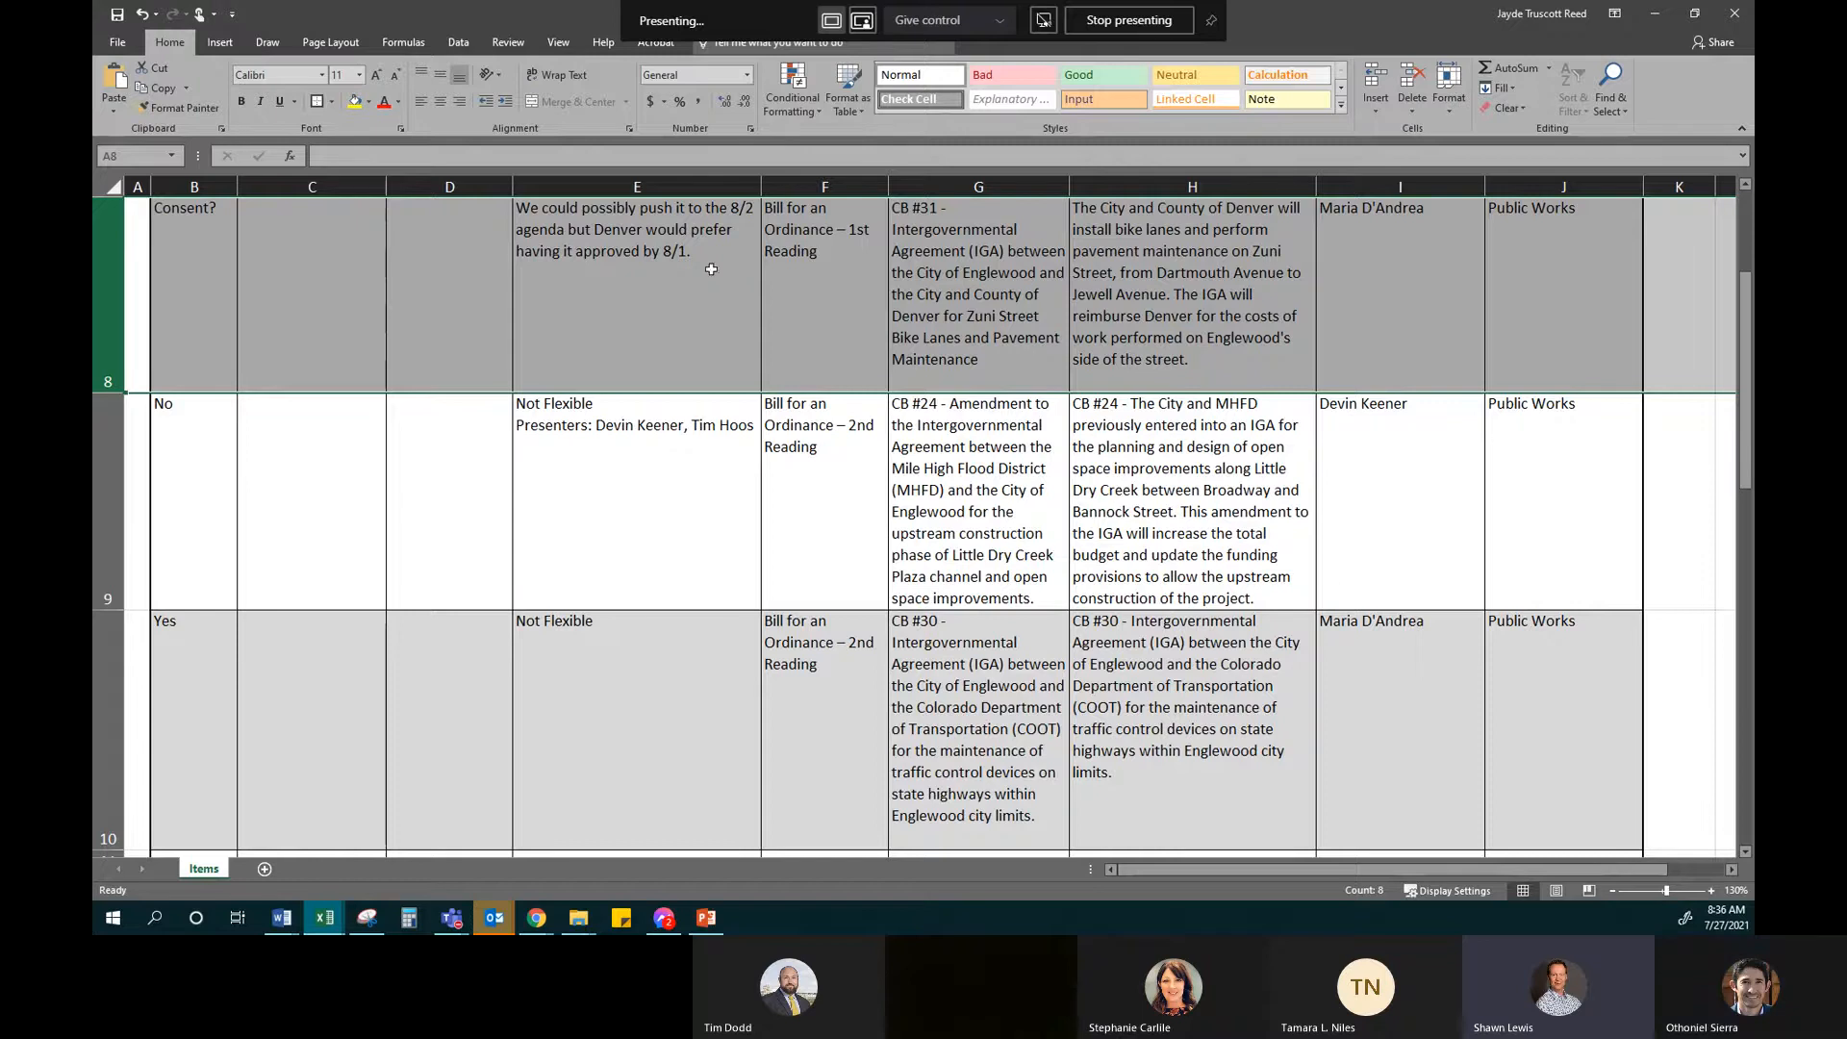
{"action": "mouse_move", "coordinate": [968, 287]}
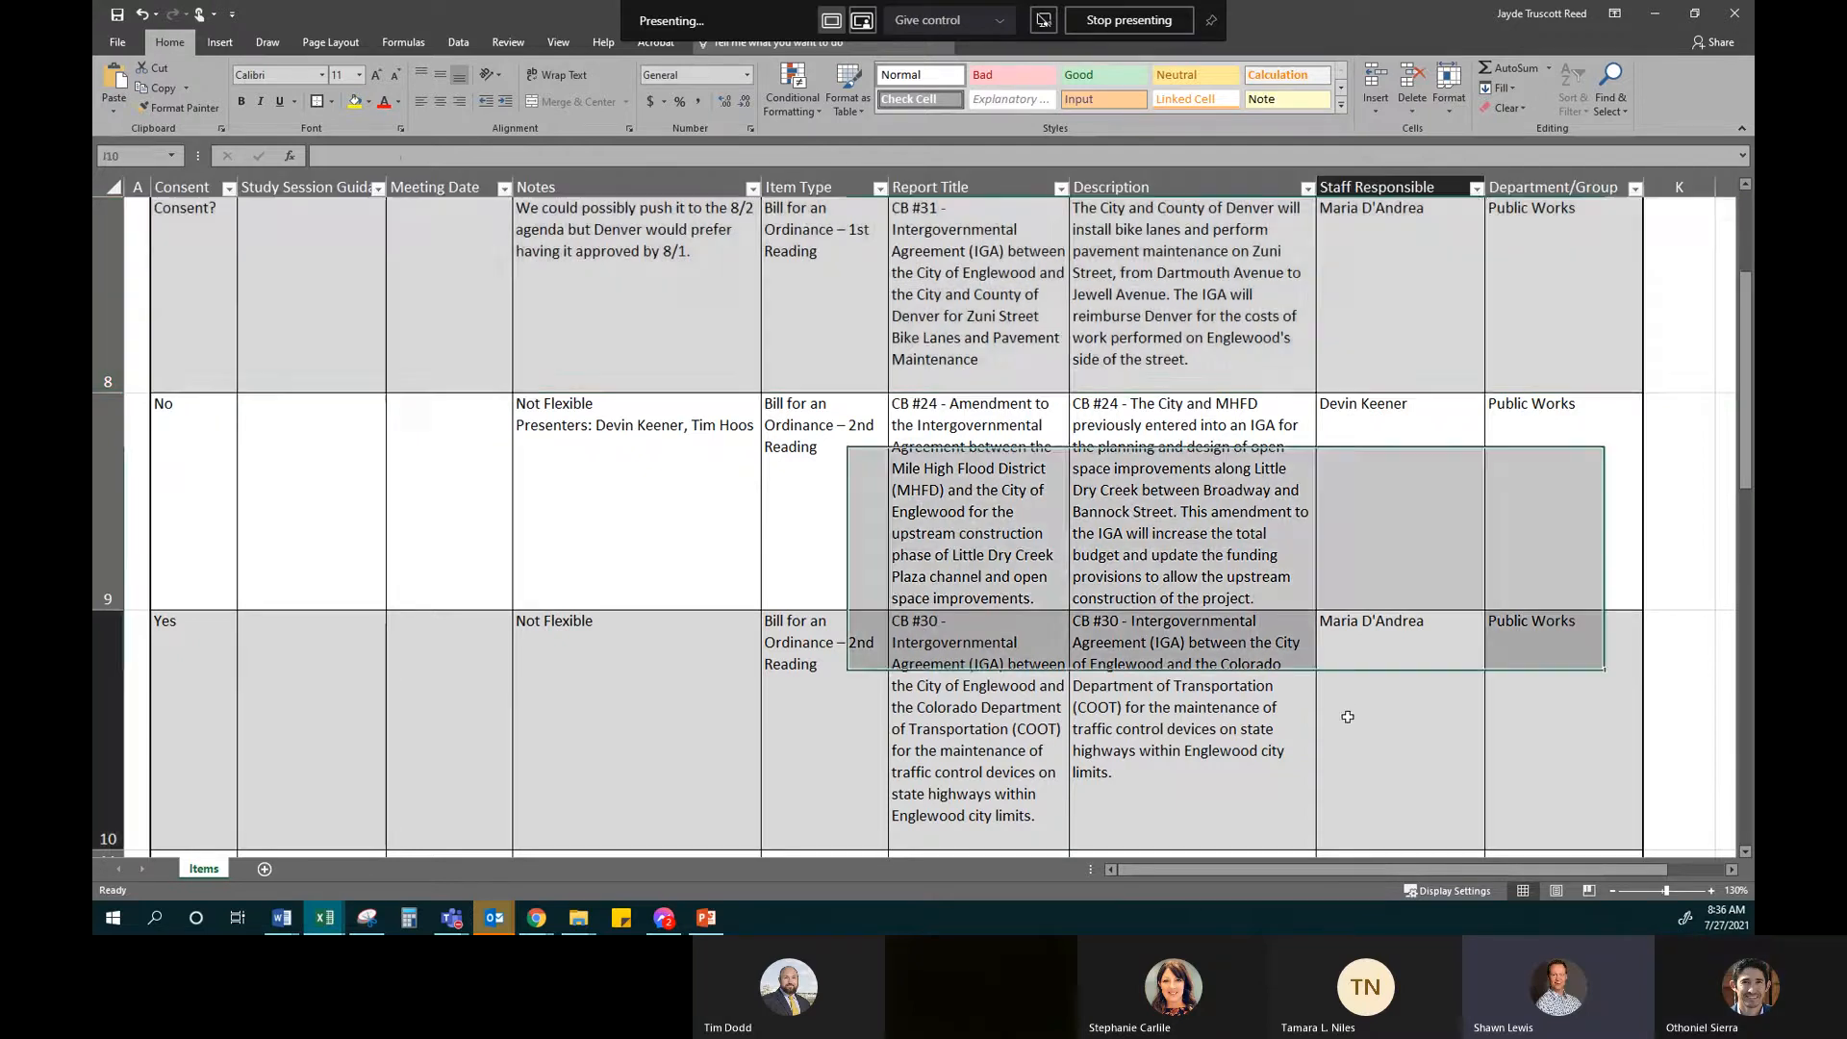
{"action": "scroll", "scroll_direction": "down", "scroll_amount": 3}
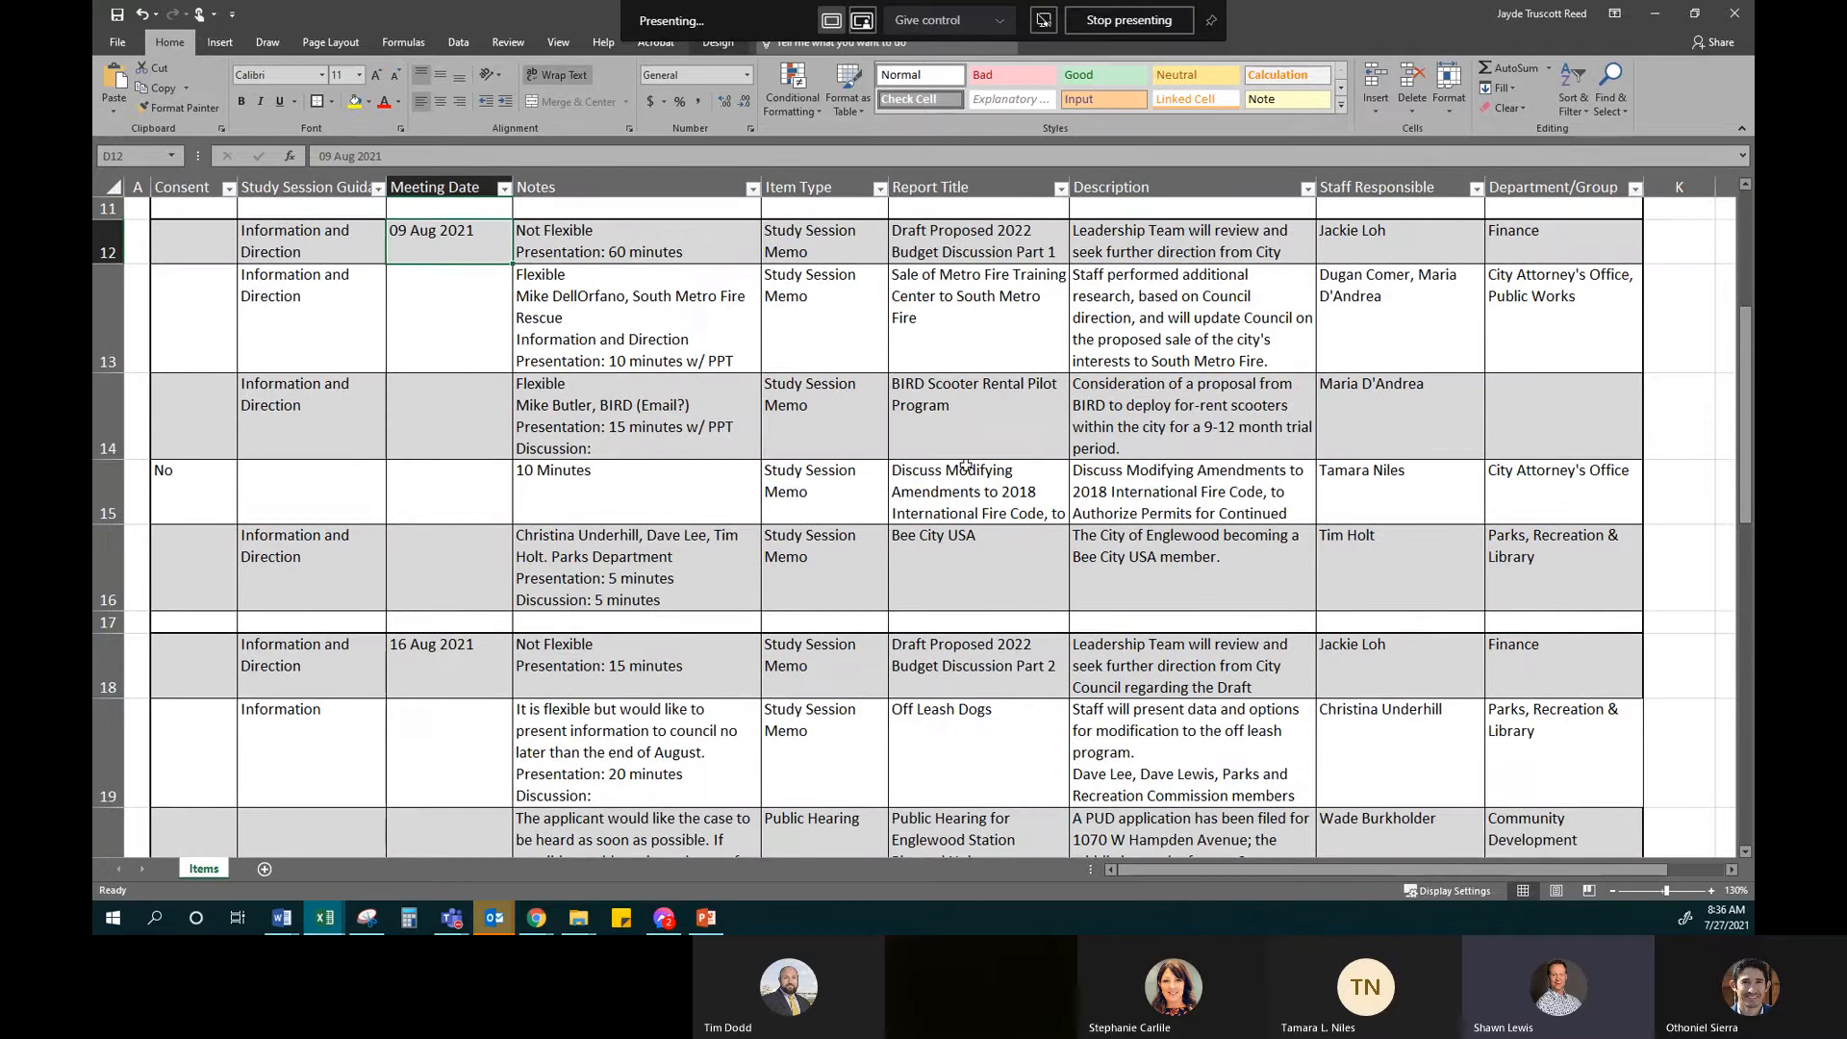
{"action": "scroll", "scroll_direction": "up", "scroll_amount": 3}
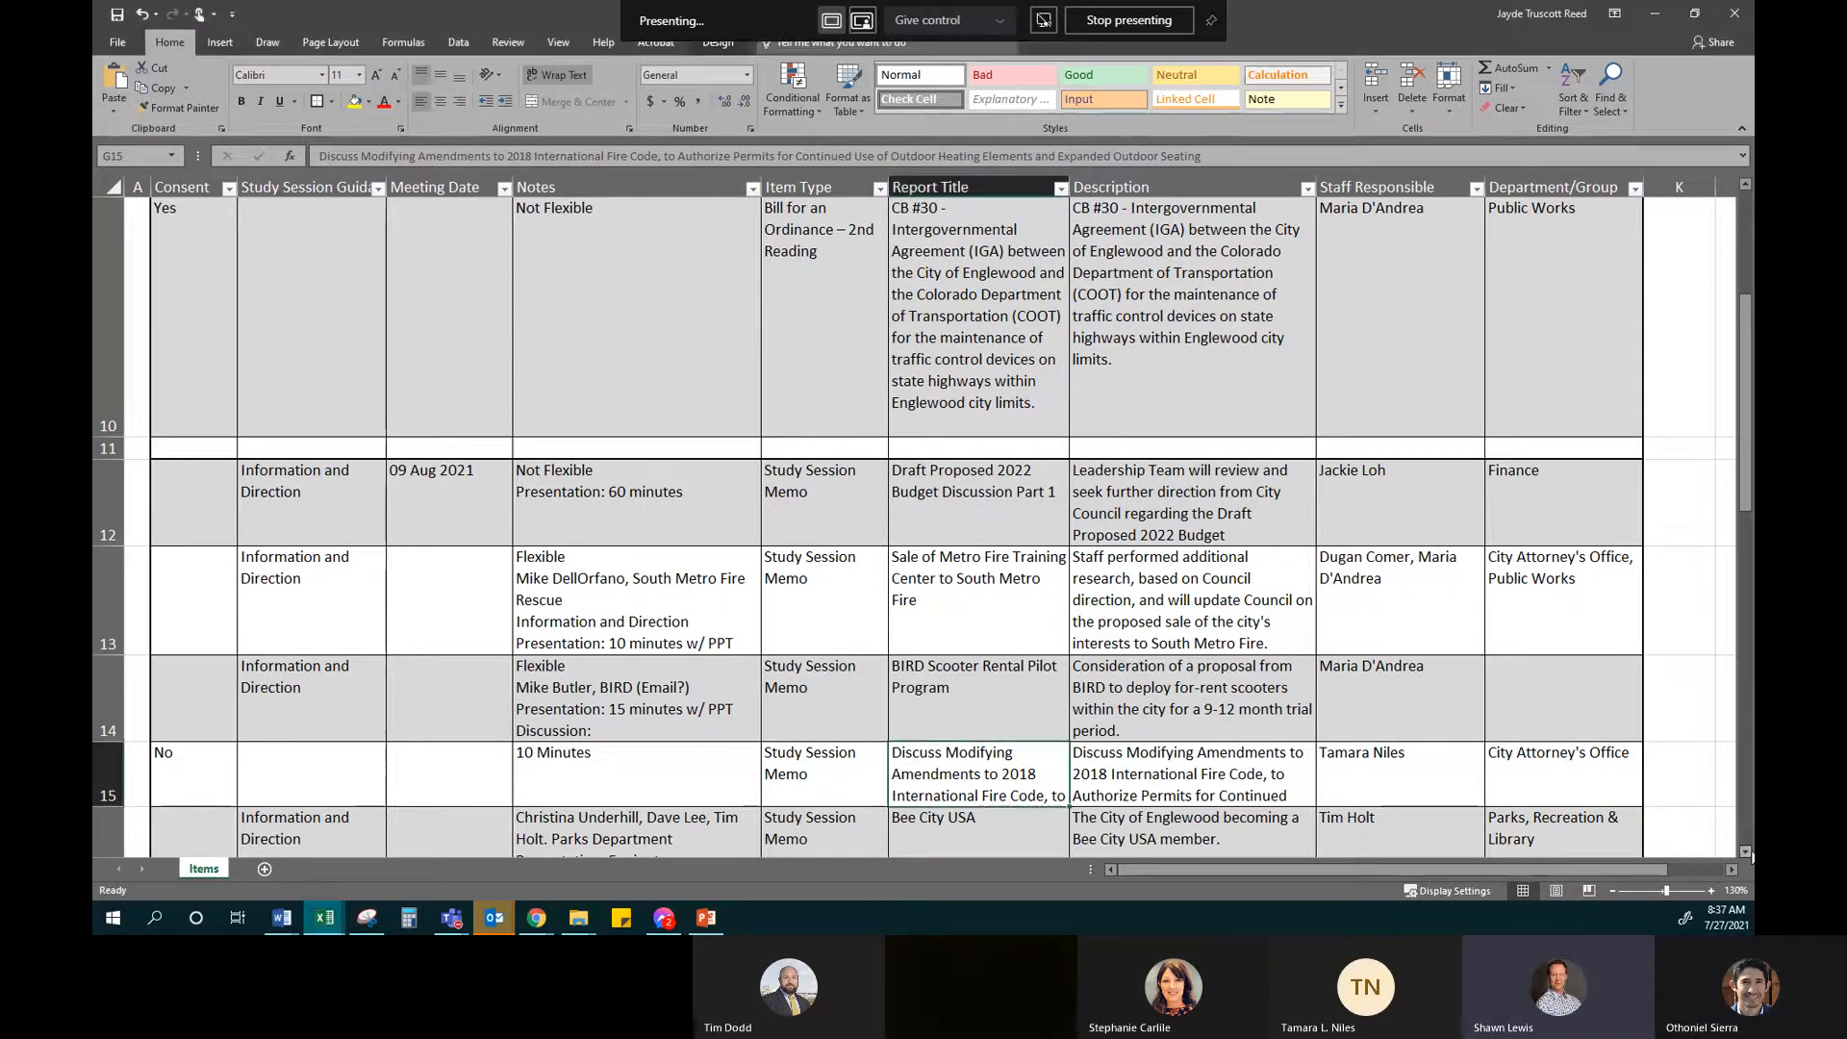
Set the budget discussion item's notes to Presentation: 45 minutes and Discussion: 45 minutes.
{"action": "scroll", "scroll_direction": "down", "scroll_amount": 3}
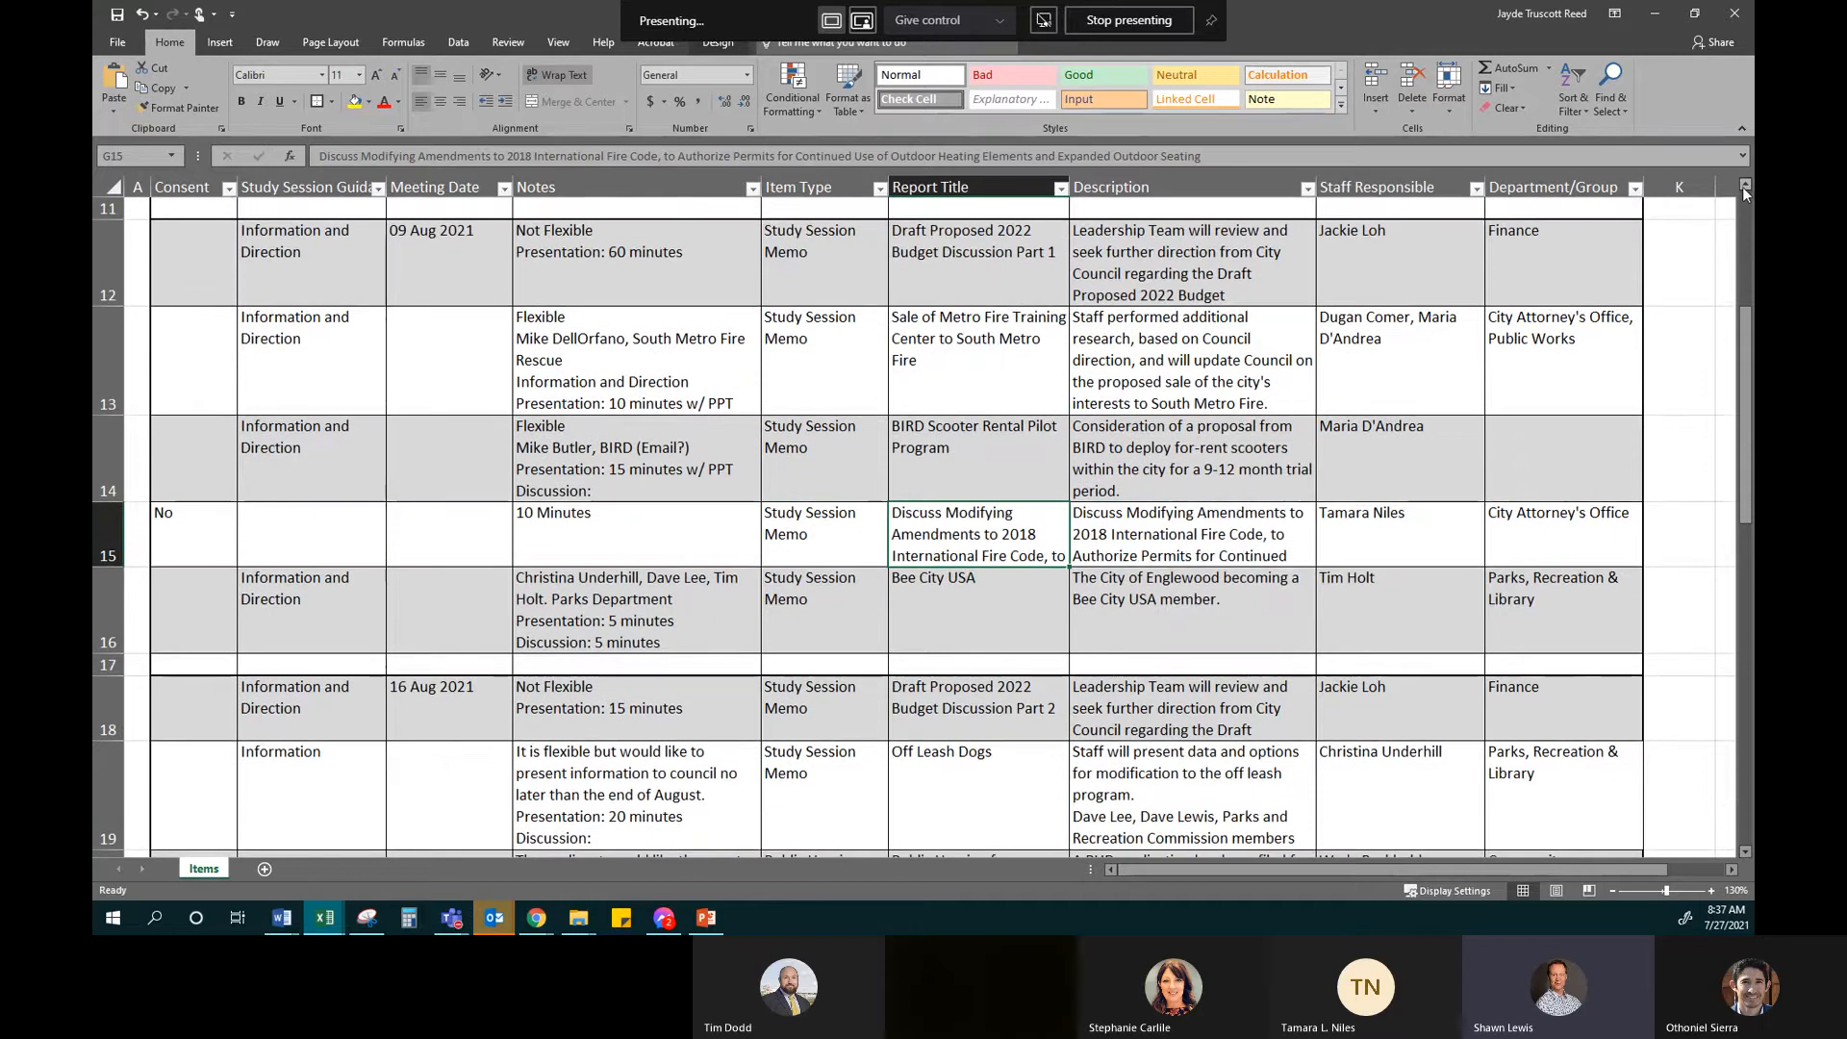
{"action": "left_click", "coordinate": [637, 260]}
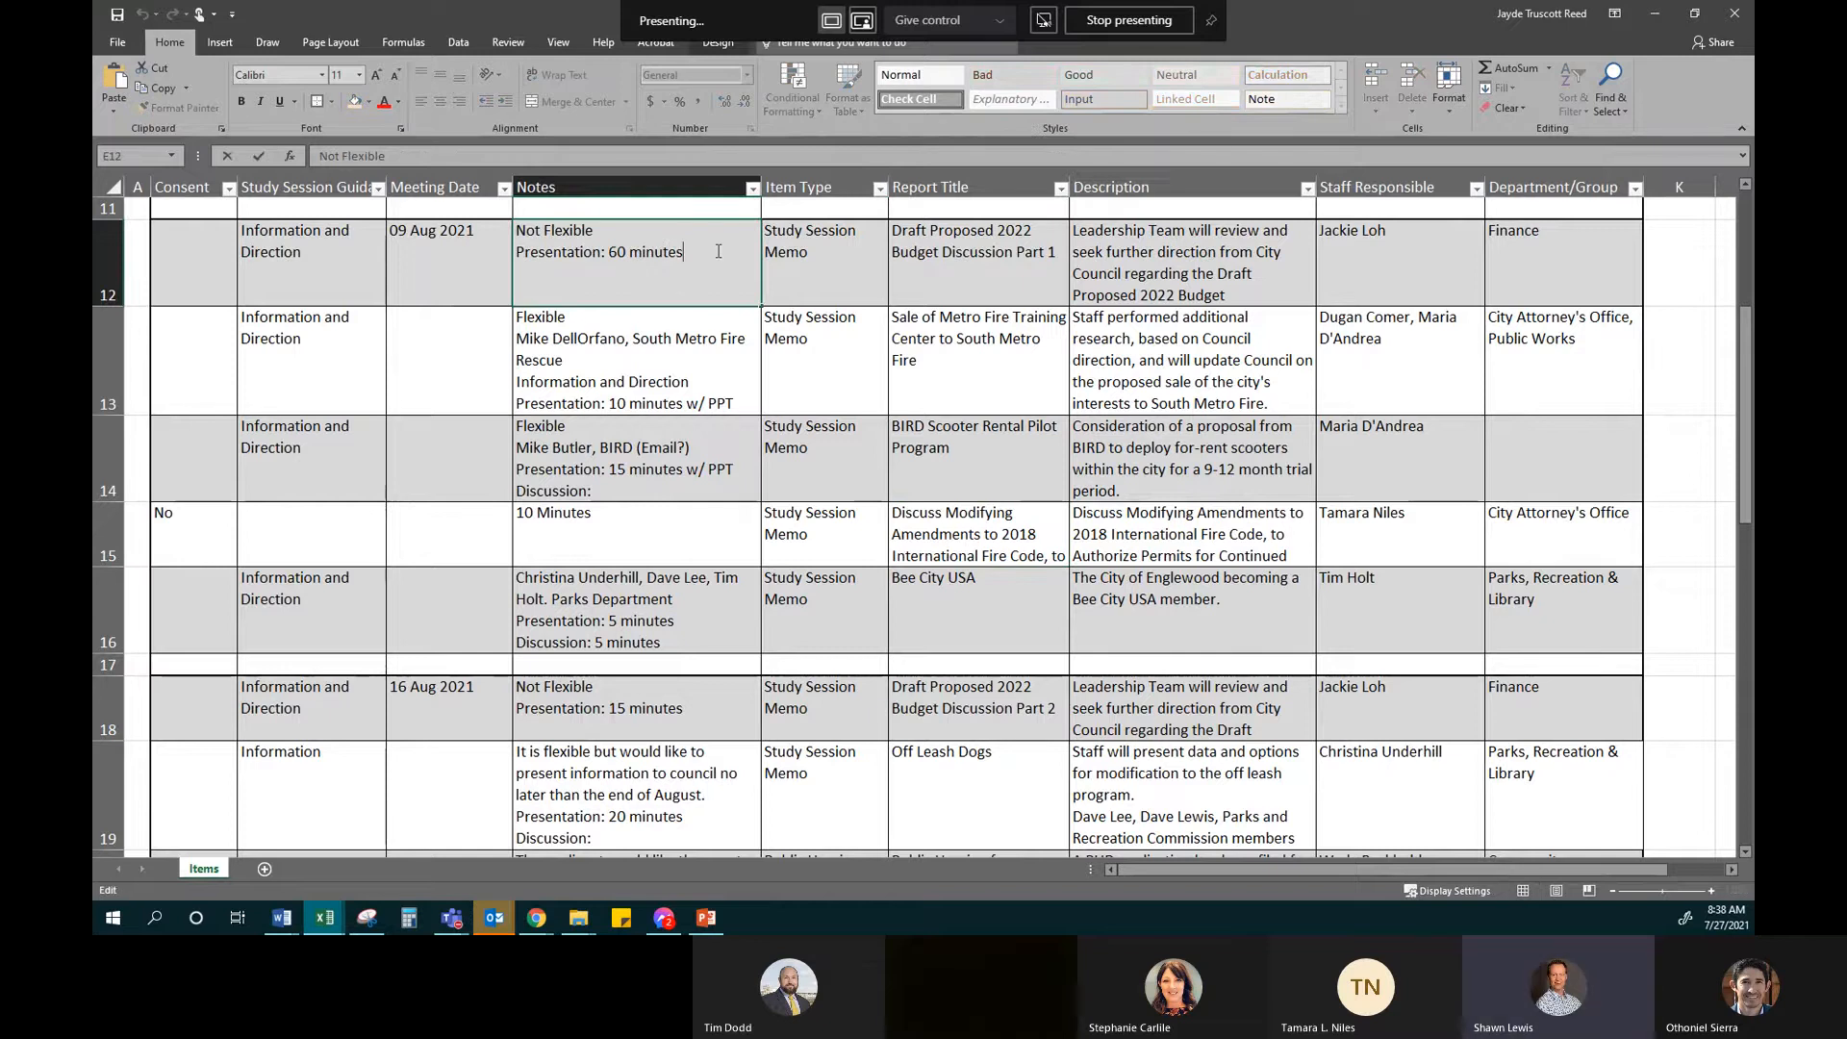
{"action": "type", "text": "Disu"}
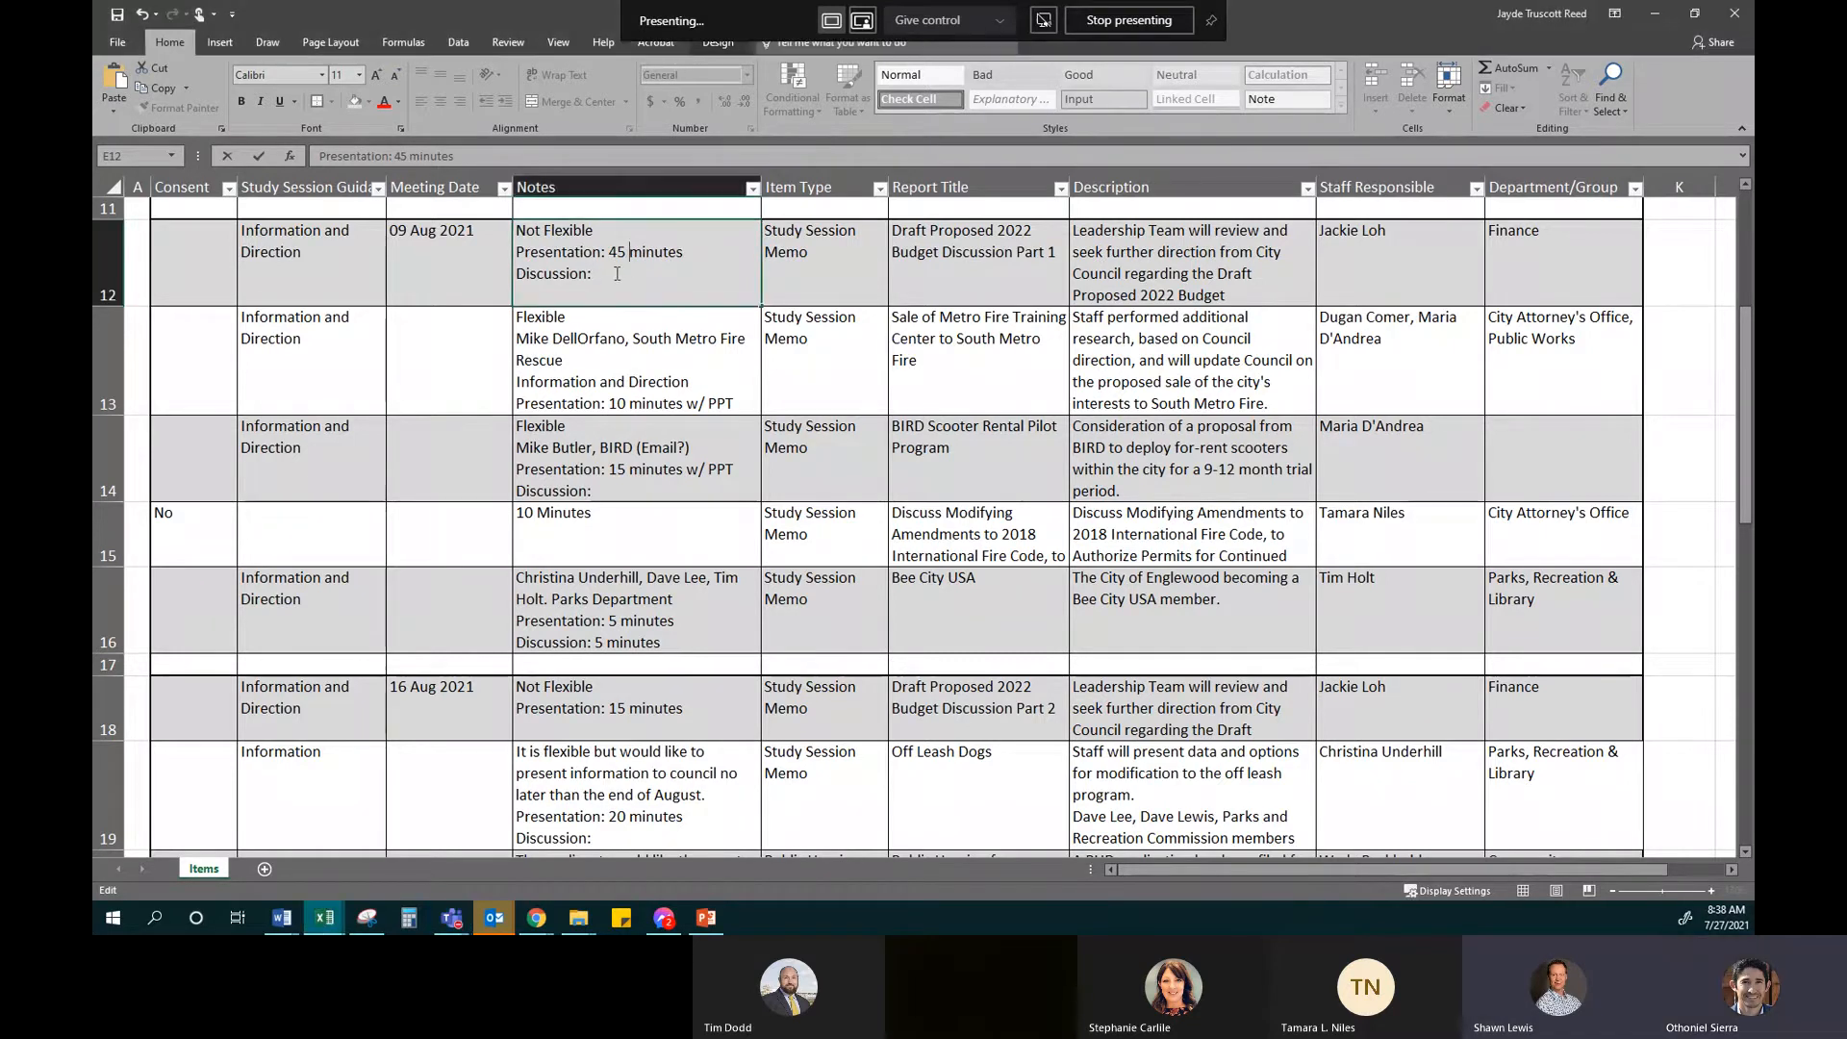
{"action": "left_click", "coordinate": [599, 273]}
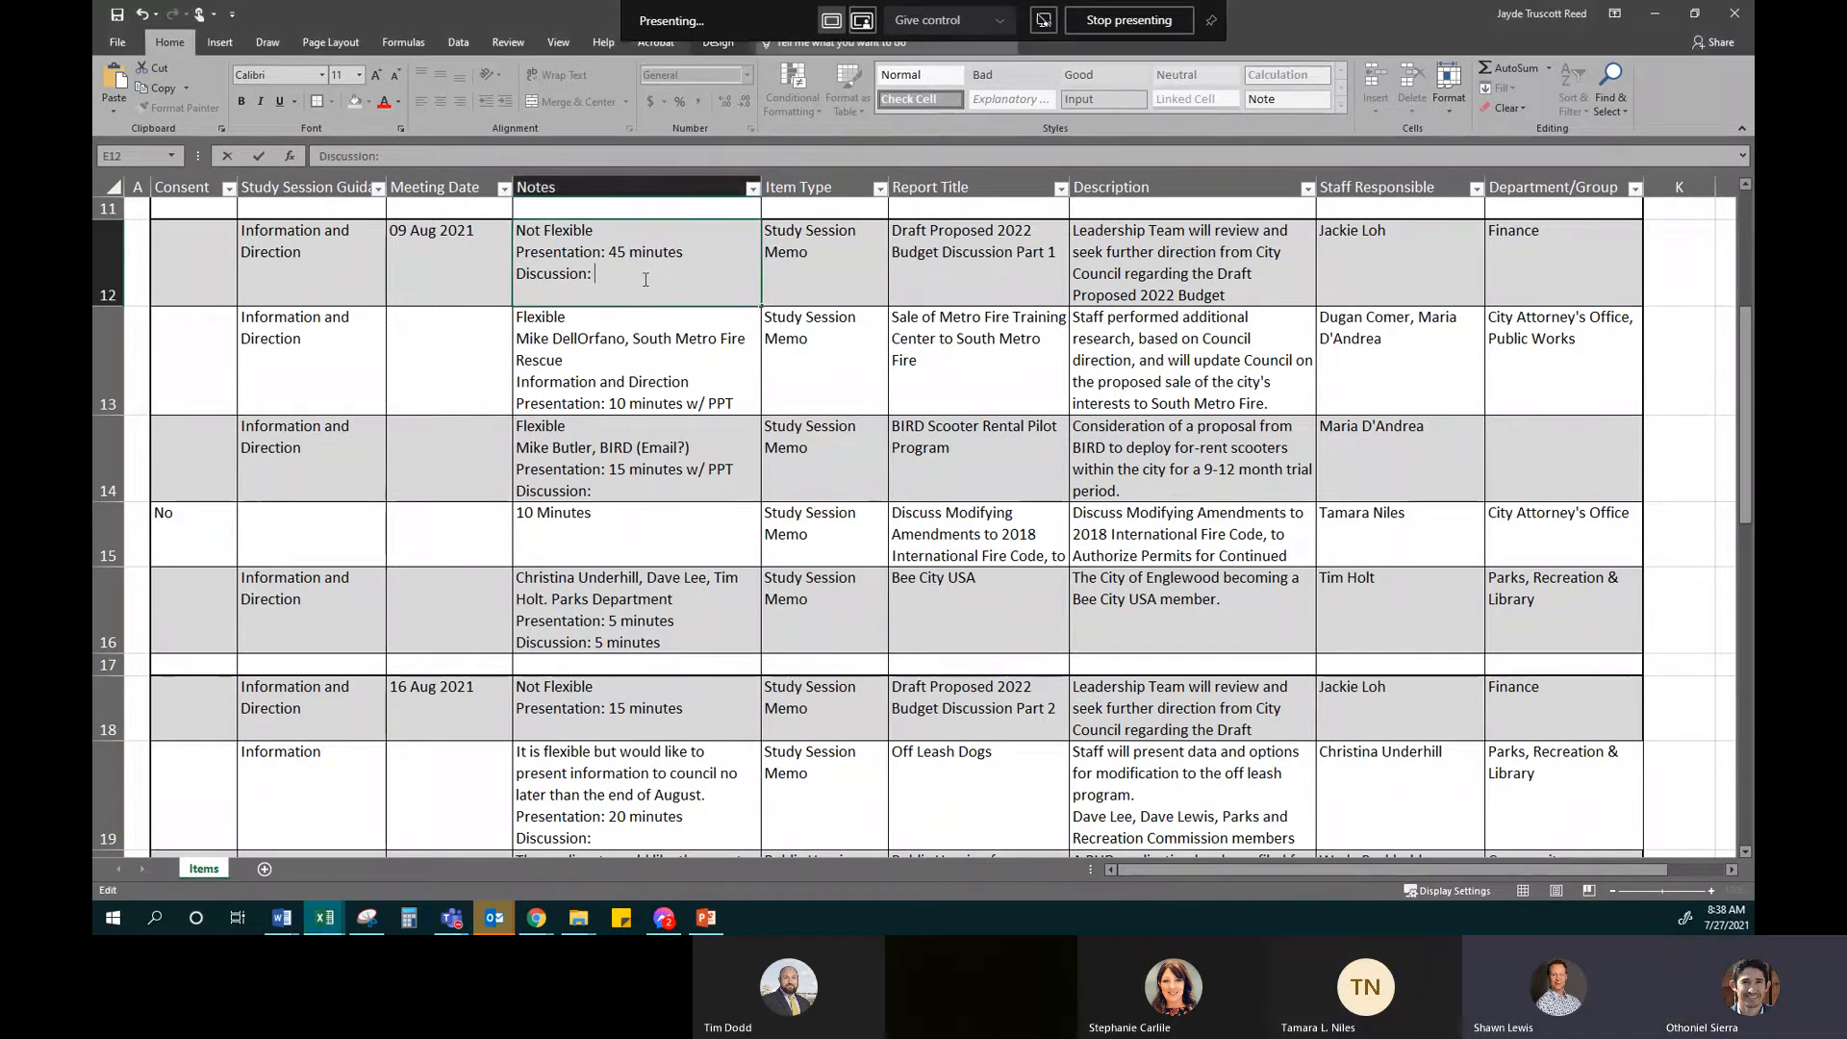
{"action": "type", "text": "45"}
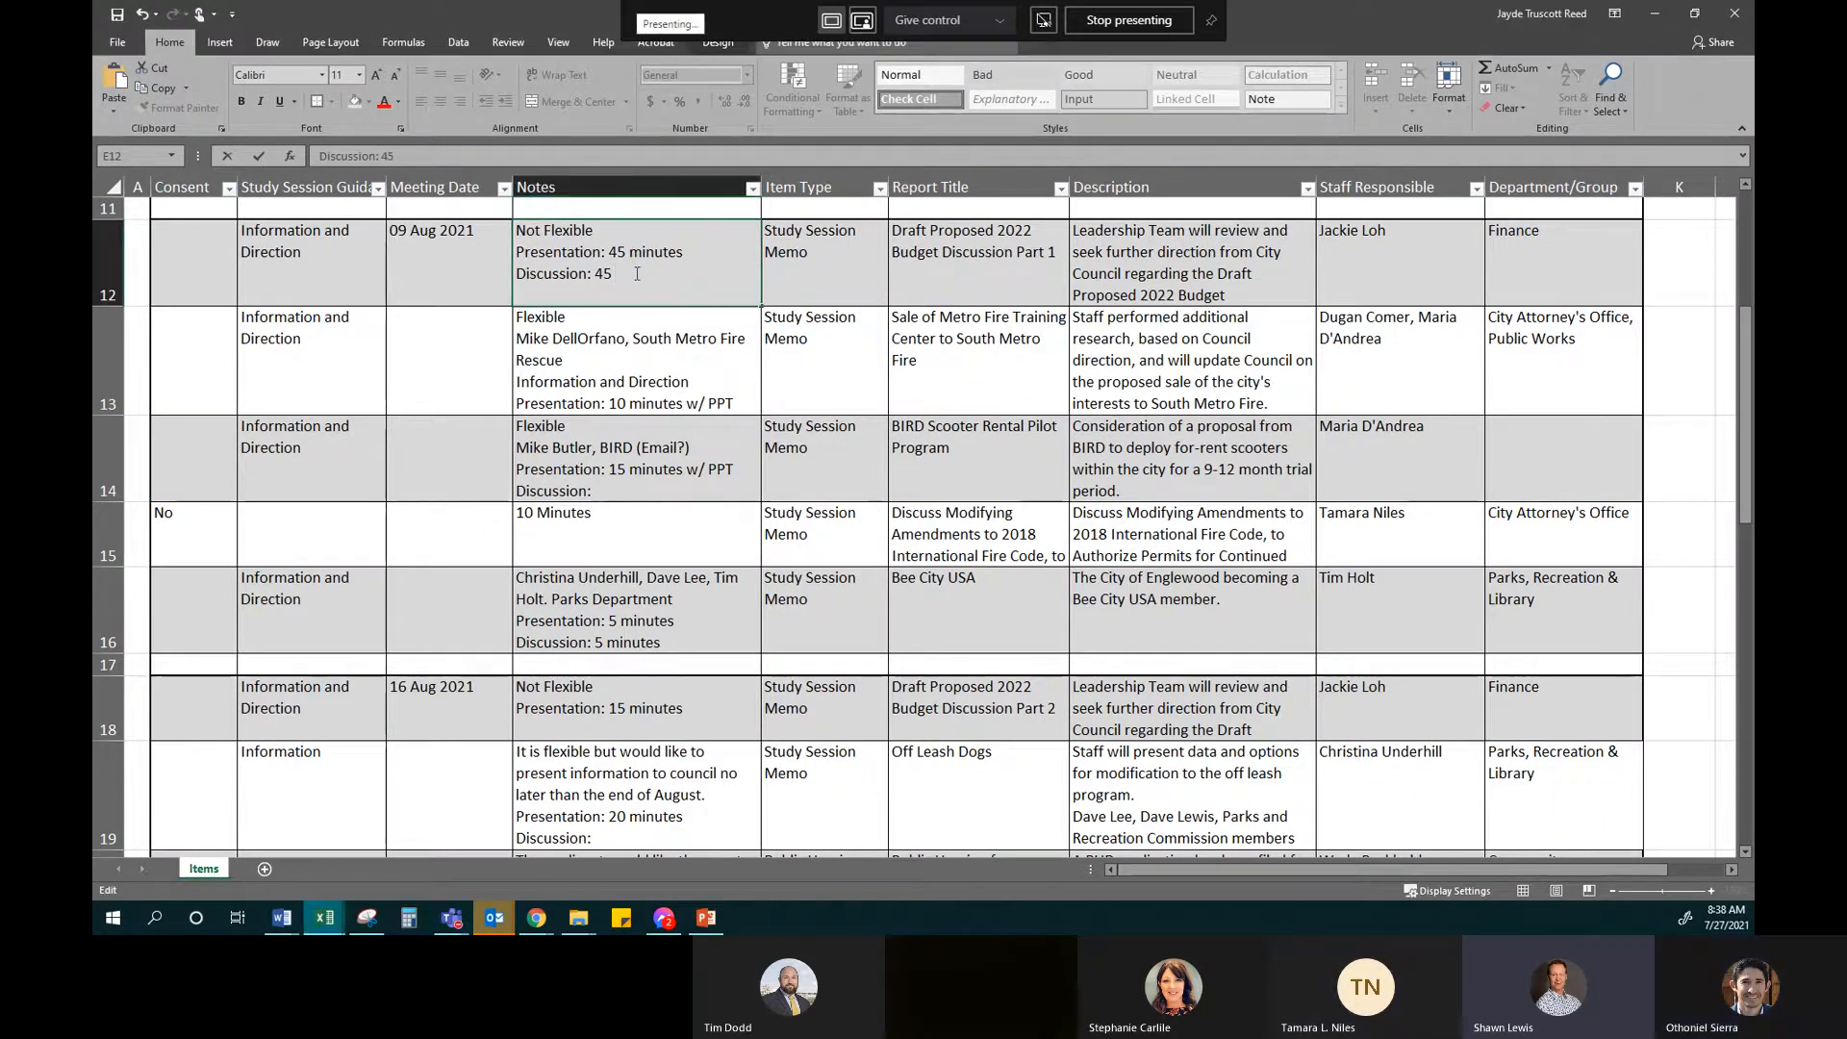
{"action": "type", "text": "minutes"}
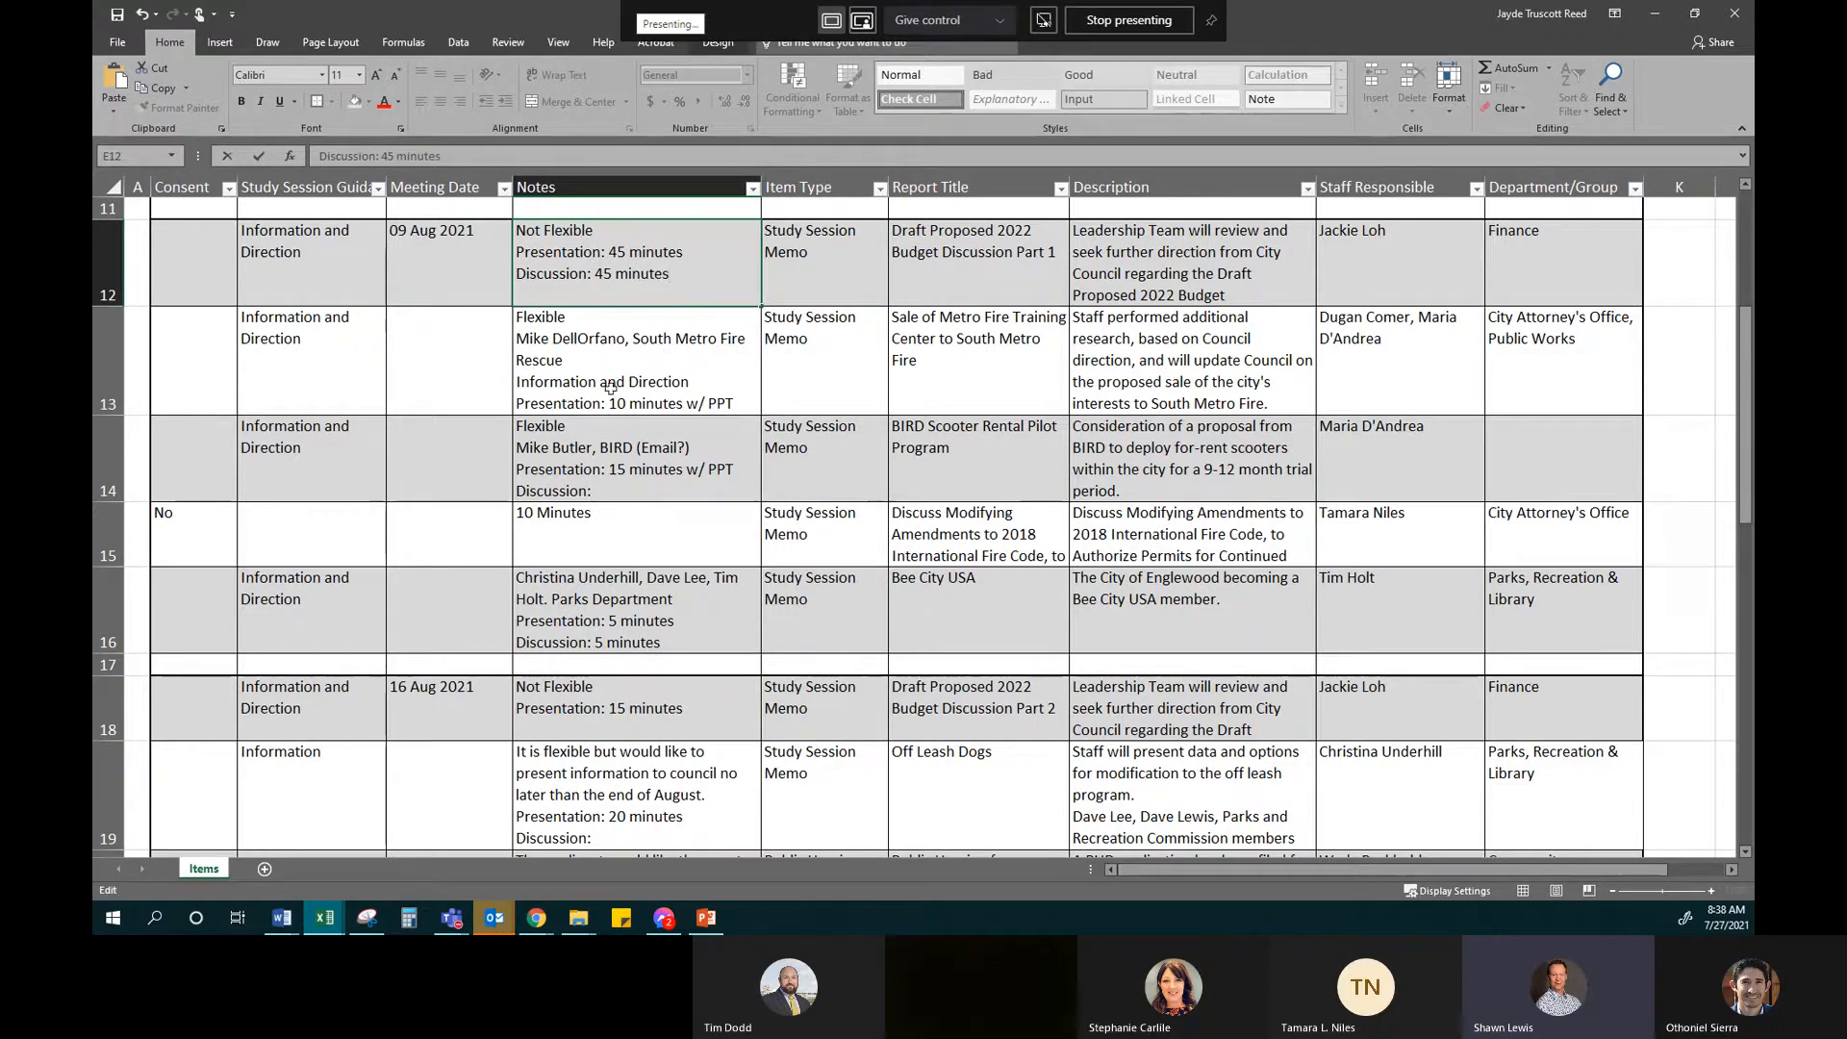
Add Discussion: 10 minutes to the Metro Fire sale item's notes.
{"action": "left_click", "coordinate": [108, 459]}
{"action": "type", "text": "Discussion:"}
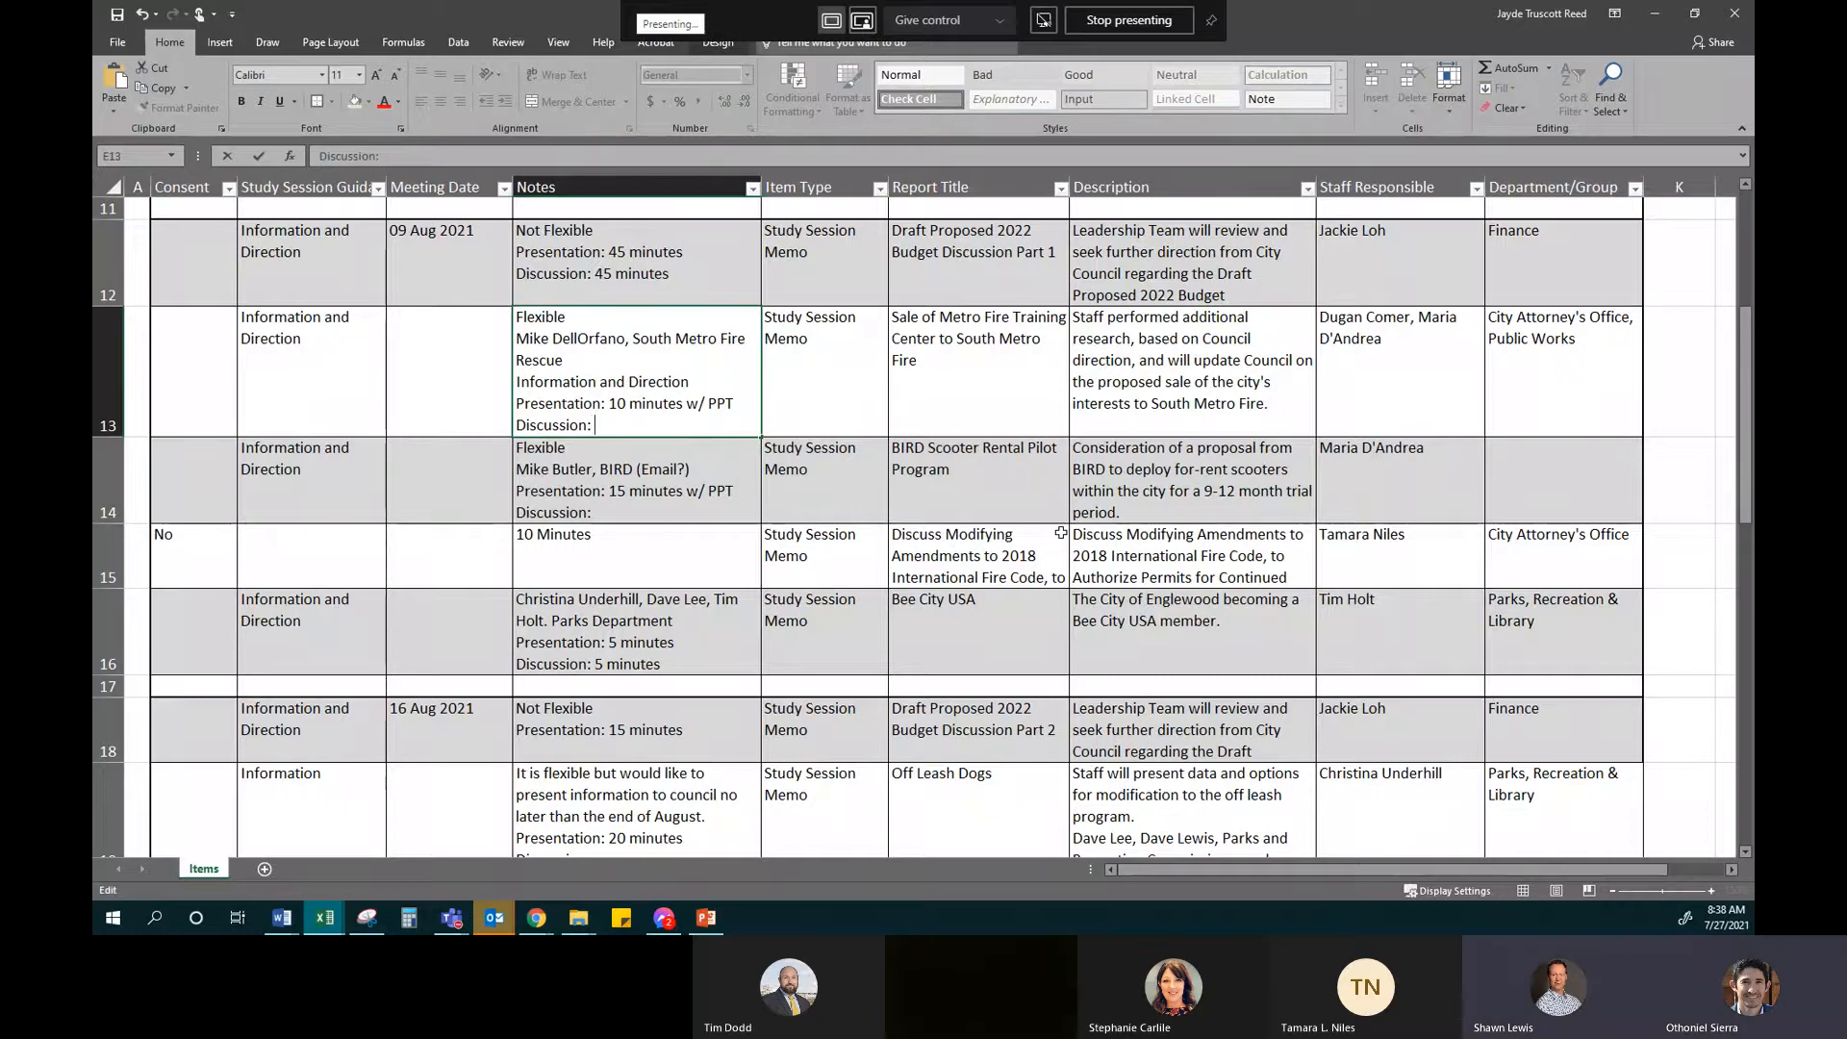
{"action": "type", "text": "10 min"}
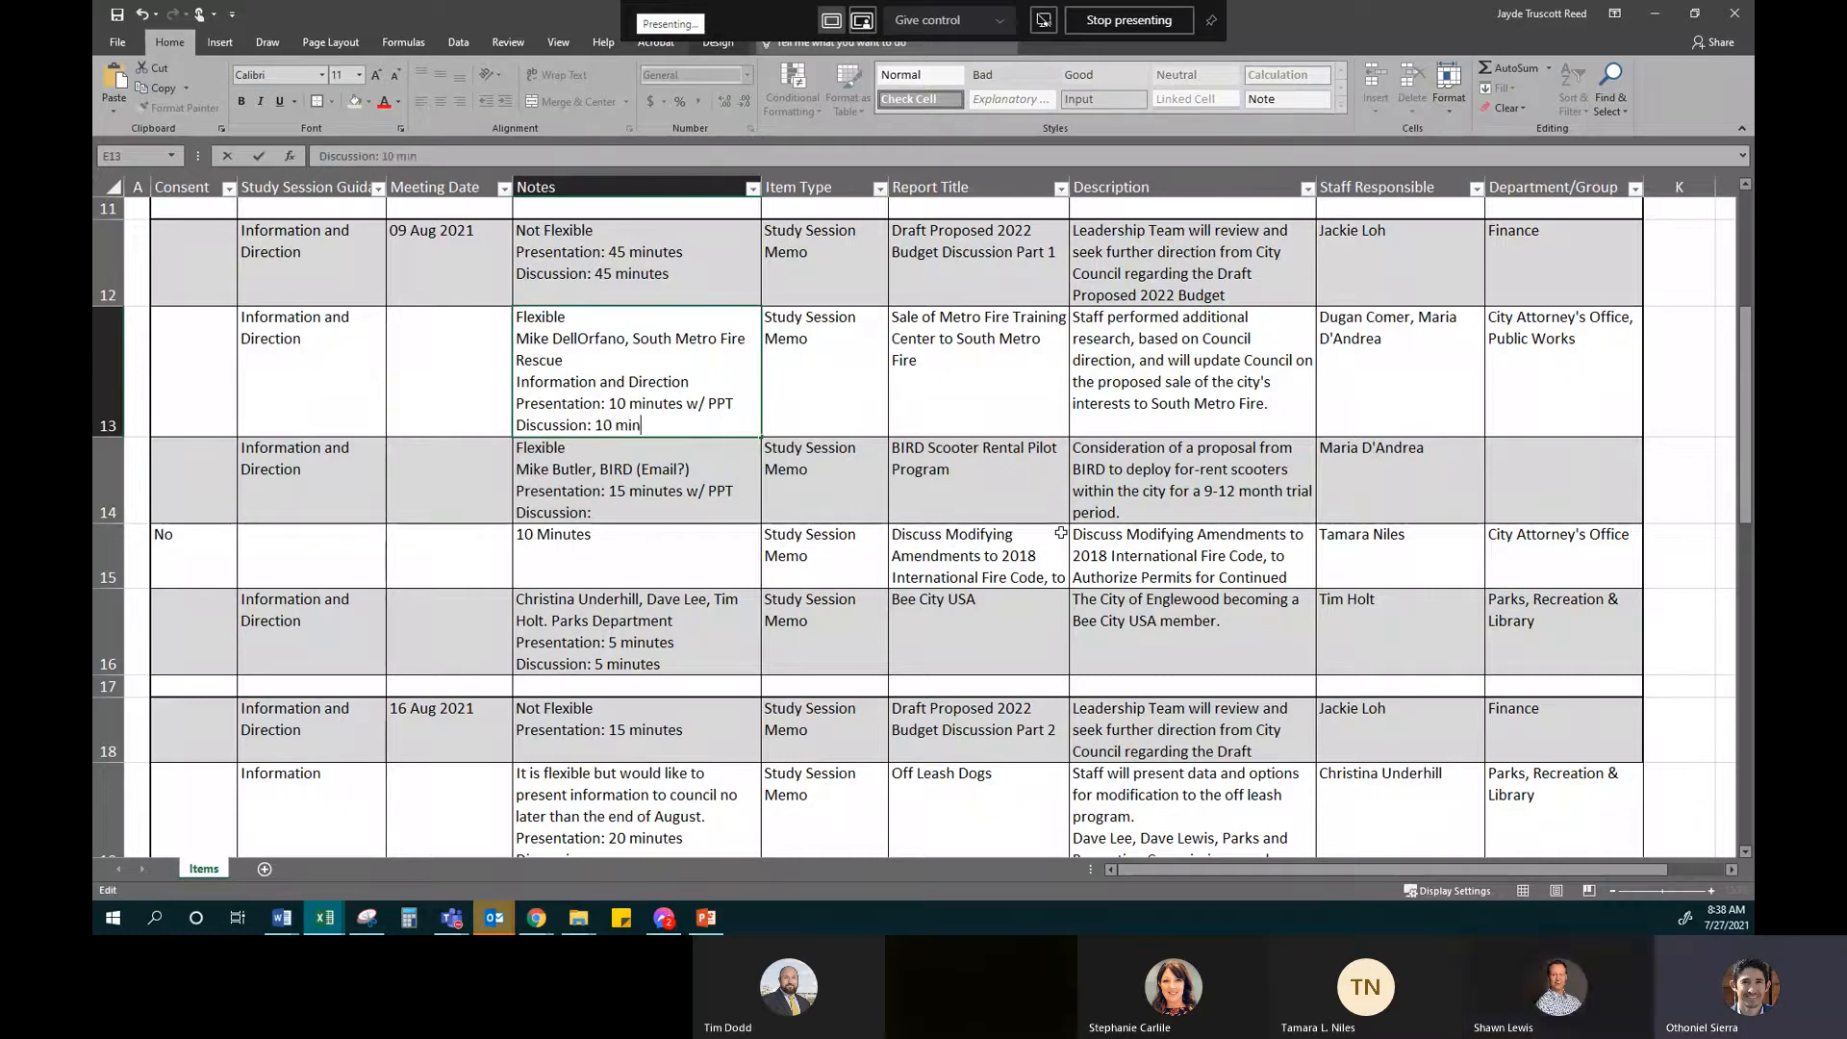
{"action": "type", "text": "utes"}
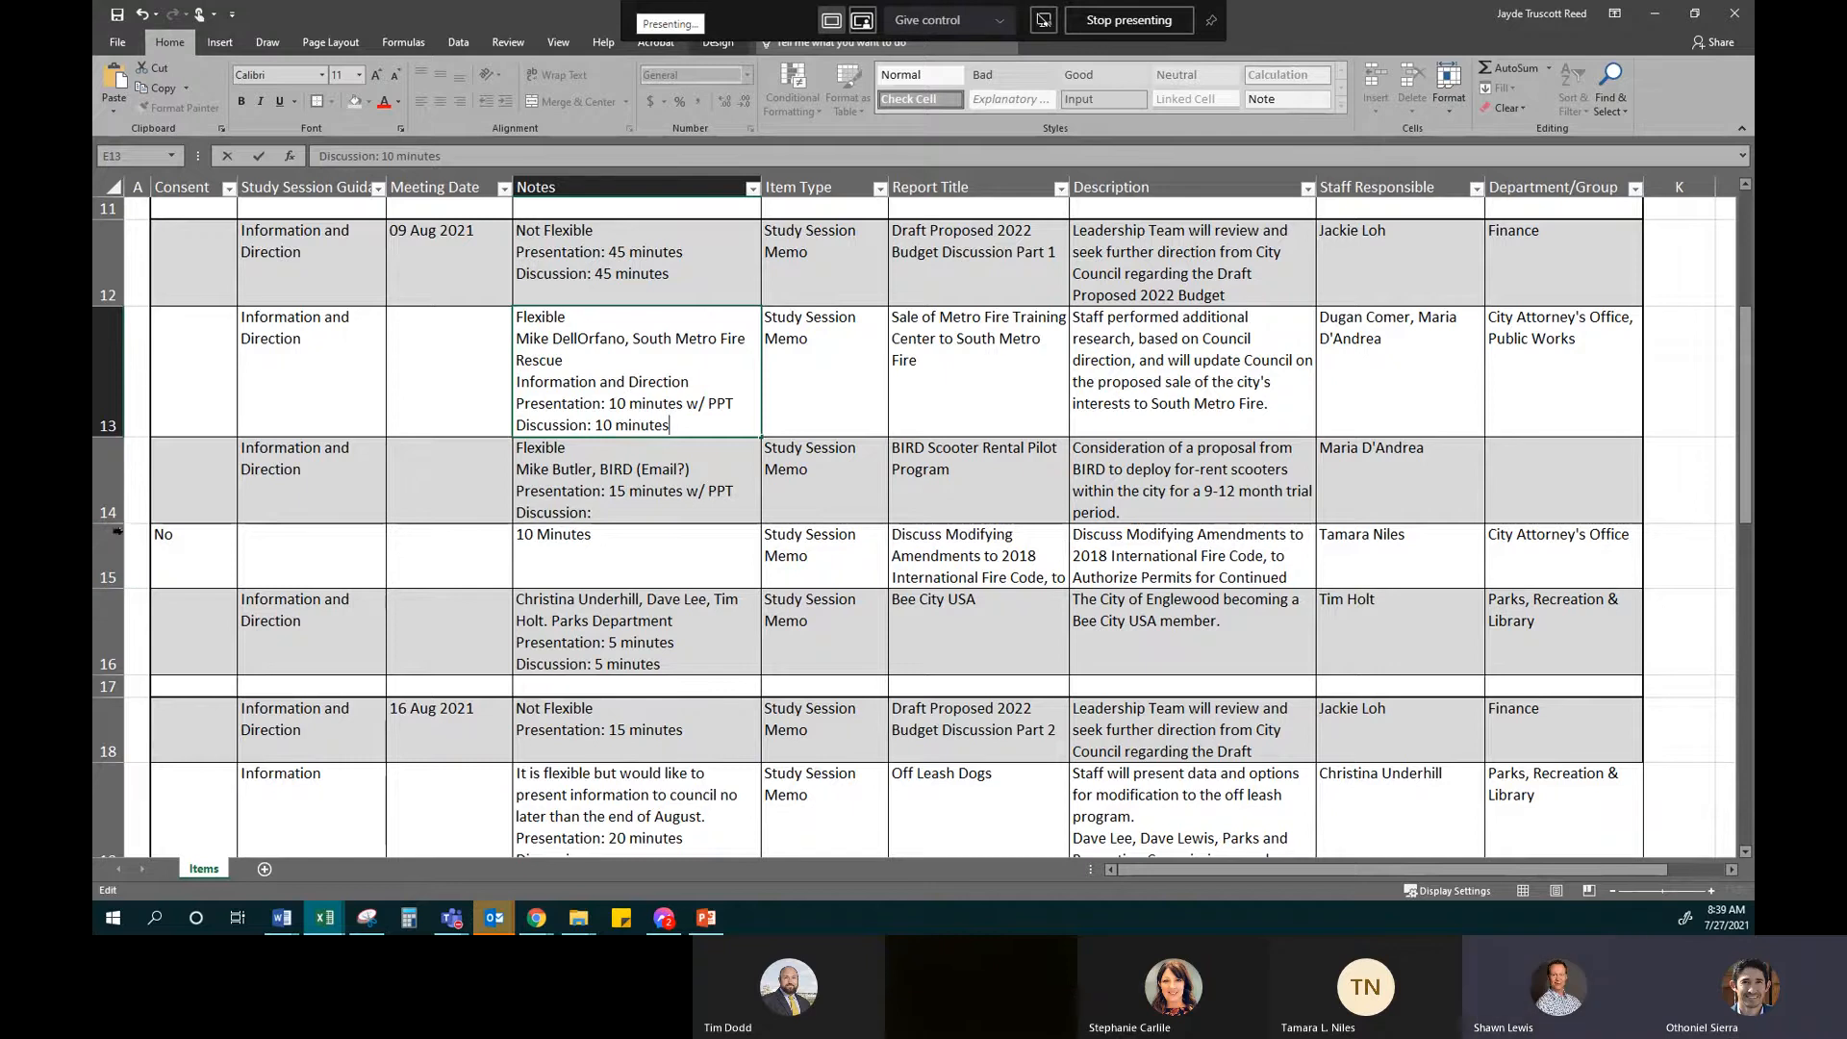
Set the BIRD scooter item's notes to Discussion: 20 minutes.
{"action": "left_click", "coordinate": [107, 512]}
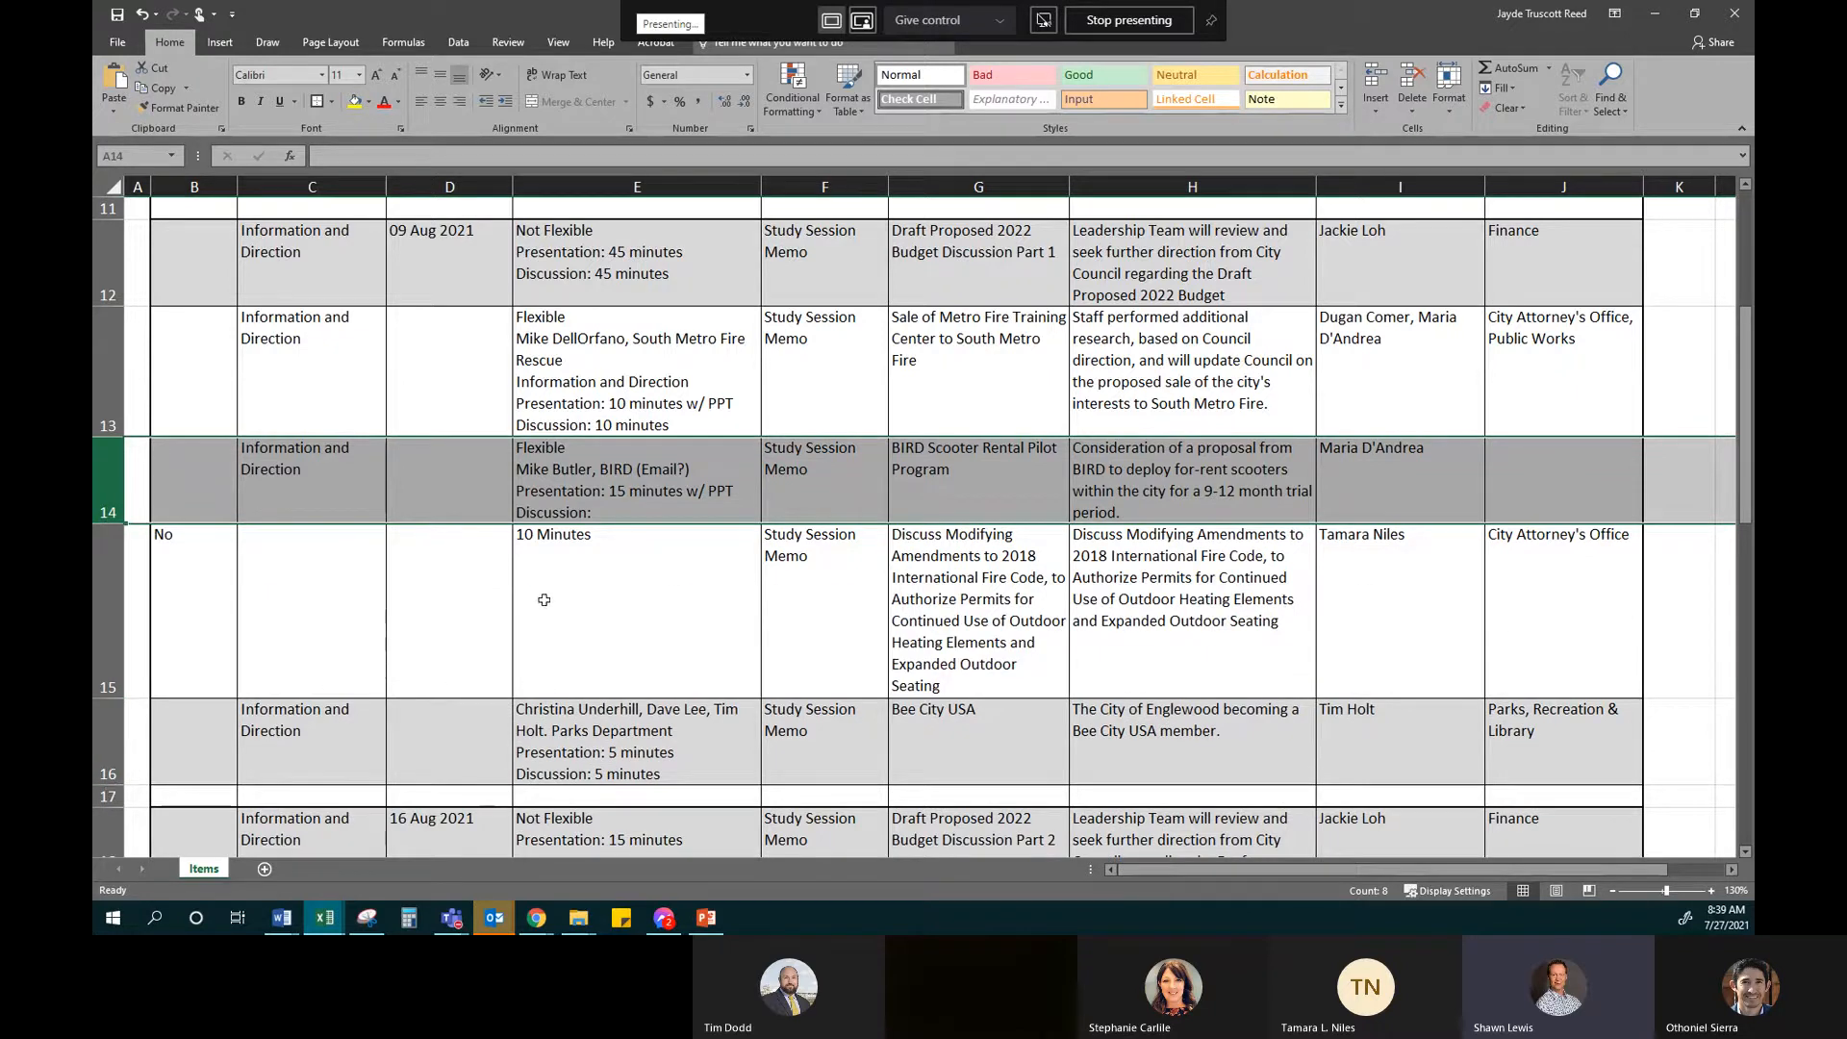
{"action": "mouse_move", "coordinate": [597, 564]}
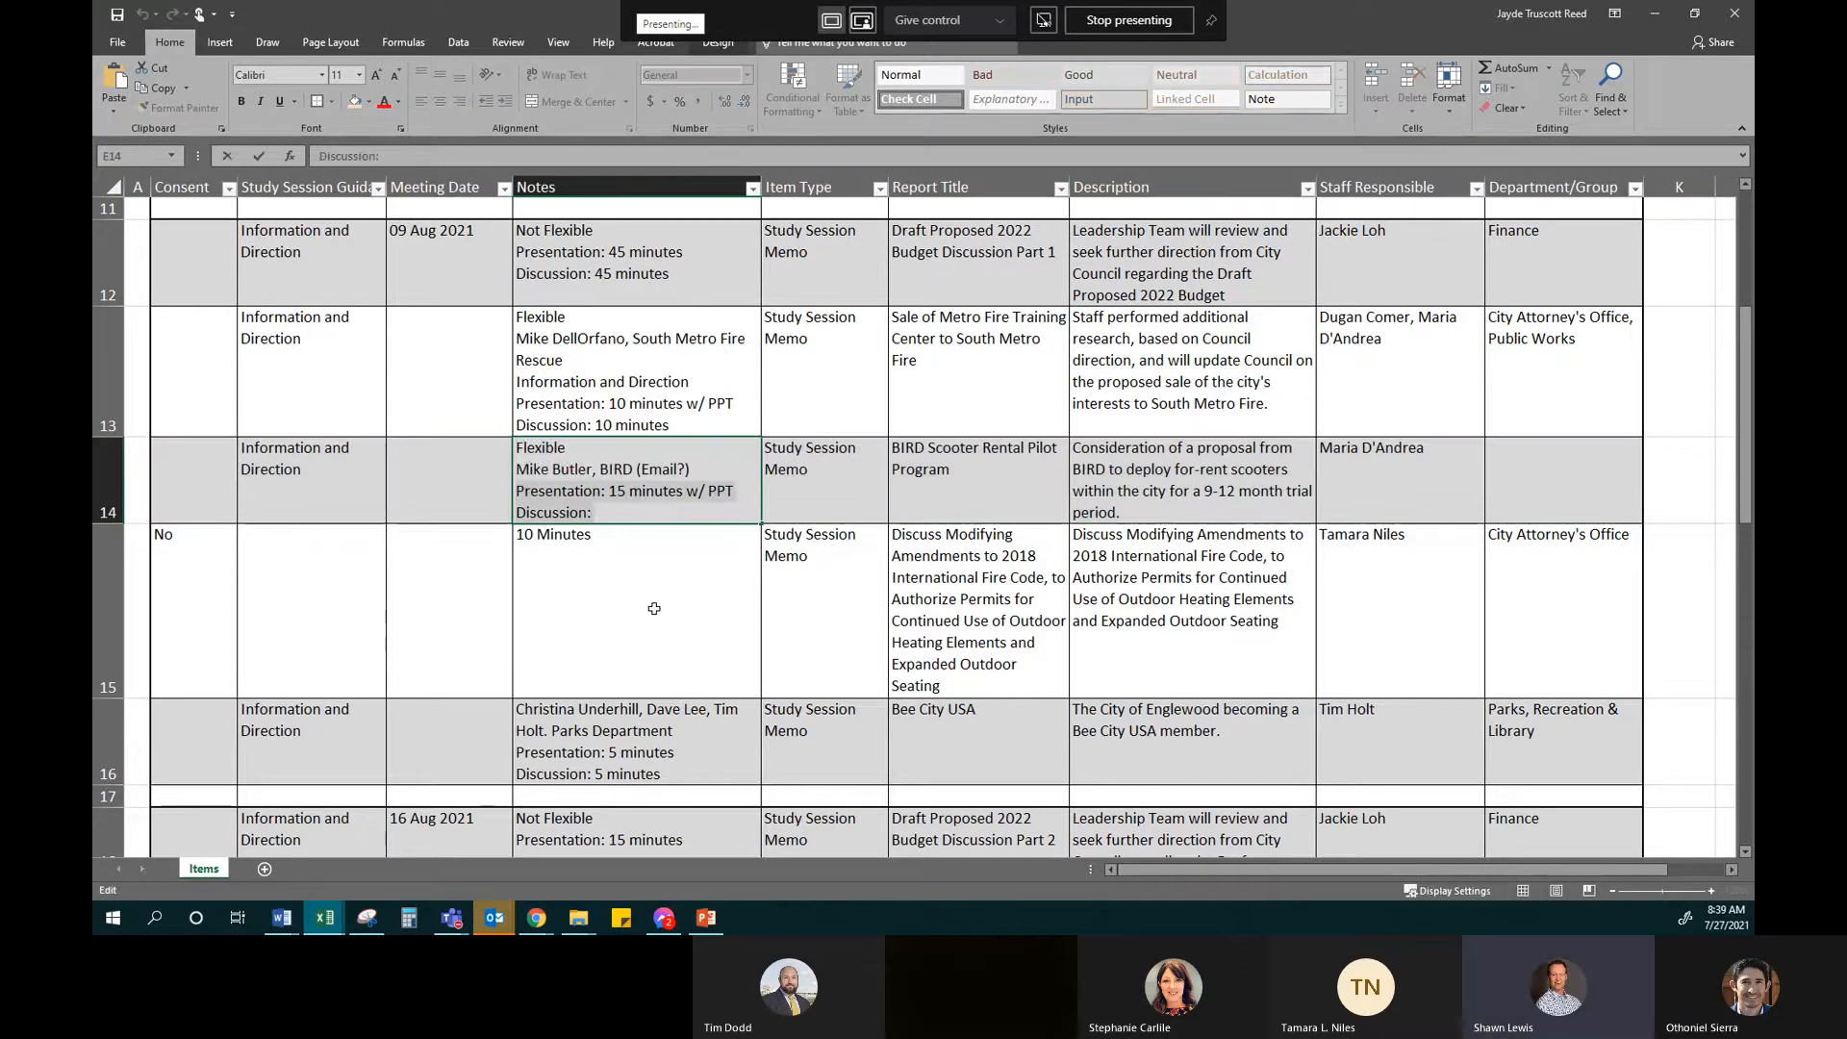
{"action": "left_click", "coordinate": [602, 541]}
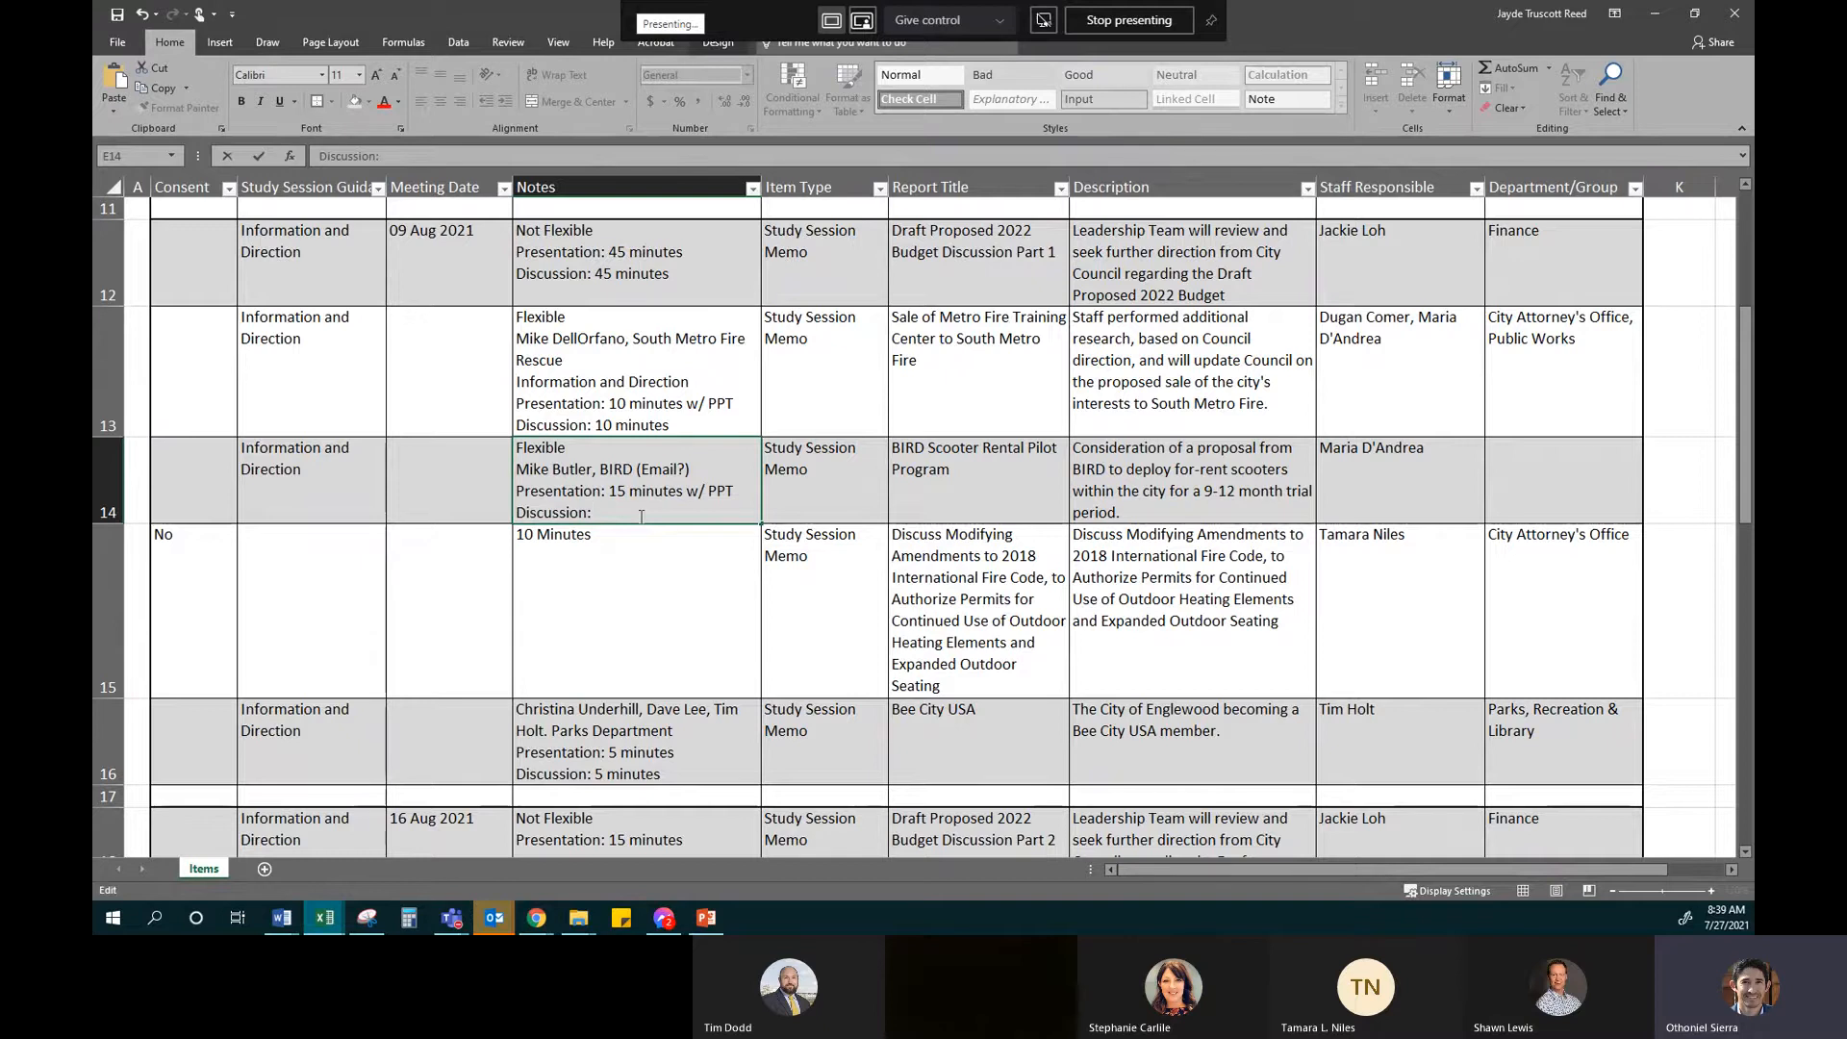
Add 'Presentation: 15 minutes w/ PPT' and a 'Discussion:' line to the fire code item's notes.
{"action": "left_click", "coordinate": [636, 532]}
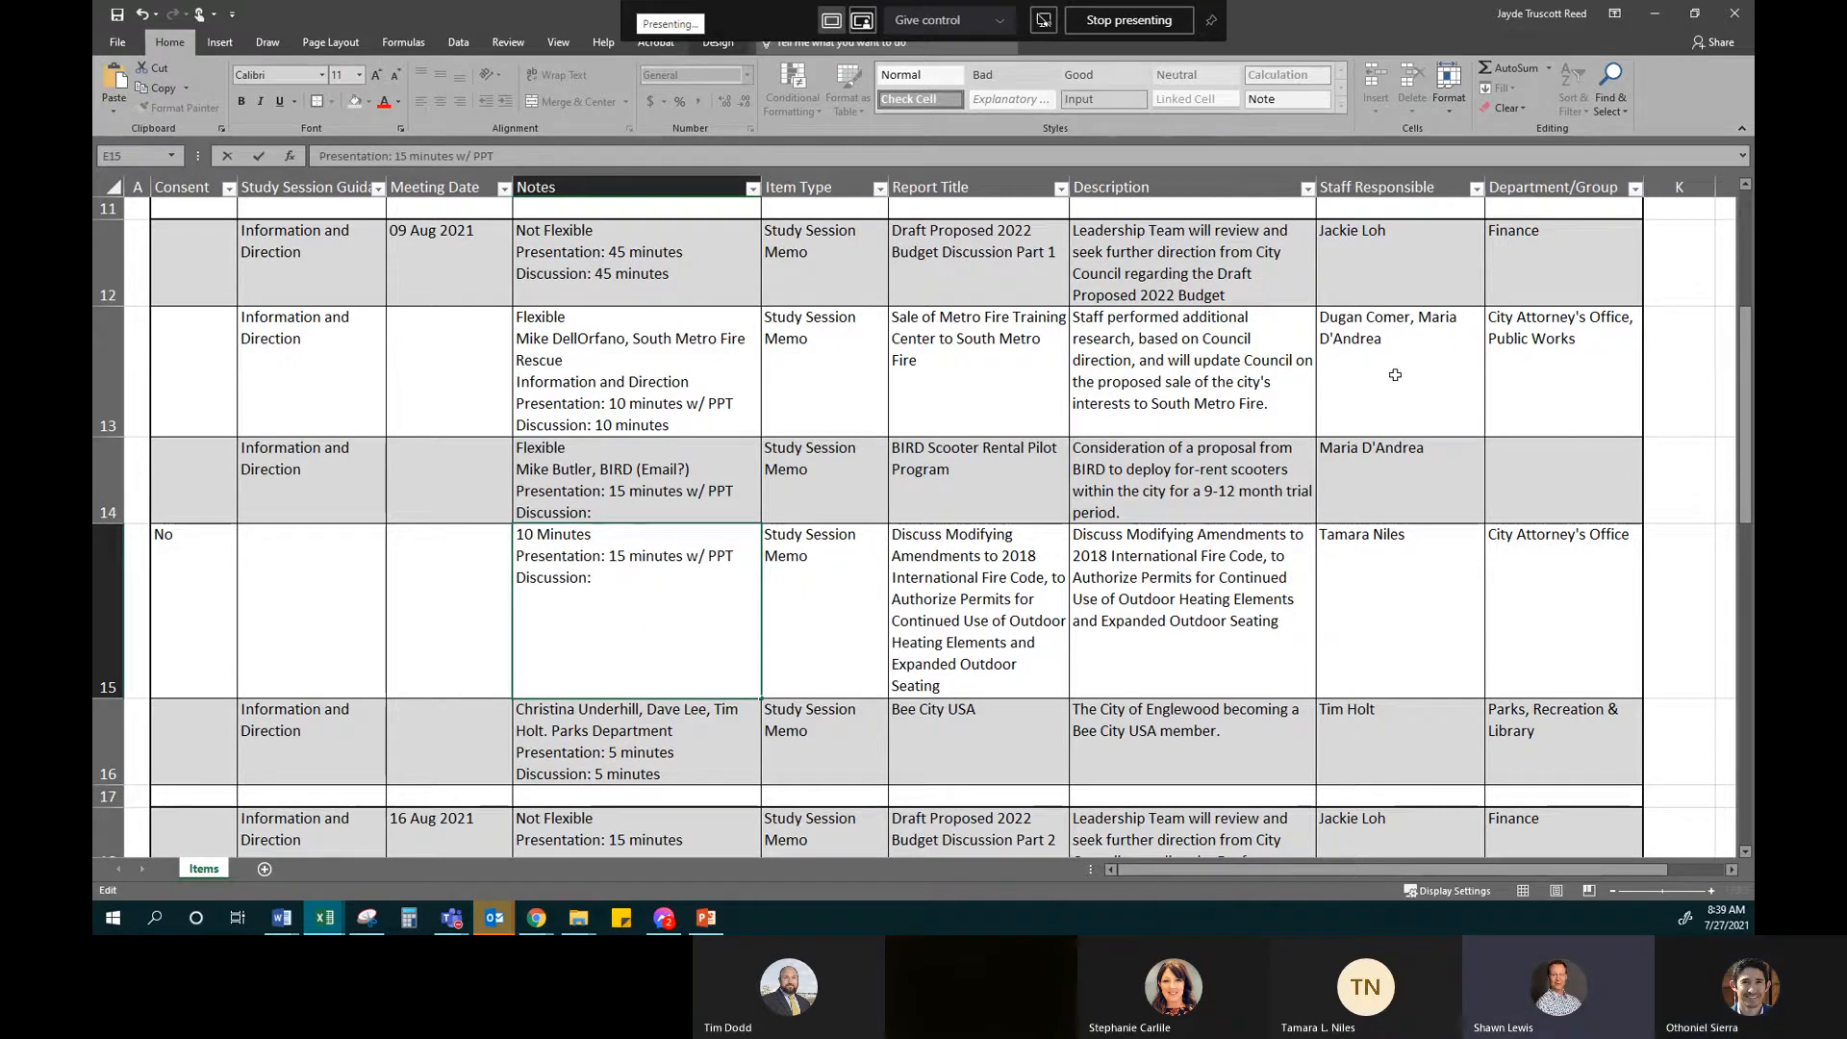
{"action": "left_click", "coordinate": [1399, 479]}
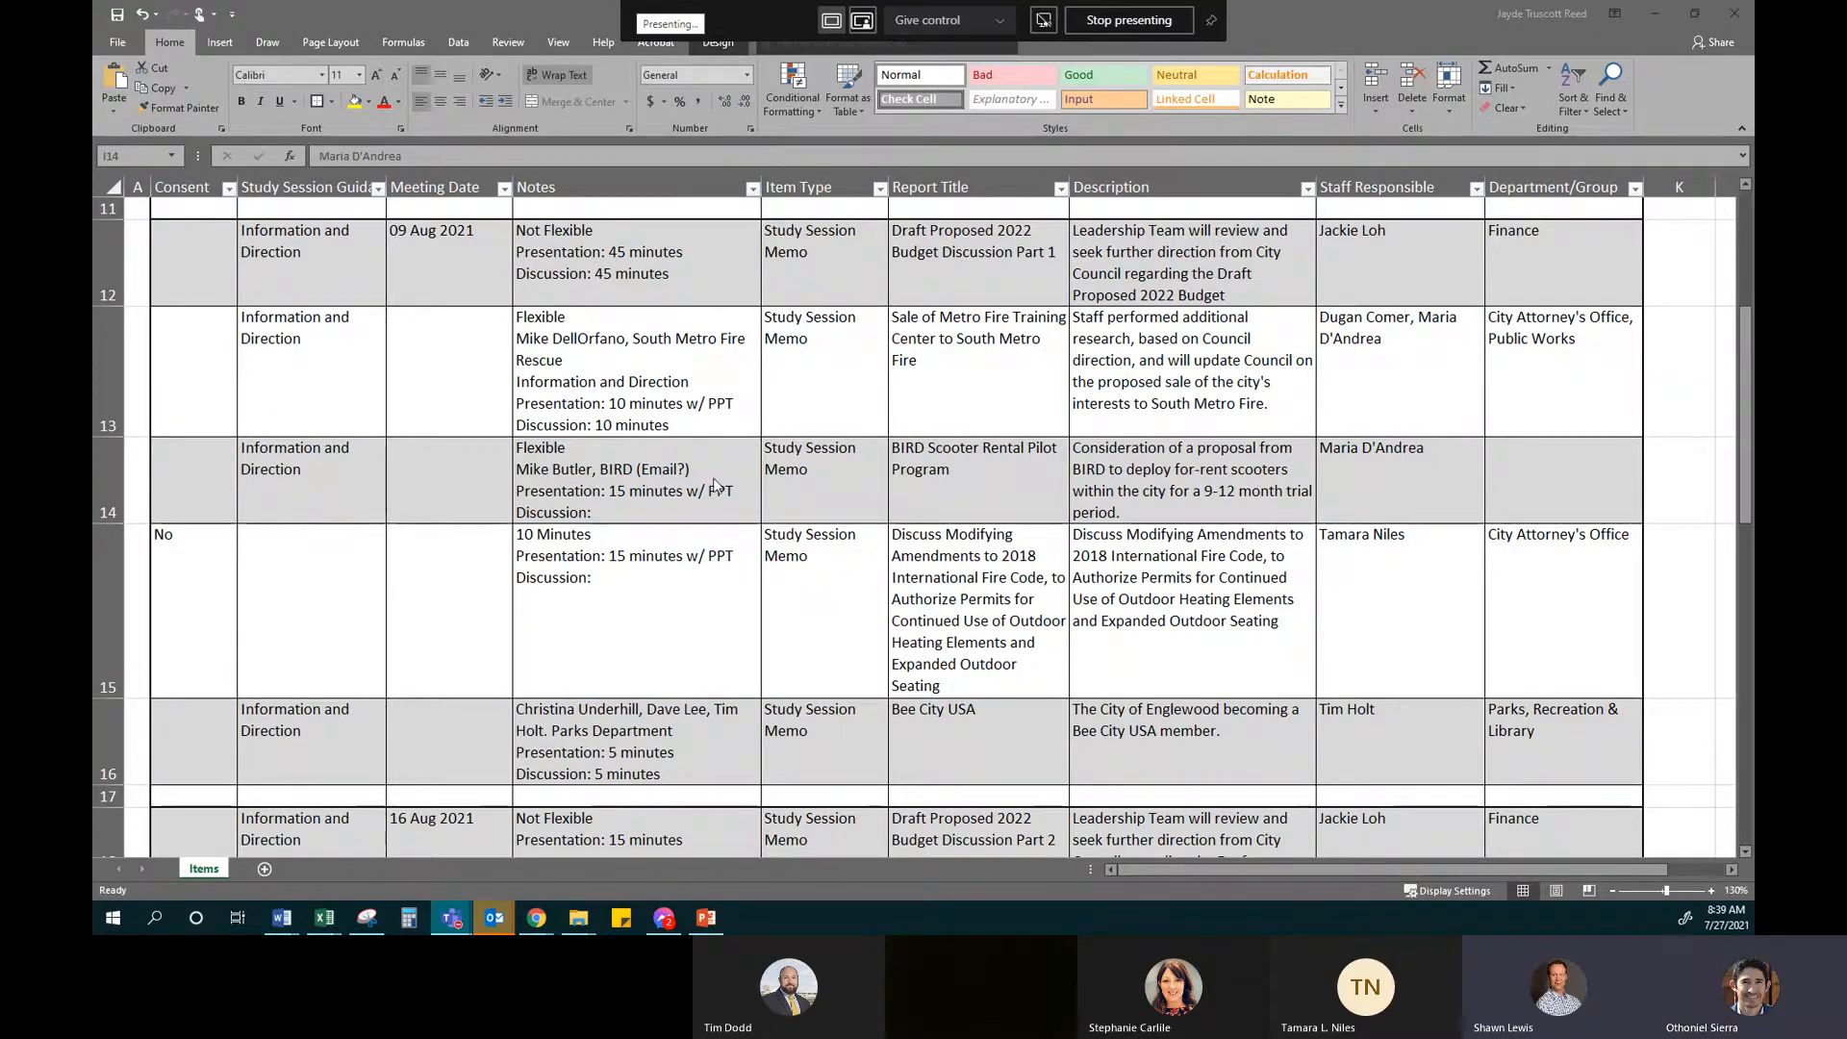
{"action": "mouse_move", "coordinate": [533, 481]}
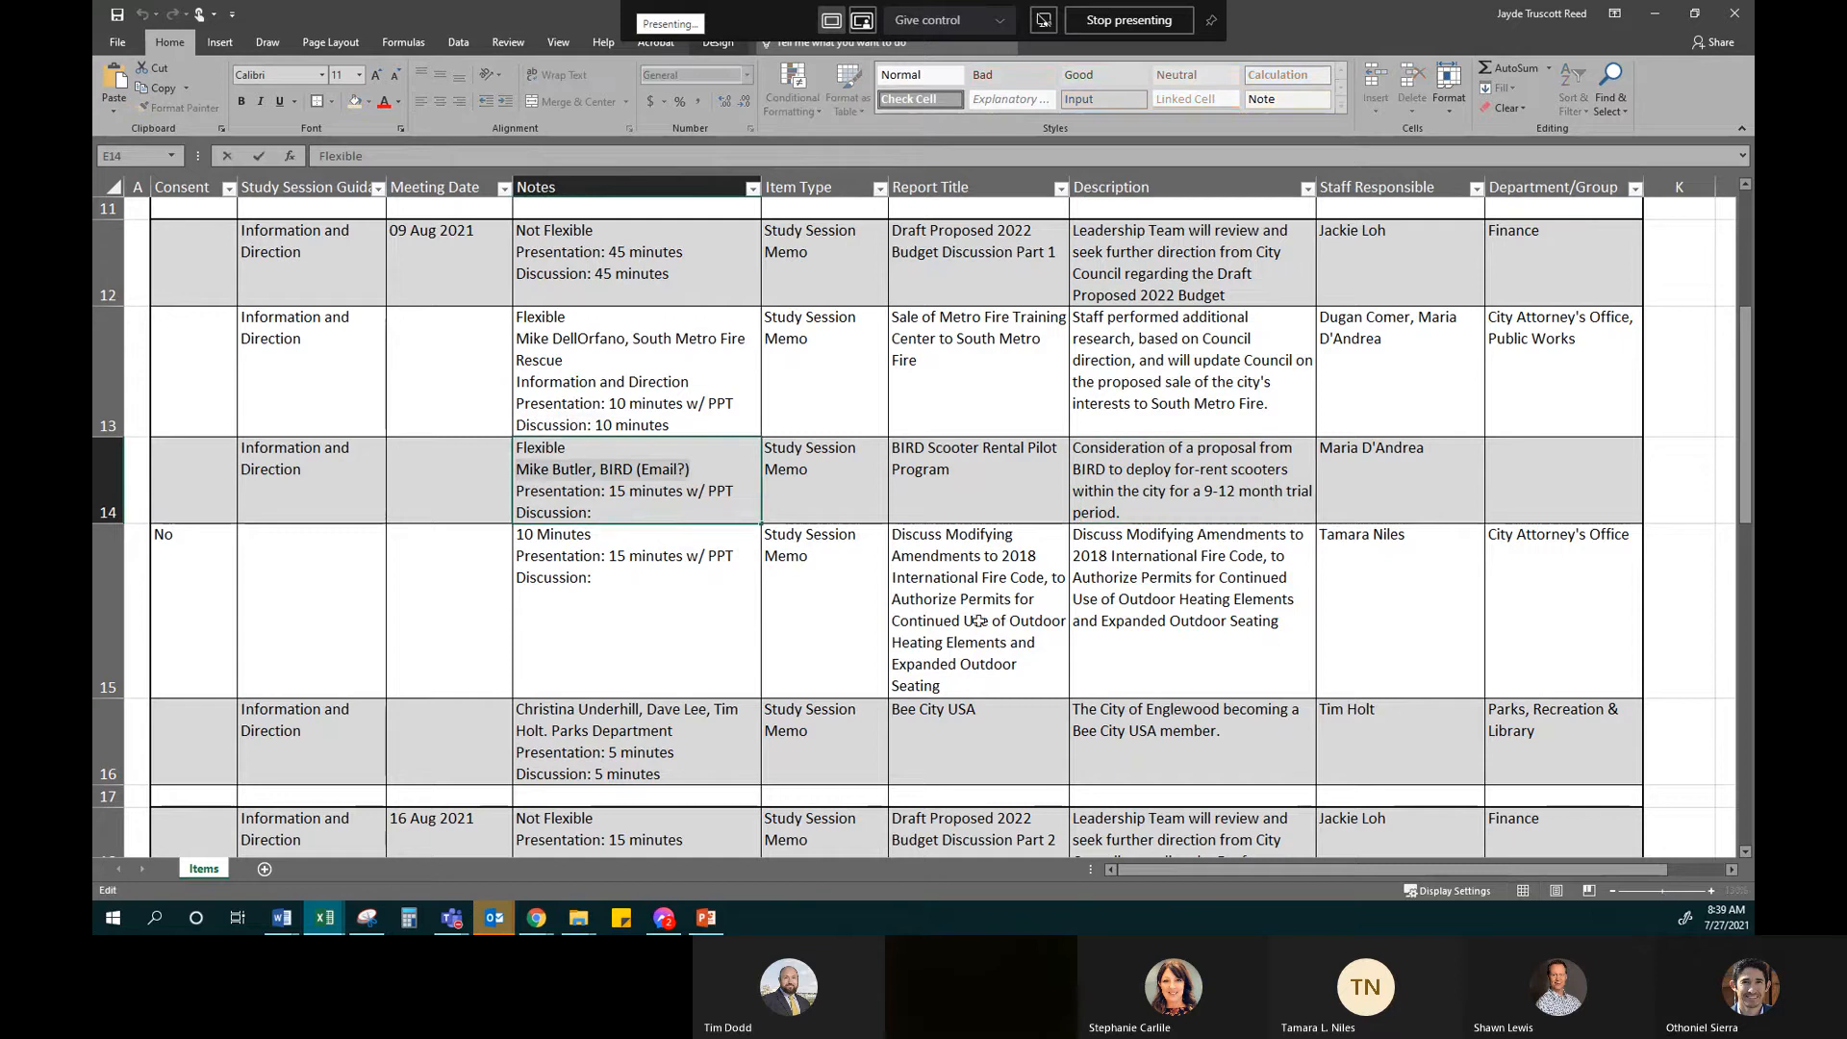
{"action": "mouse_move", "coordinate": [1492, 491]}
{"action": "type", "text": " 20 minutes"}
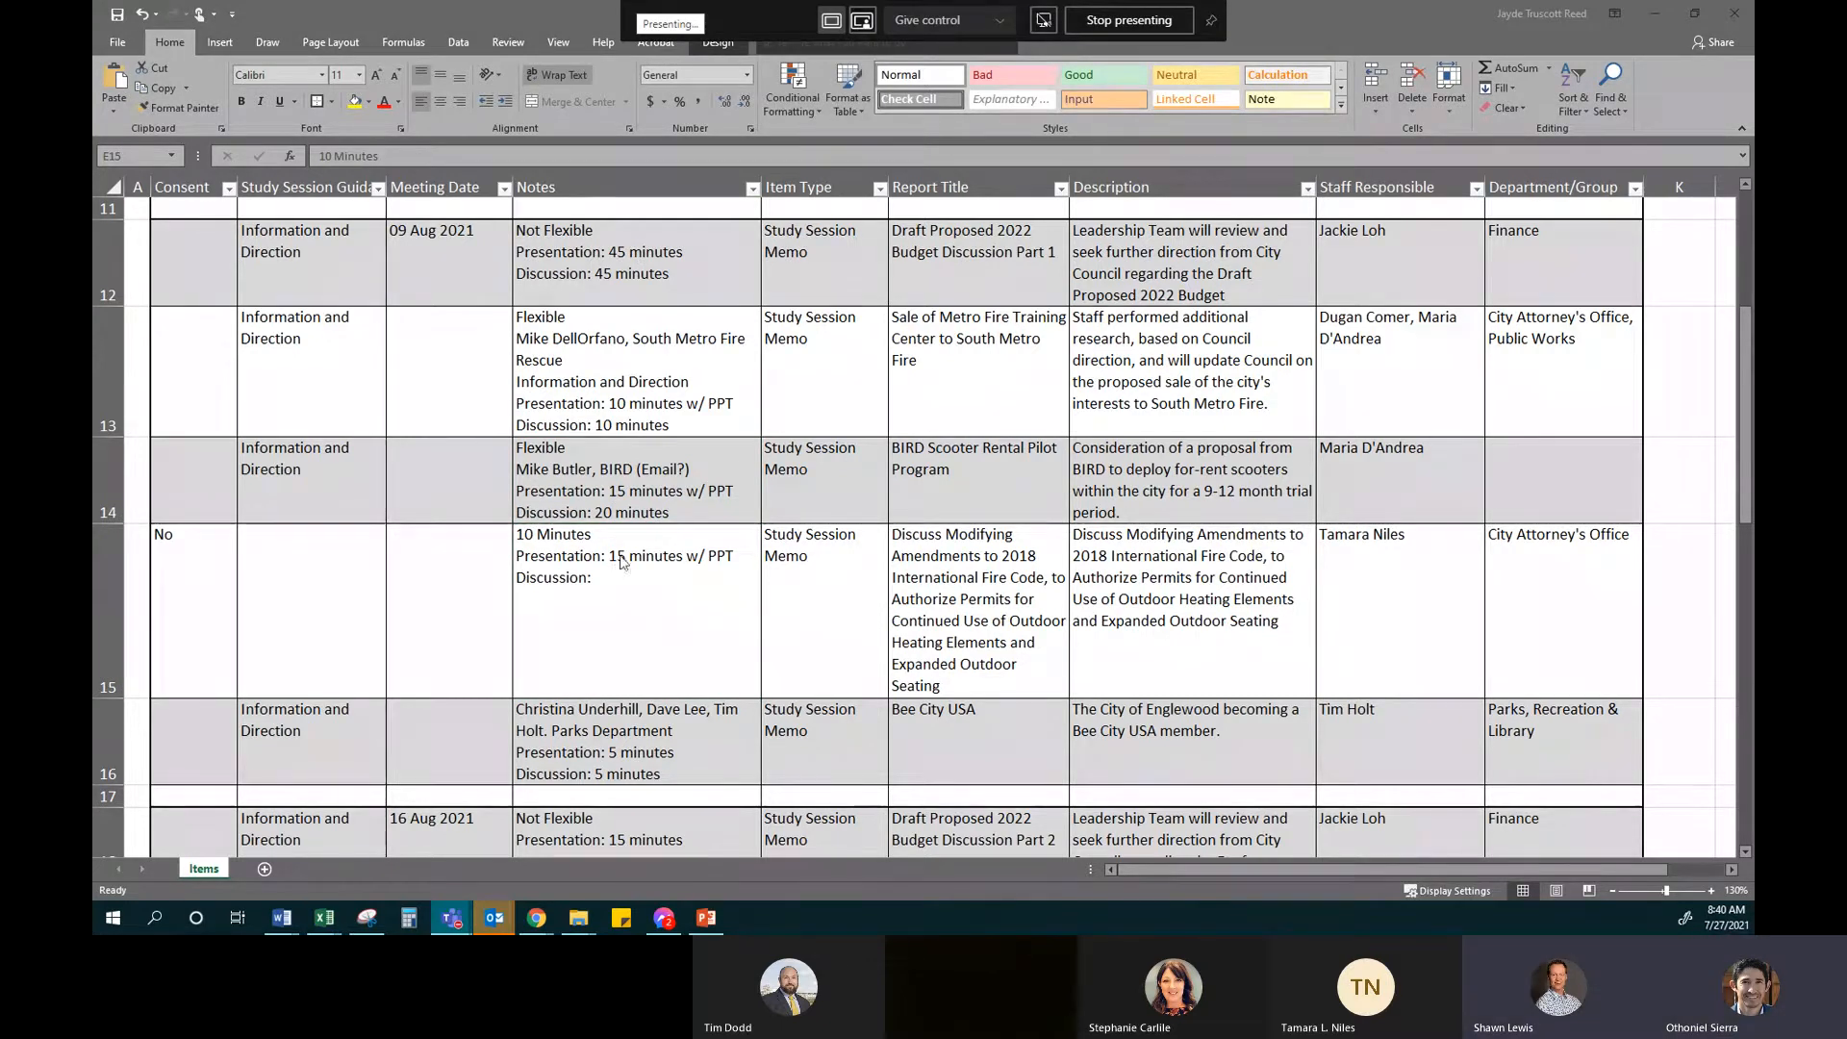
{"action": "double_click", "coordinate": [622, 554]}
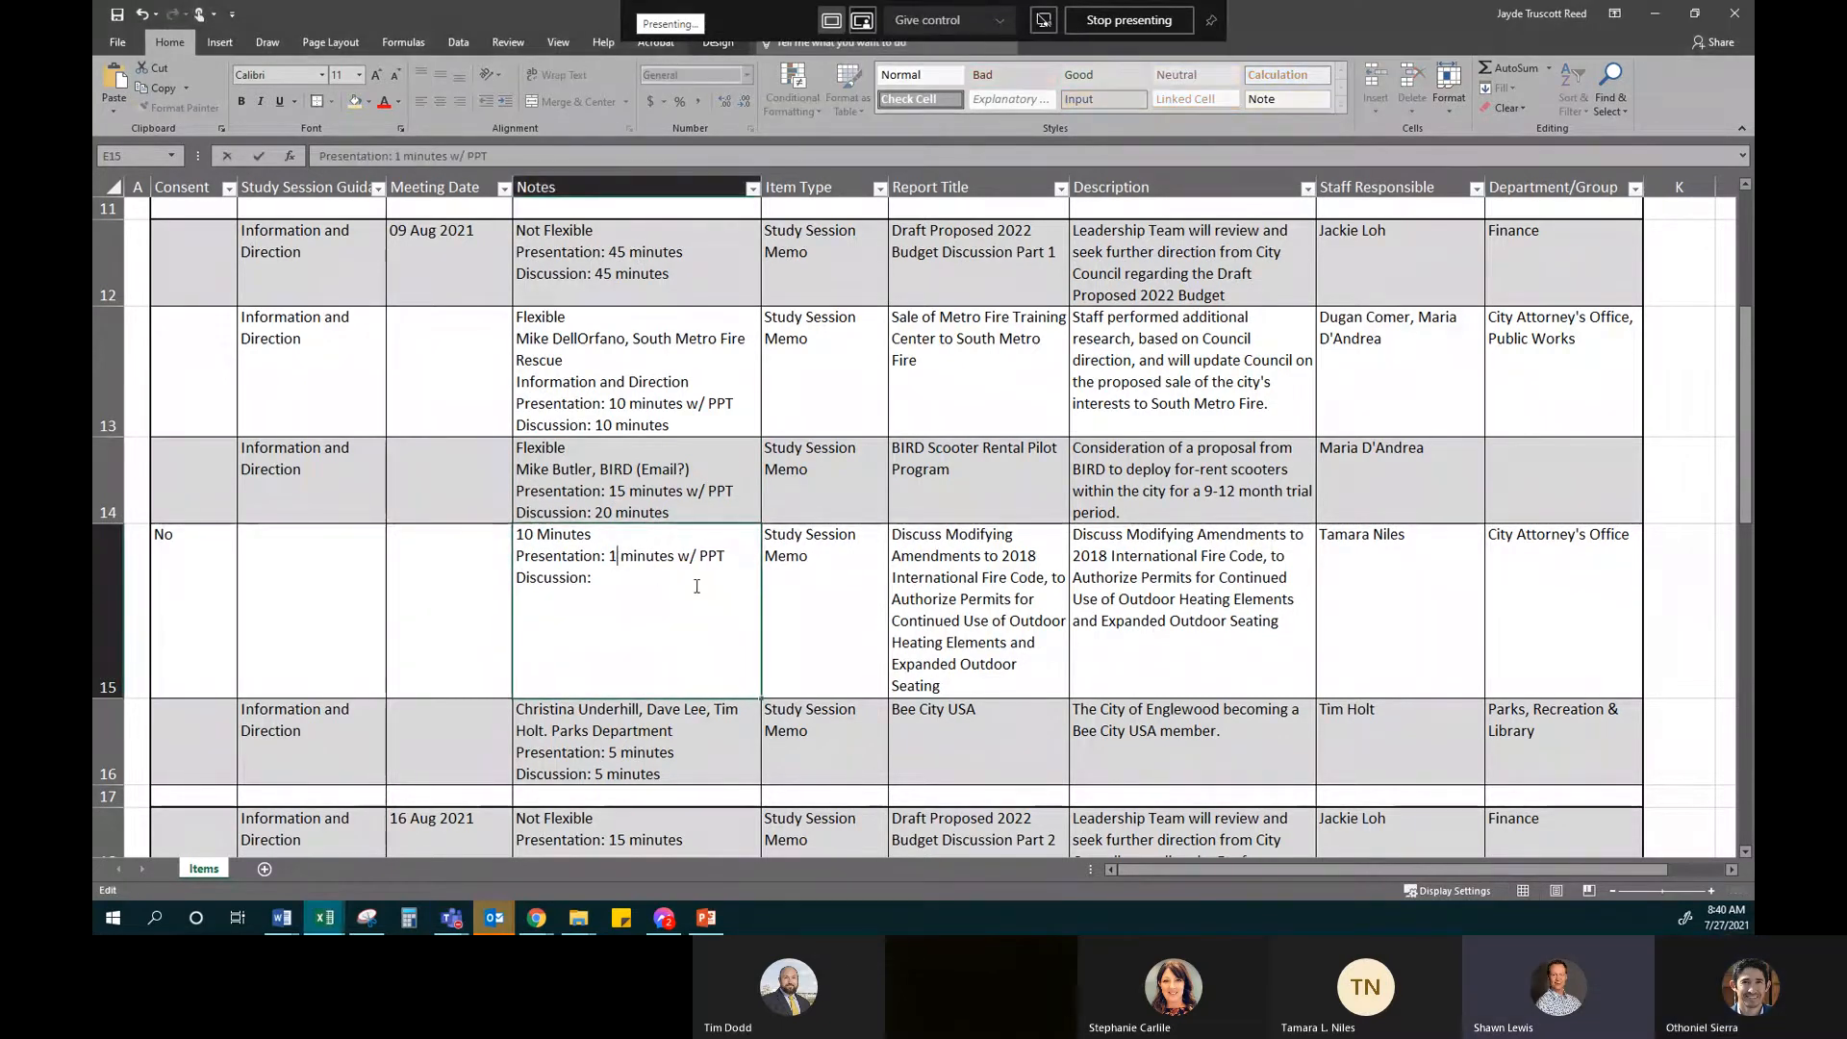
{"action": "type", "text": "0"}
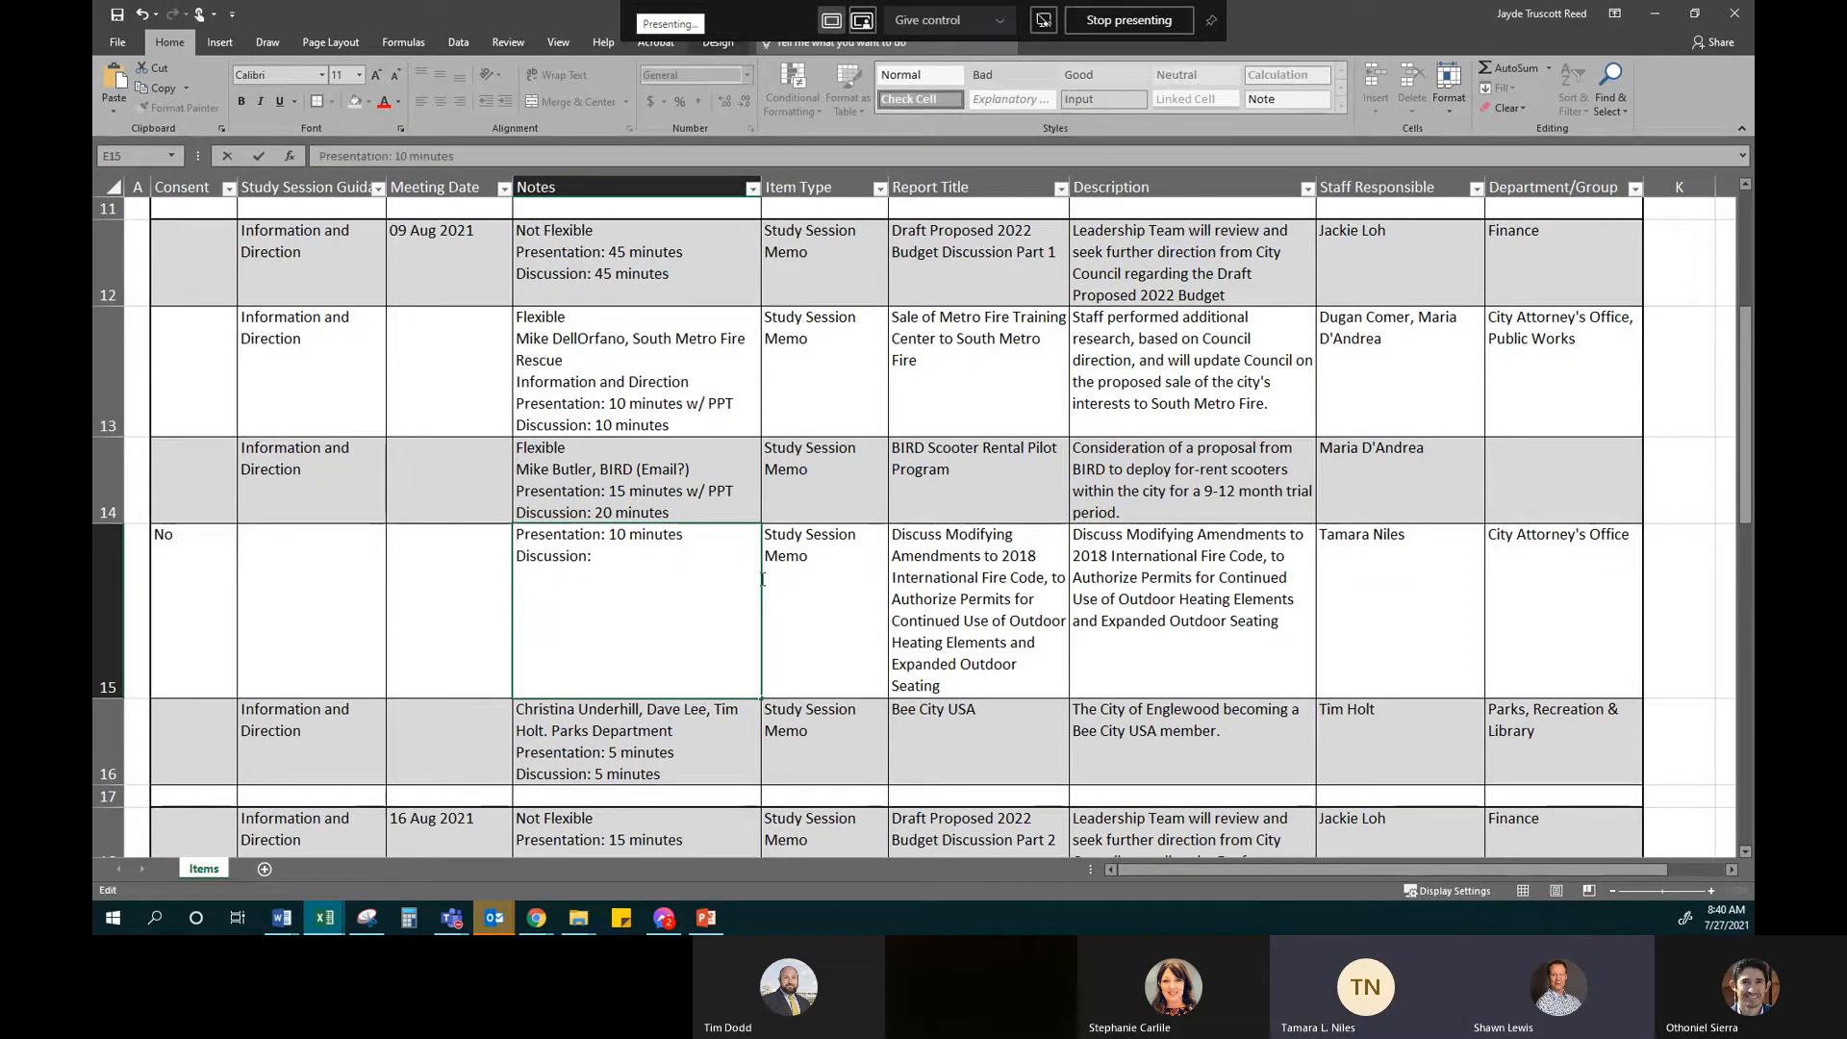
{"action": "mouse_move", "coordinate": [610, 606]}
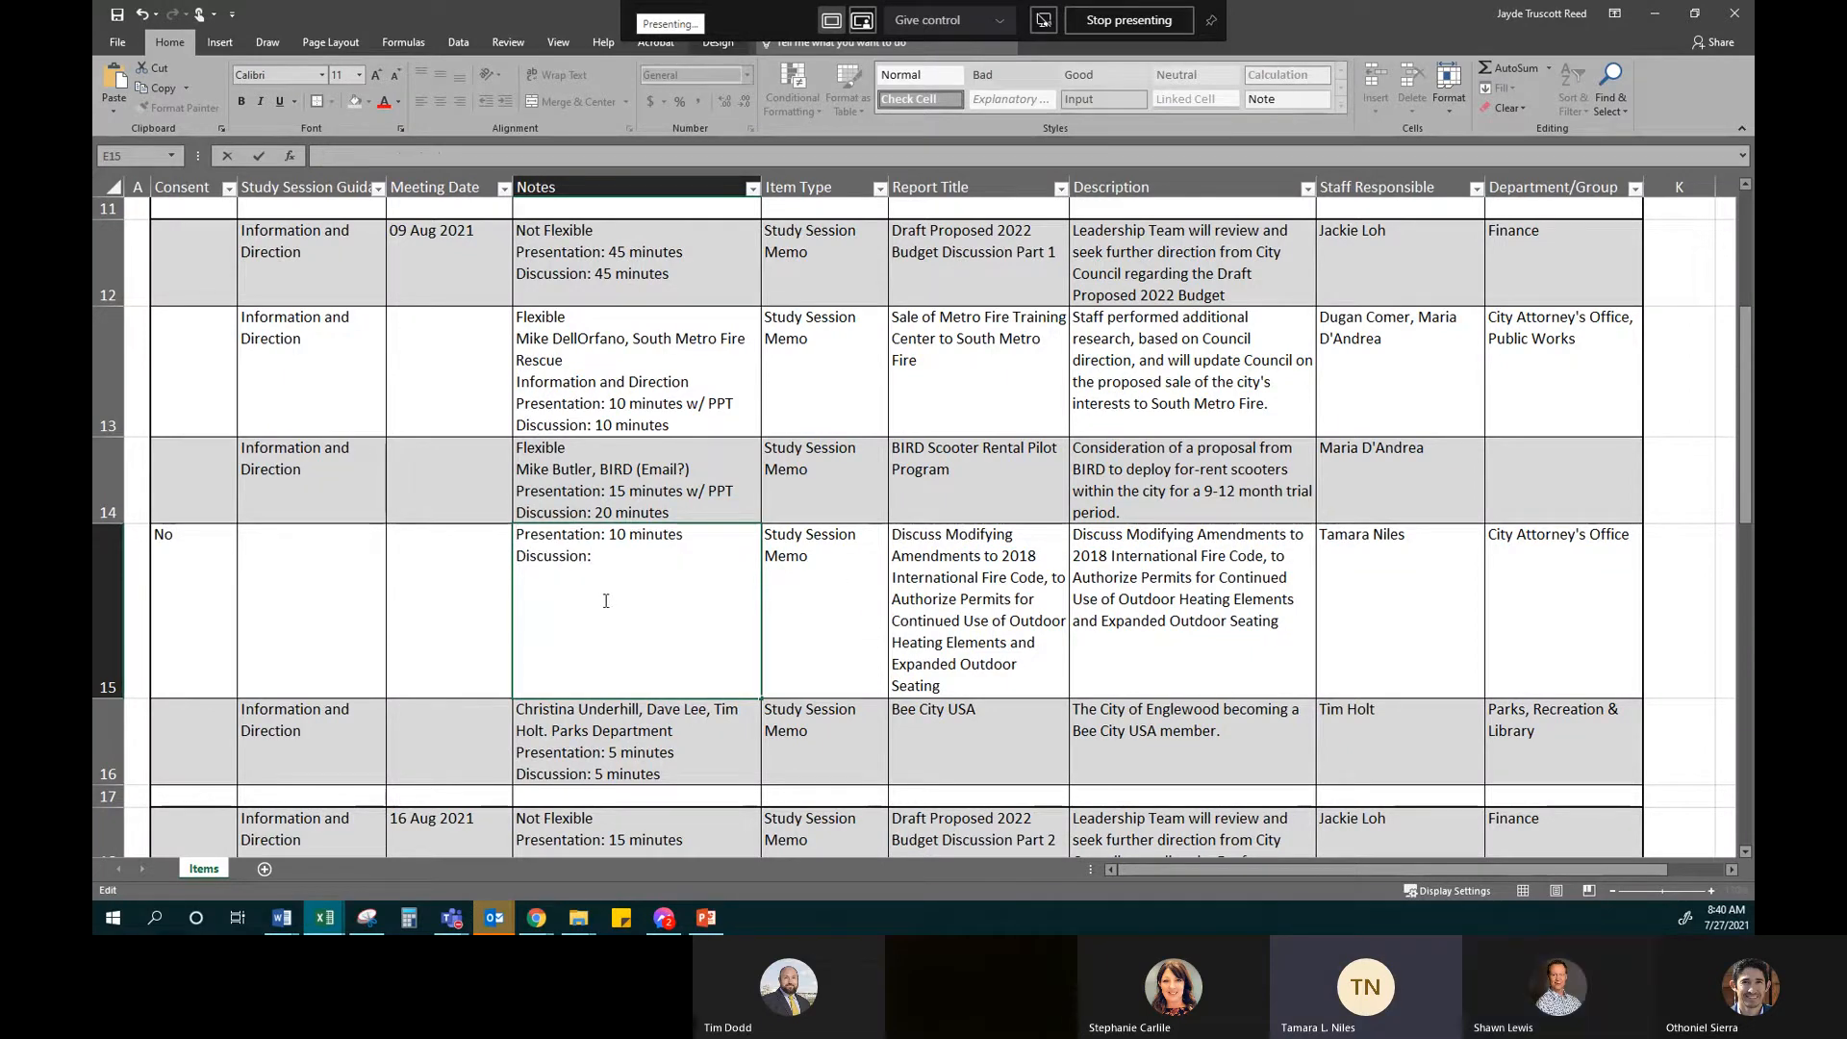
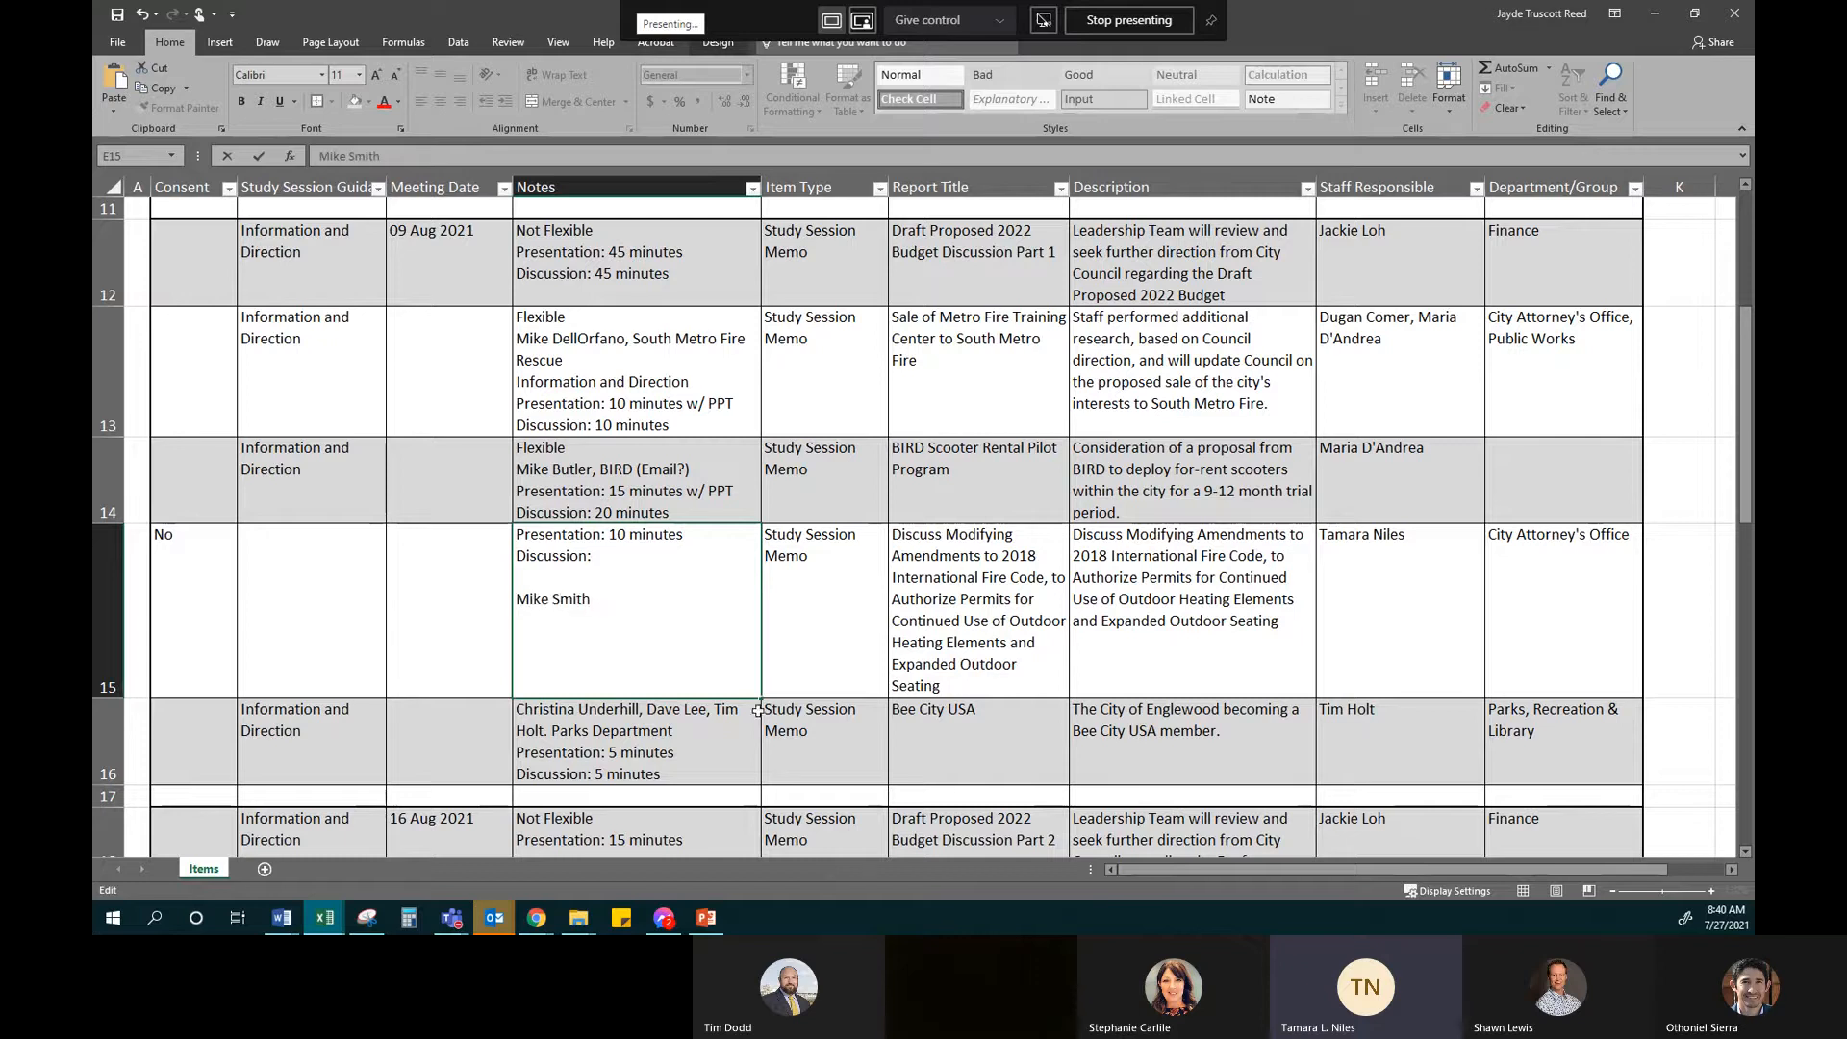
Set the fire code item's discussion time to 15 minutes.
{"action": "double_click", "coordinate": [654, 533]}
{"action": "type", "text": " w/ PPT"}
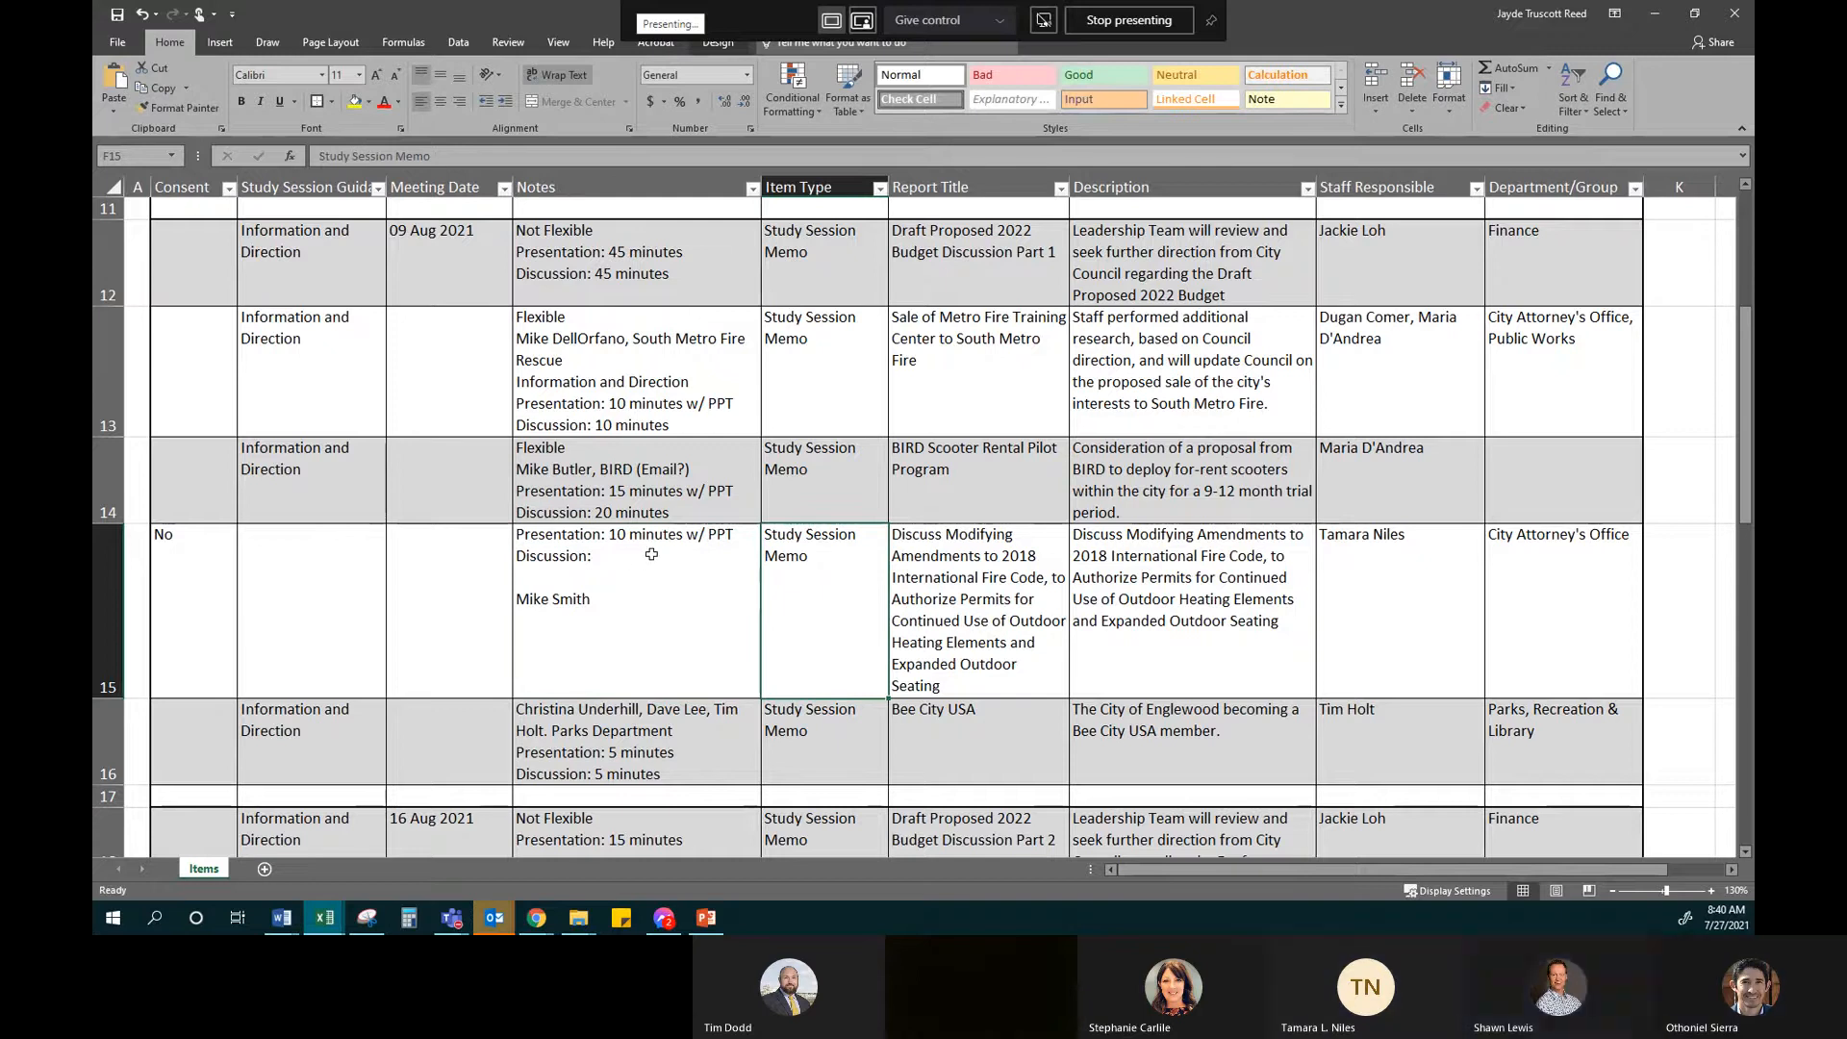
{"action": "mouse_move", "coordinate": [663, 568]}
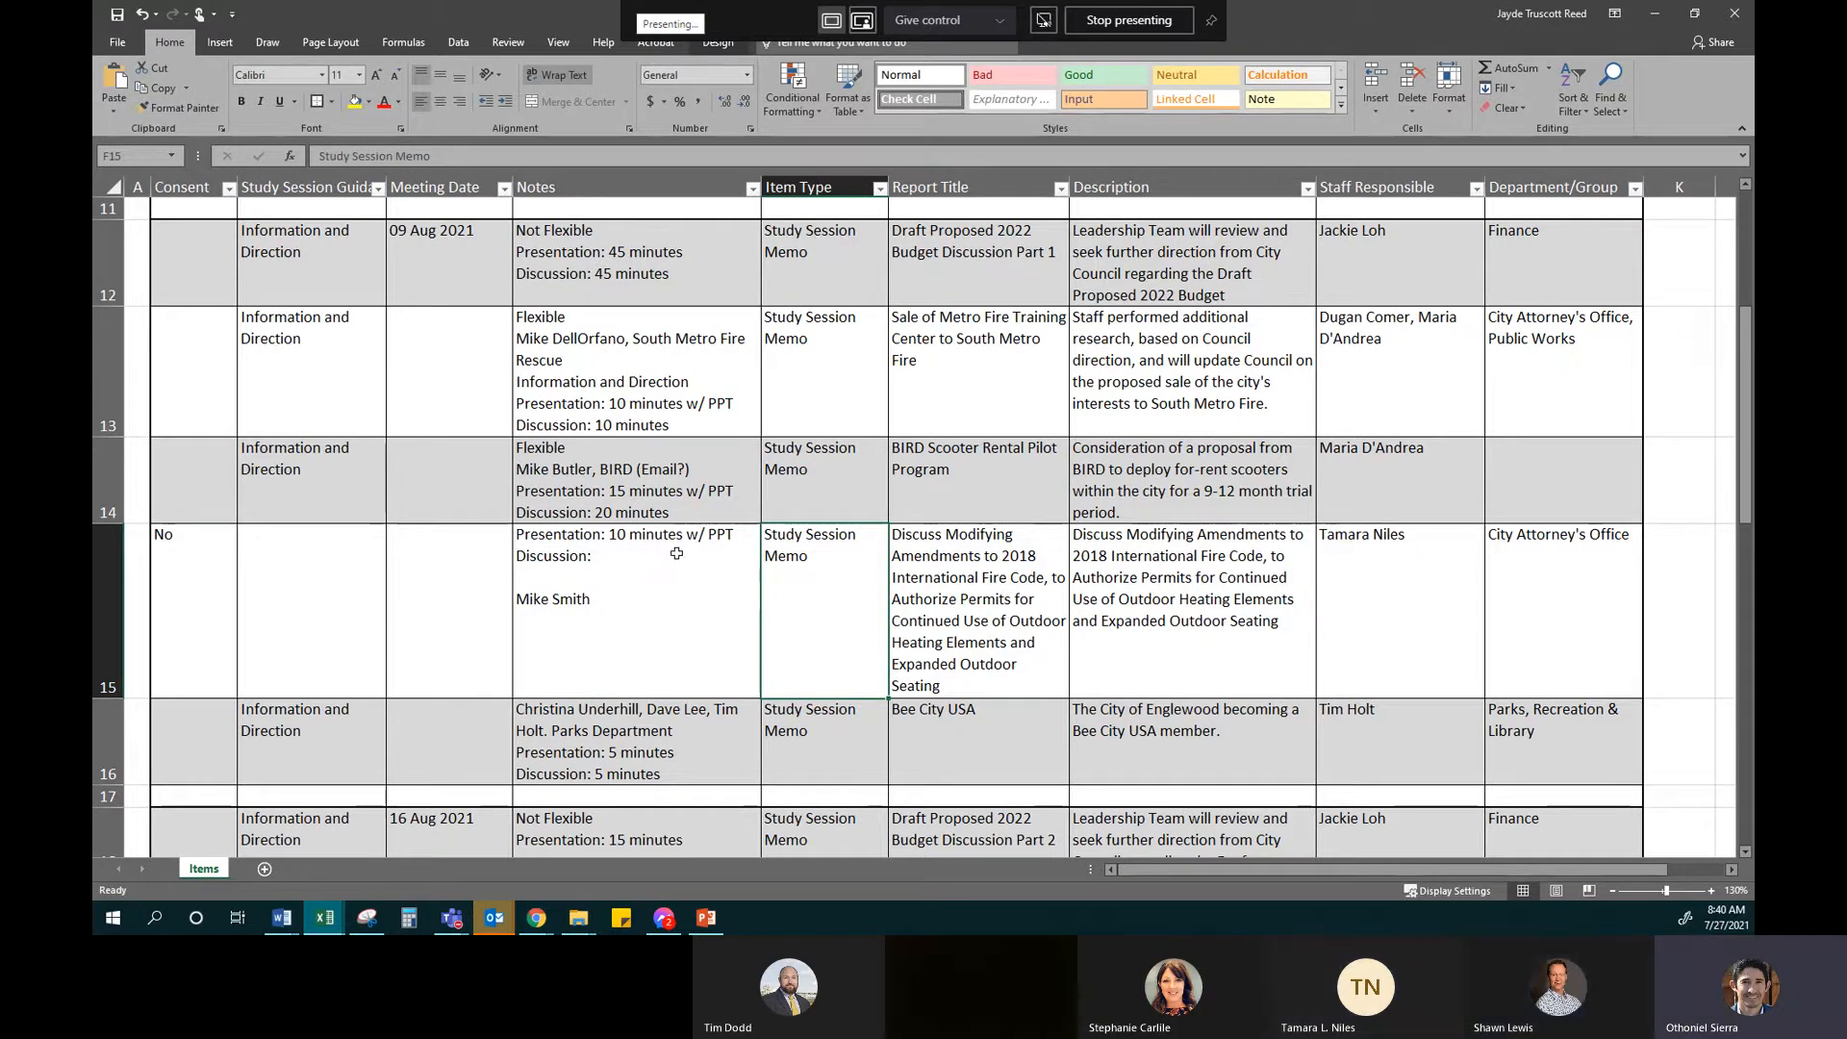
{"action": "double_click", "coordinate": [637, 554]}
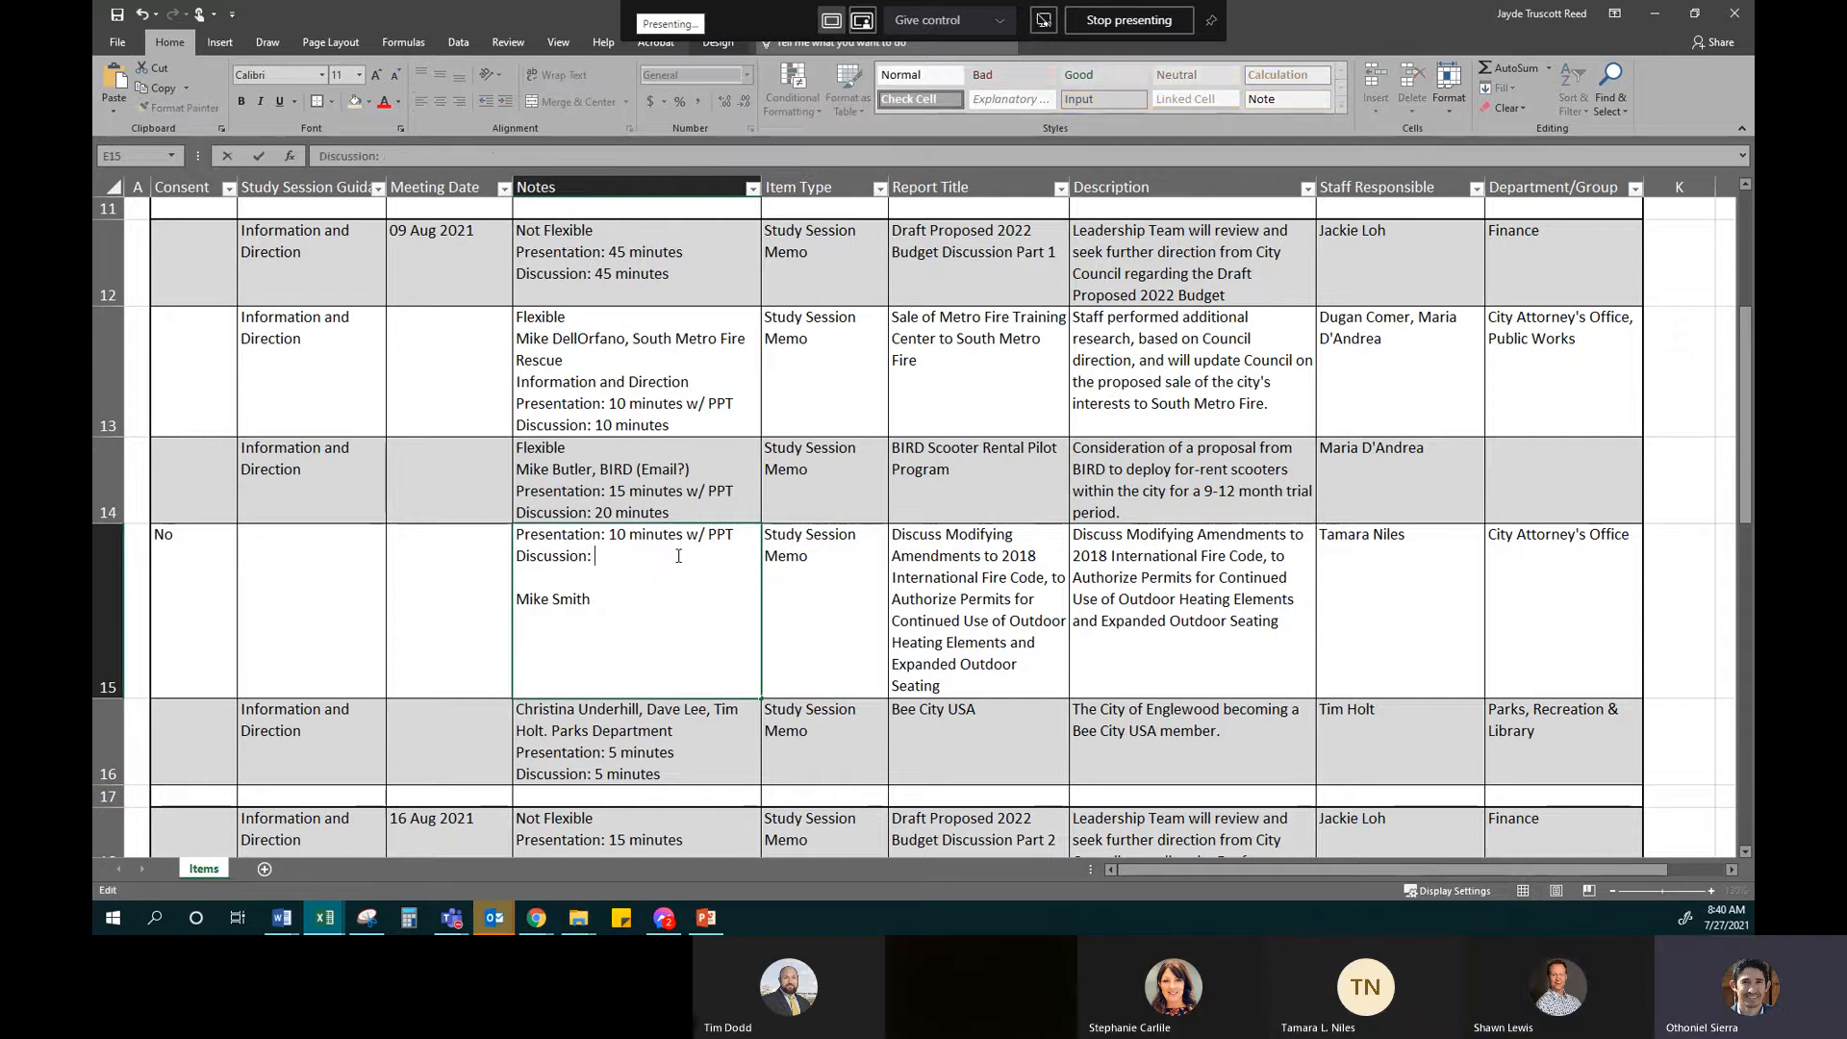
{"action": "type", "text": "15"}
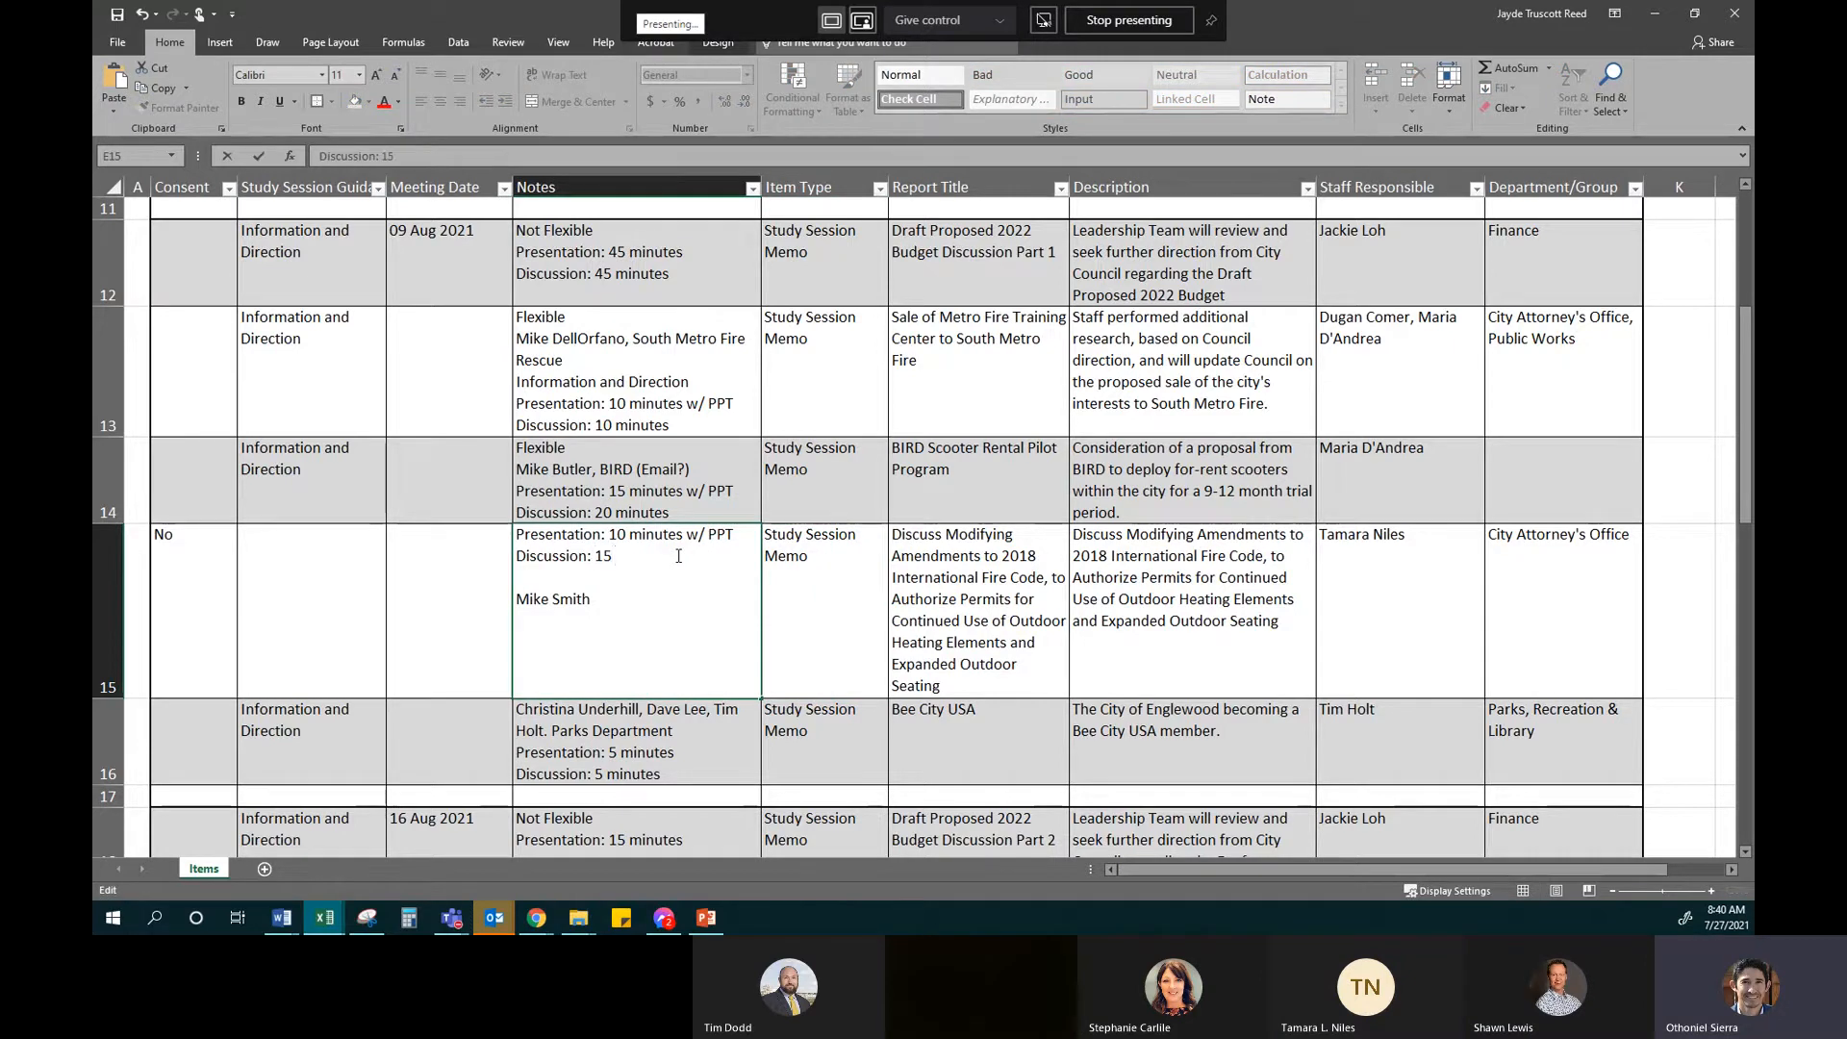
{"action": "type", "text": "minutes"}
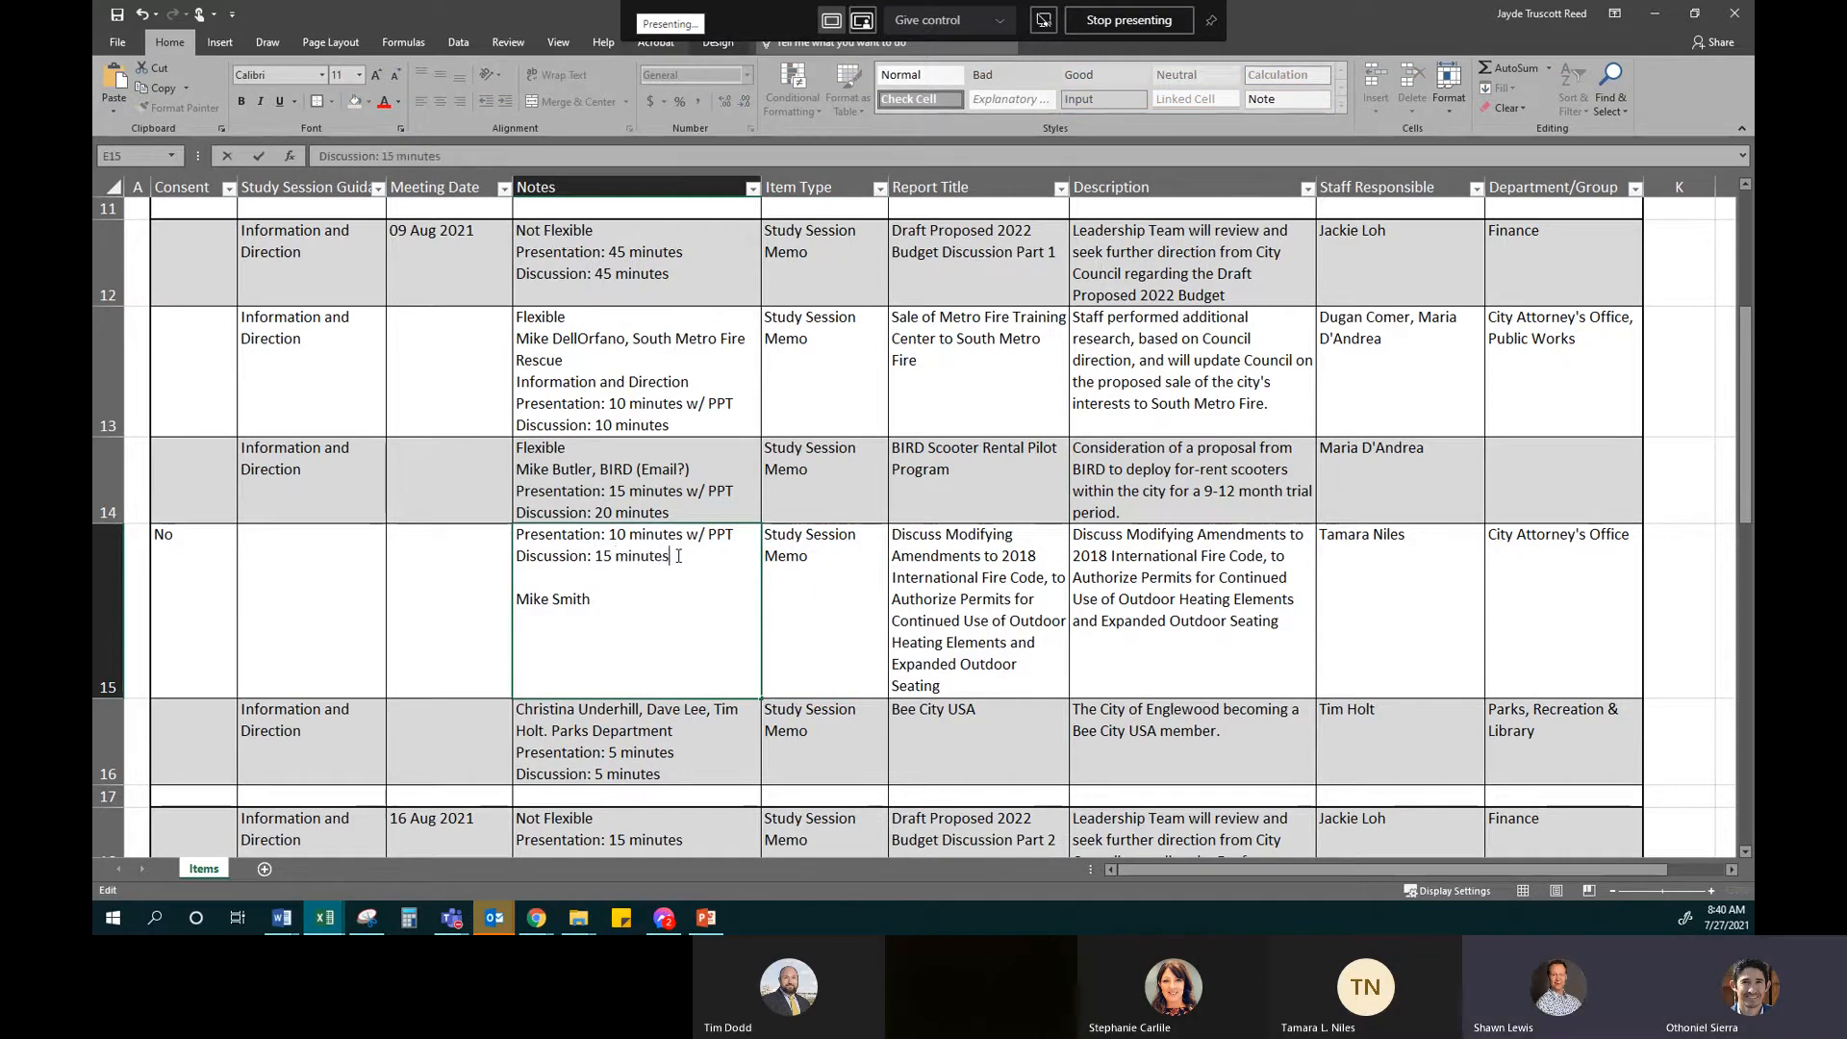
{"action": "mouse_move", "coordinate": [971, 695]}
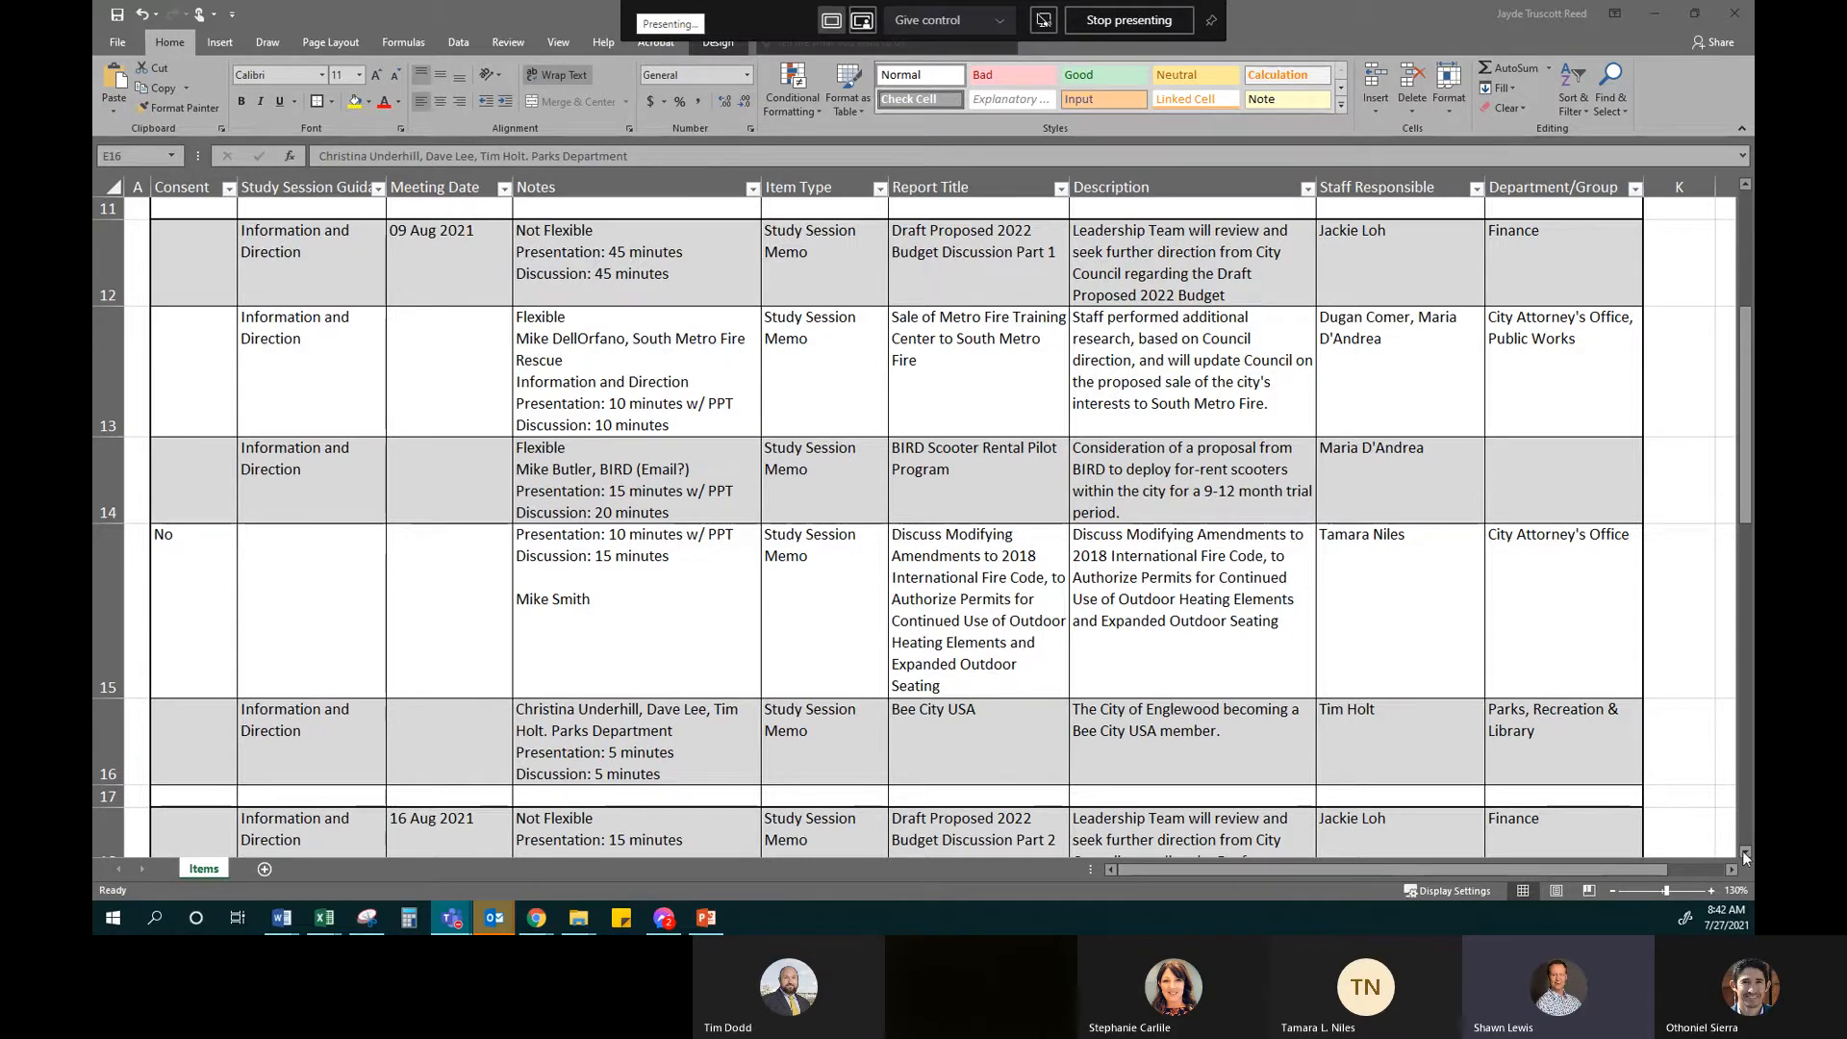
Scroll down through the agenda past the US 285 study item's notes.
{"action": "scroll", "scroll_direction": "down", "scroll_amount": 3}
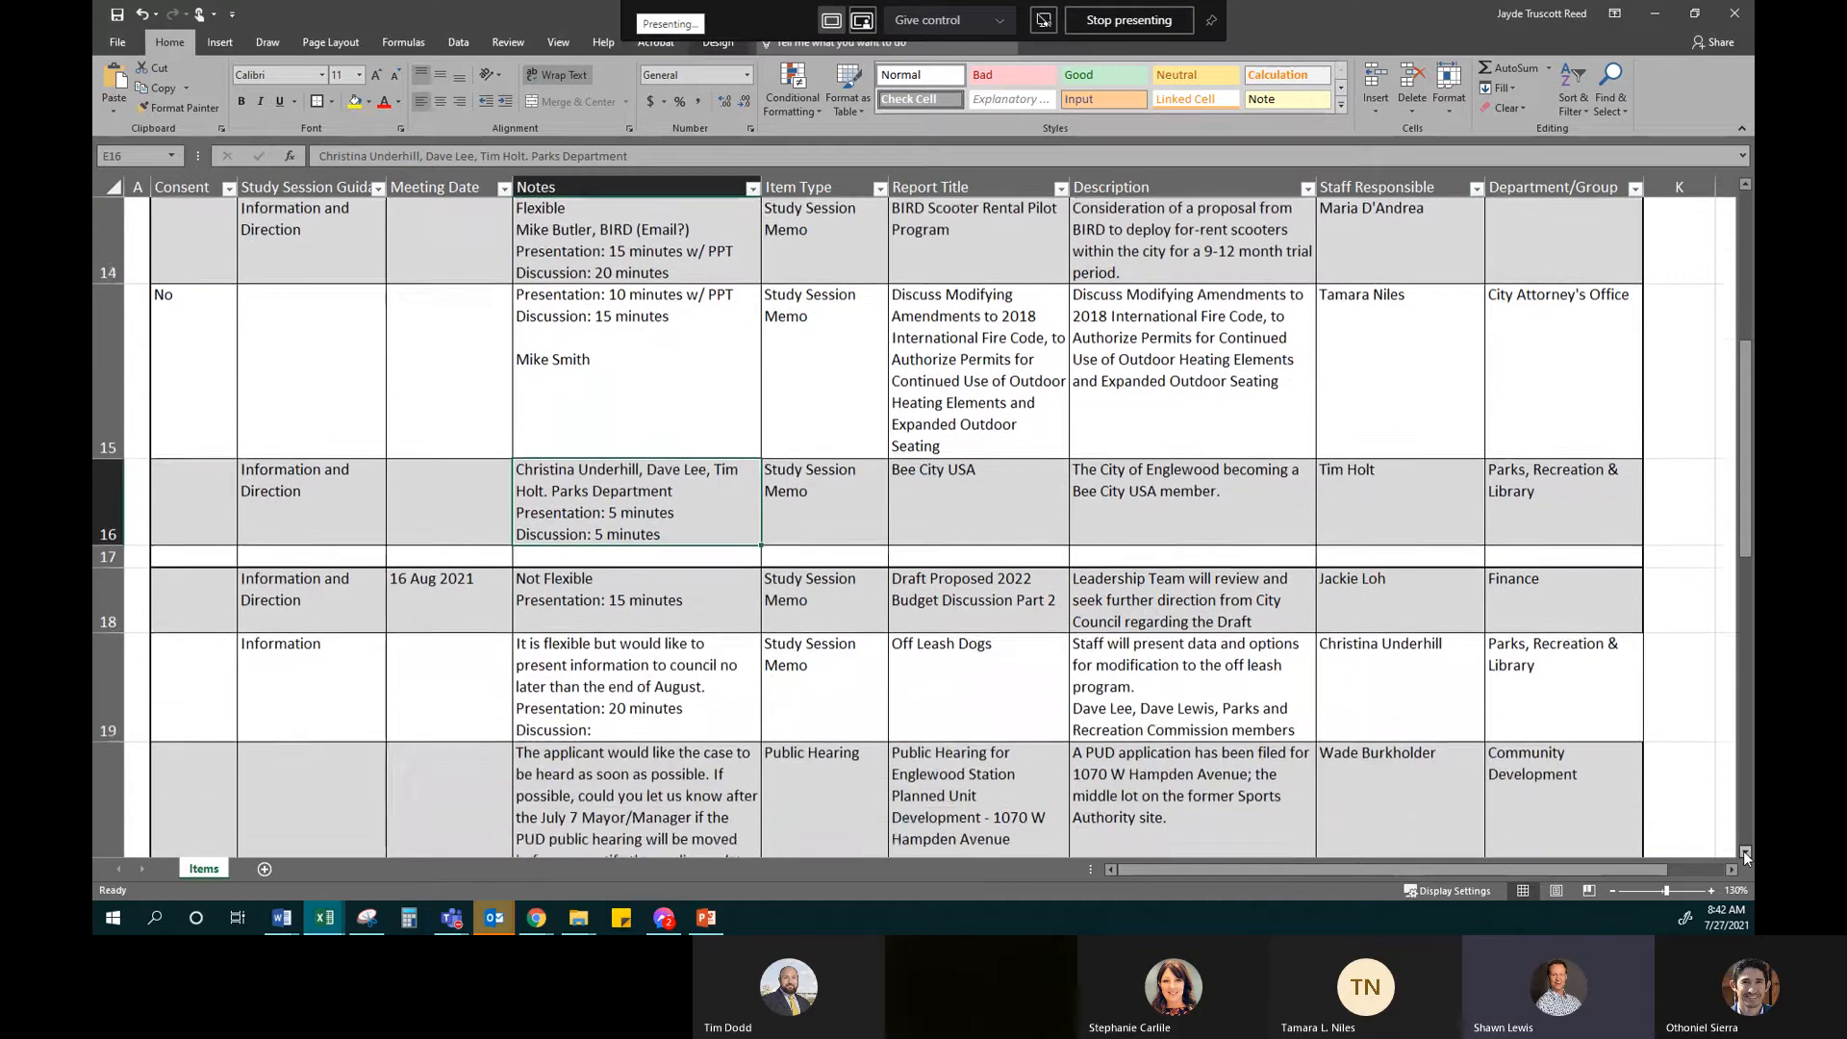
{"action": "scroll", "scroll_direction": "down", "scroll_amount": 3}
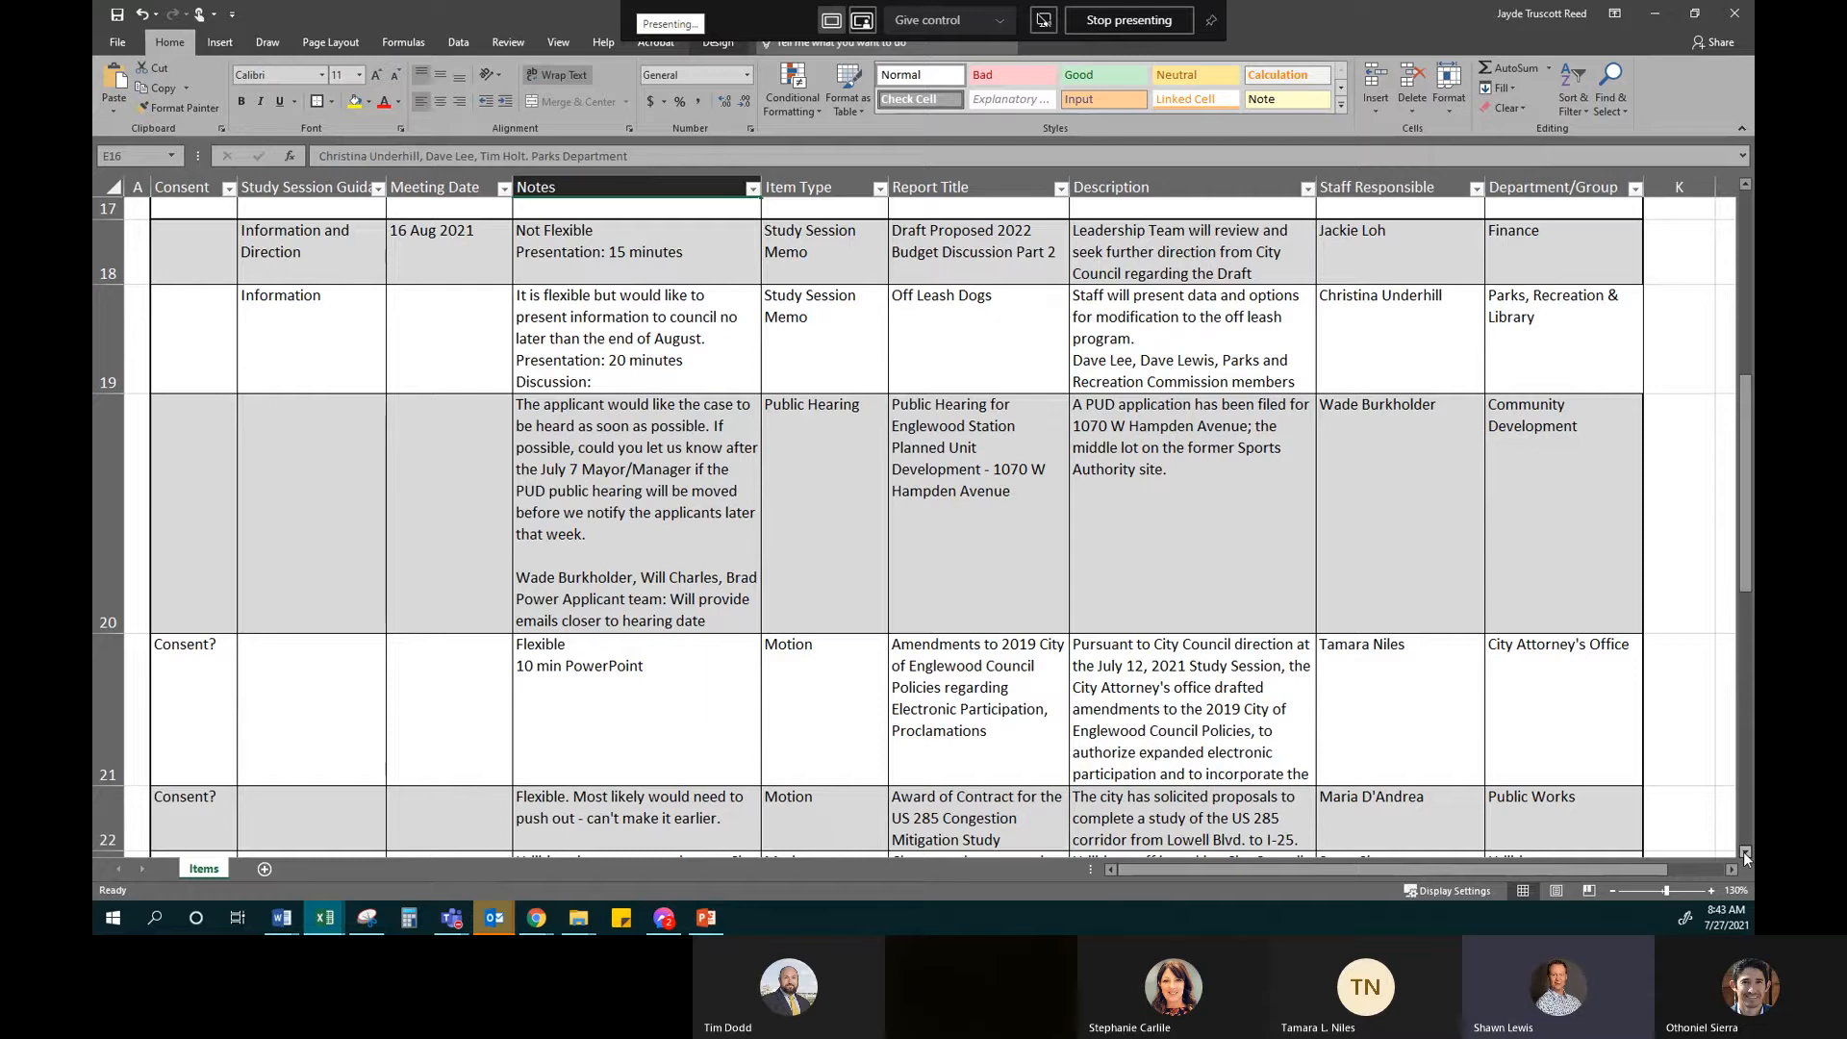
{"action": "left_click", "coordinate": [637, 705]}
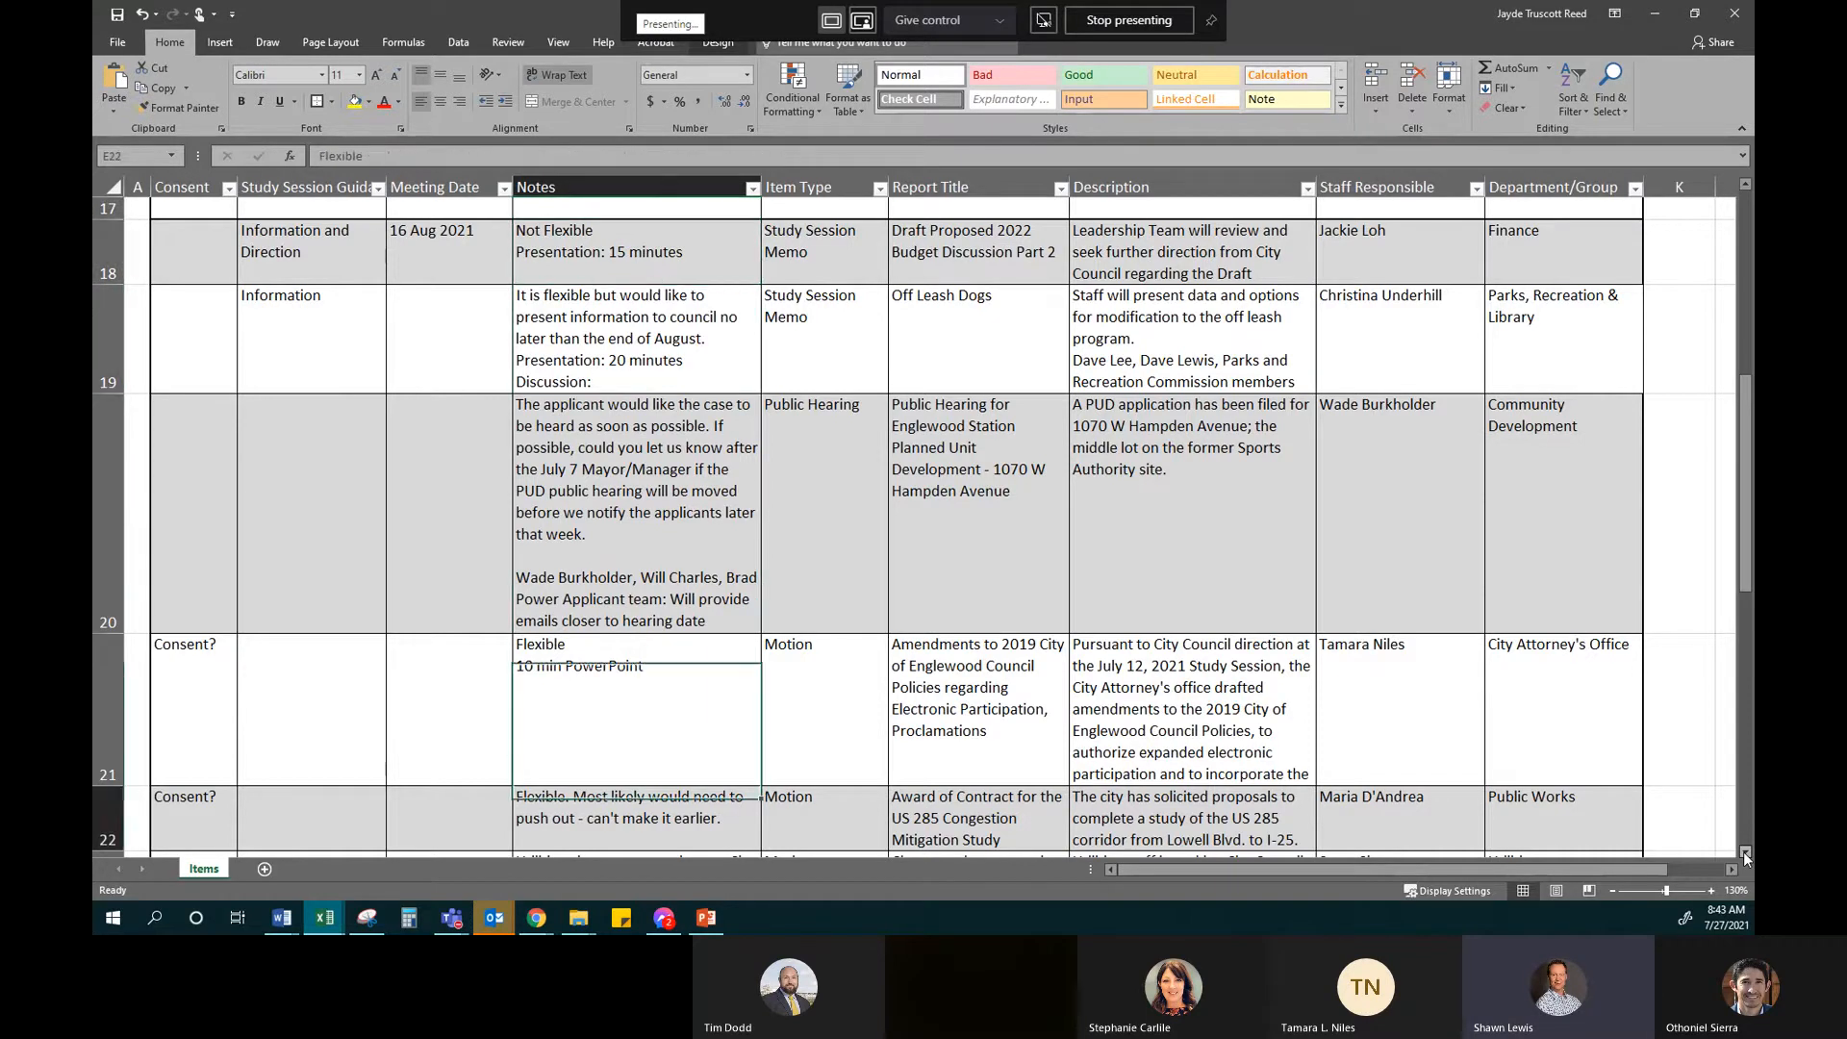
{"action": "scroll", "scroll_direction": "down", "scroll_amount": 3}
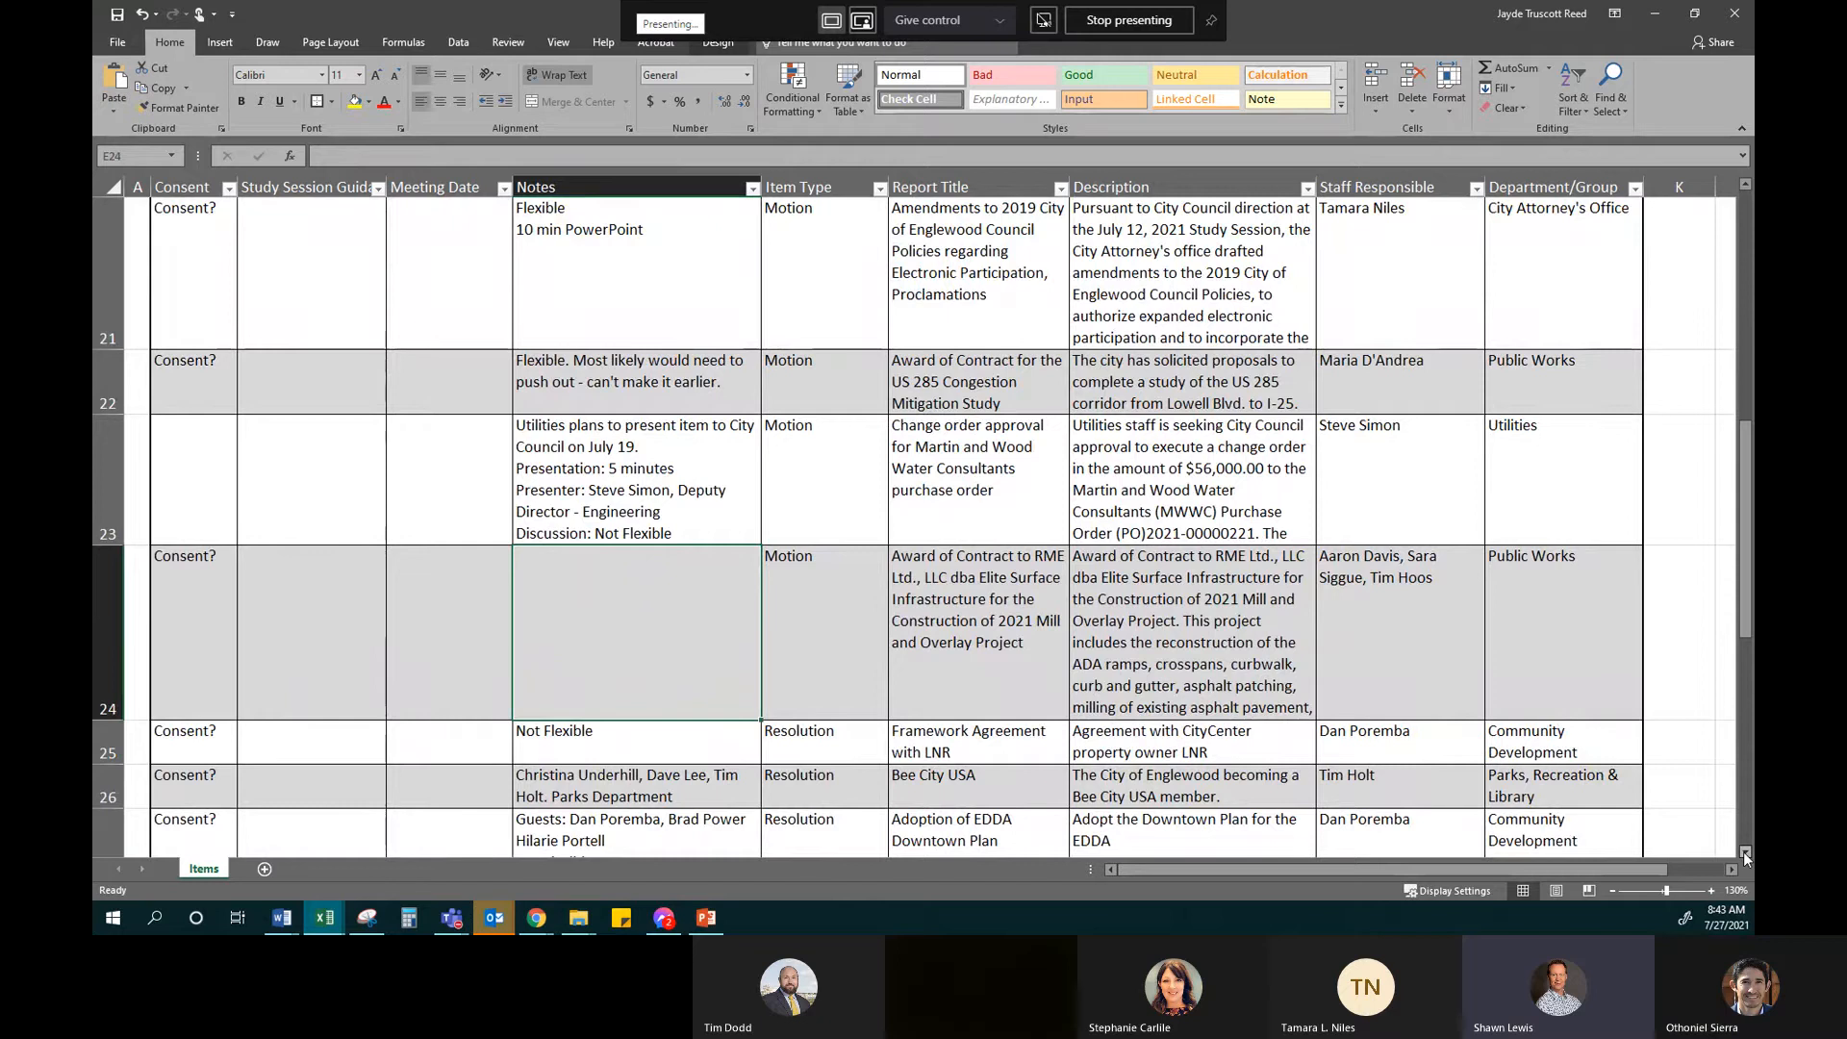
{"action": "scroll", "scroll_direction": "down", "scroll_amount": 3}
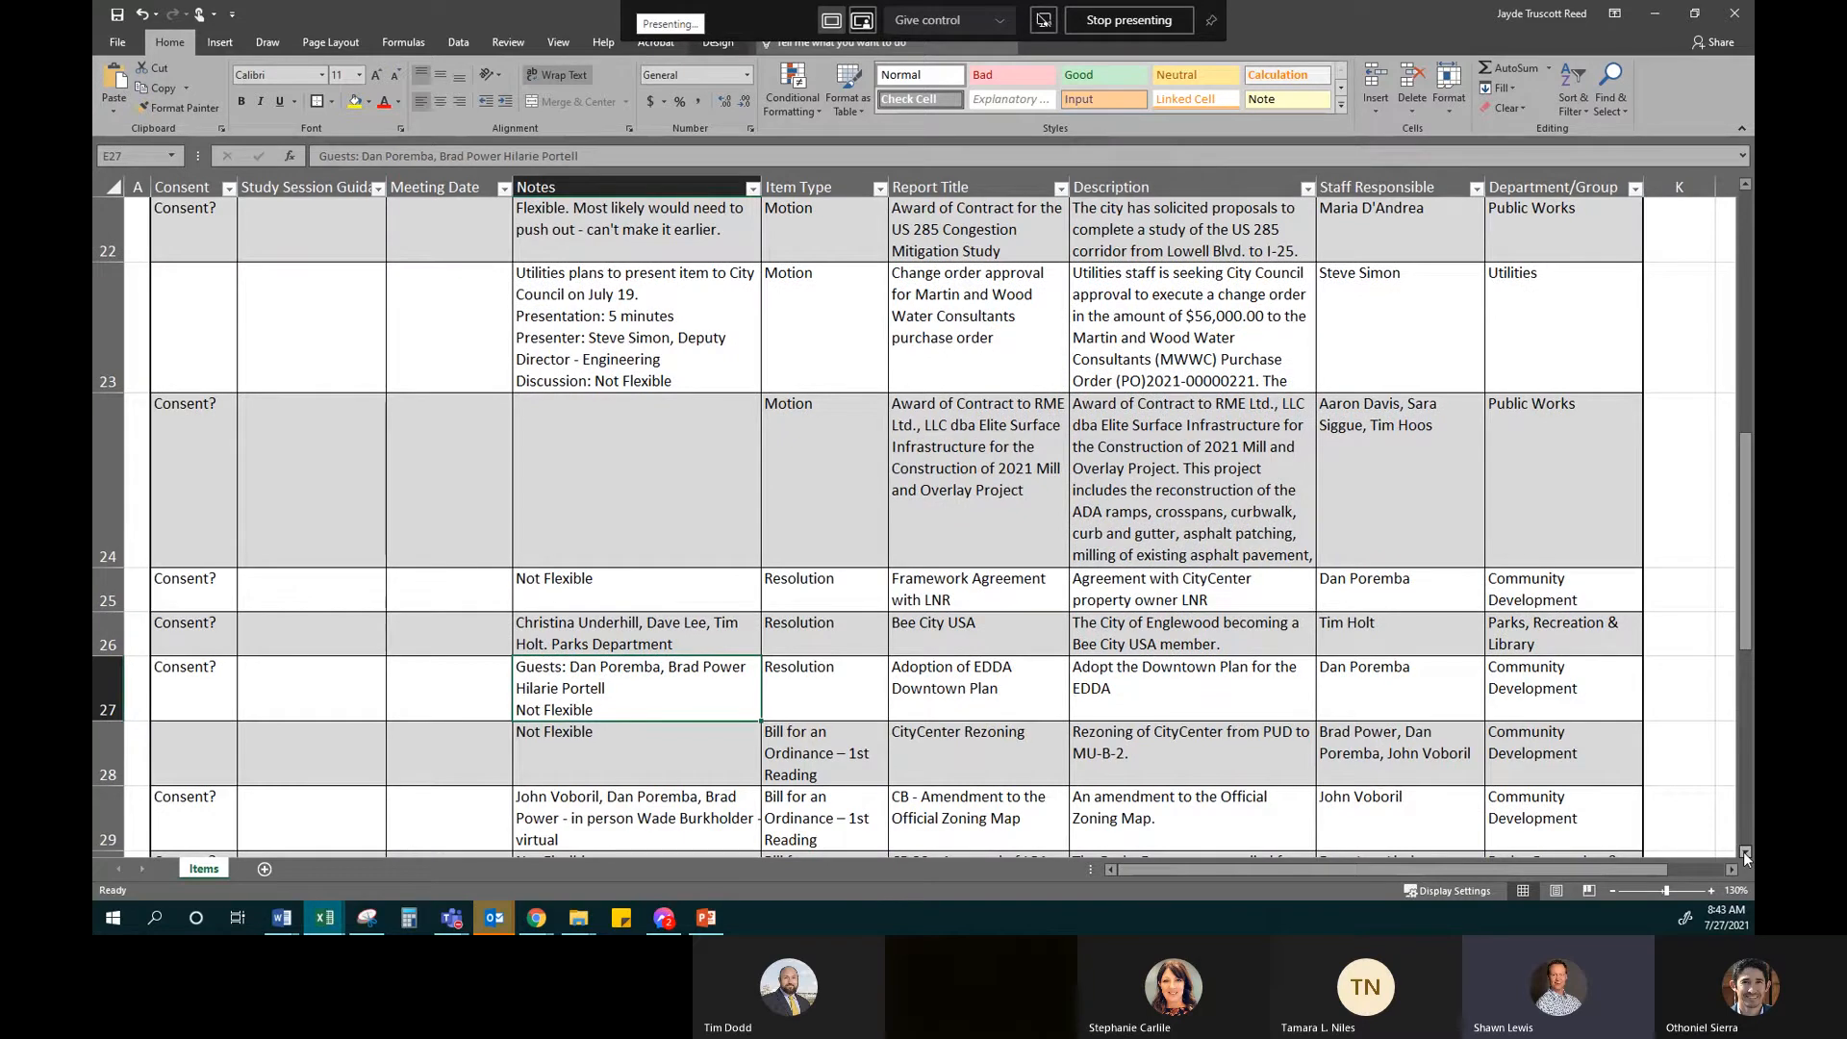
Select and delete the duplicate Bee City USA resolution row.
{"action": "left_click", "coordinate": [107, 621]}
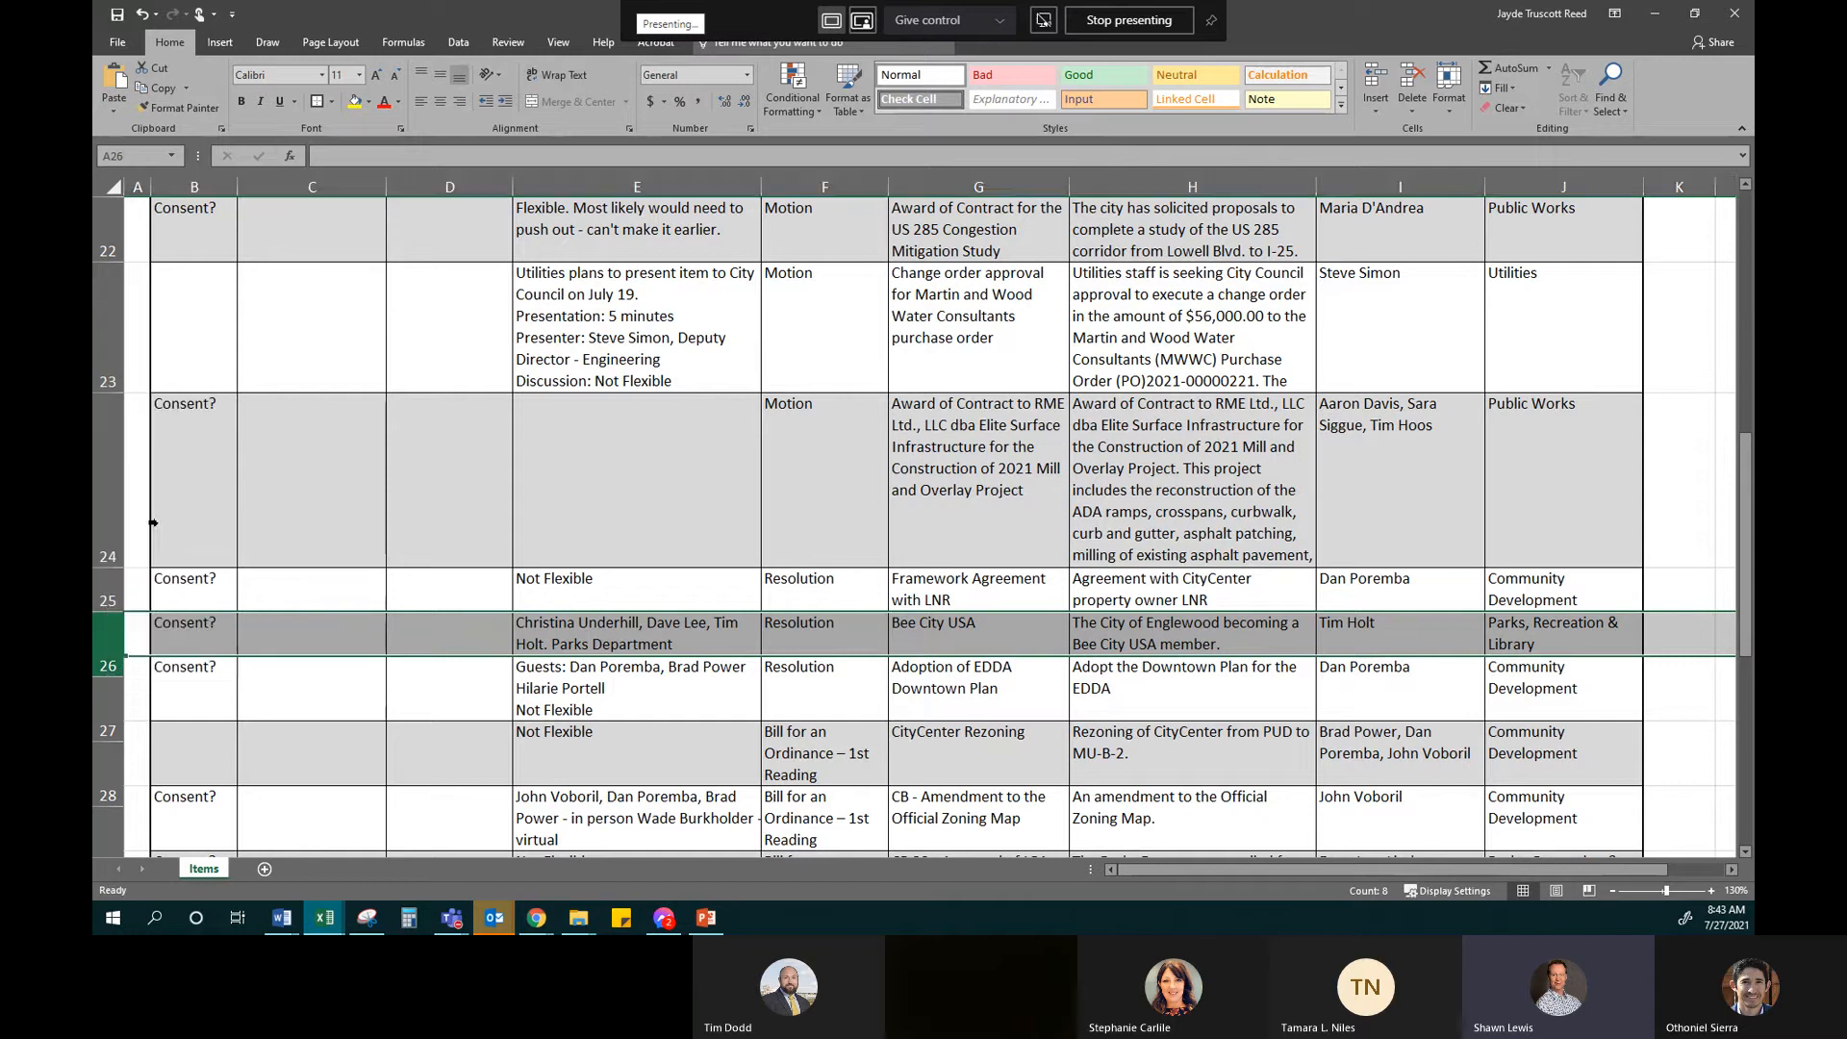
{"action": "scroll", "scroll_direction": "down", "scroll_amount": 3}
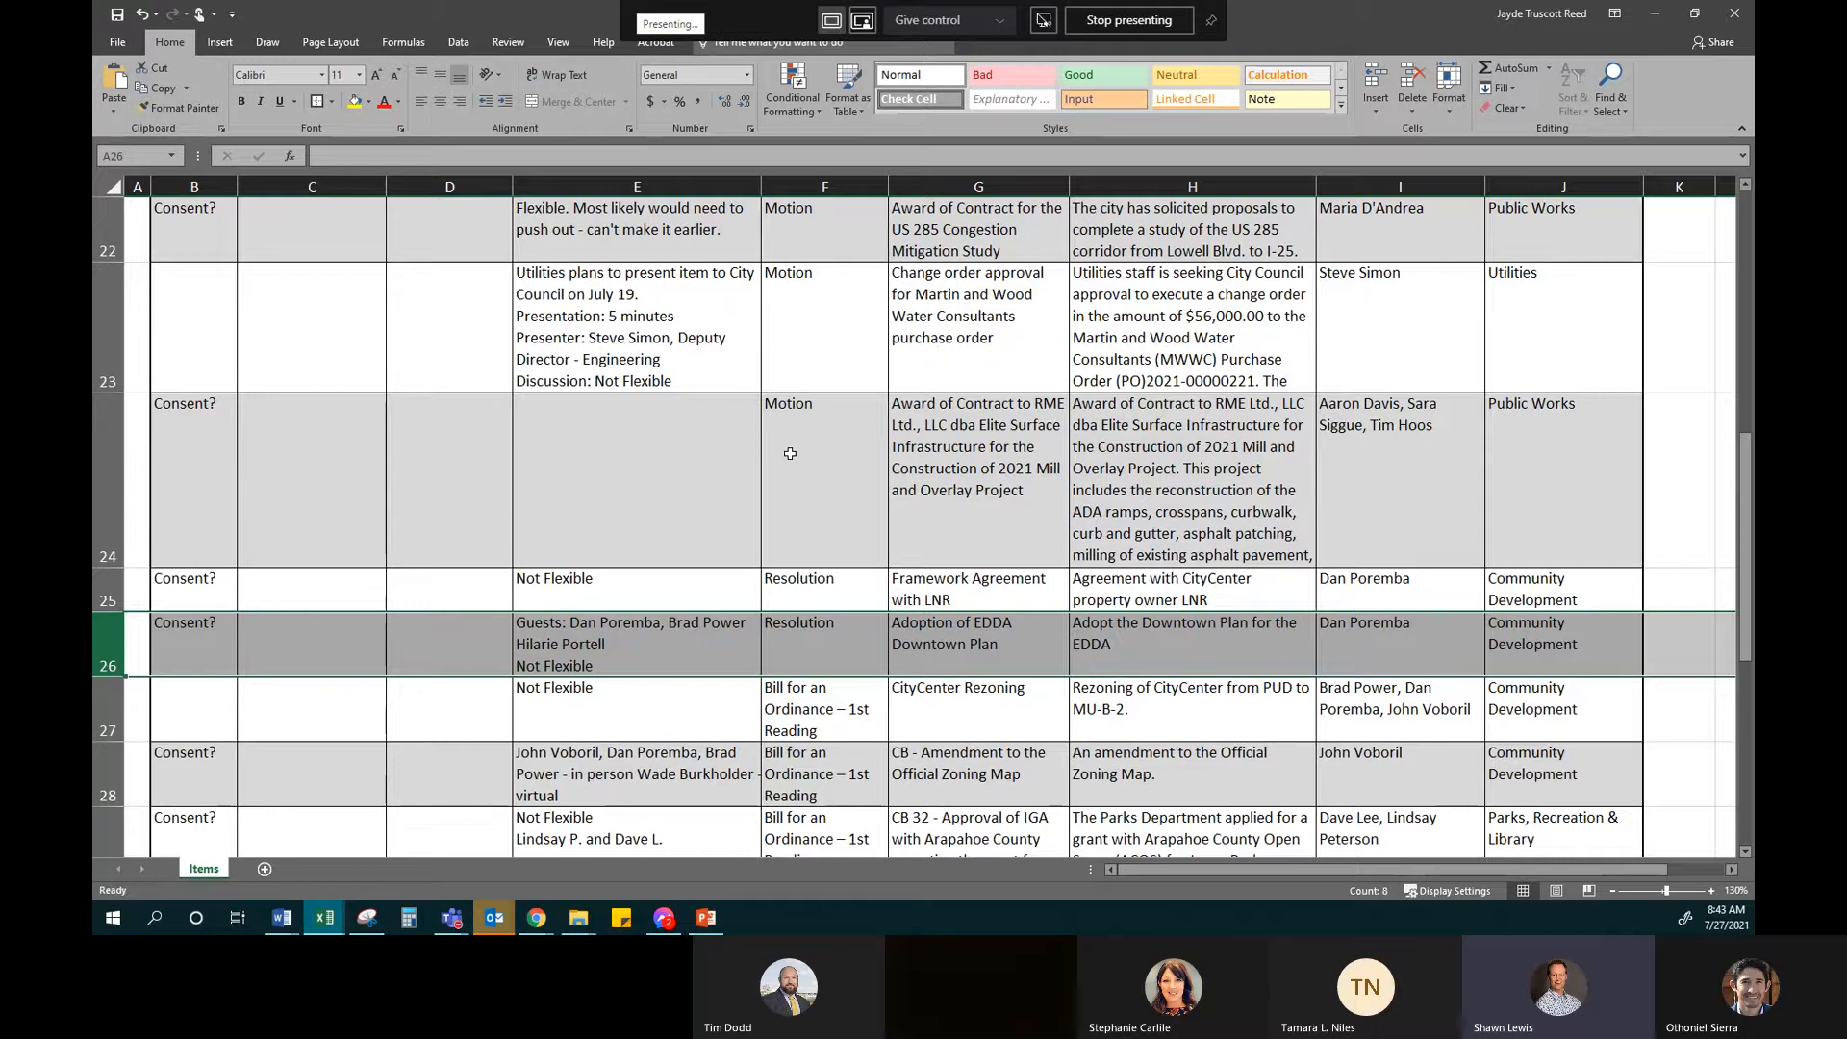
{"action": "mouse_move", "coordinate": [827, 689]}
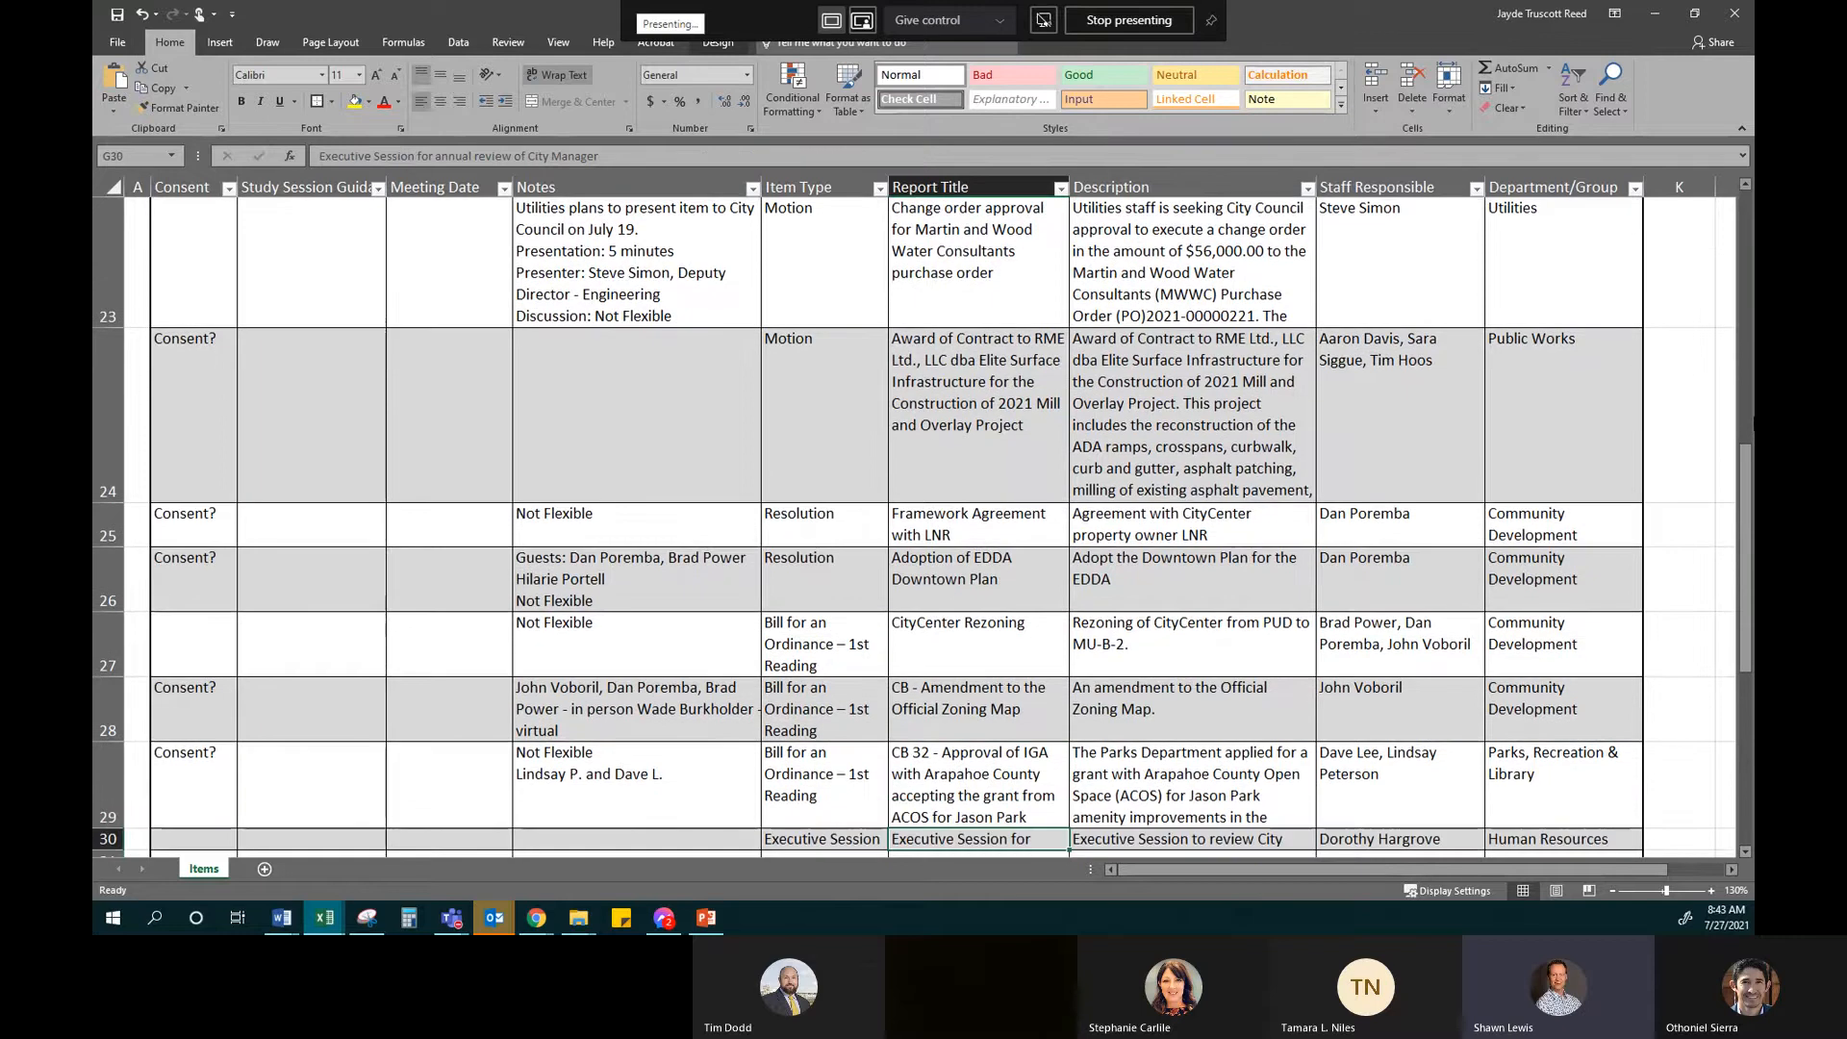
{"action": "scroll", "scroll_direction": "down", "scroll_amount": 3}
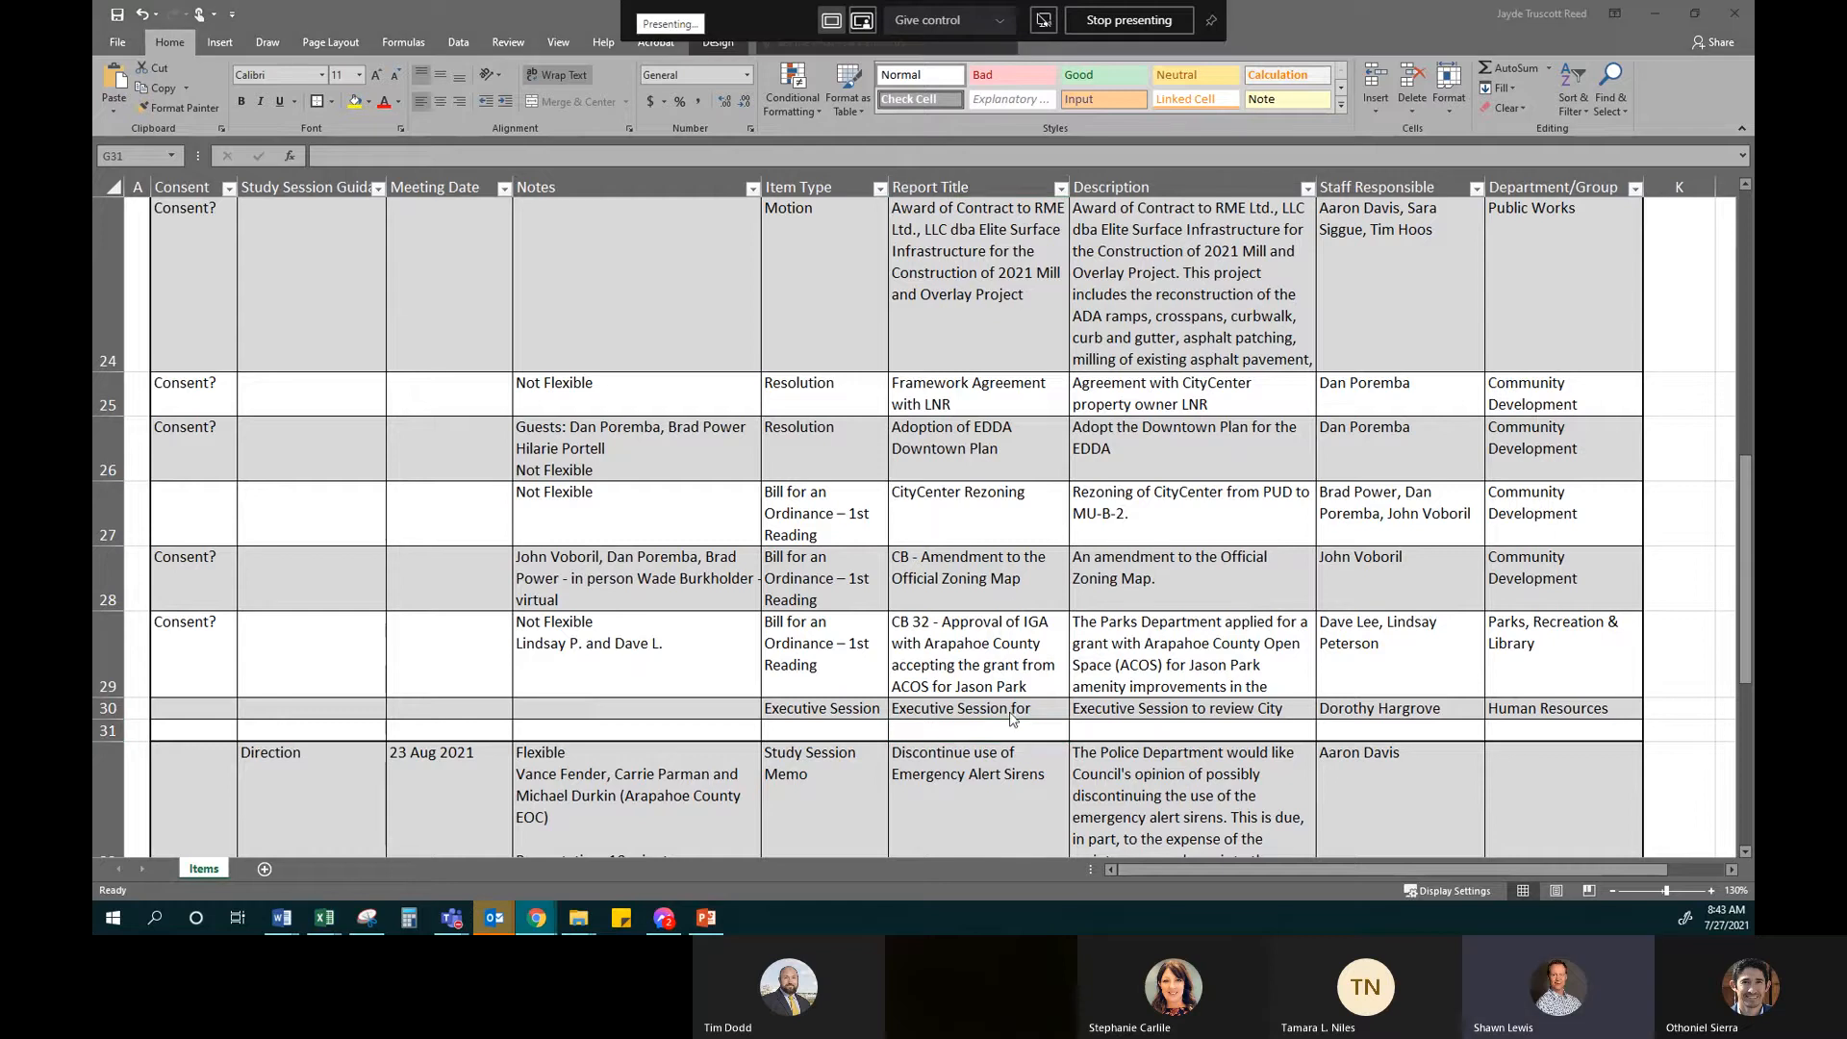
{"action": "mouse_move", "coordinate": [127, 706]}
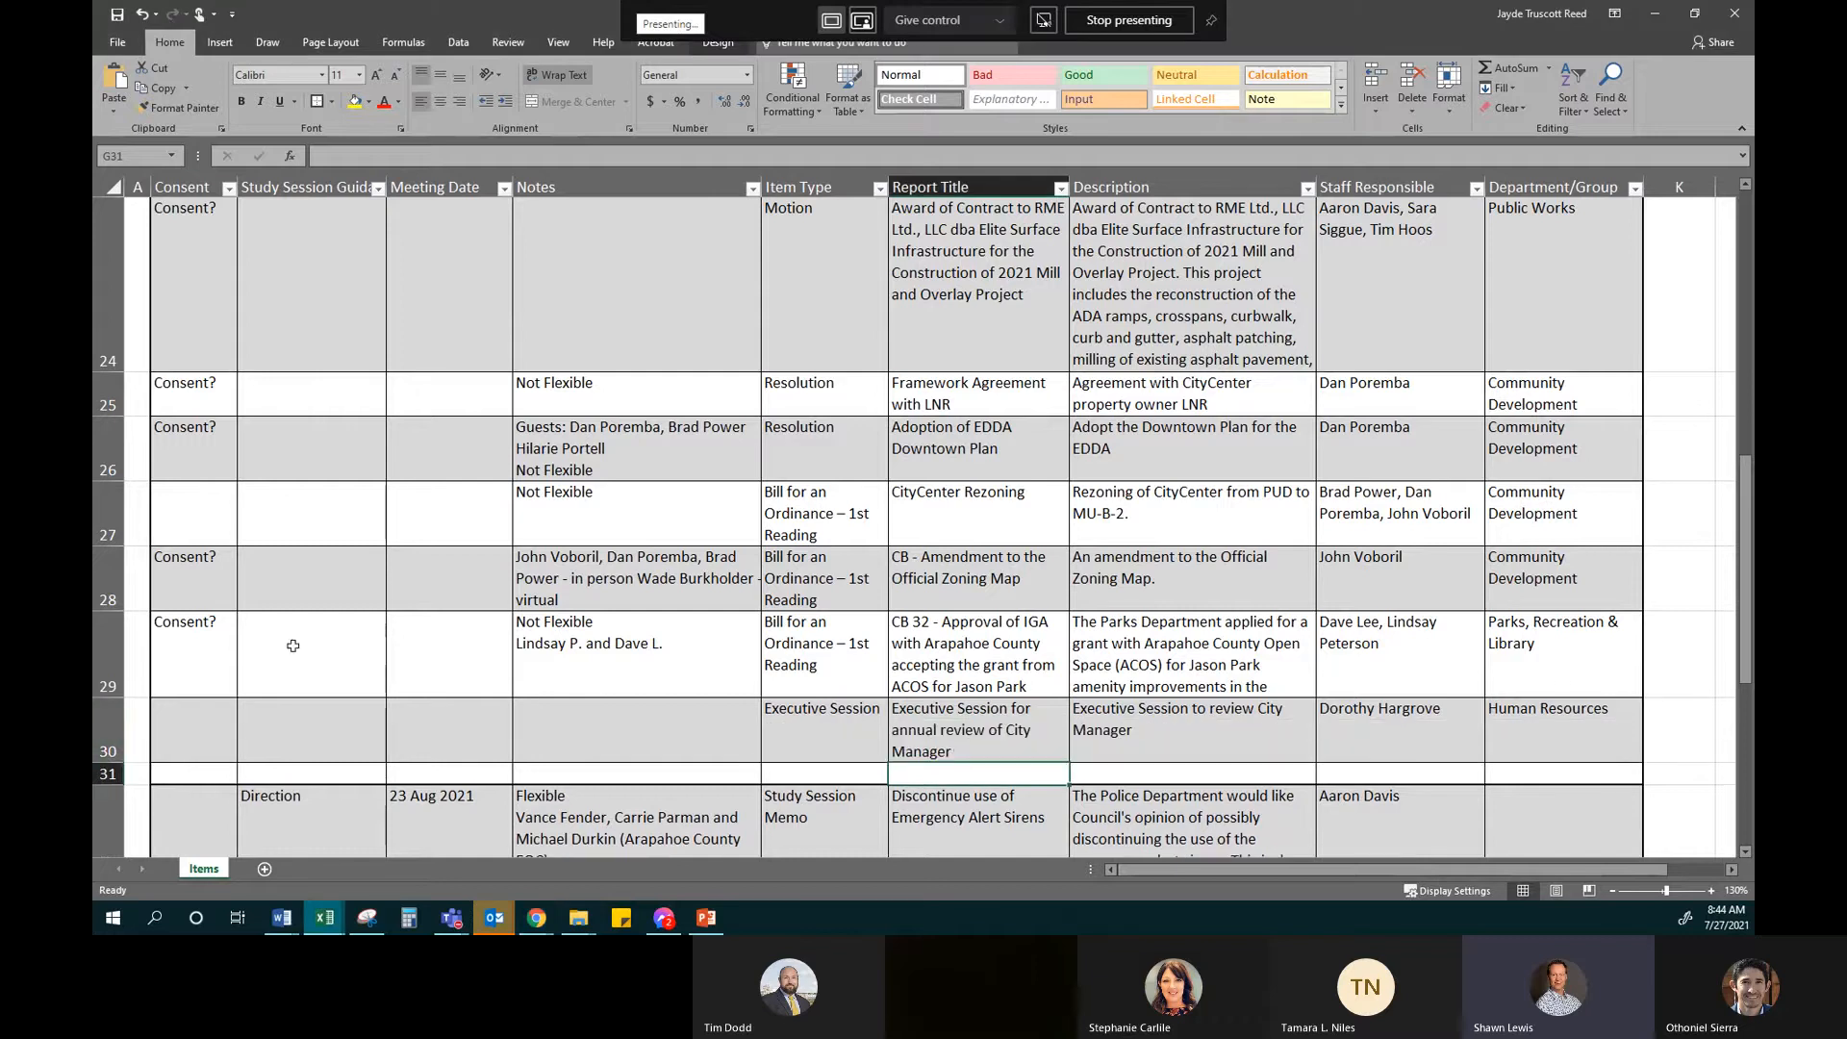
{"action": "mouse_move", "coordinate": [800, 642]}
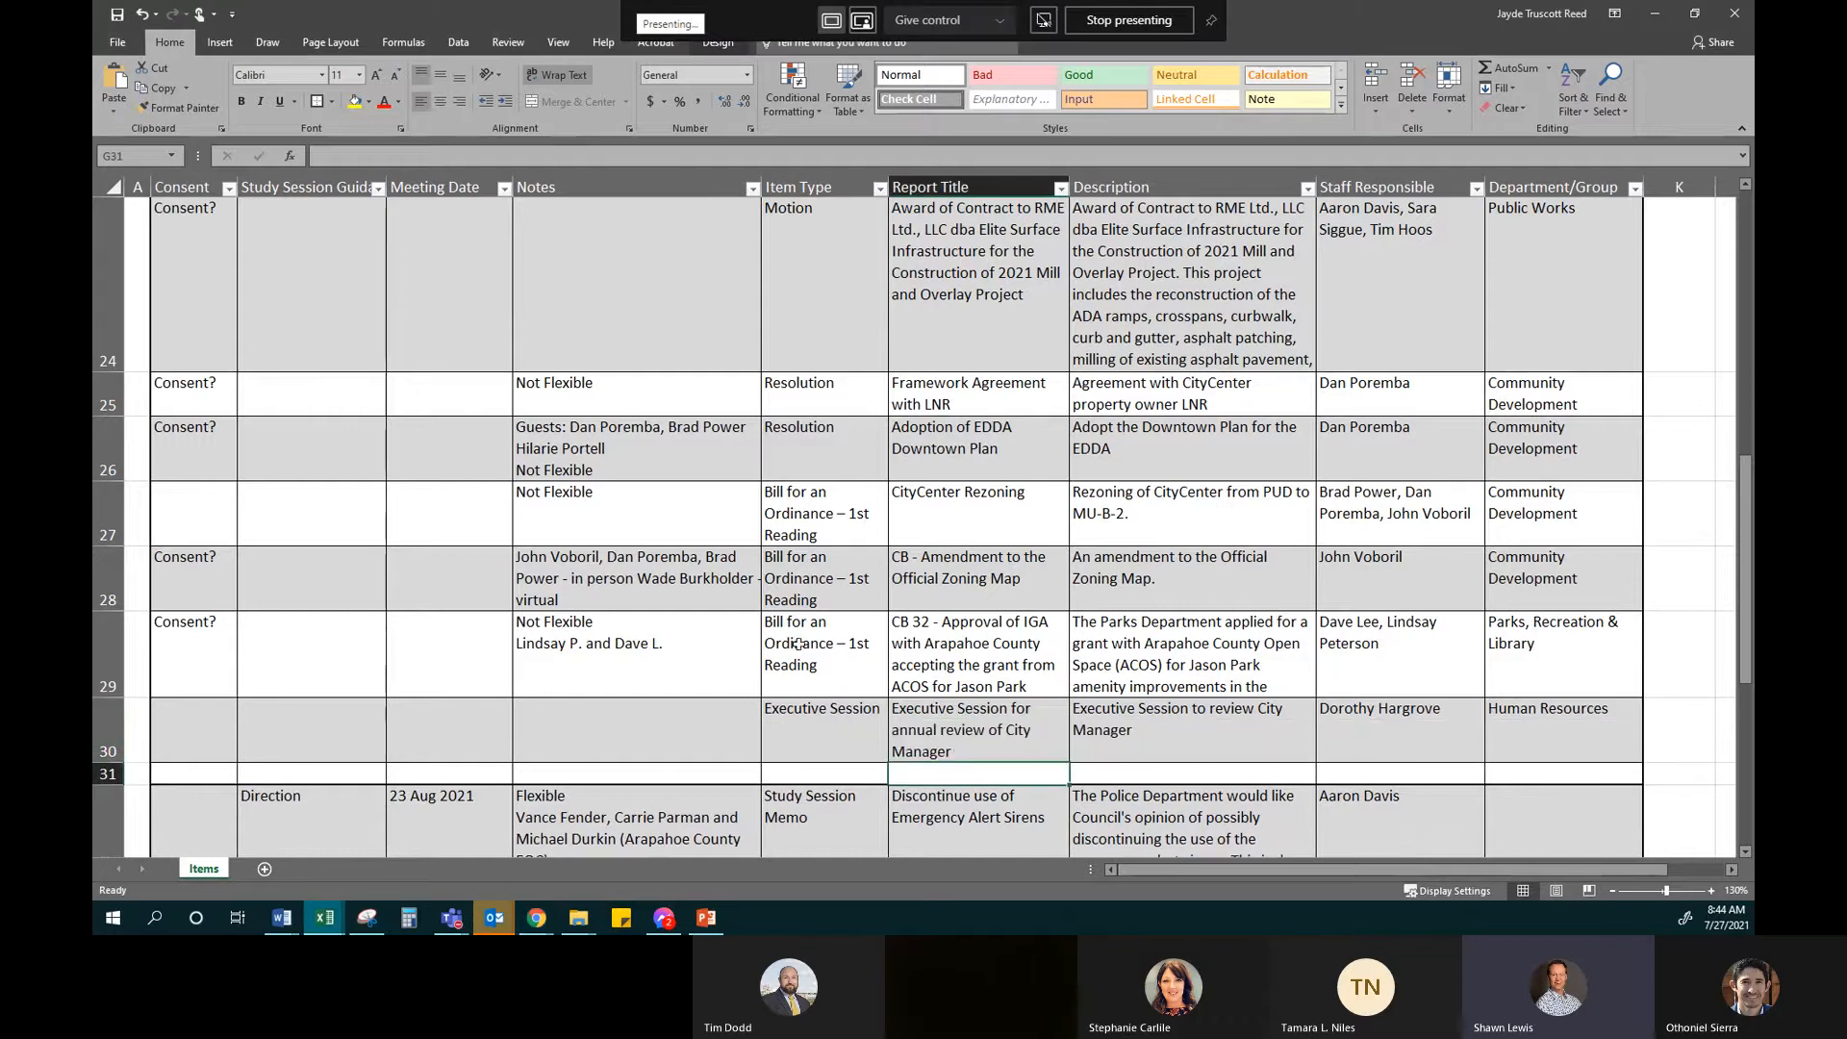
{"action": "mouse_move", "coordinate": [783, 752]}
{"action": "type", "text": "S"}
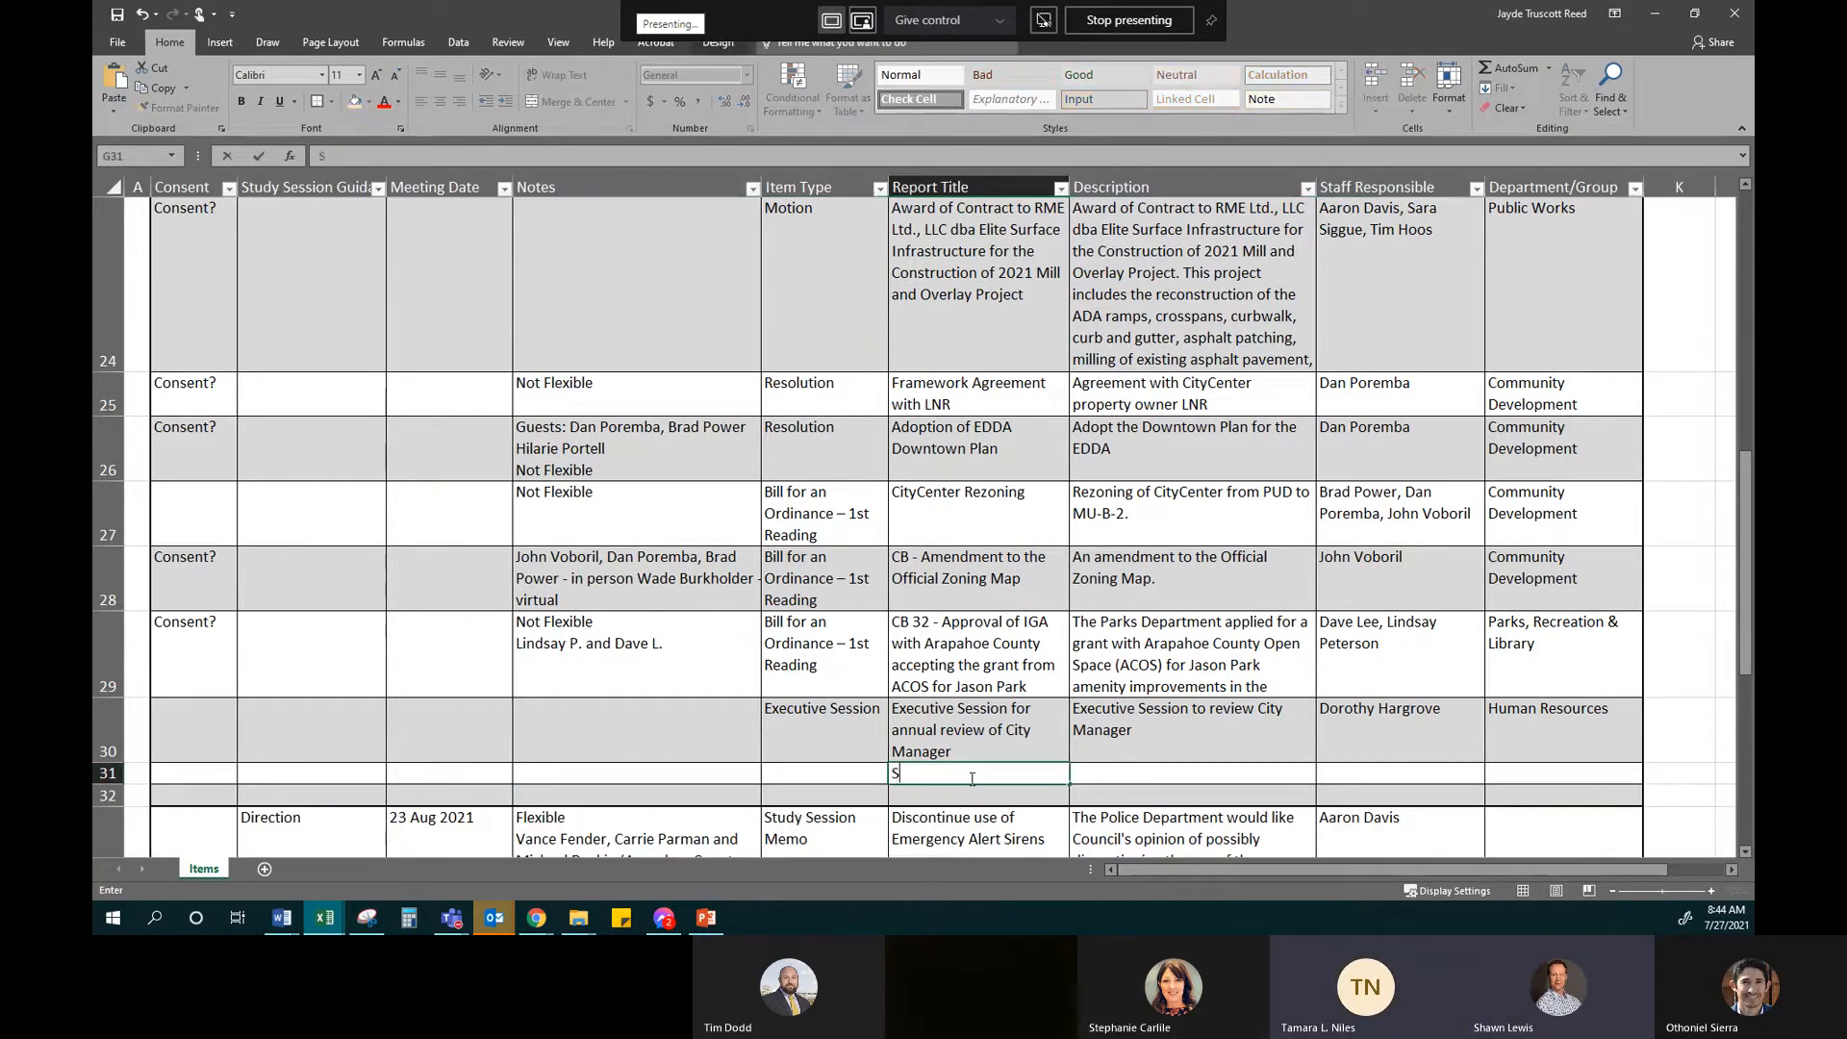
Enter 'Storm Water Topic' as the new row 31 title, then begin amending the Executive Session type.
{"action": "type", "text": "torm War"}
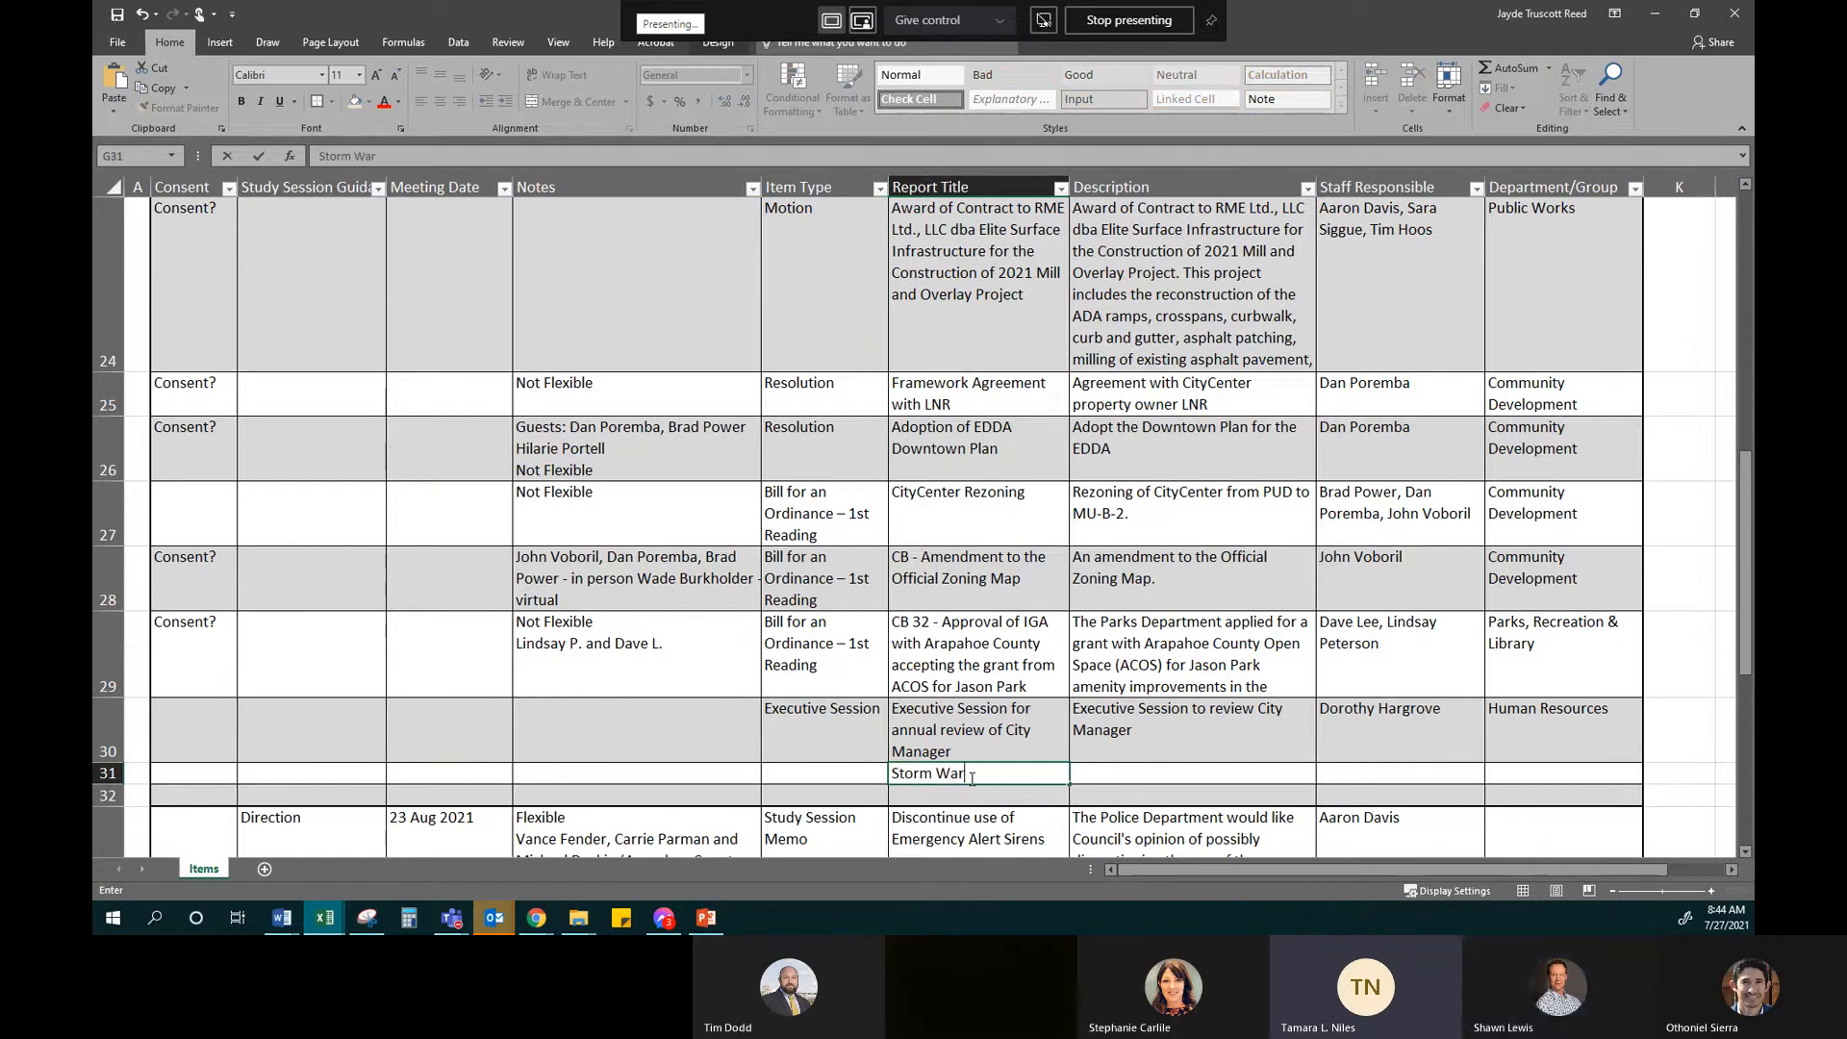
{"action": "type", "text": "ter"}
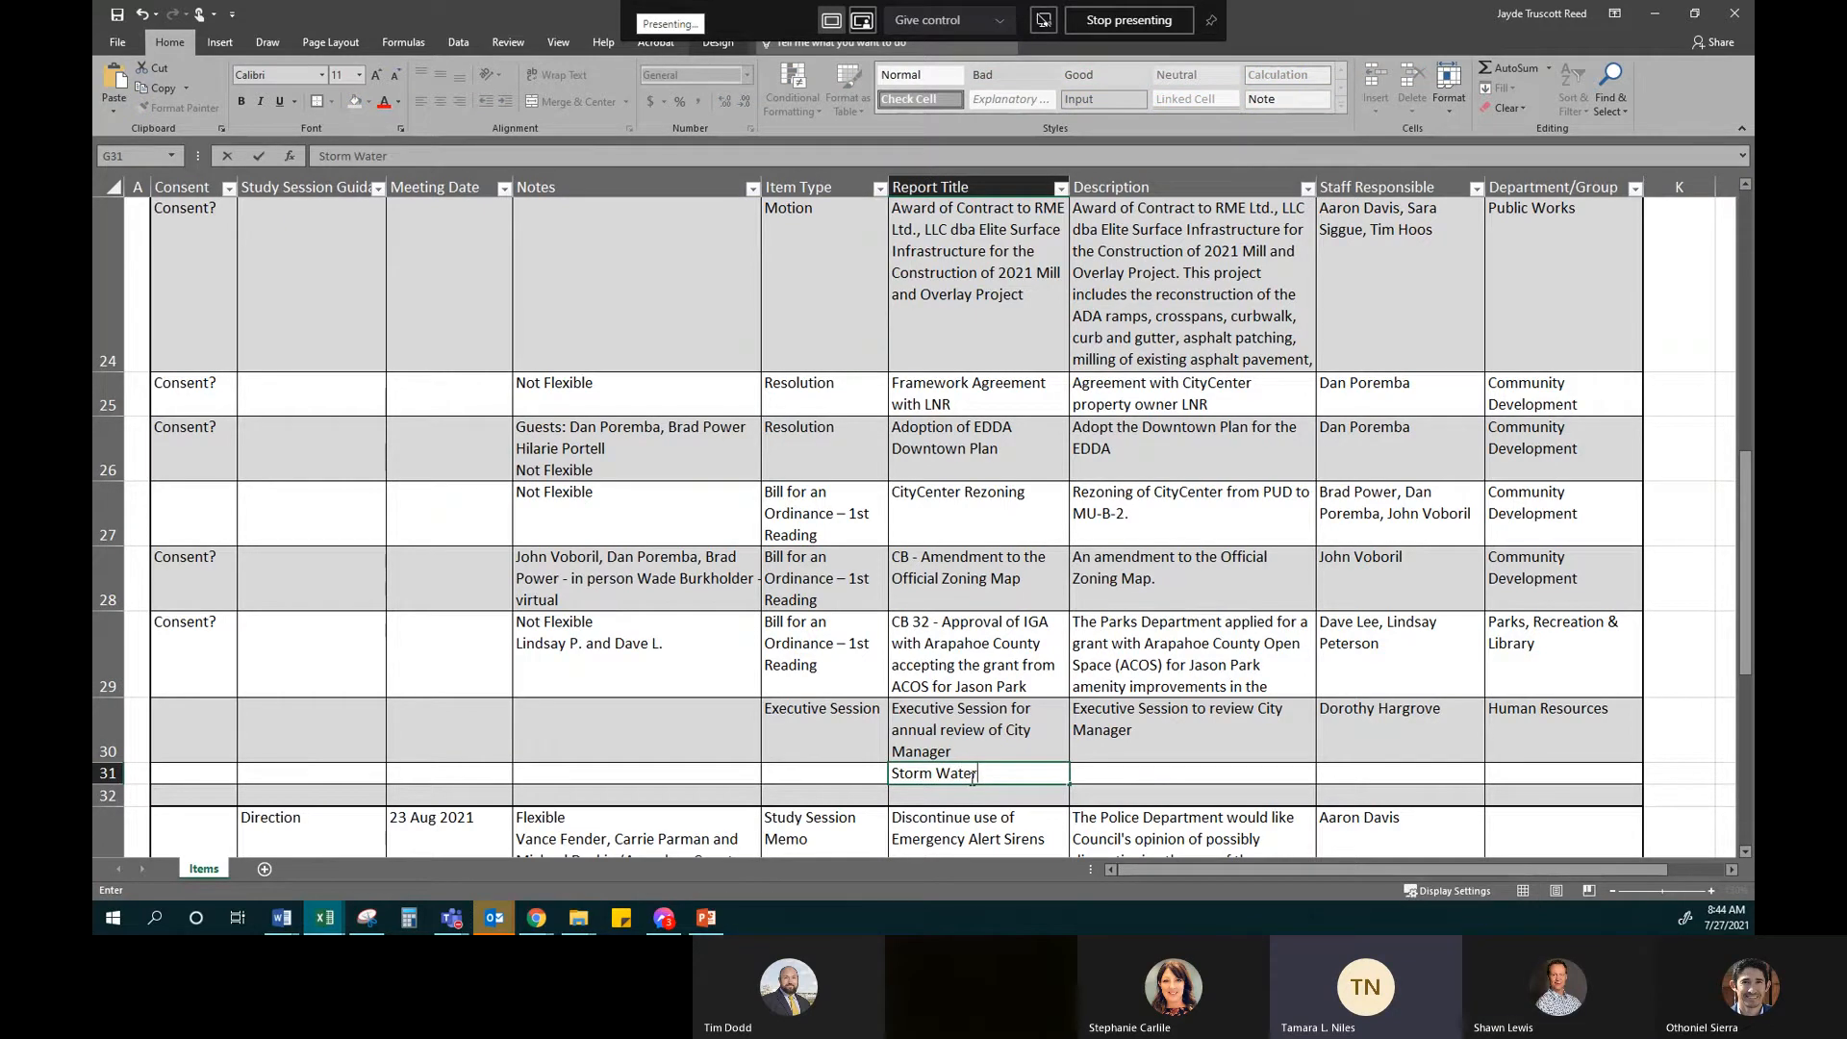
{"action": "mouse_move", "coordinate": [1140, 750]}
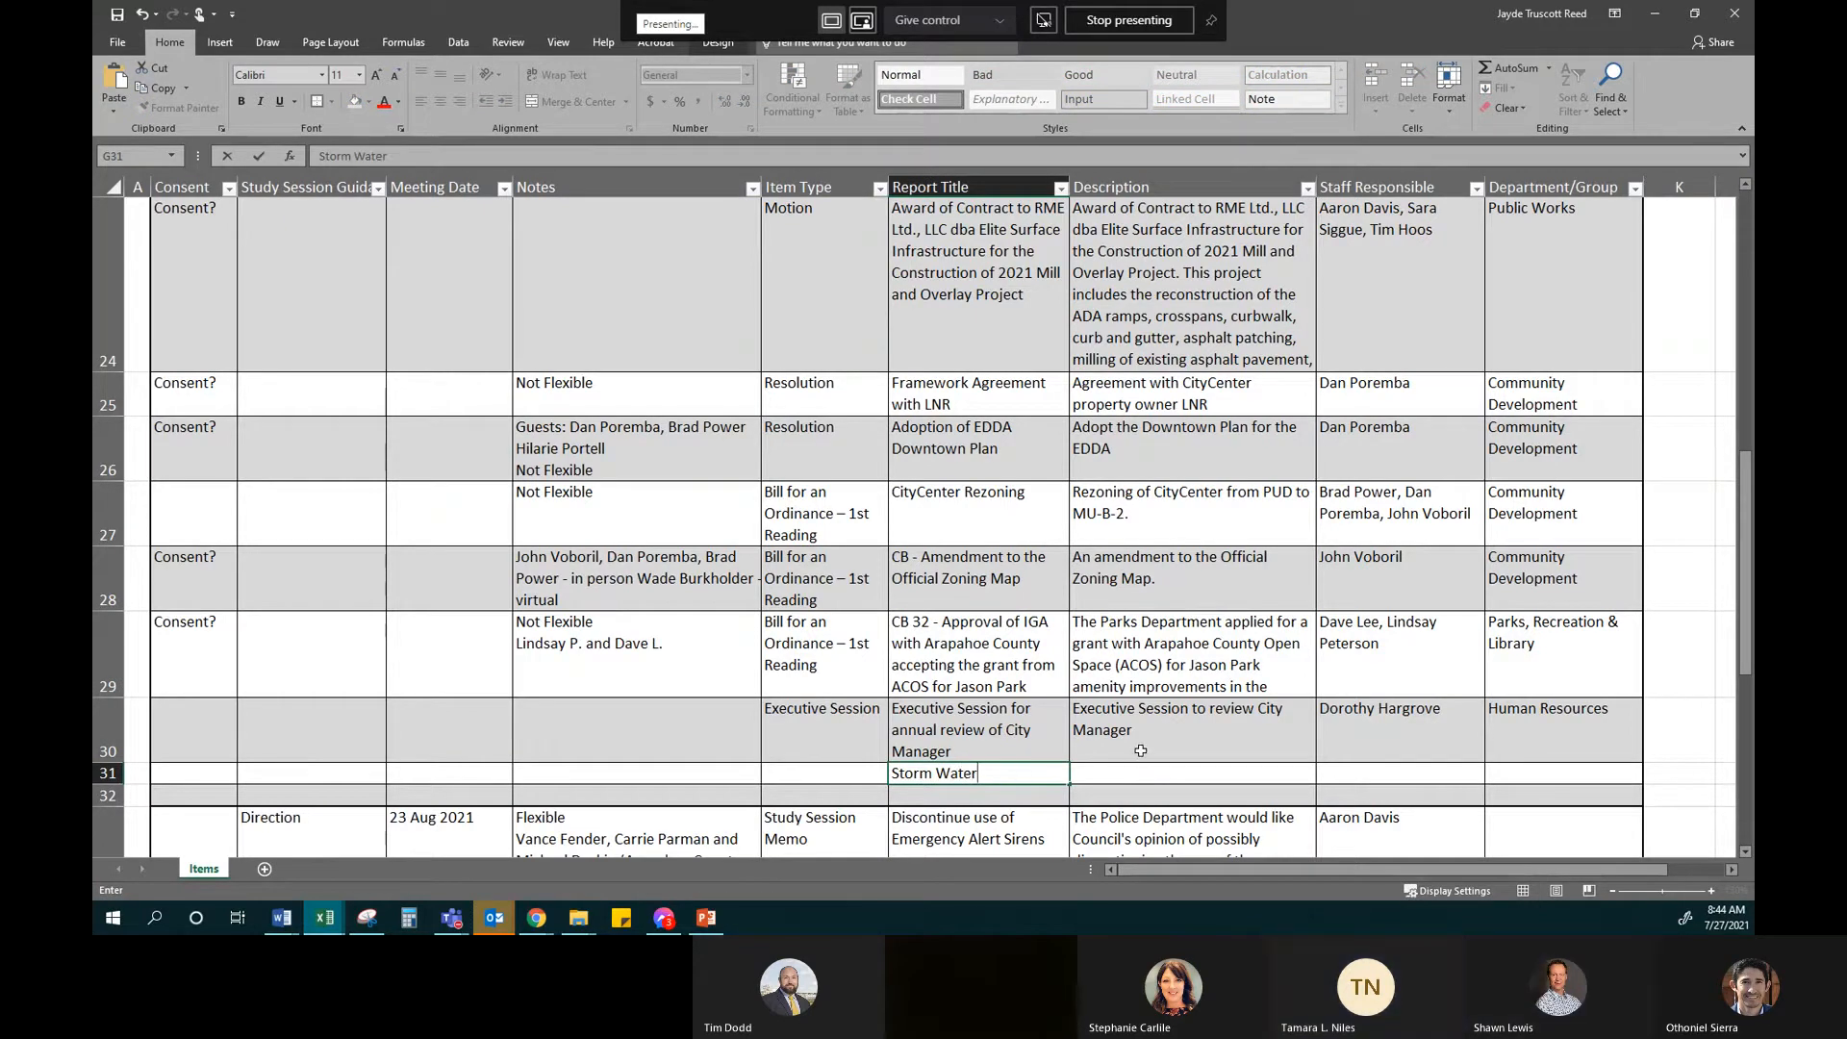
{"action": "type", "text": "To"}
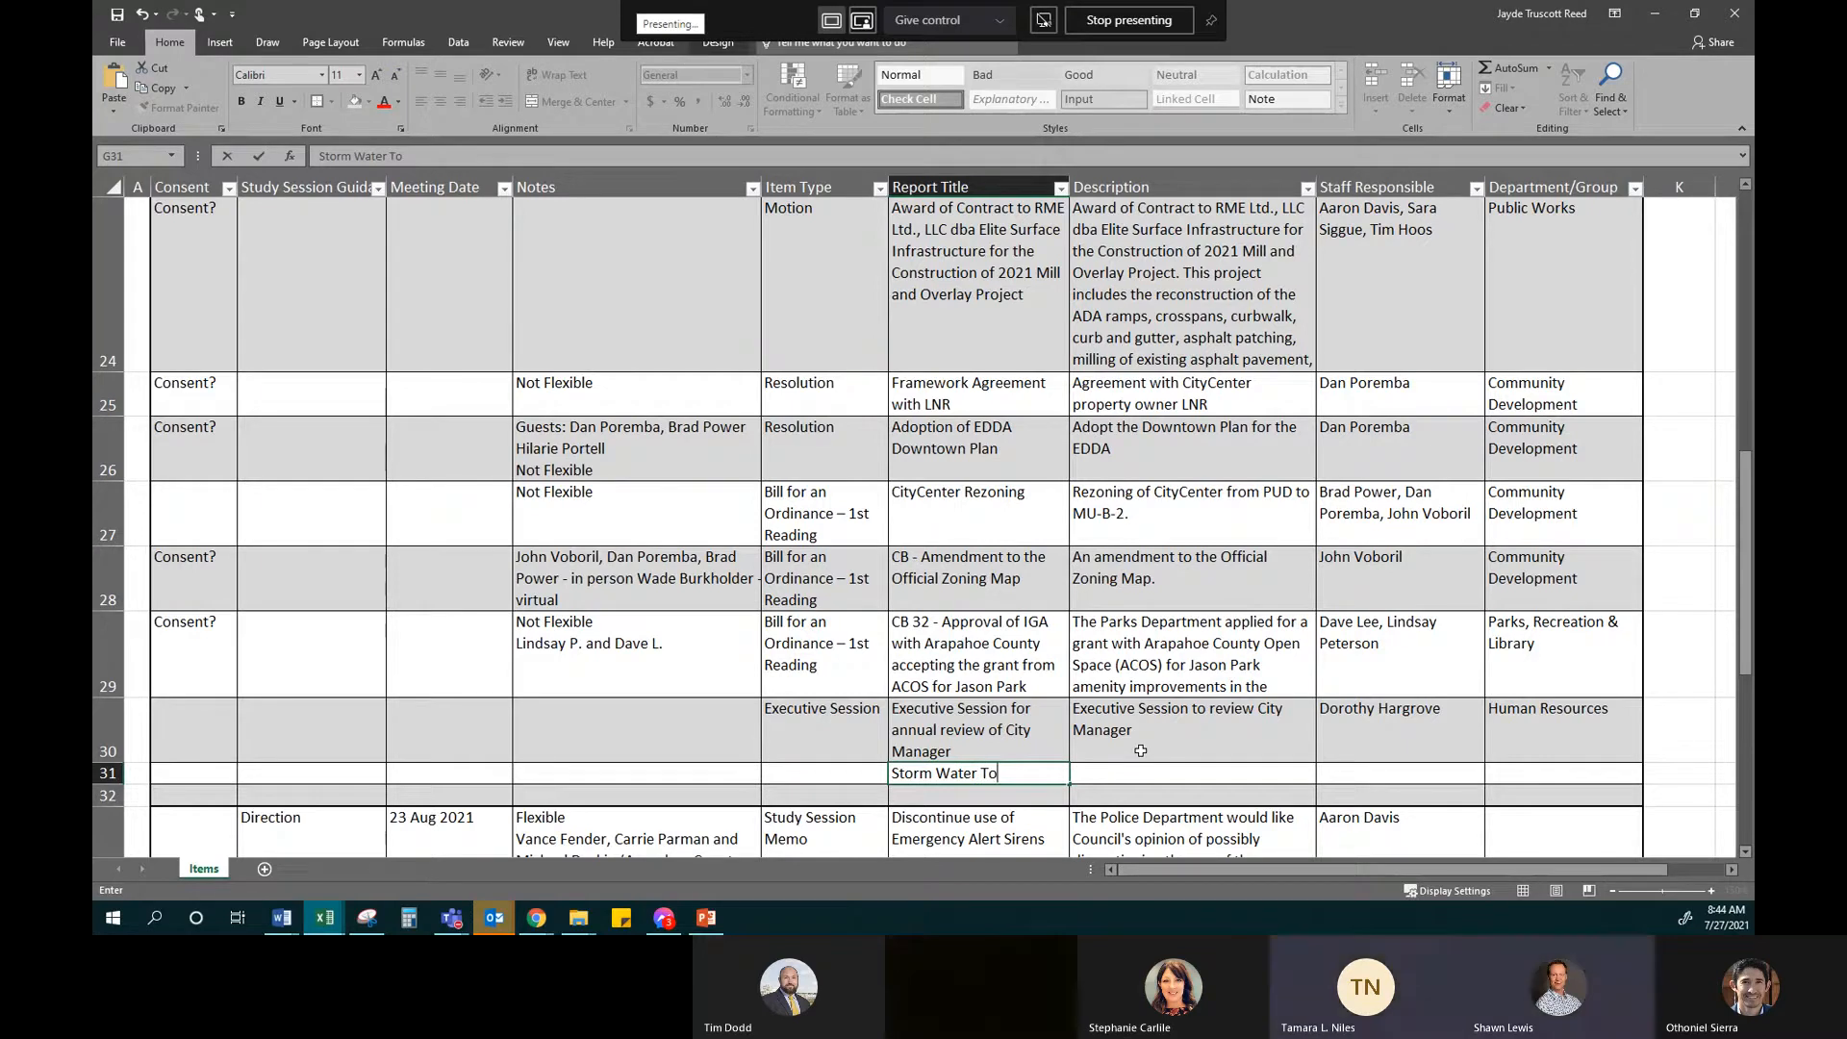
{"action": "type", "text": "pic"}
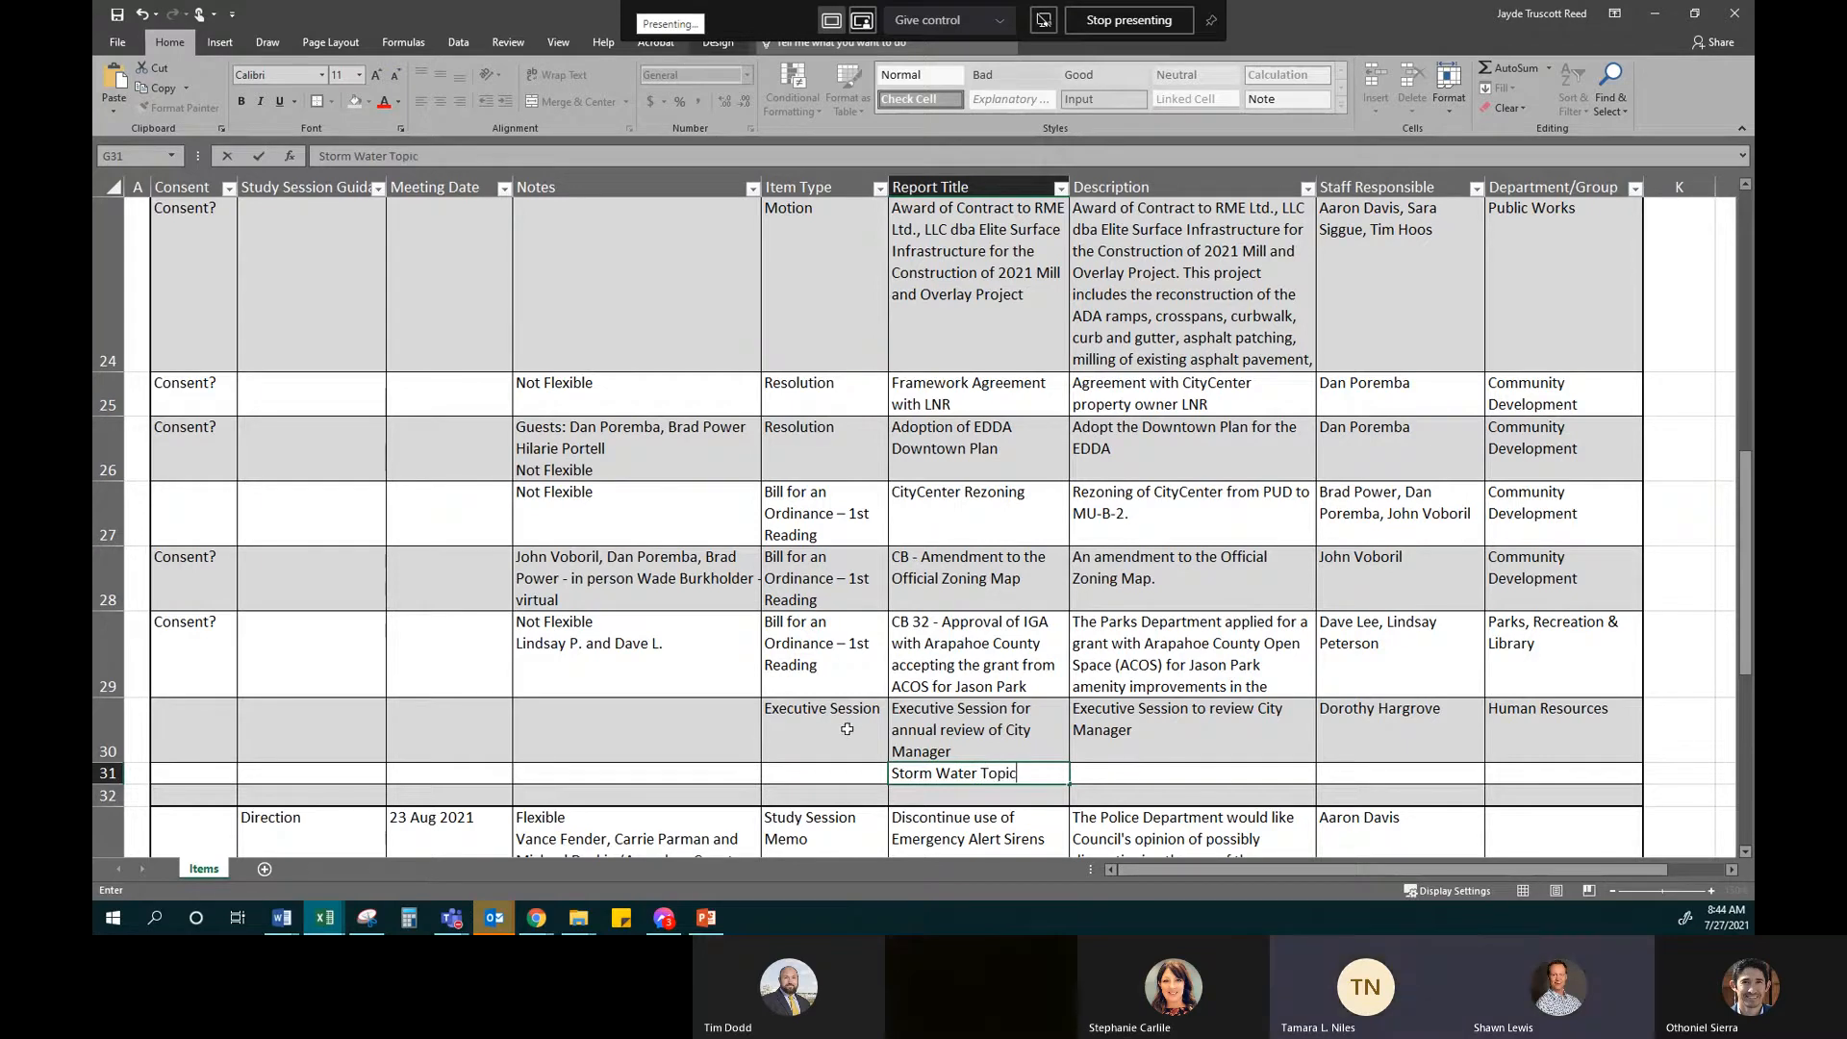
{"action": "left_click", "coordinate": [822, 708]}
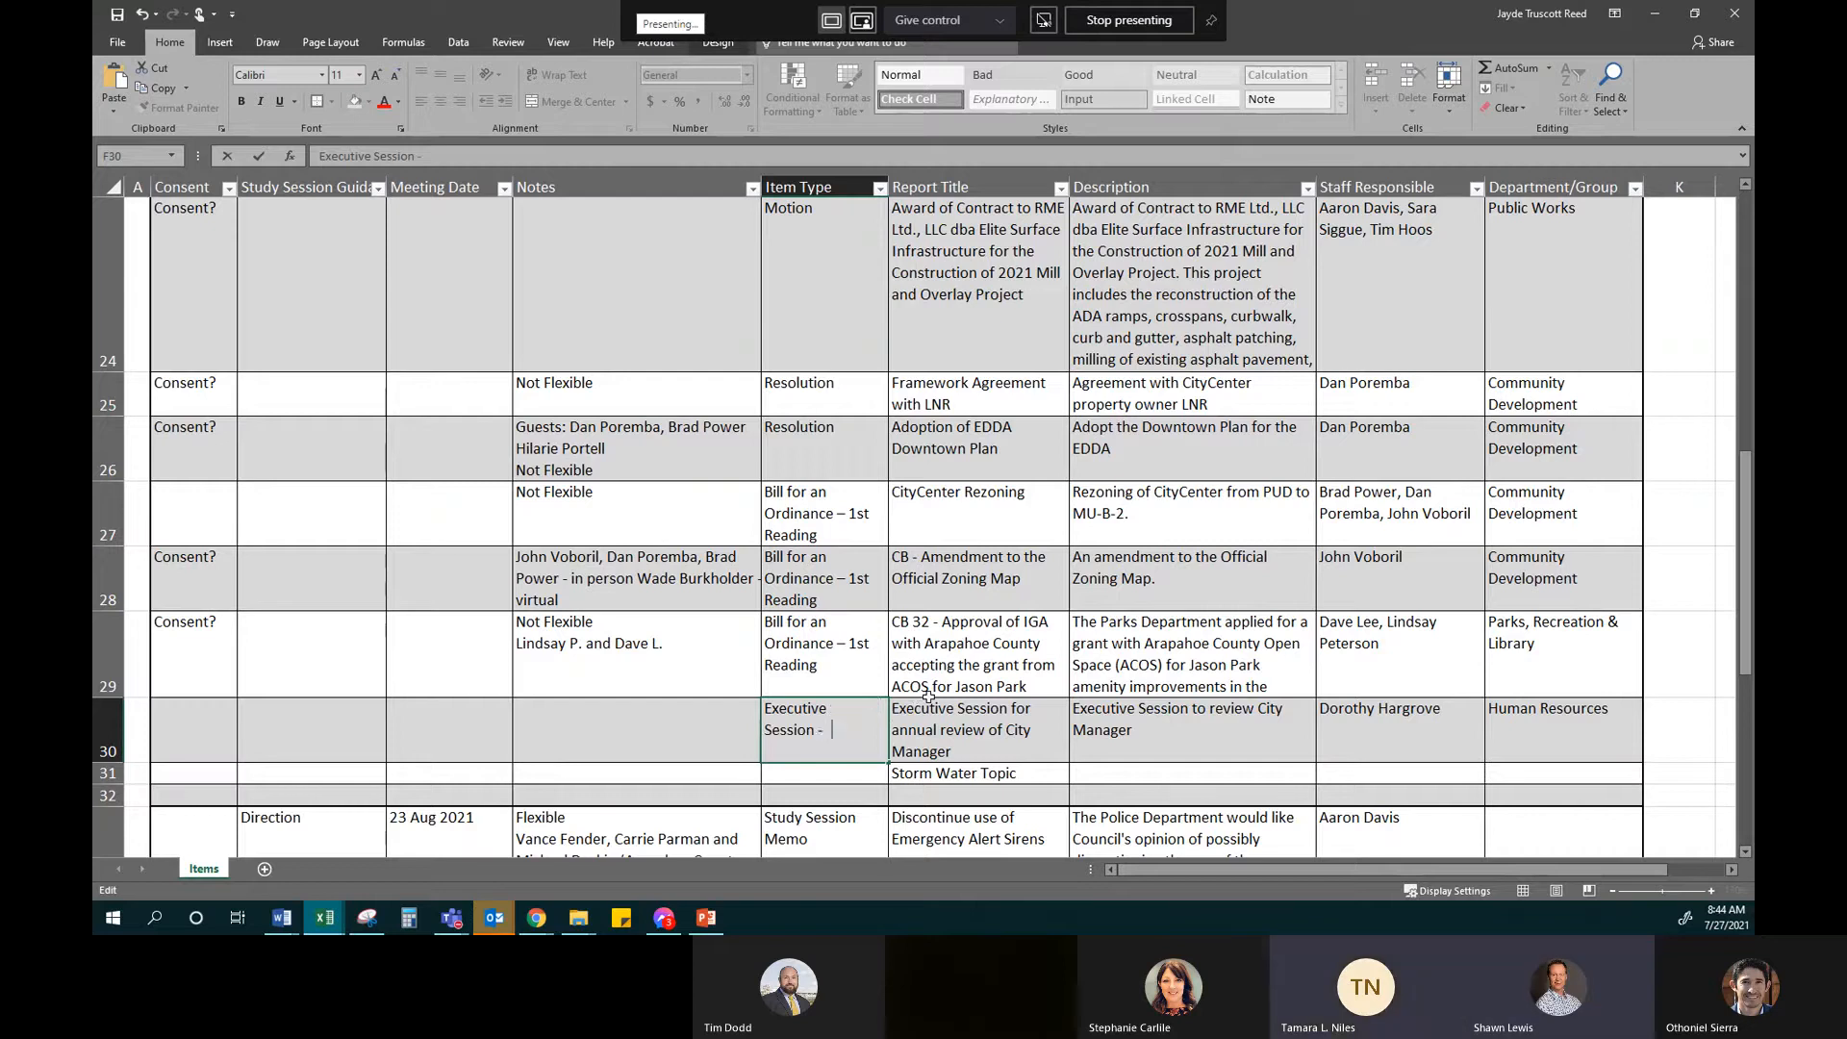
Append ' - two topics' to the Executive Session item type in F30.
{"action": "type", "text": "two topics"}
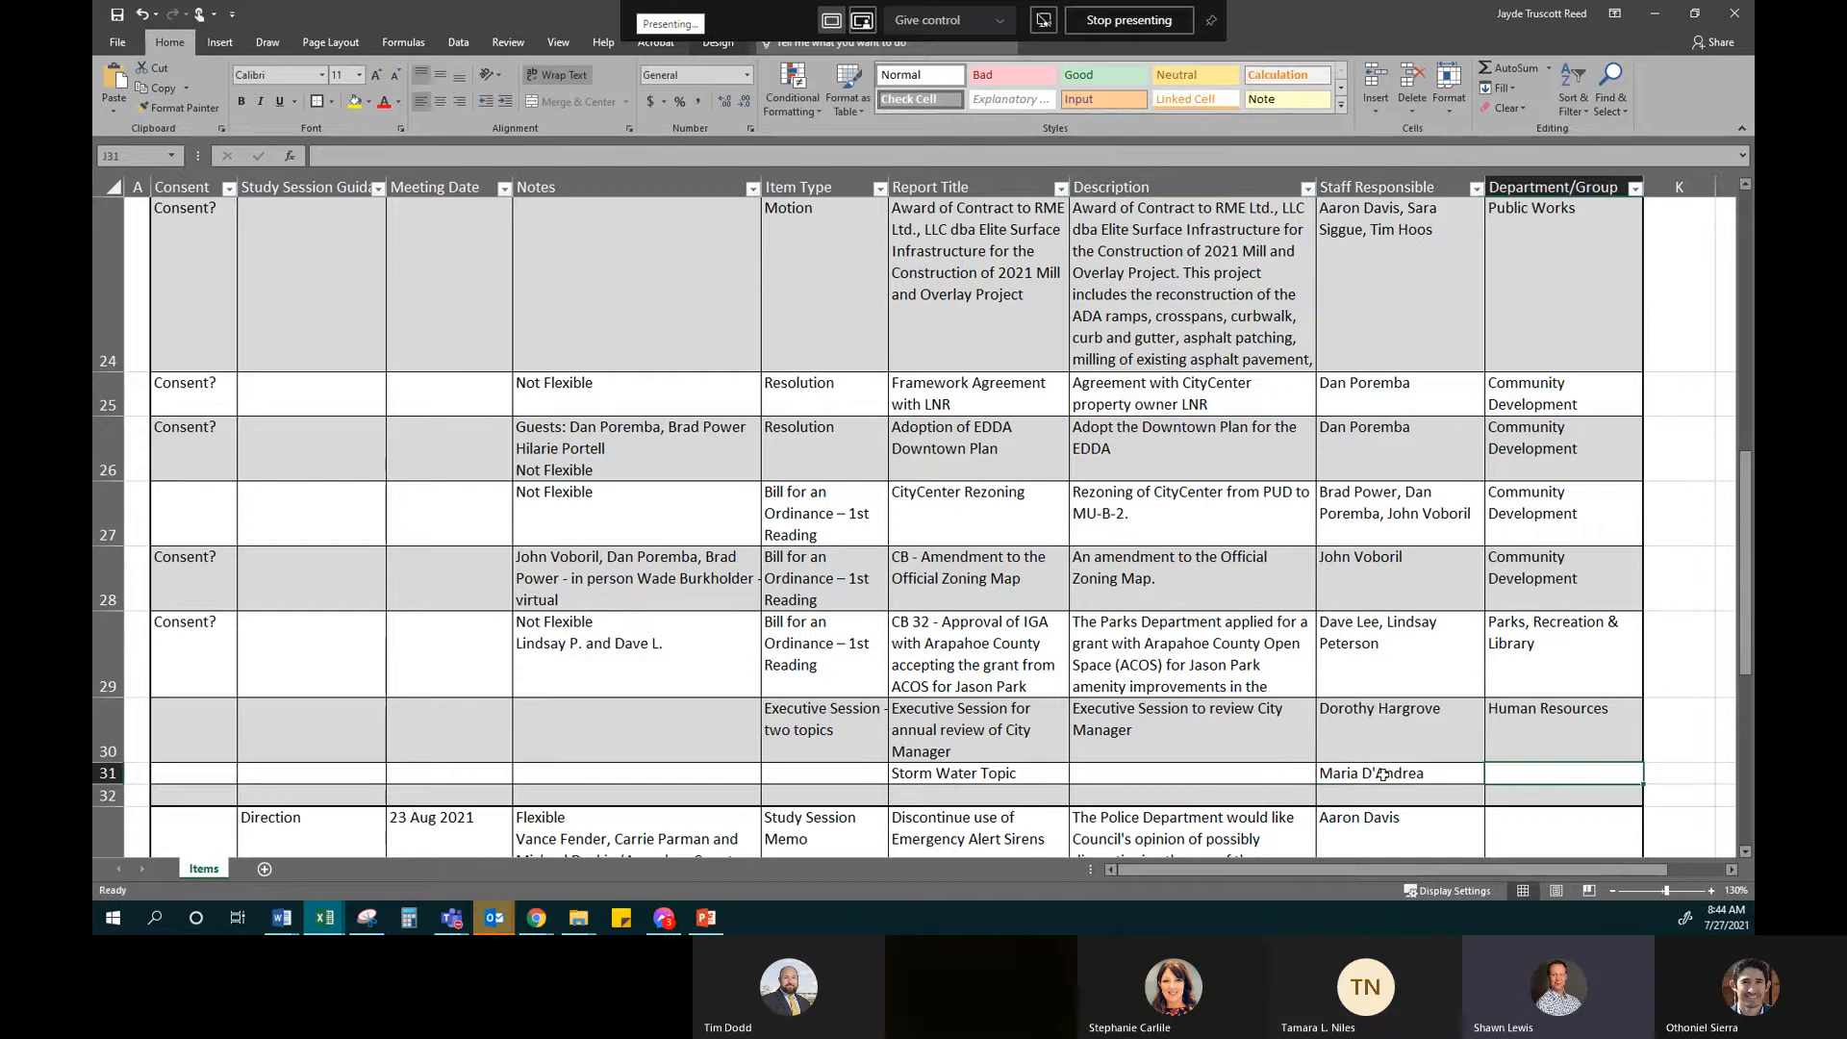
{"action": "mouse_move", "coordinate": [1283, 775]}
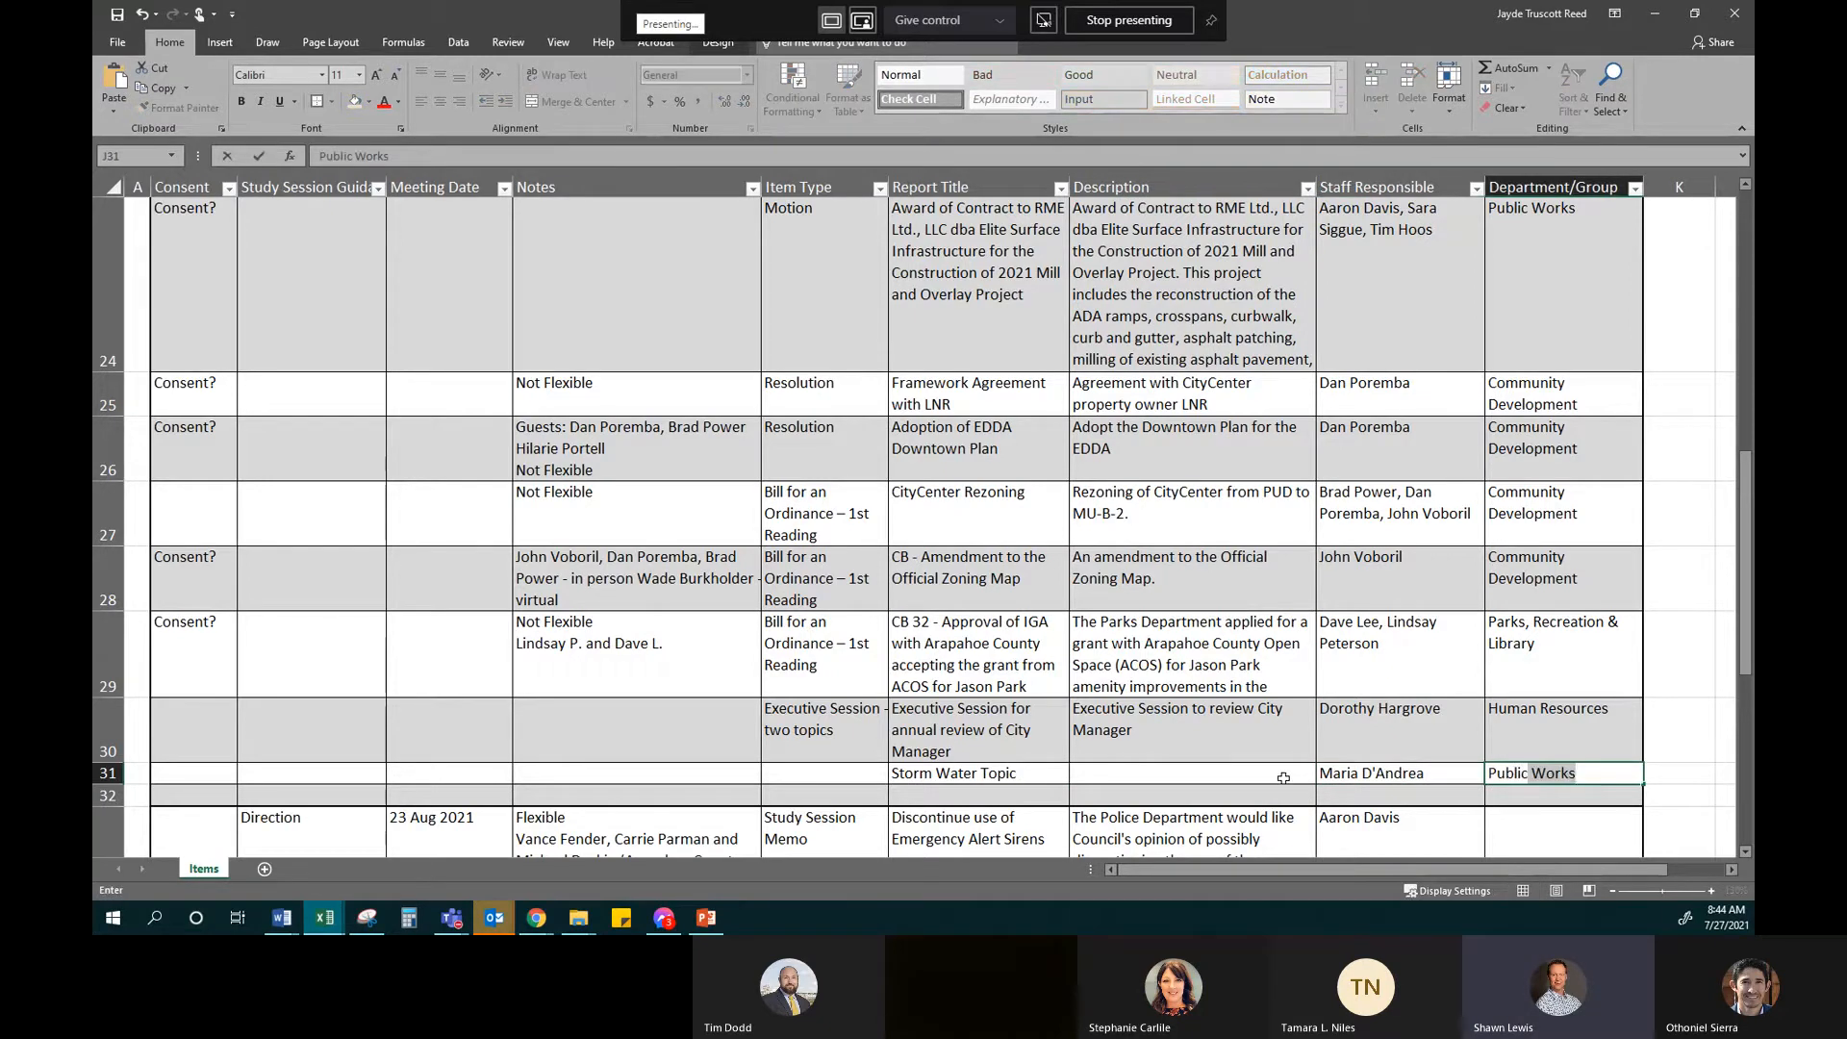
Copy the Storm Water Topic title from G31 into its description cell H31.
{"action": "left_click", "coordinate": [1189, 773]}
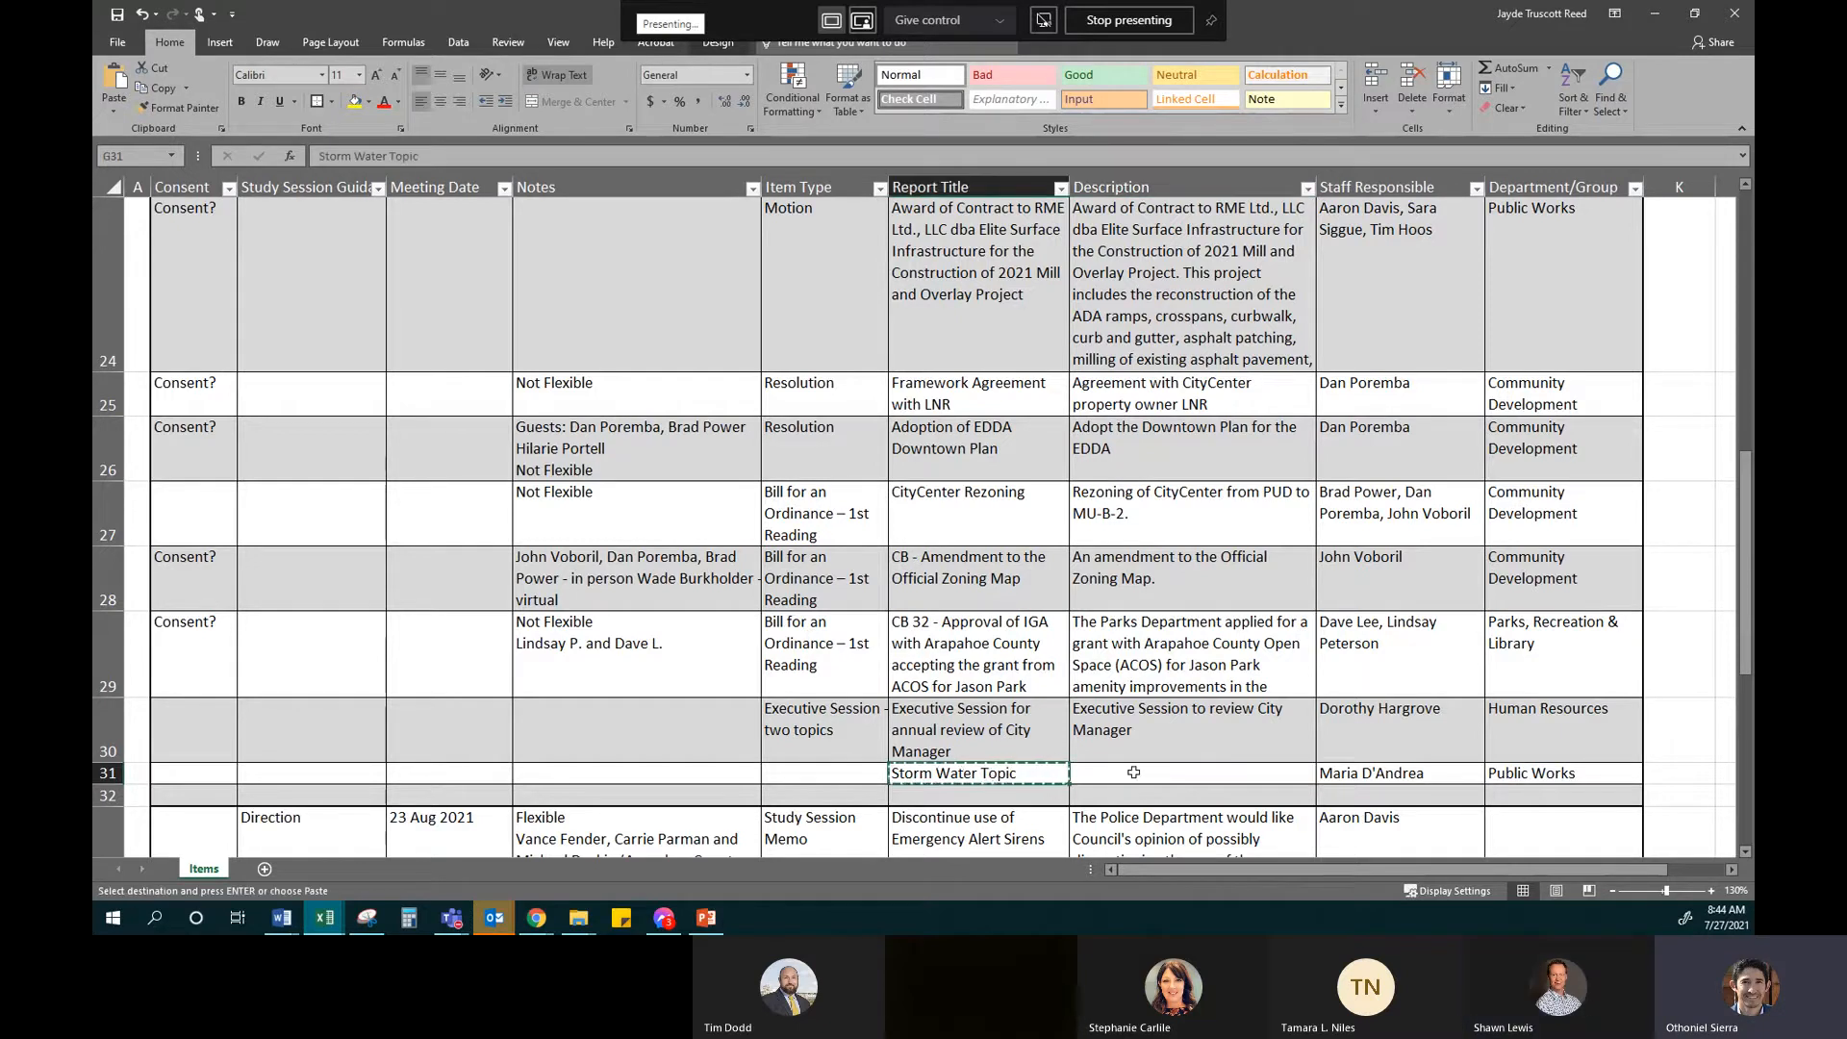
{"action": "left_click", "coordinate": [1188, 773]}
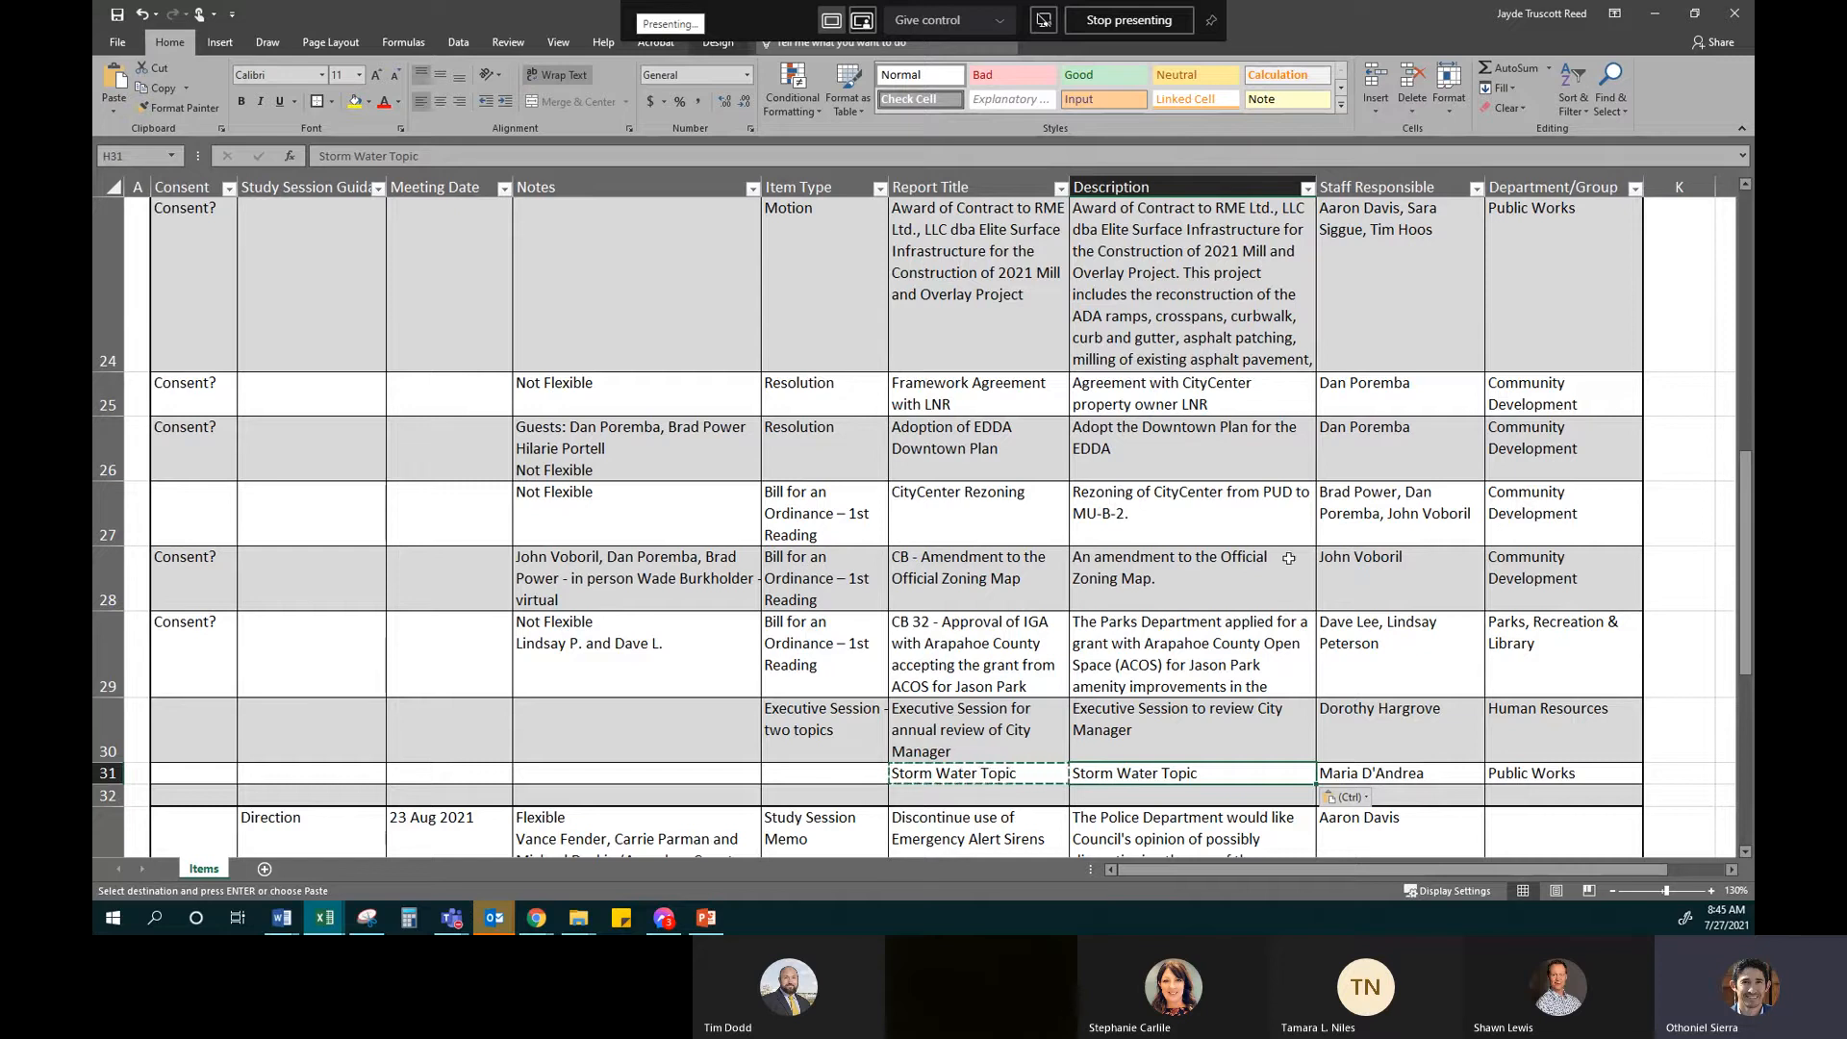
{"action": "mouse_move", "coordinate": [1583, 225]}
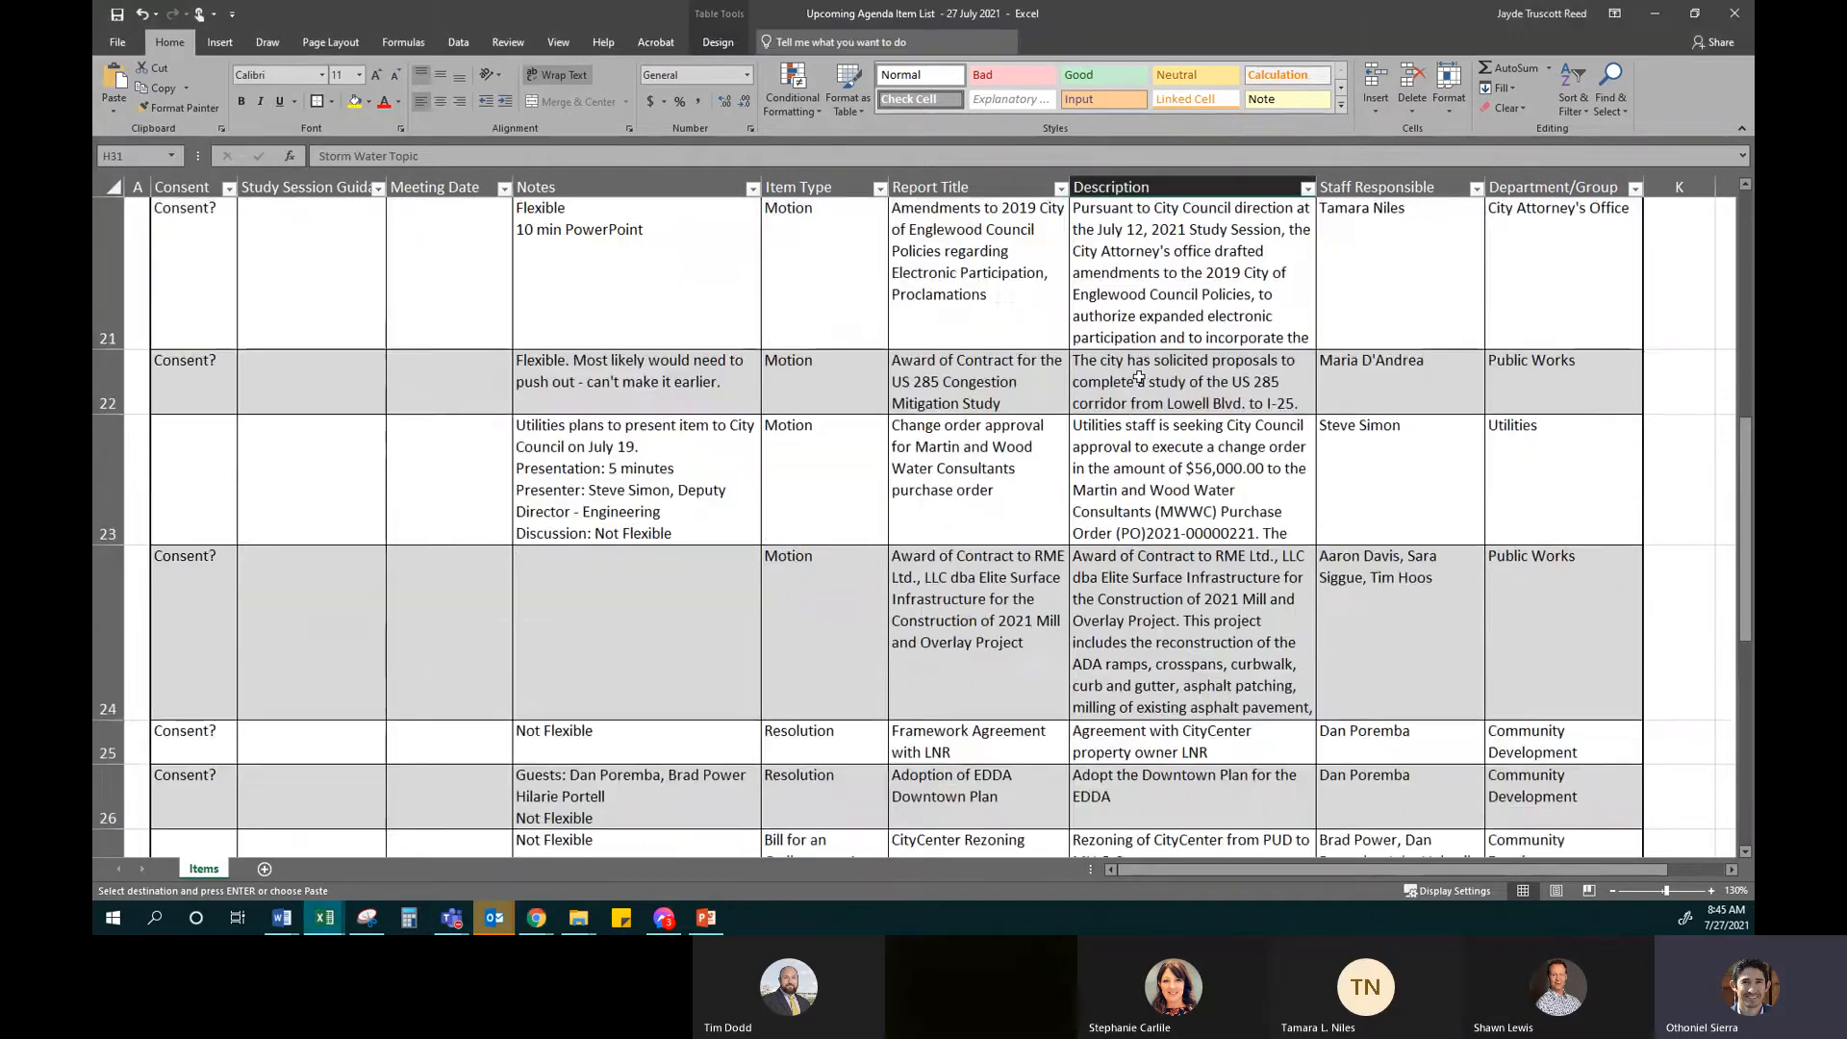
{"action": "scroll", "scroll_direction": "up", "scroll_amount": 3}
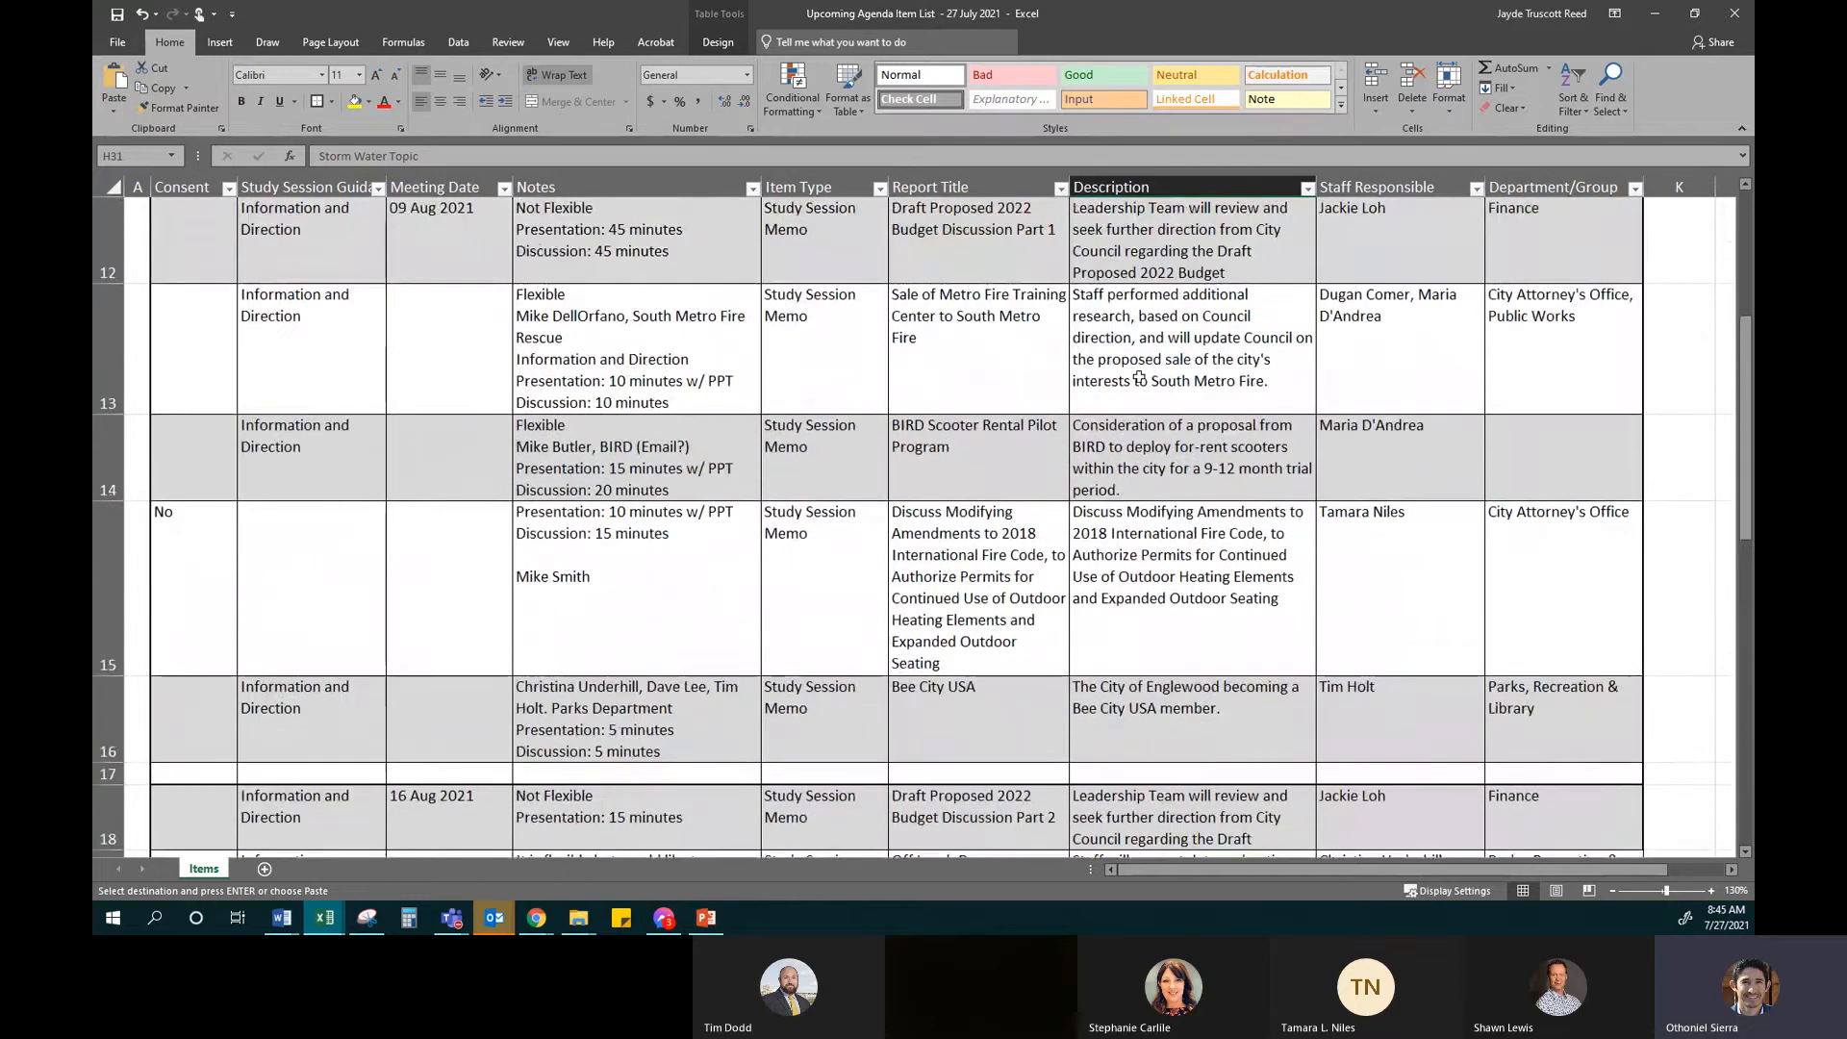
{"action": "scroll", "scroll_direction": "up", "scroll_amount": 3}
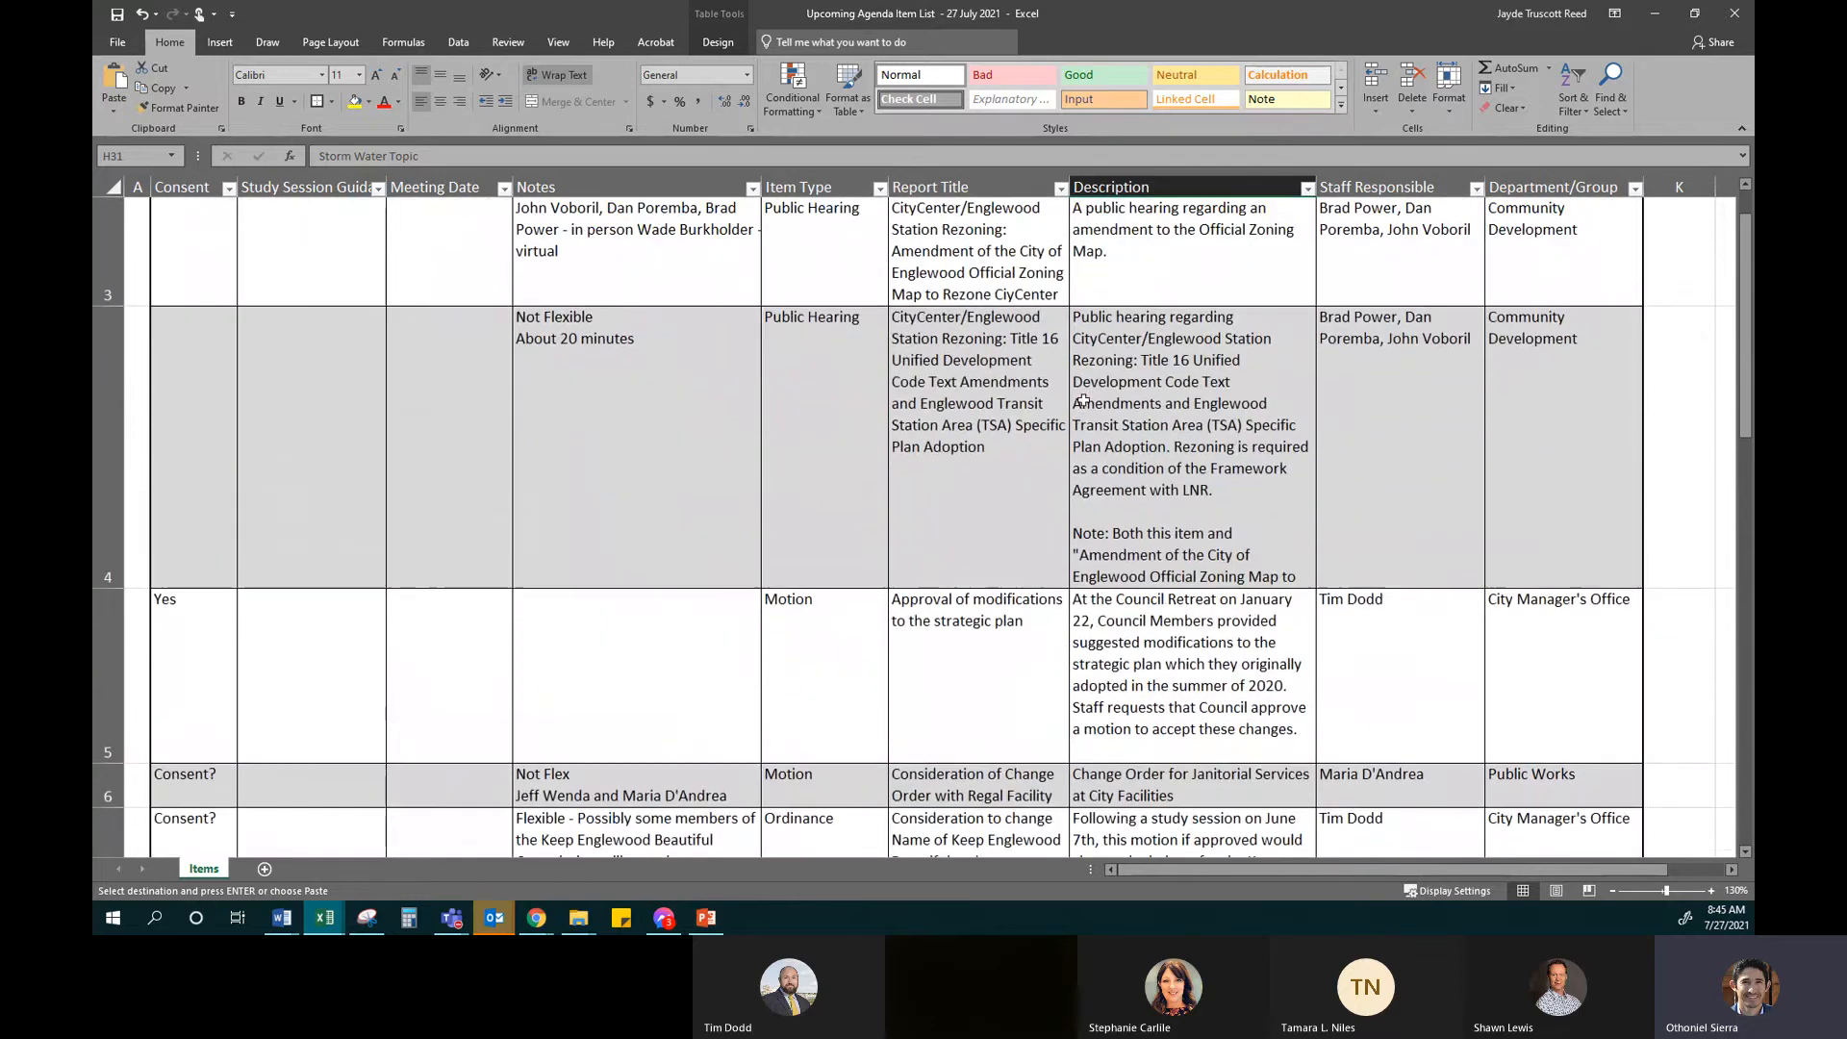
{"action": "scroll", "scroll_direction": "down", "scroll_amount": 3}
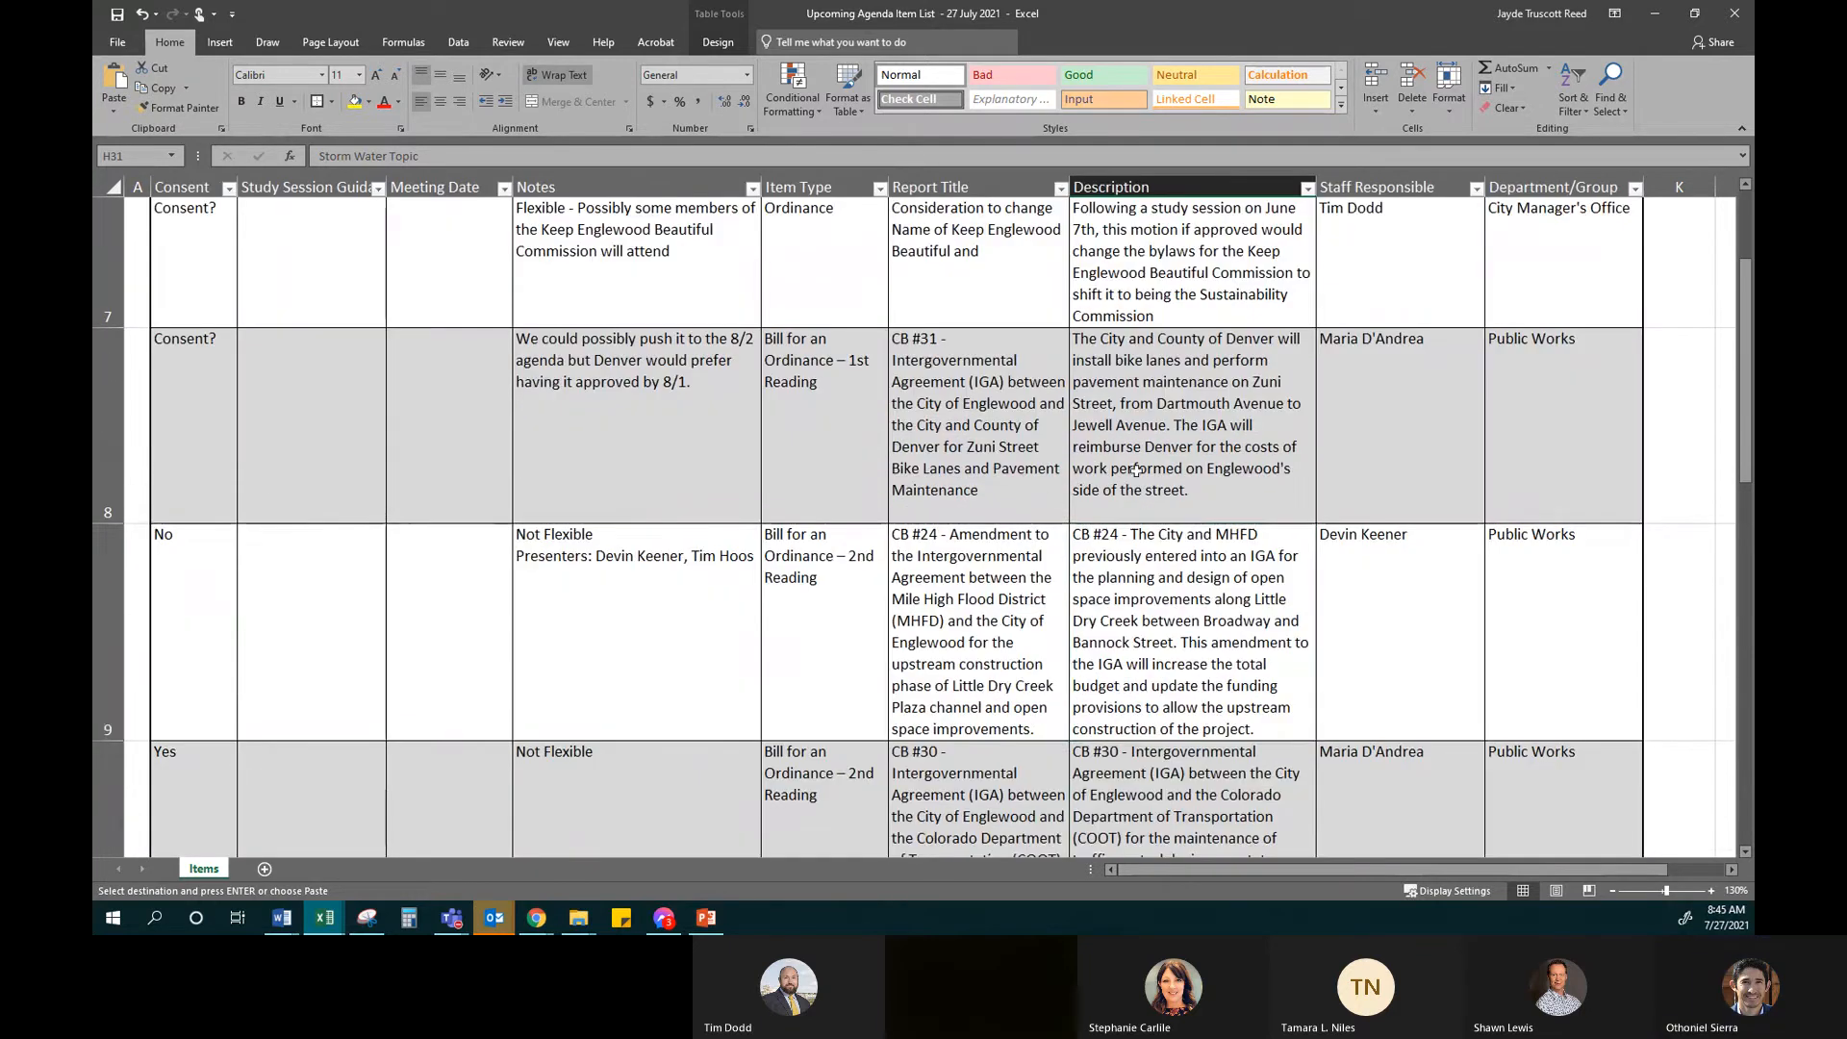
{"action": "left_click", "coordinate": [1189, 631]}
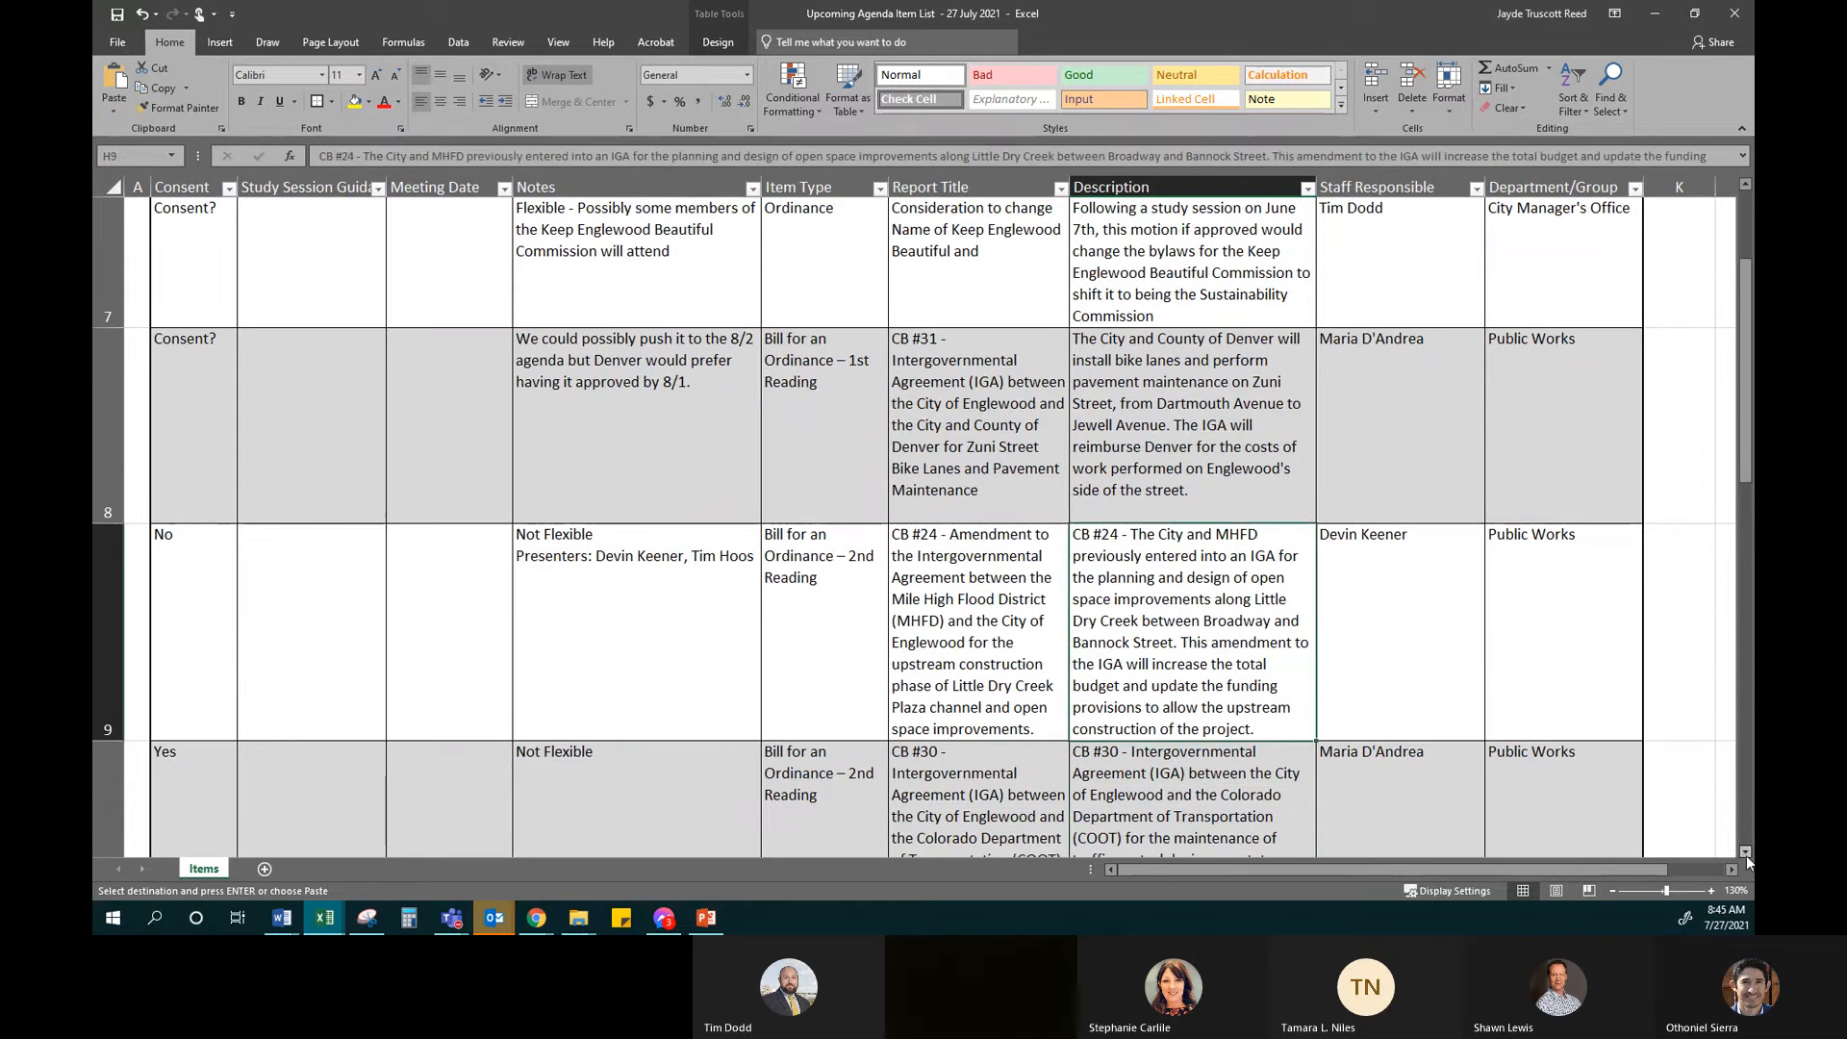
{"action": "scroll", "scroll_direction": "down", "scroll_amount": 3}
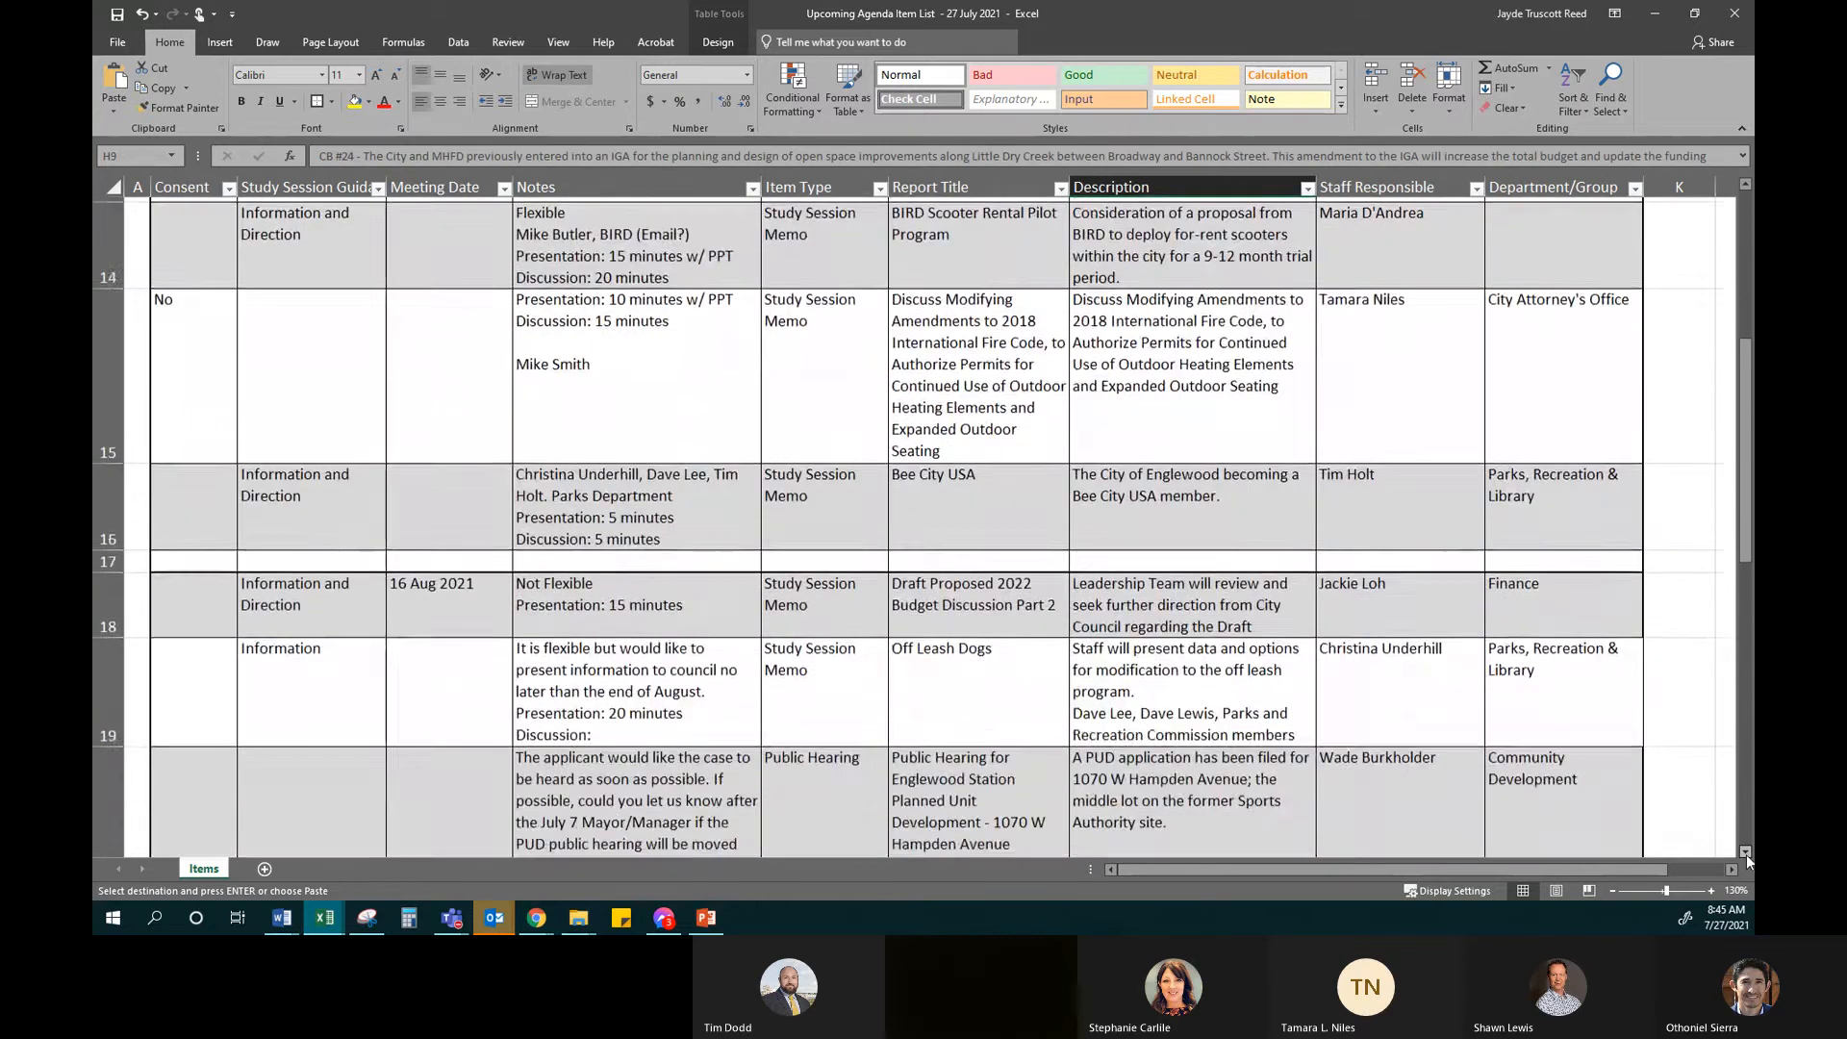
{"action": "scroll", "scroll_direction": "down", "scroll_amount": 3}
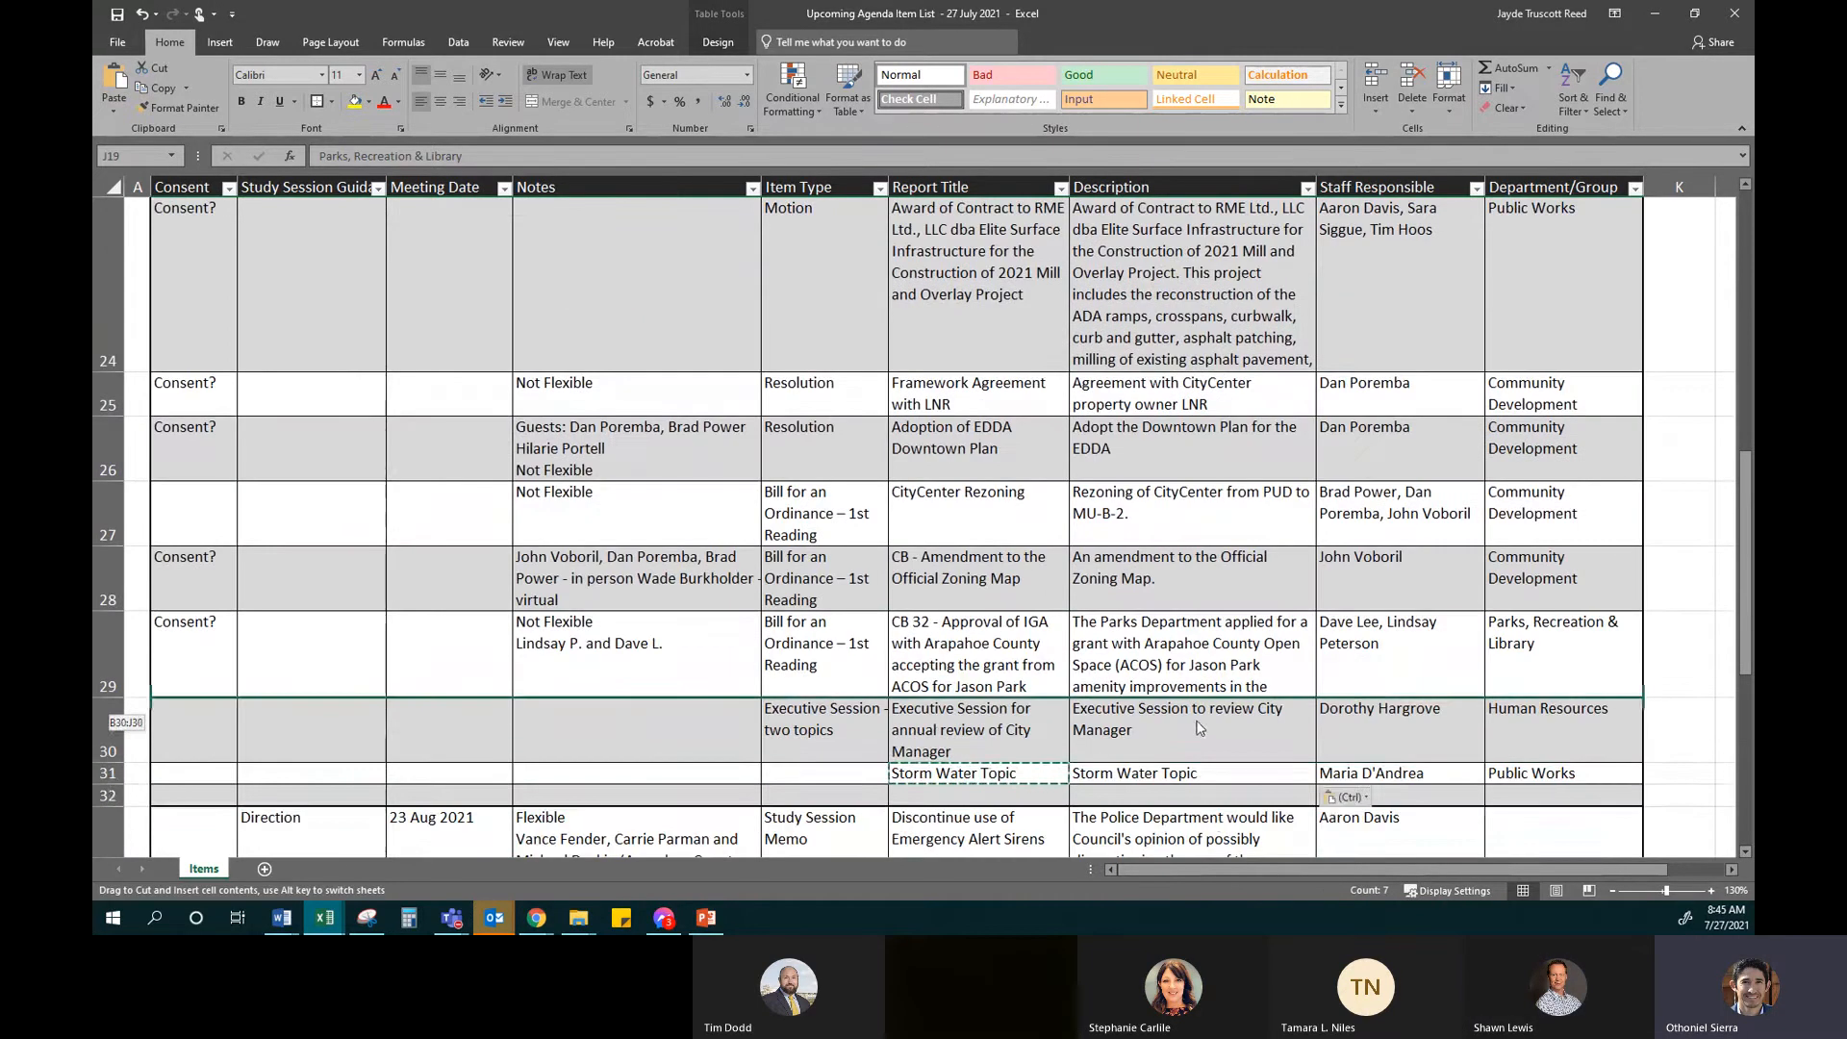
{"action": "scroll", "scroll_direction": "down", "scroll_amount": 3}
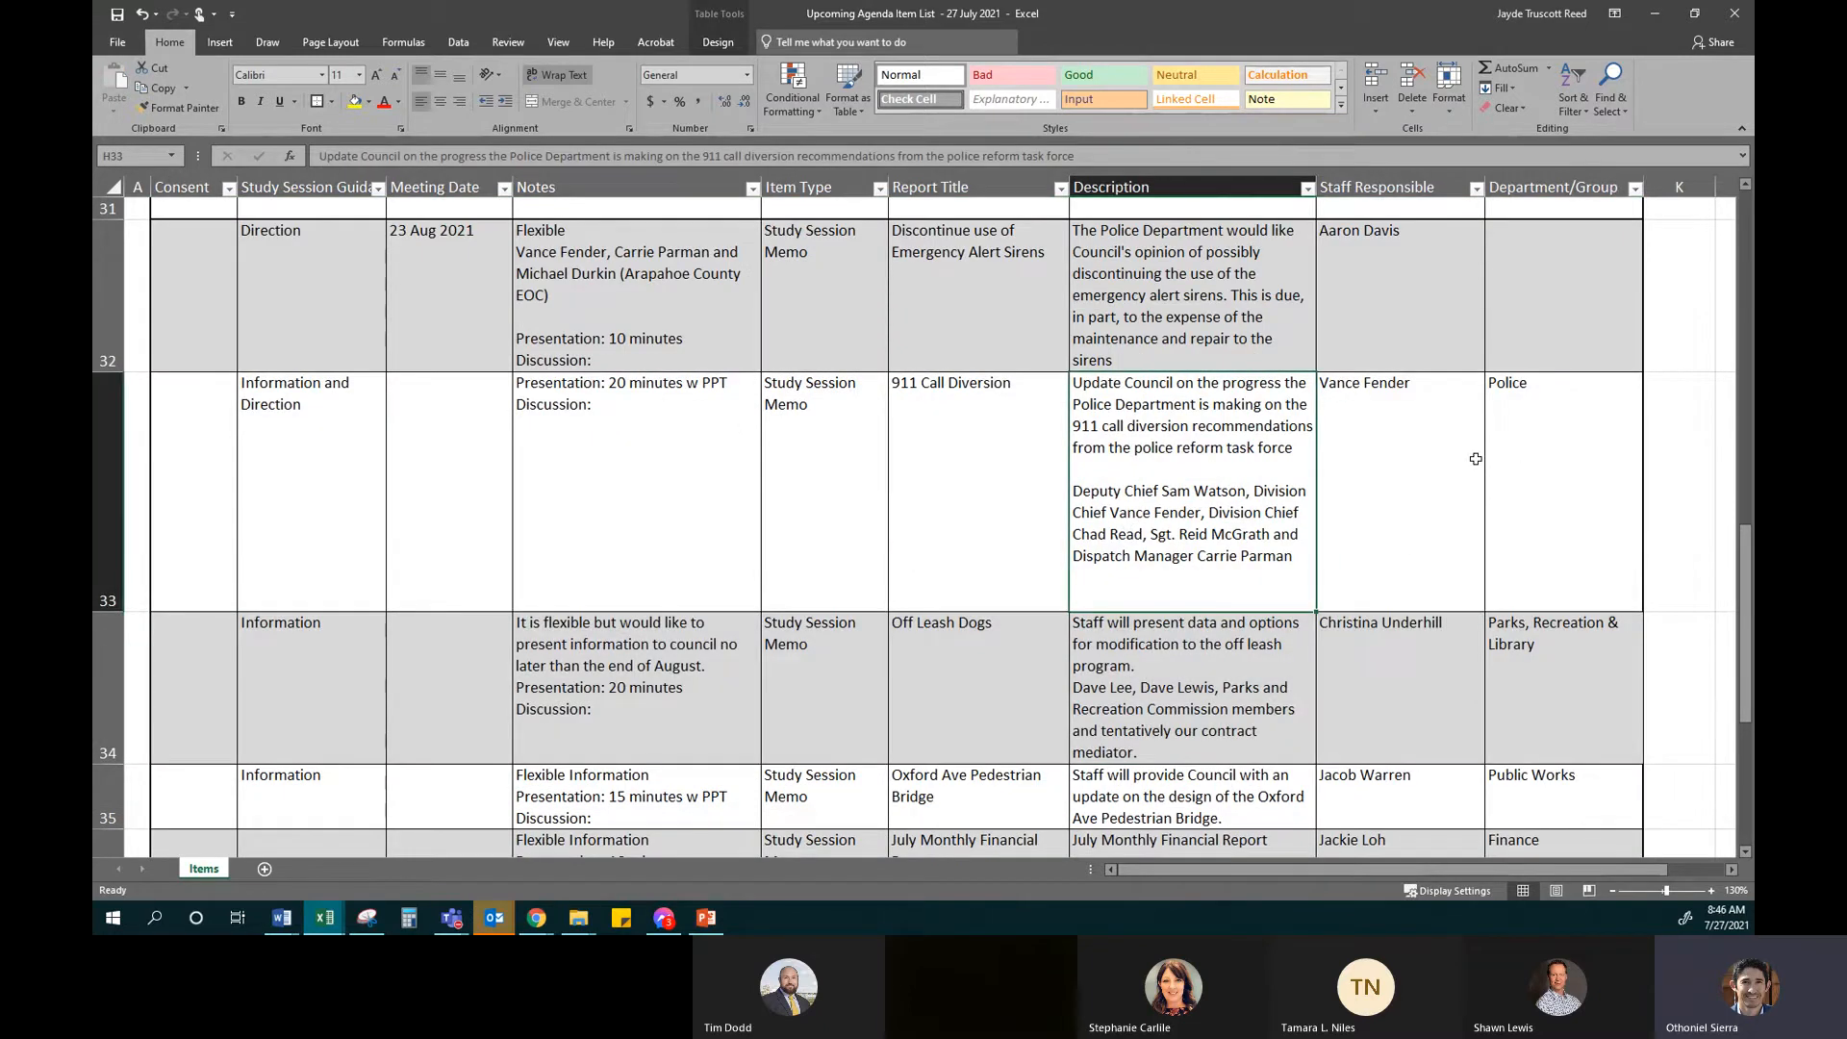
{"action": "left_click", "coordinate": [1398, 688]}
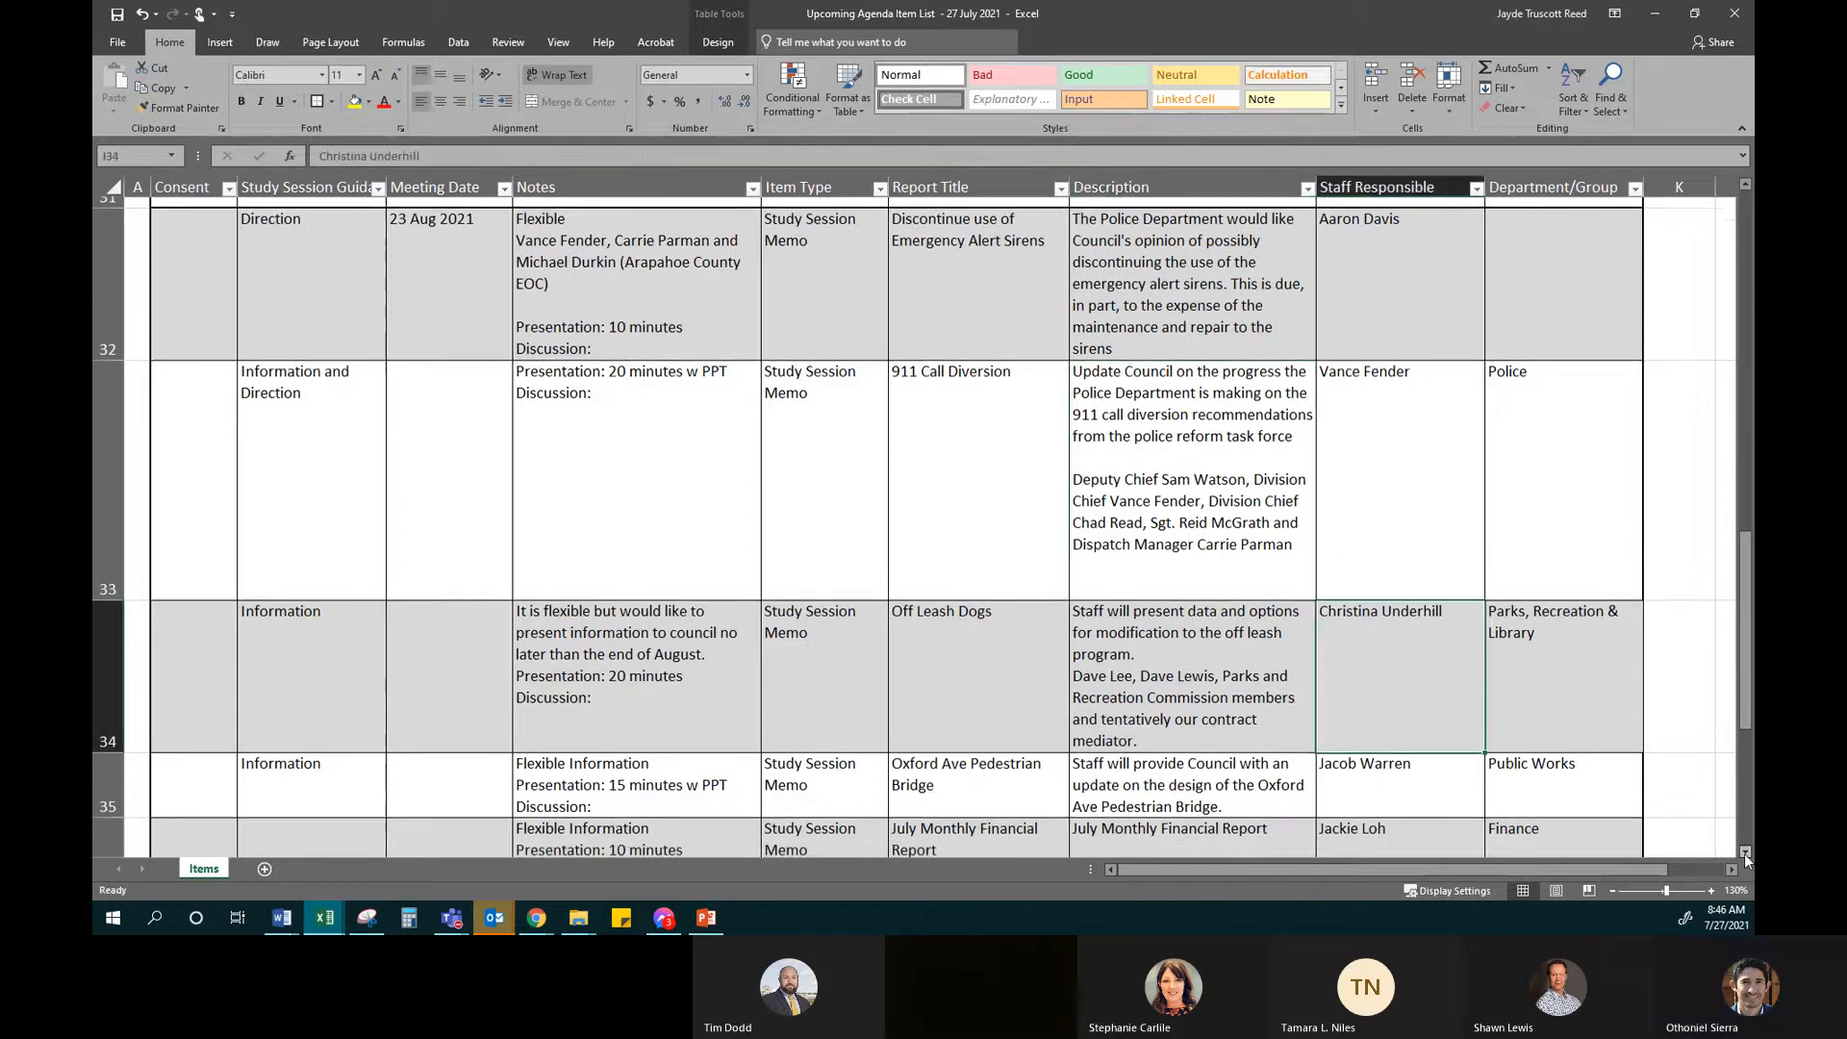
{"action": "scroll", "scroll_direction": "down", "scroll_amount": 3}
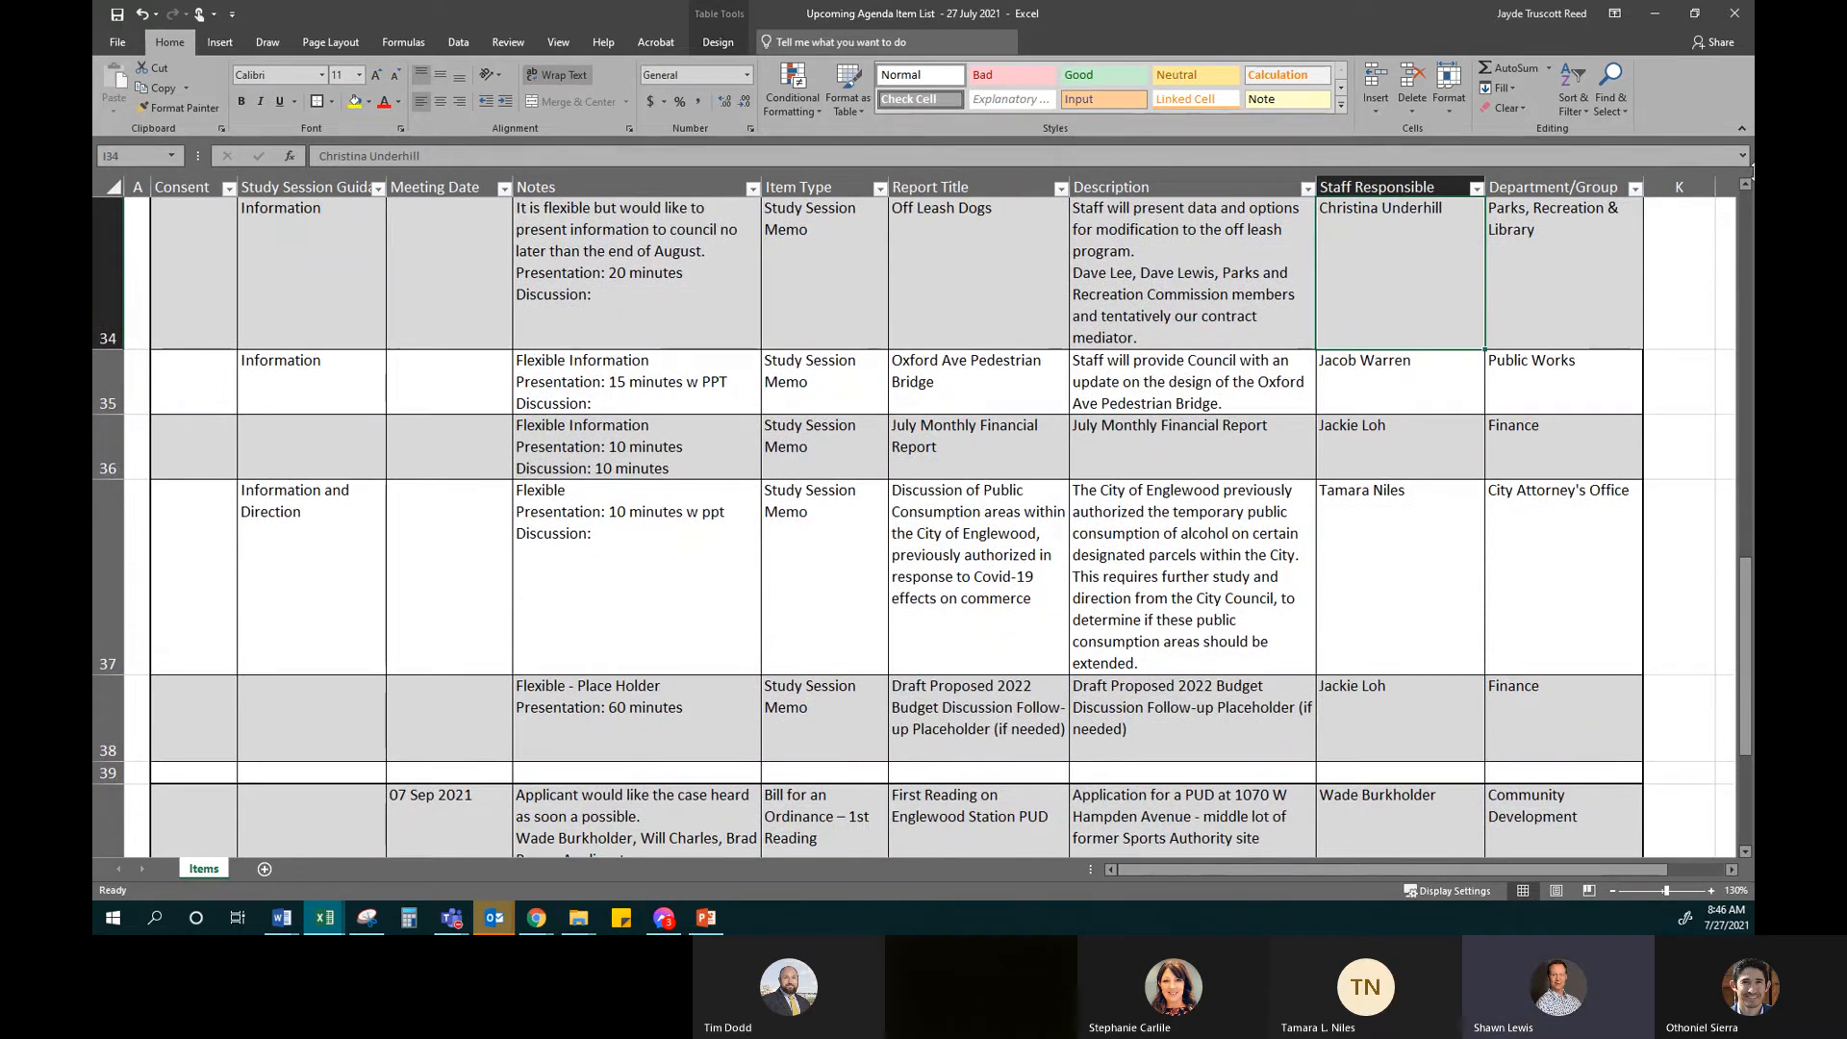
{"action": "scroll", "scroll_direction": "up", "scroll_amount": 3}
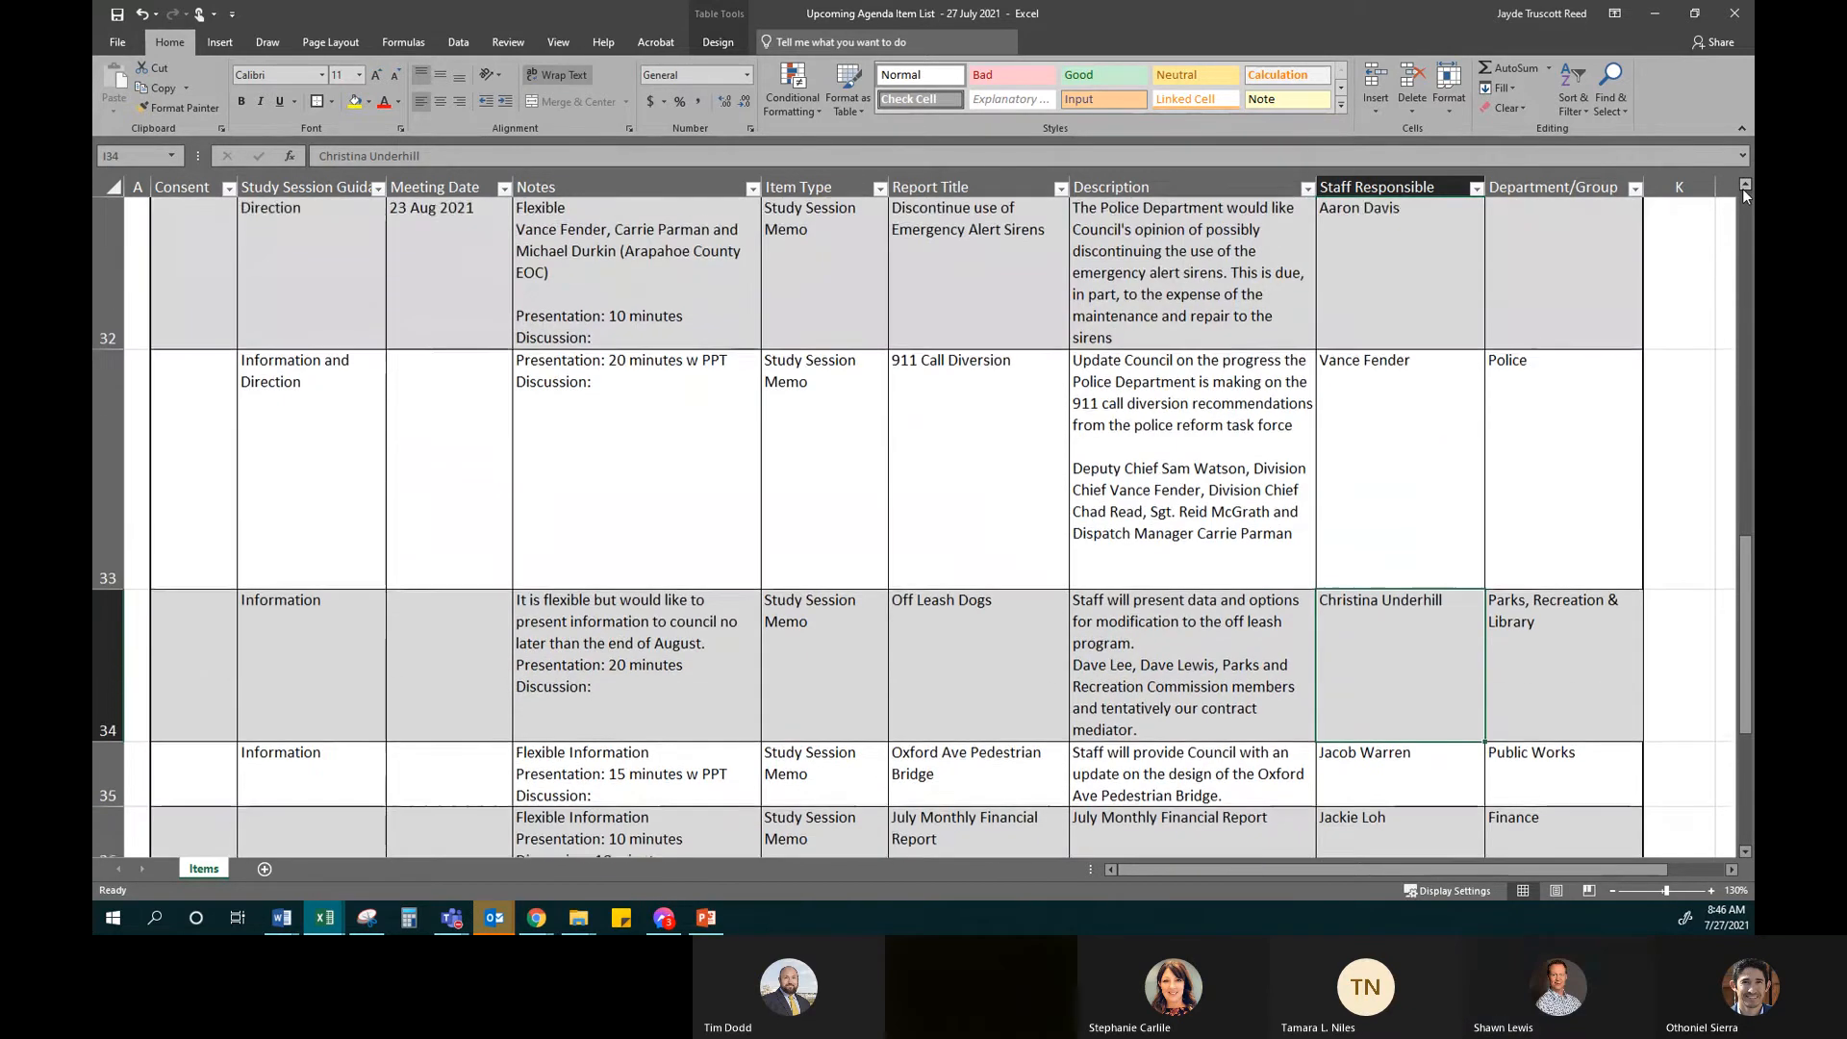
{"action": "scroll", "scroll_direction": "up", "scroll_amount": 3}
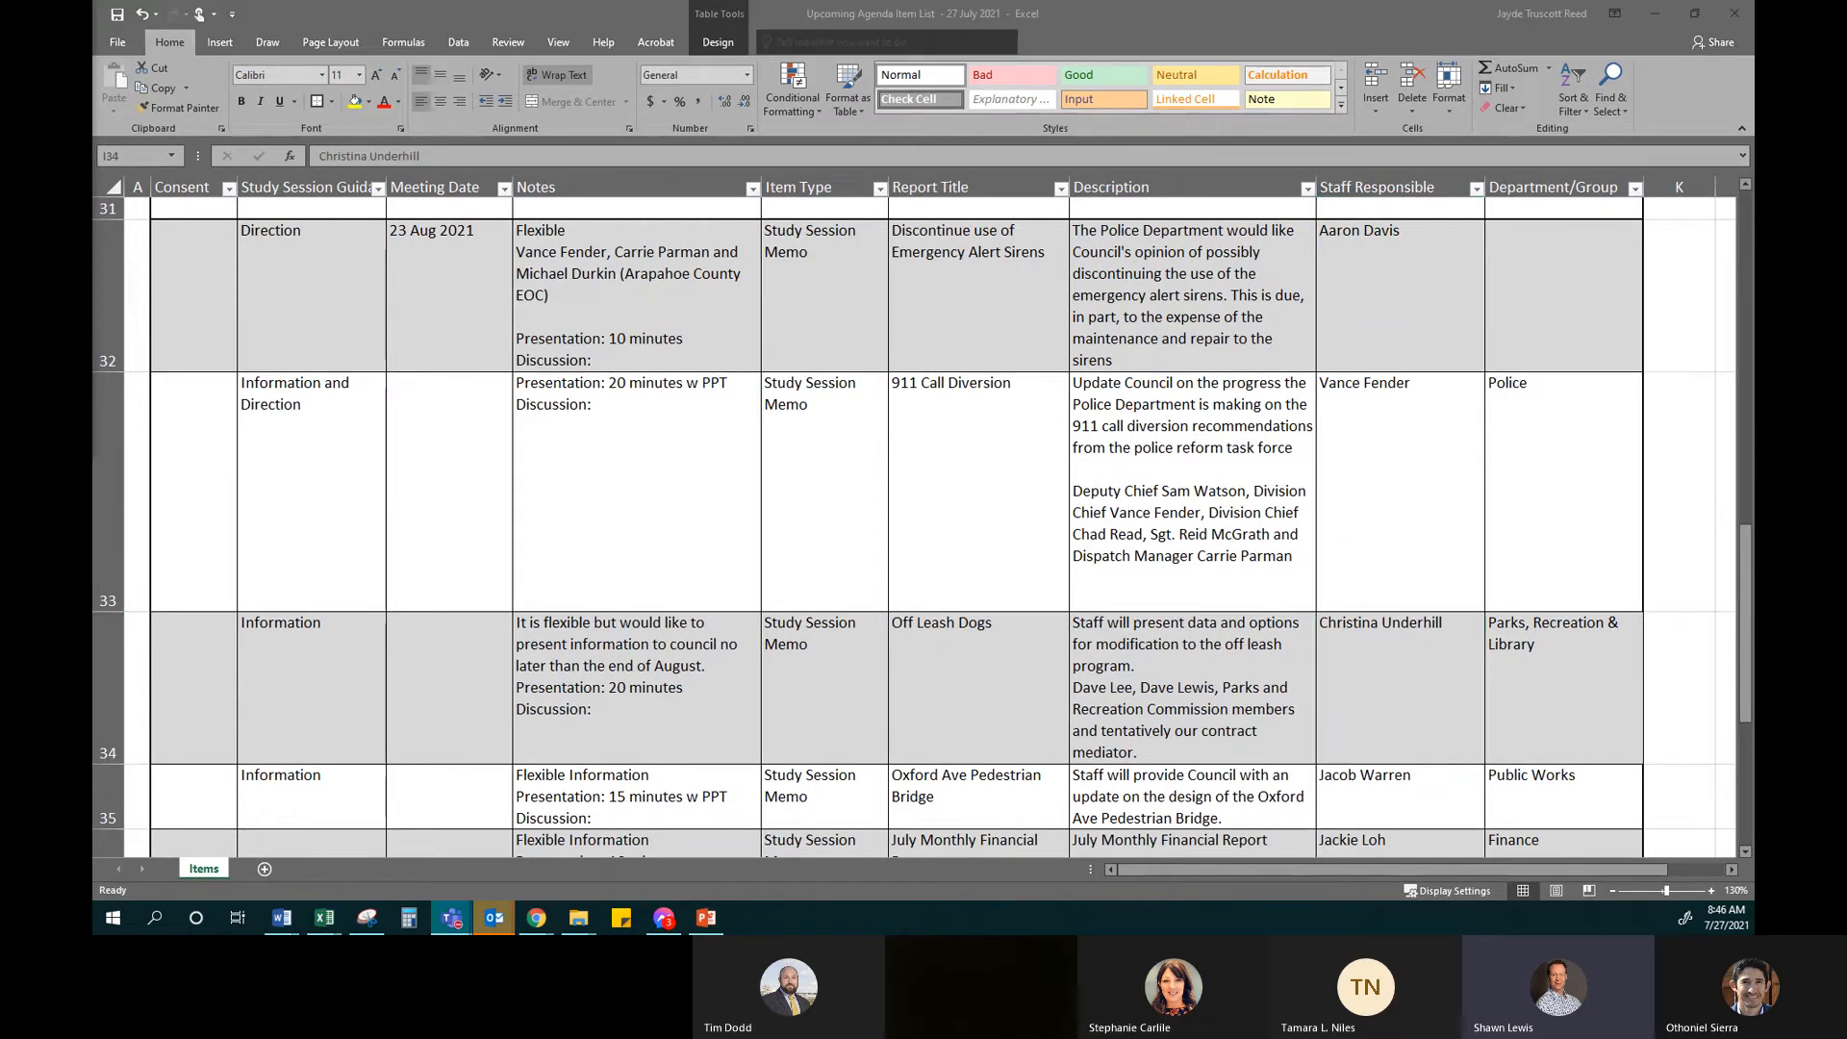
{"action": "mouse_move", "coordinate": [644, 506]}
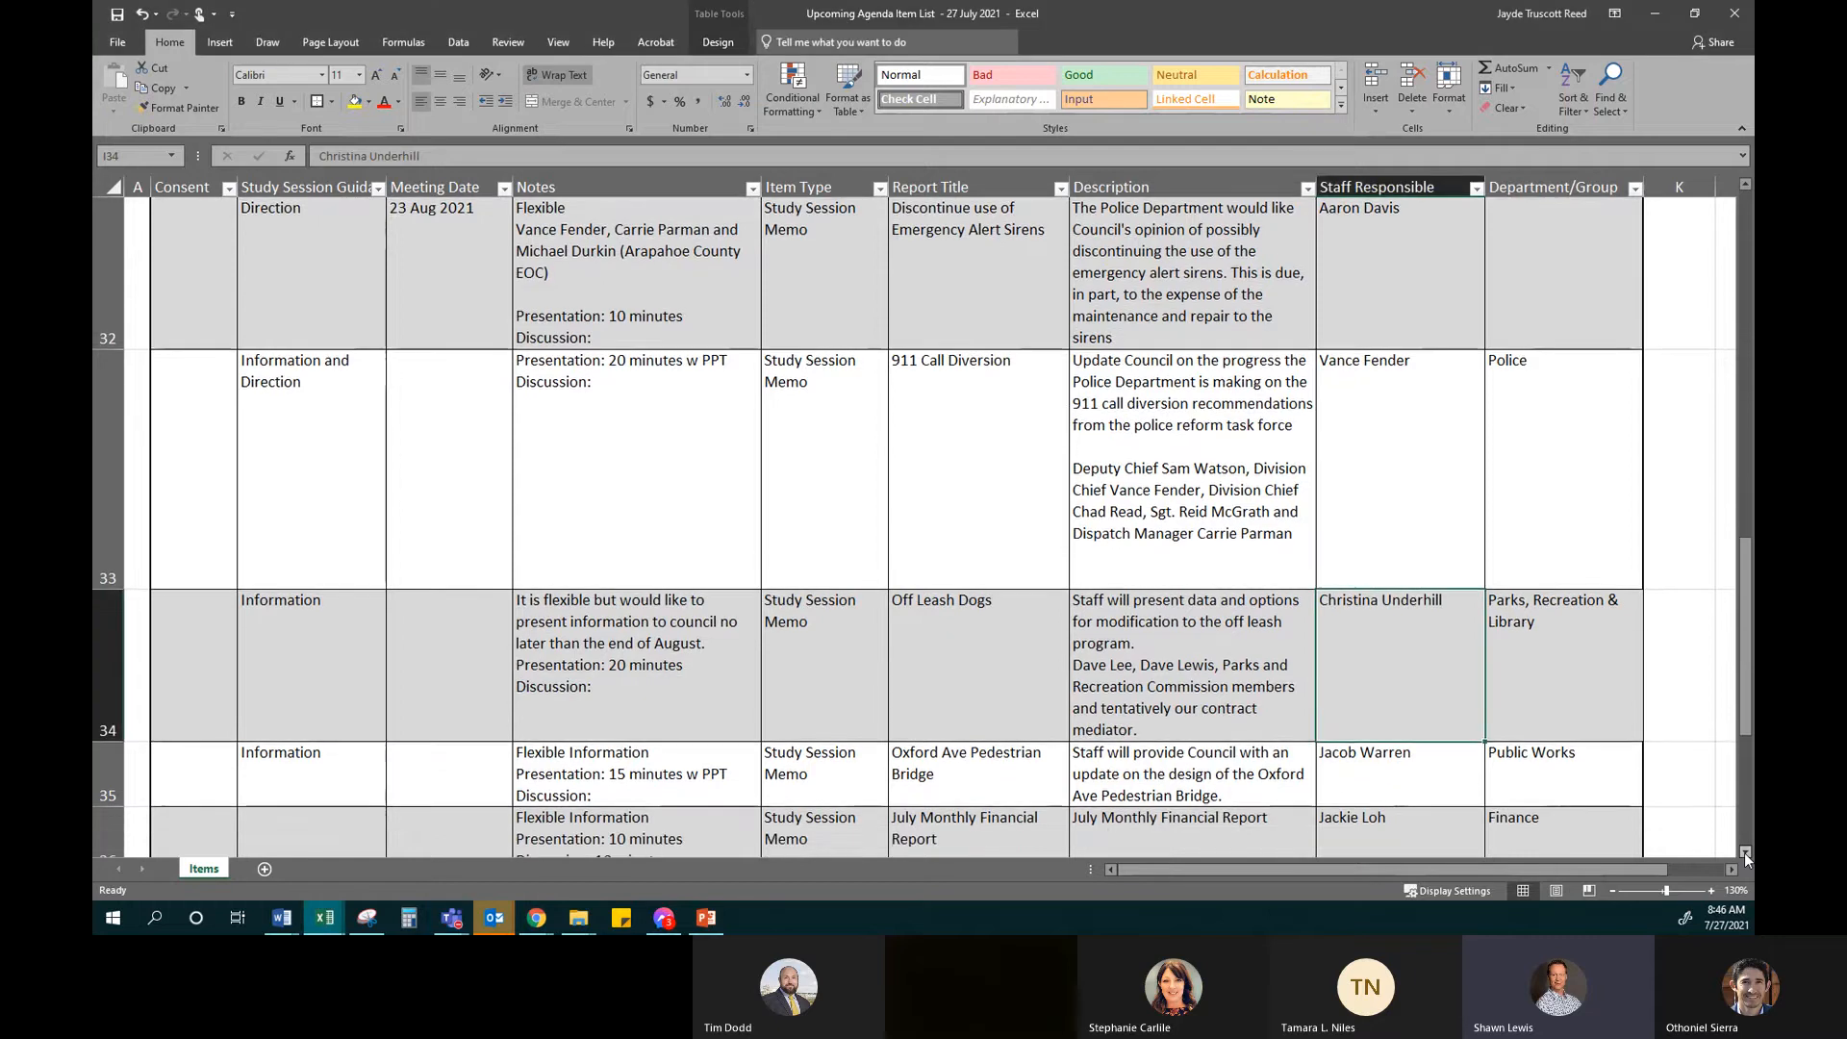
Scroll down to reveal the 23 August items and the Public Consumption areas row.
{"action": "scroll", "scroll_direction": "down", "scroll_amount": 3}
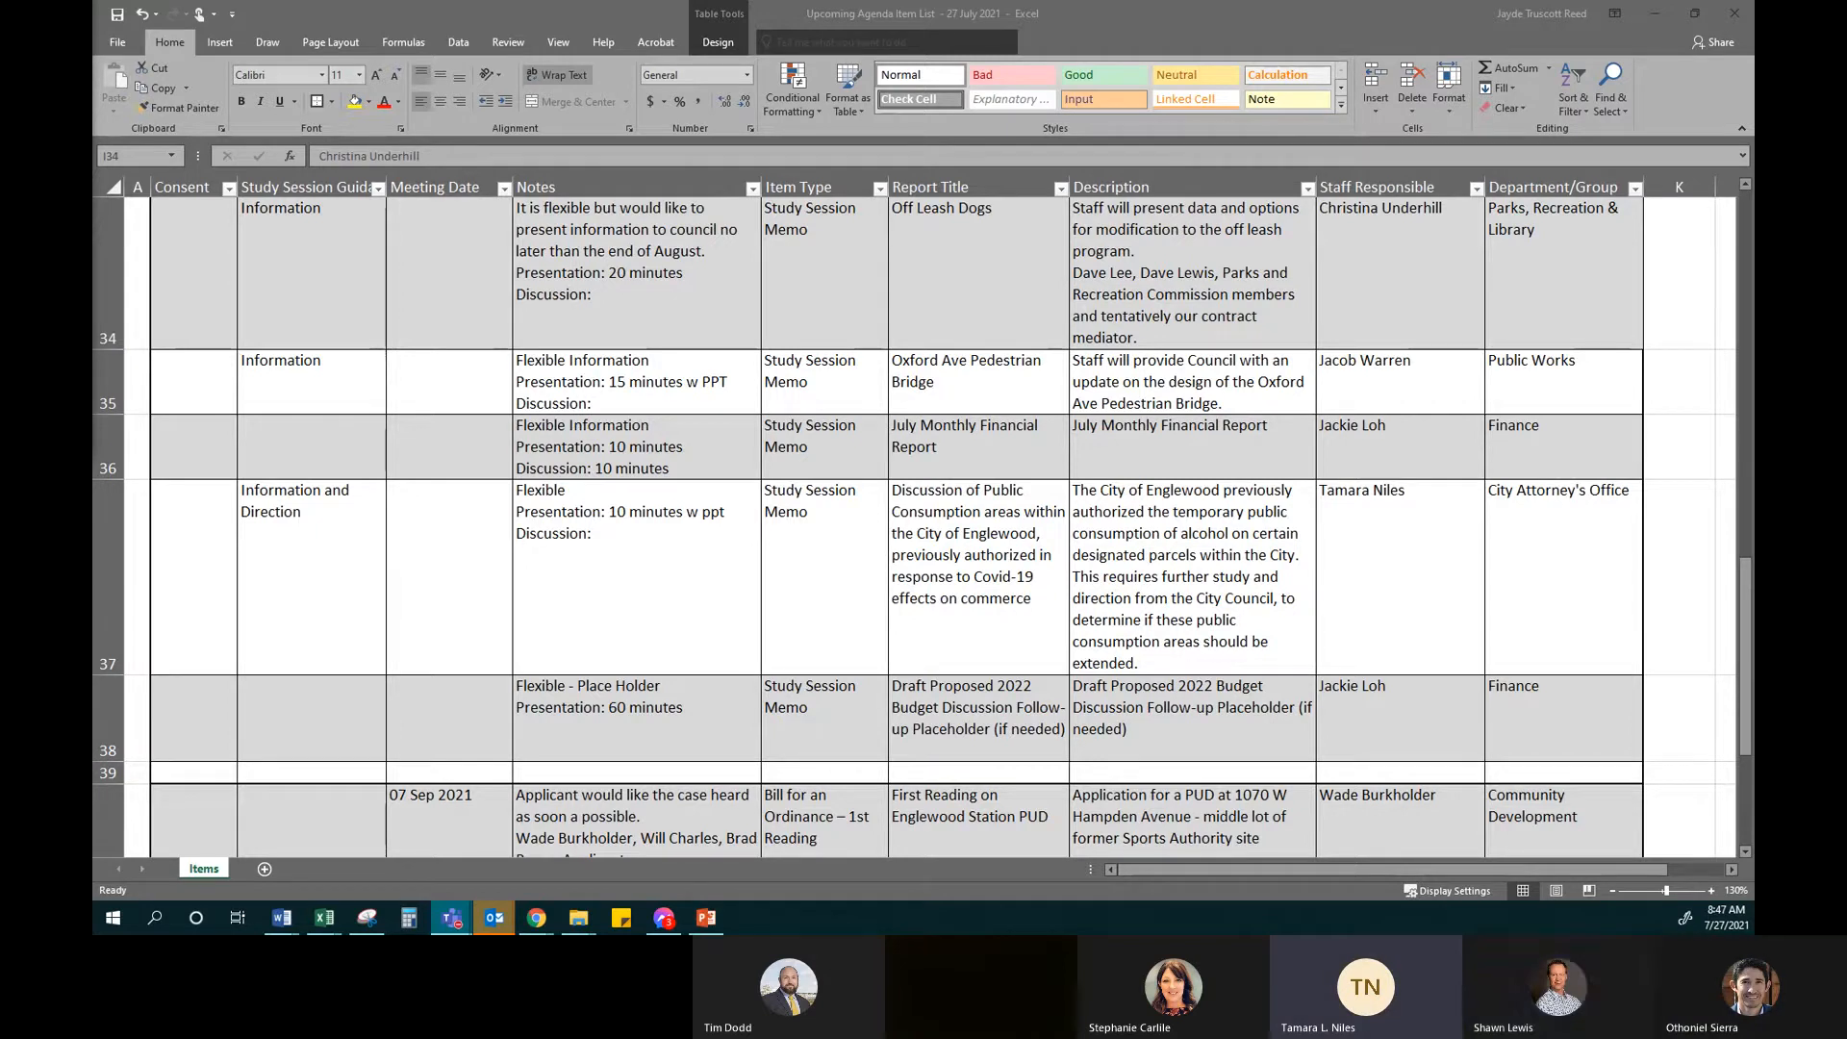
{"action": "mouse_move", "coordinate": [1339, 423]}
{"action": "type", "text": "20"}
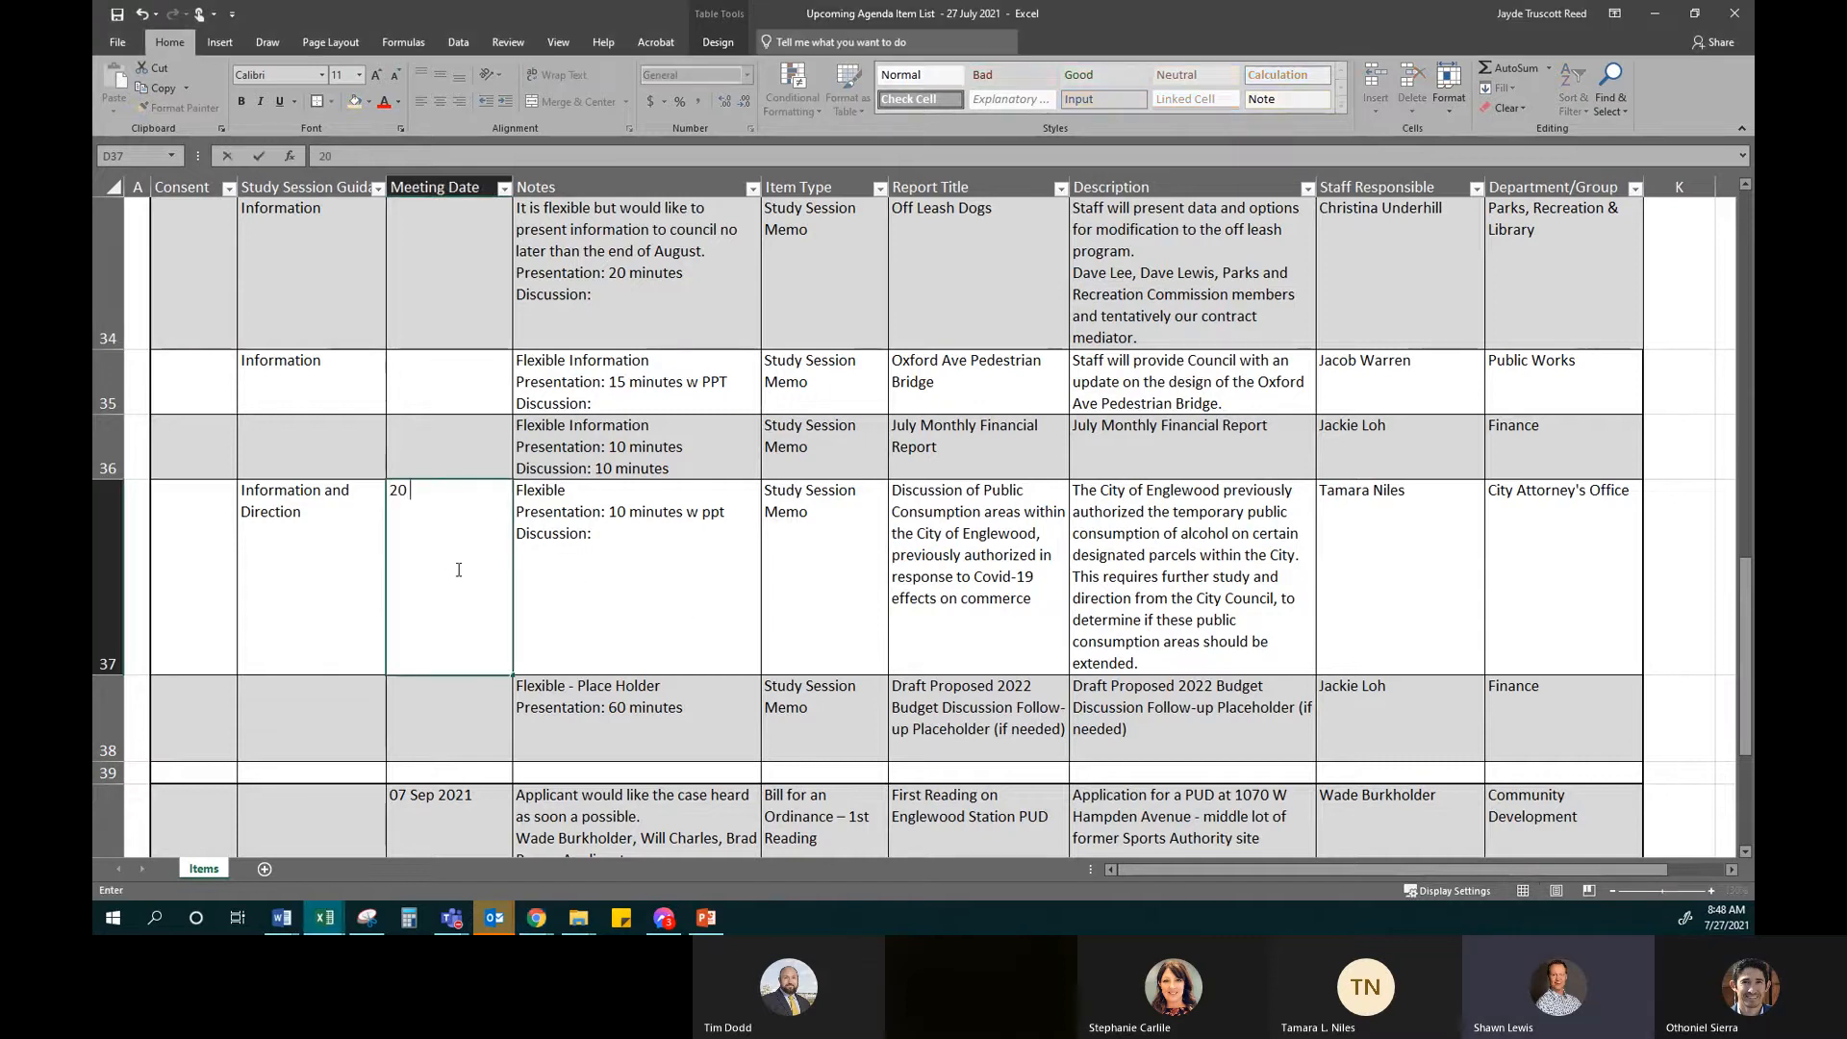
Enter Sep 20 in D37 as the meeting date and highlight it yellow.
{"action": "type", "text": "Sep 20"}
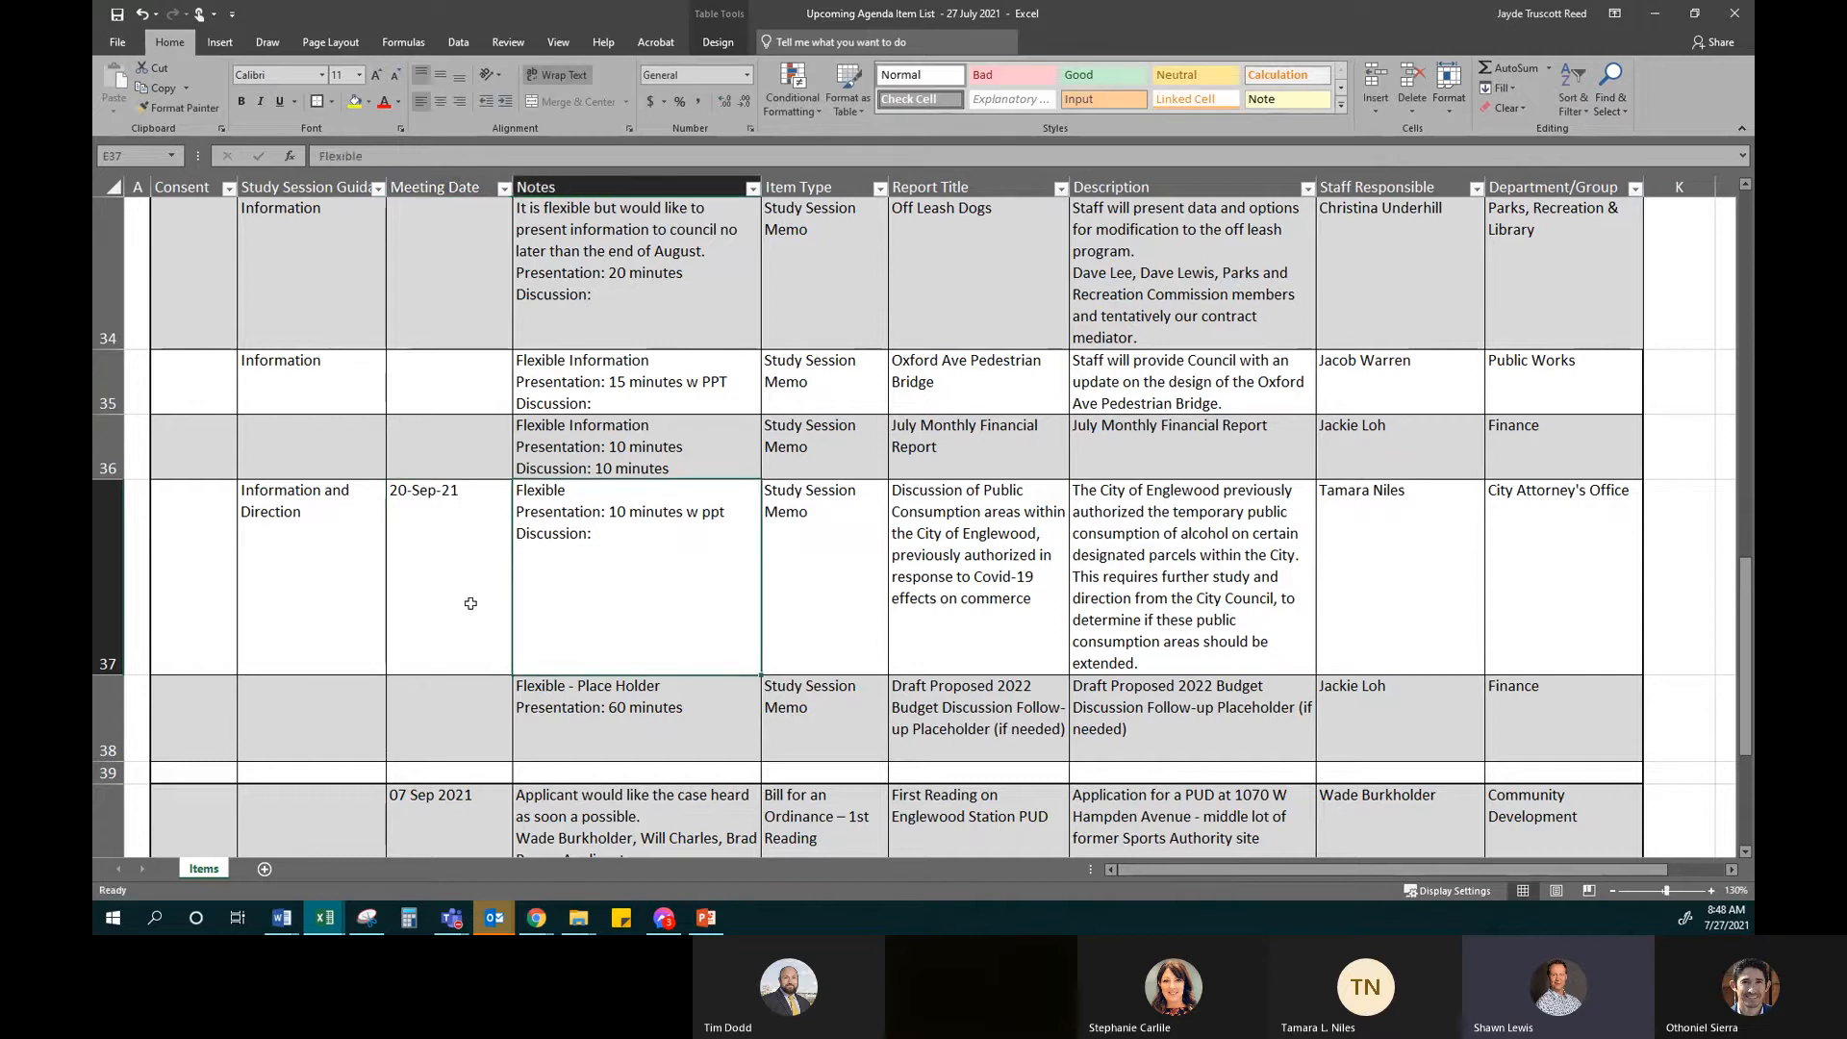
{"action": "left_click", "coordinate": [448, 577]}
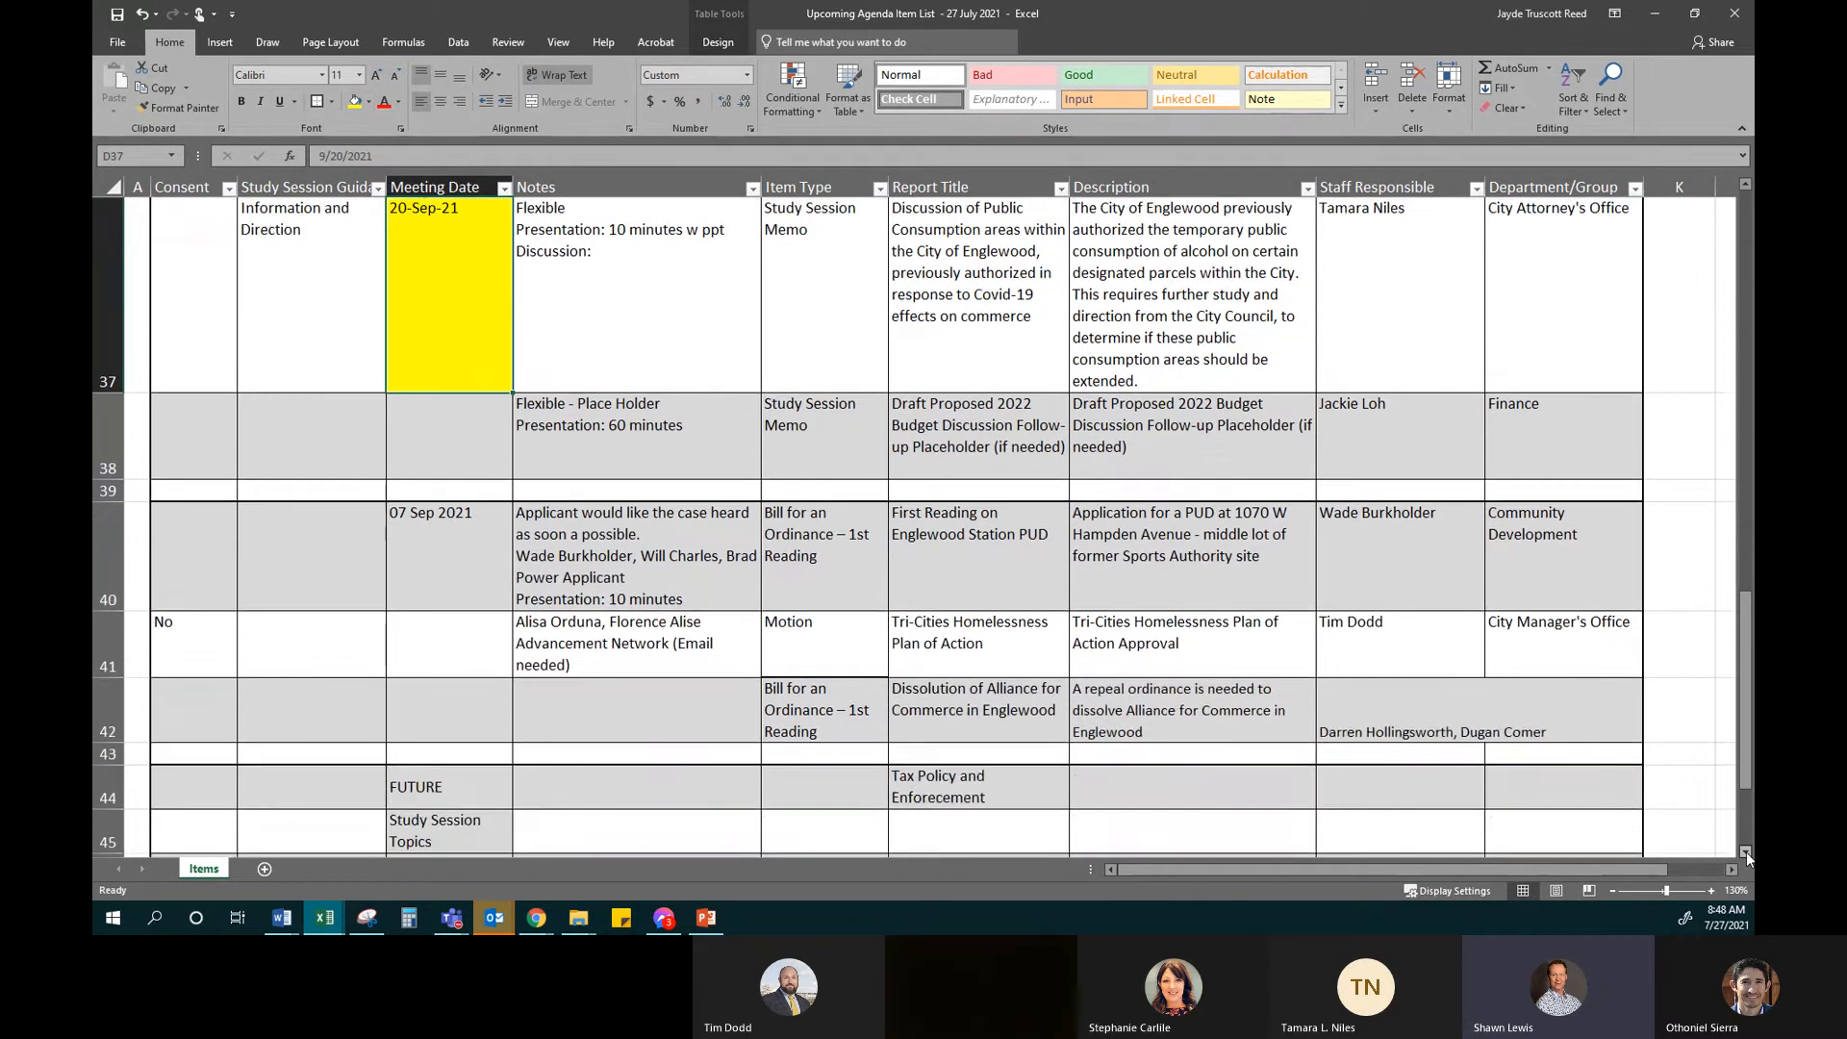
{"action": "scroll", "scroll_direction": "down", "scroll_amount": 3}
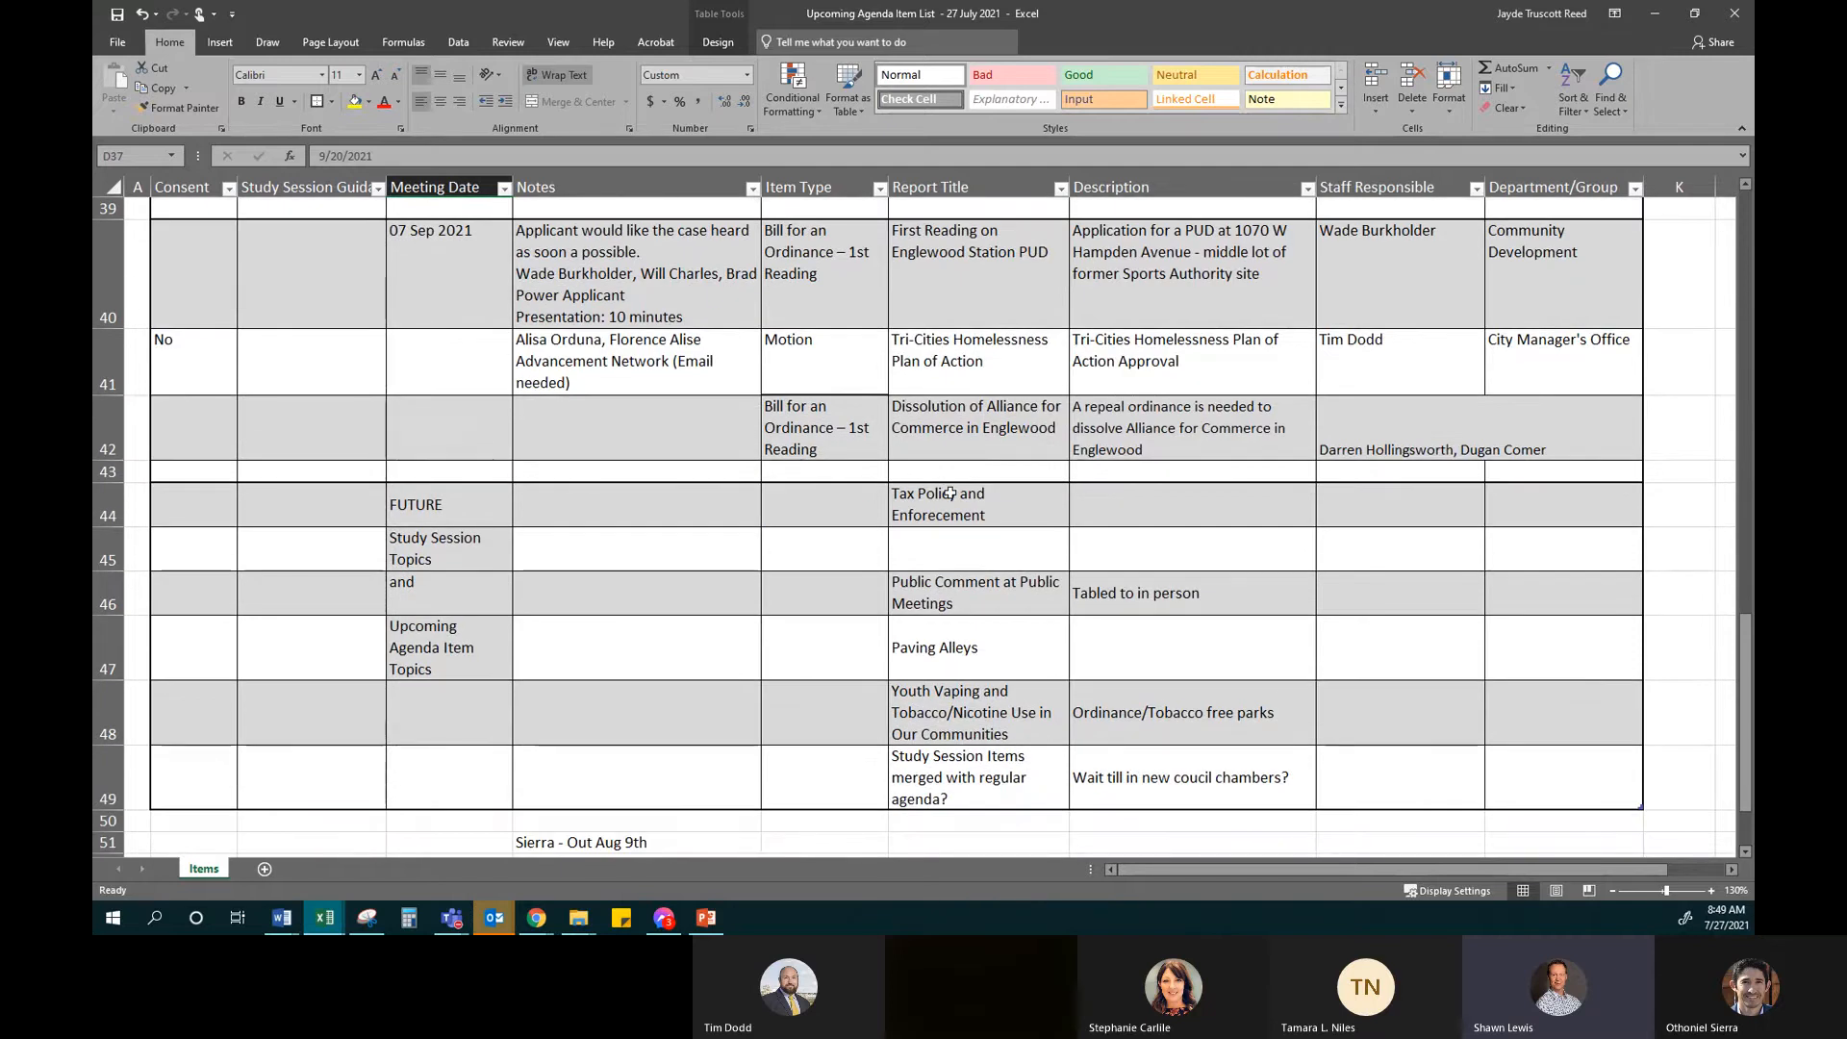
{"action": "left_click", "coordinate": [977, 502]}
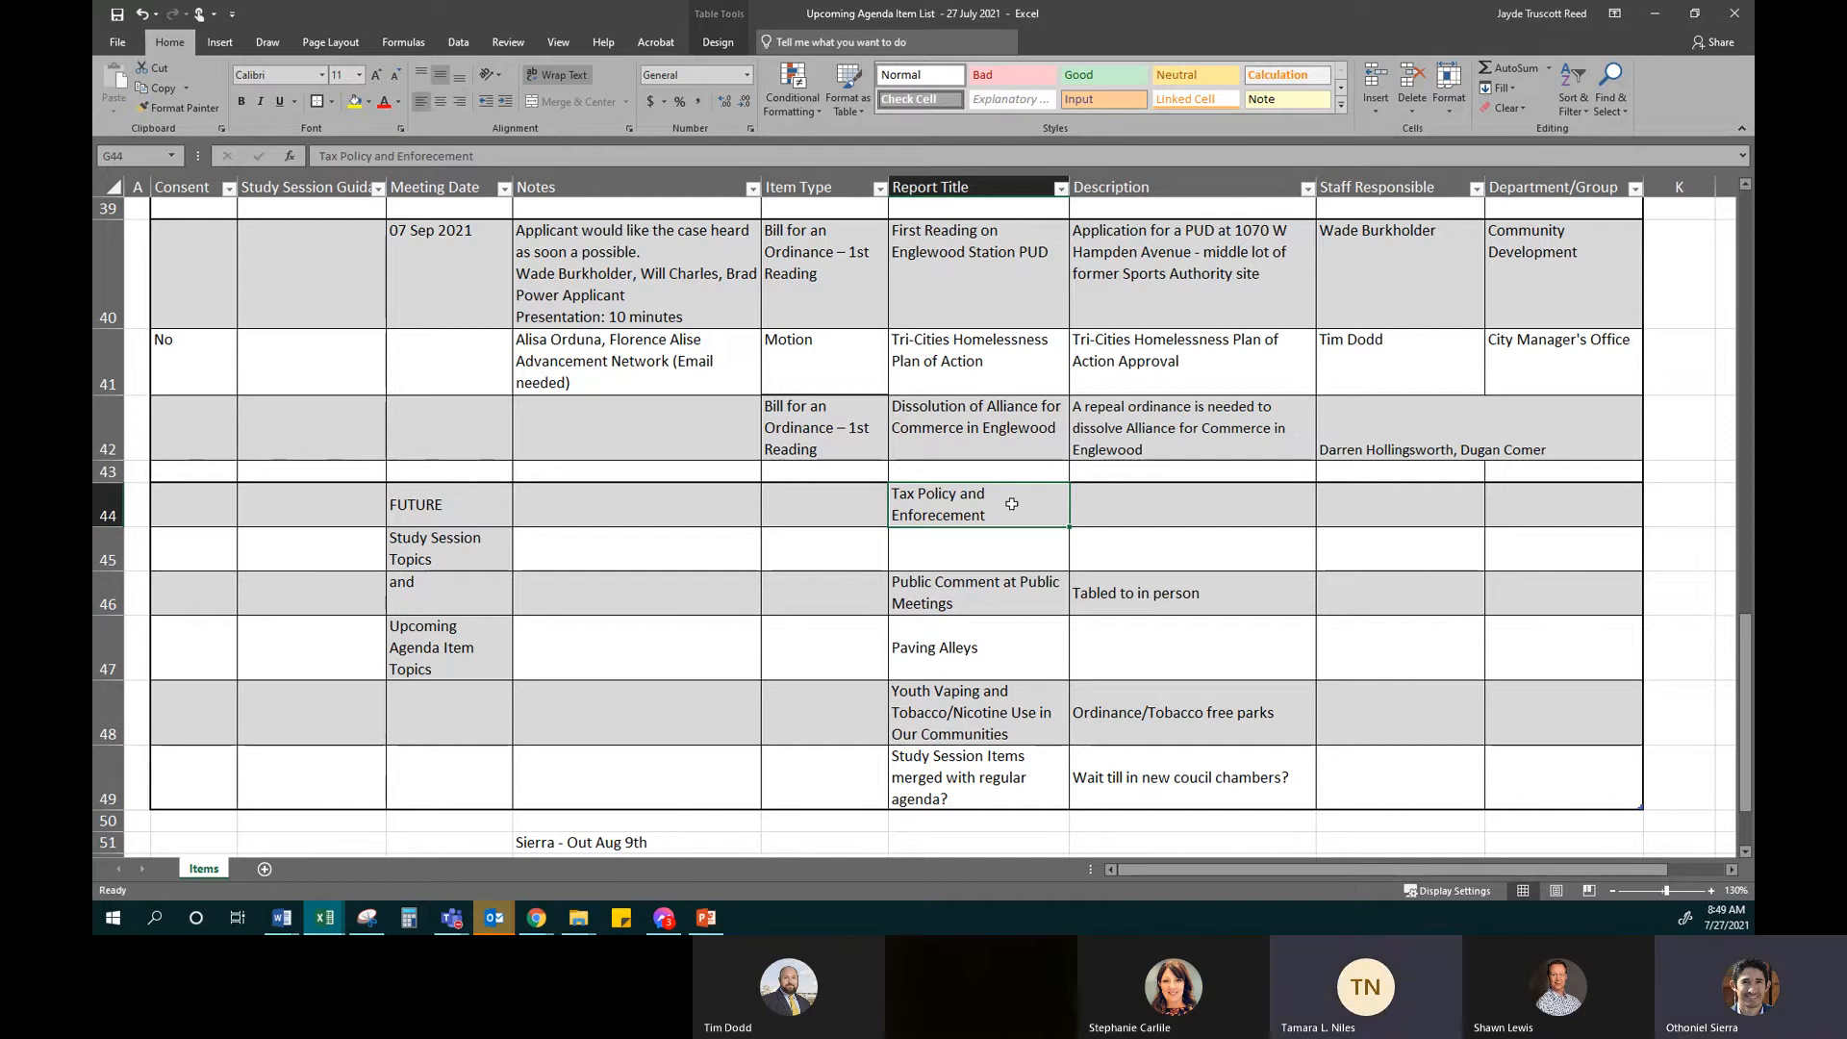
Retitle G44 to 'Sales and Use Tax Collection Policy and Enforcement'.
{"action": "double_click", "coordinate": [978, 504]}
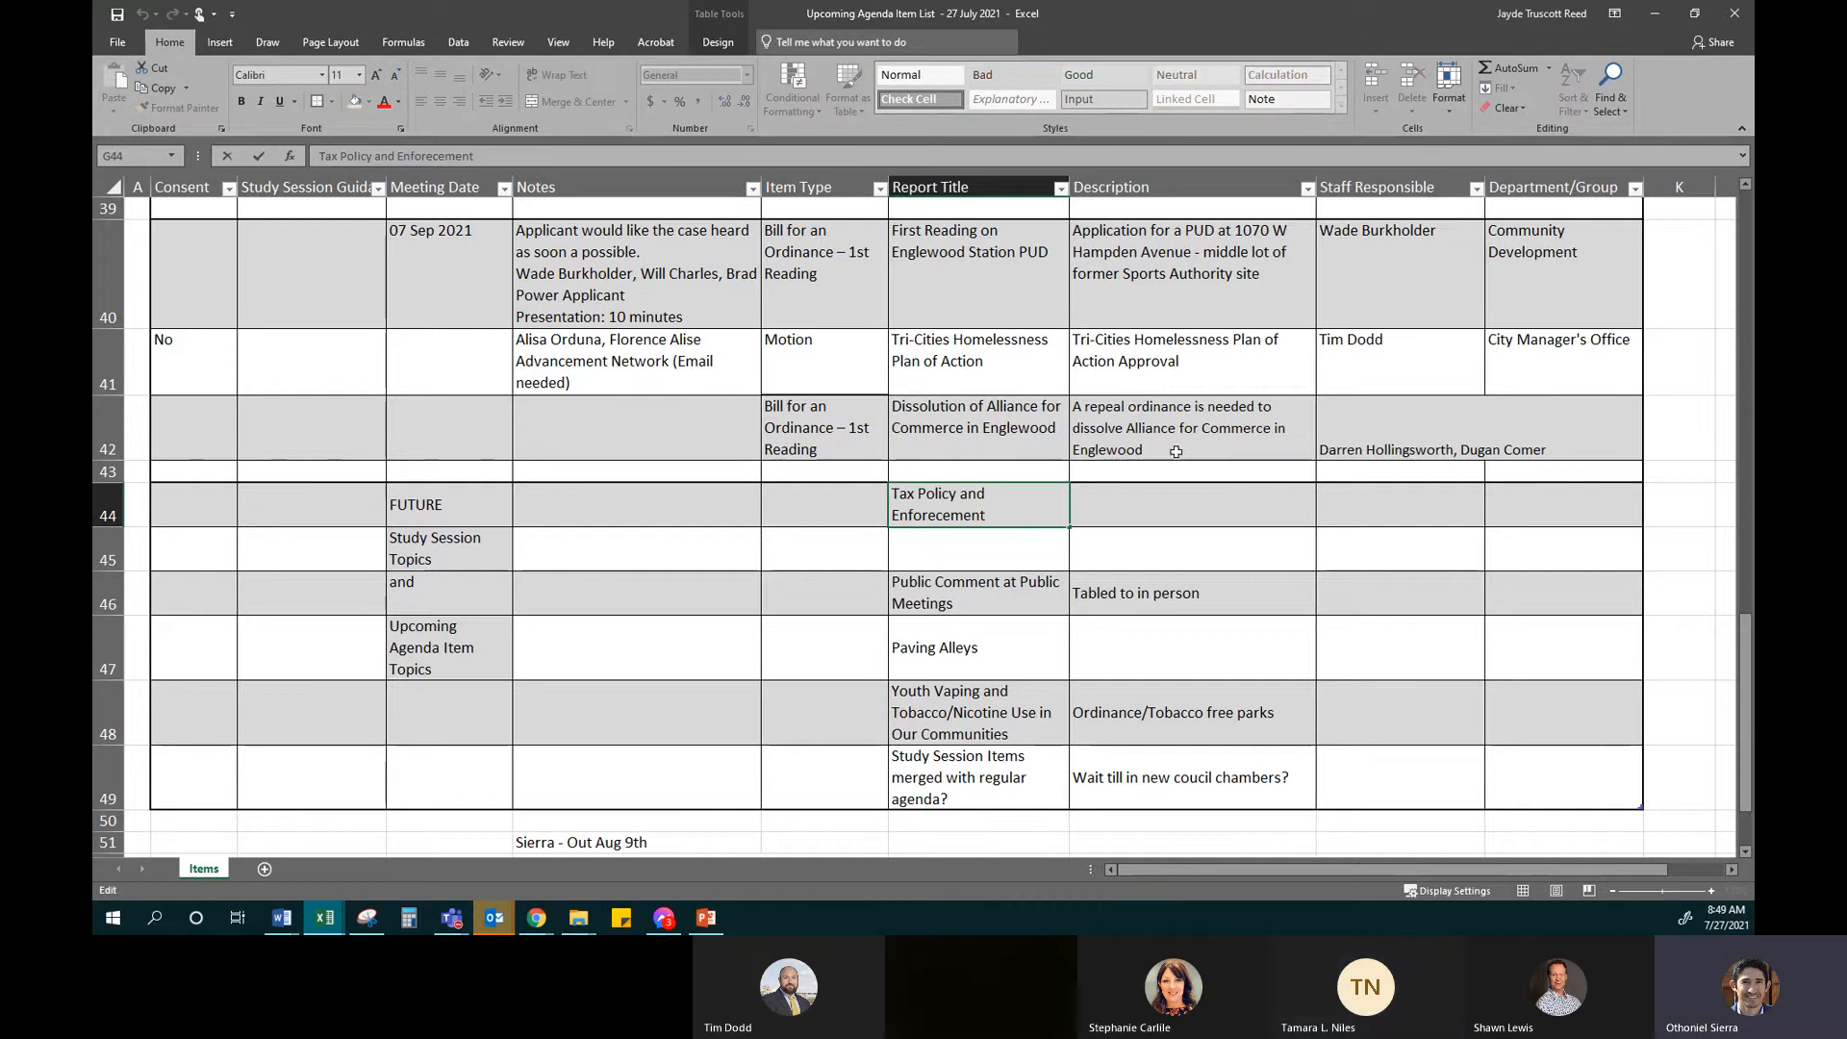
{"action": "mouse_move", "coordinate": [1013, 531]}
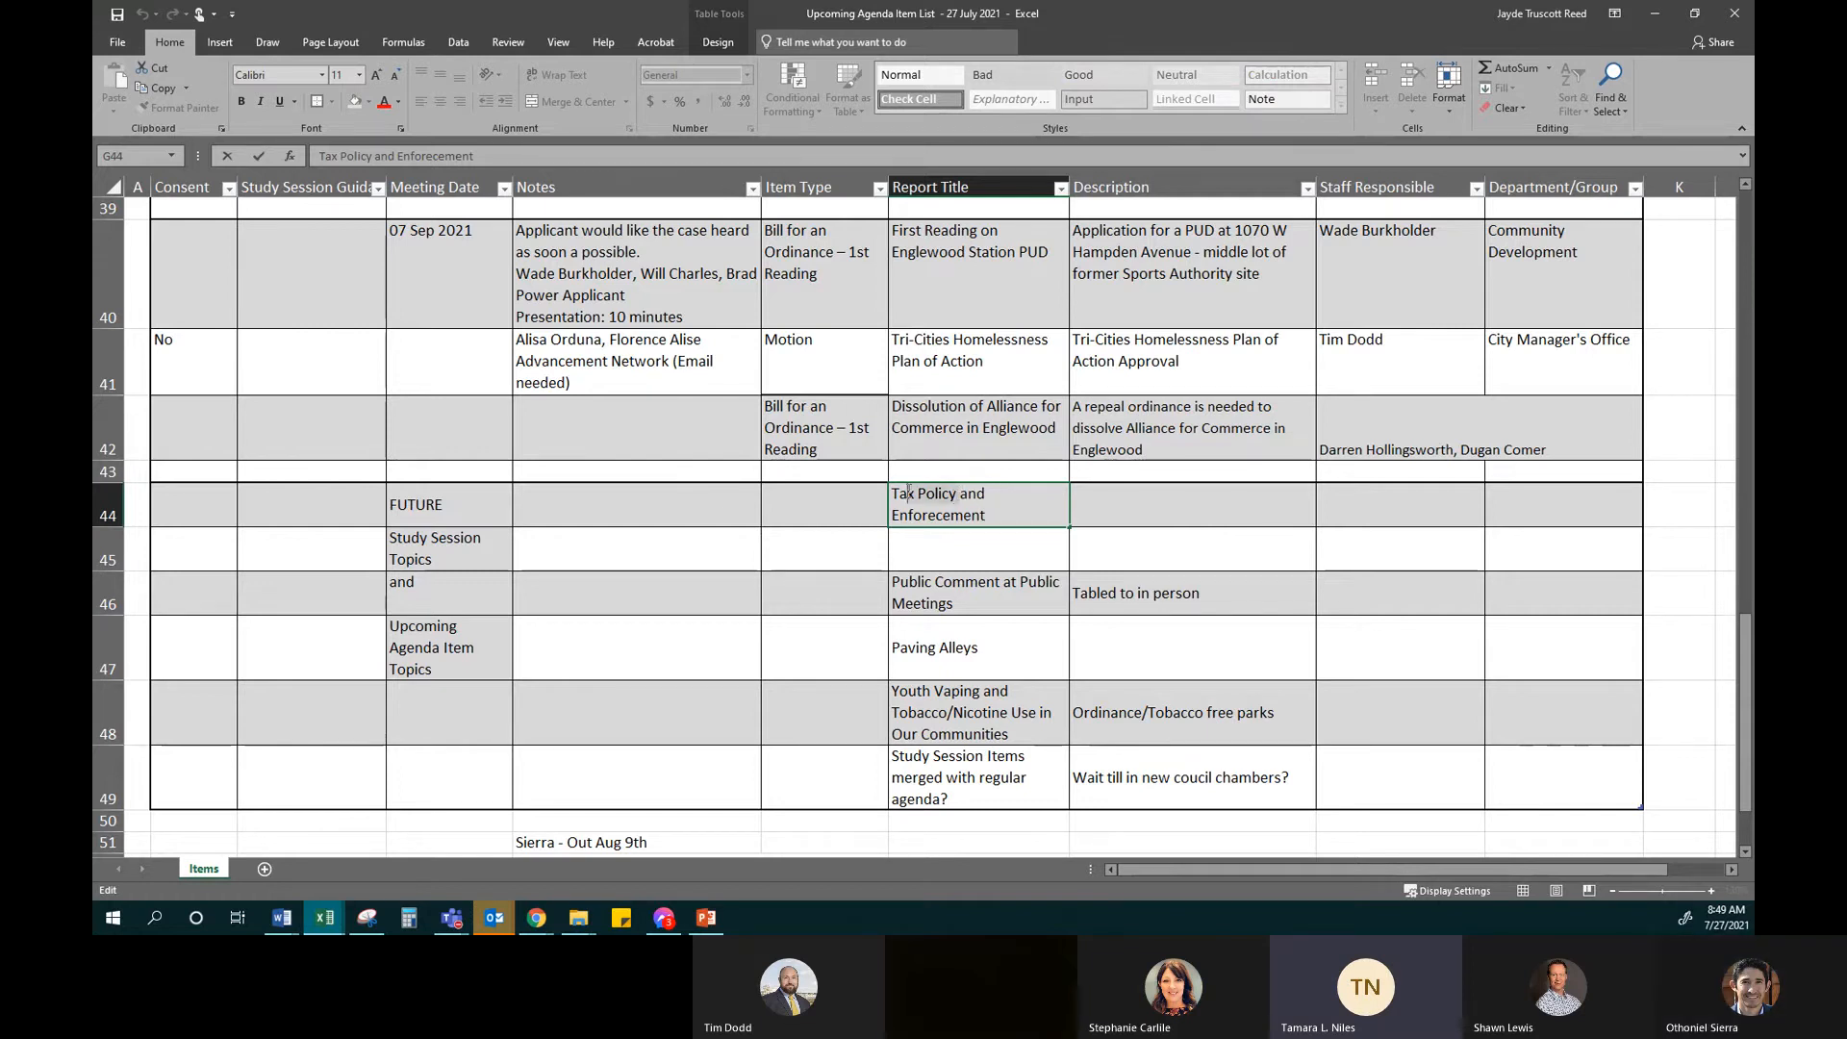
{"action": "type", "text": "collection"}
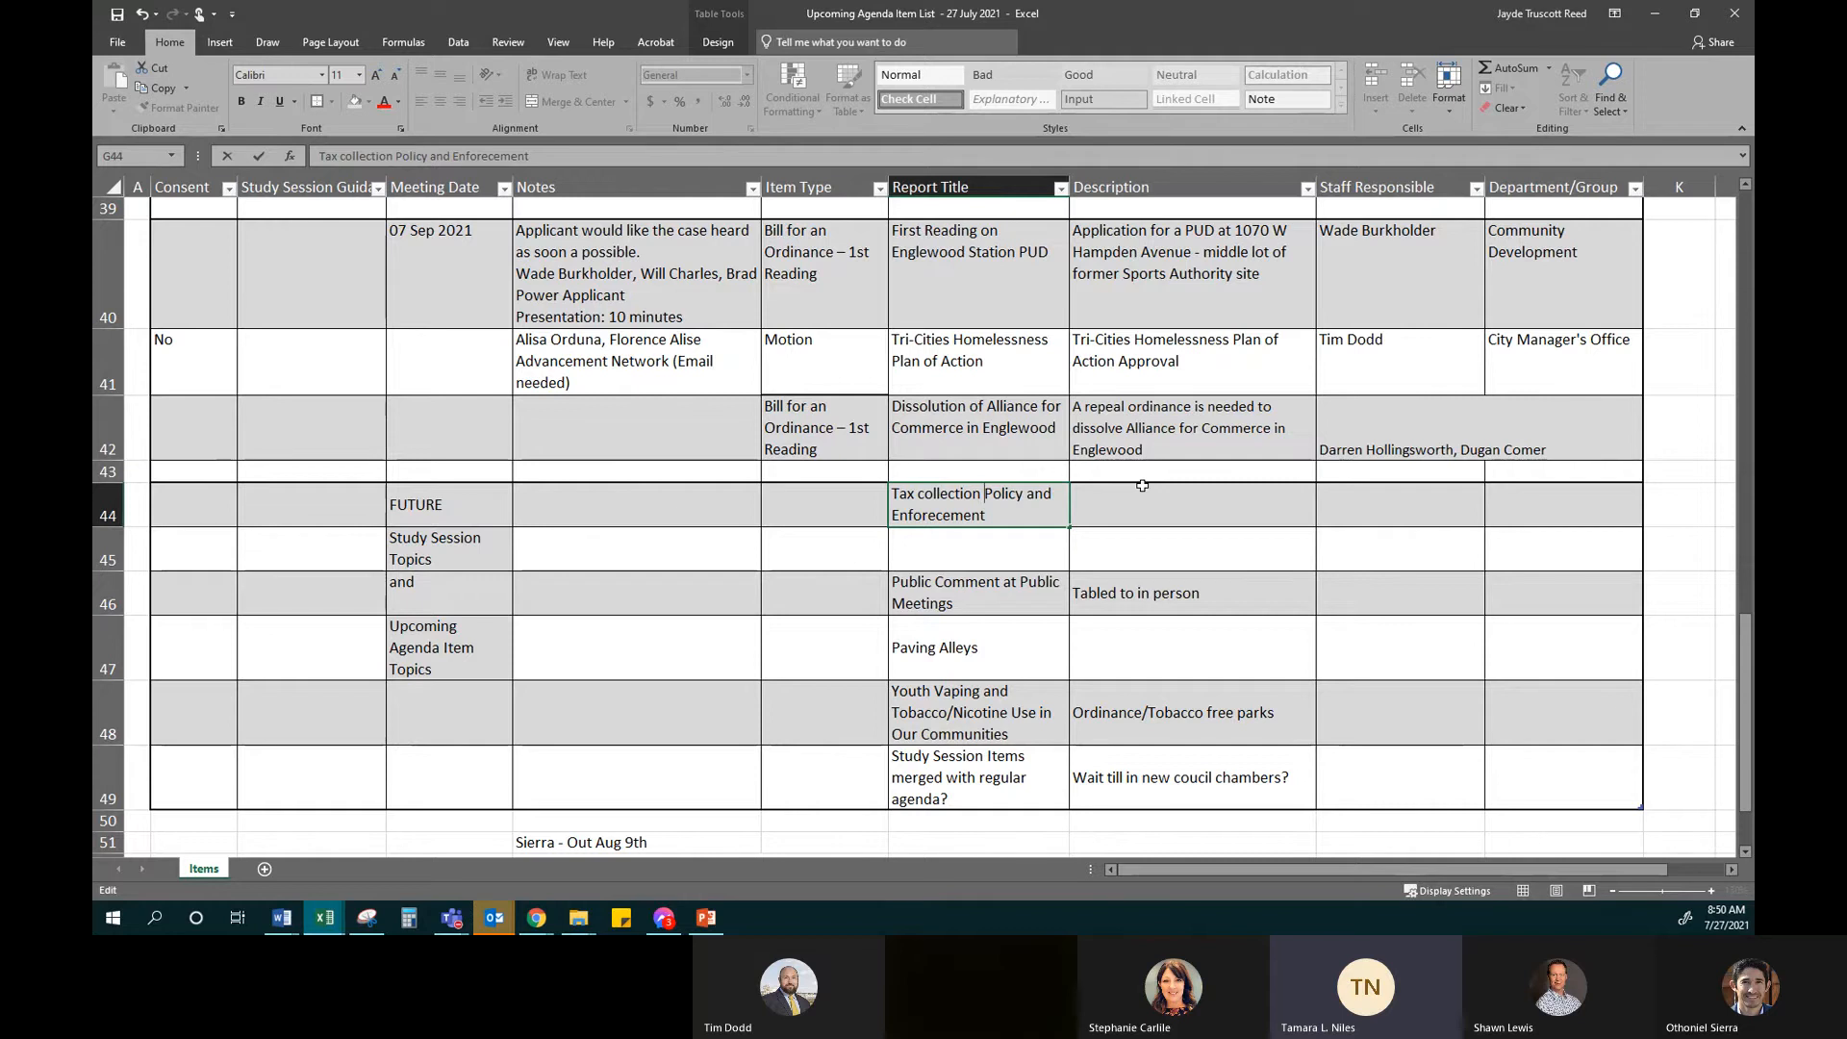
{"action": "mouse_move", "coordinate": [1197, 321]}
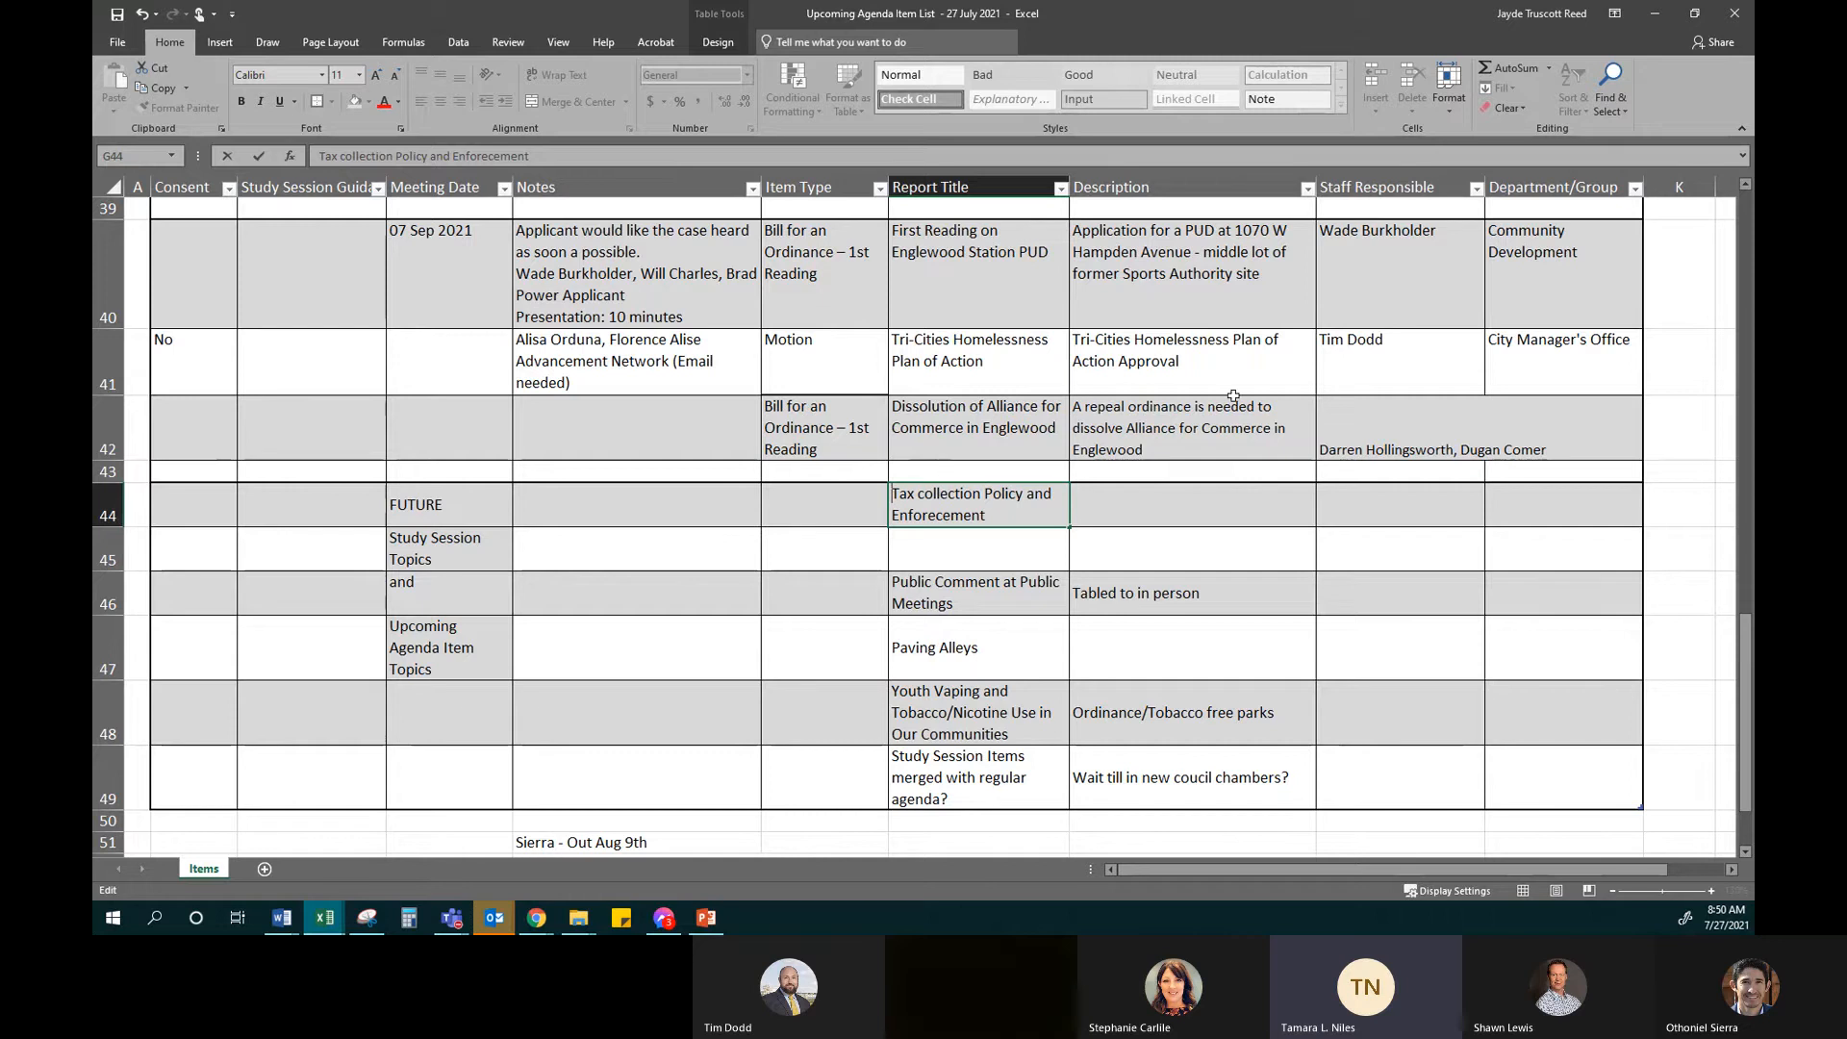
{"action": "type", "text": "Sales"}
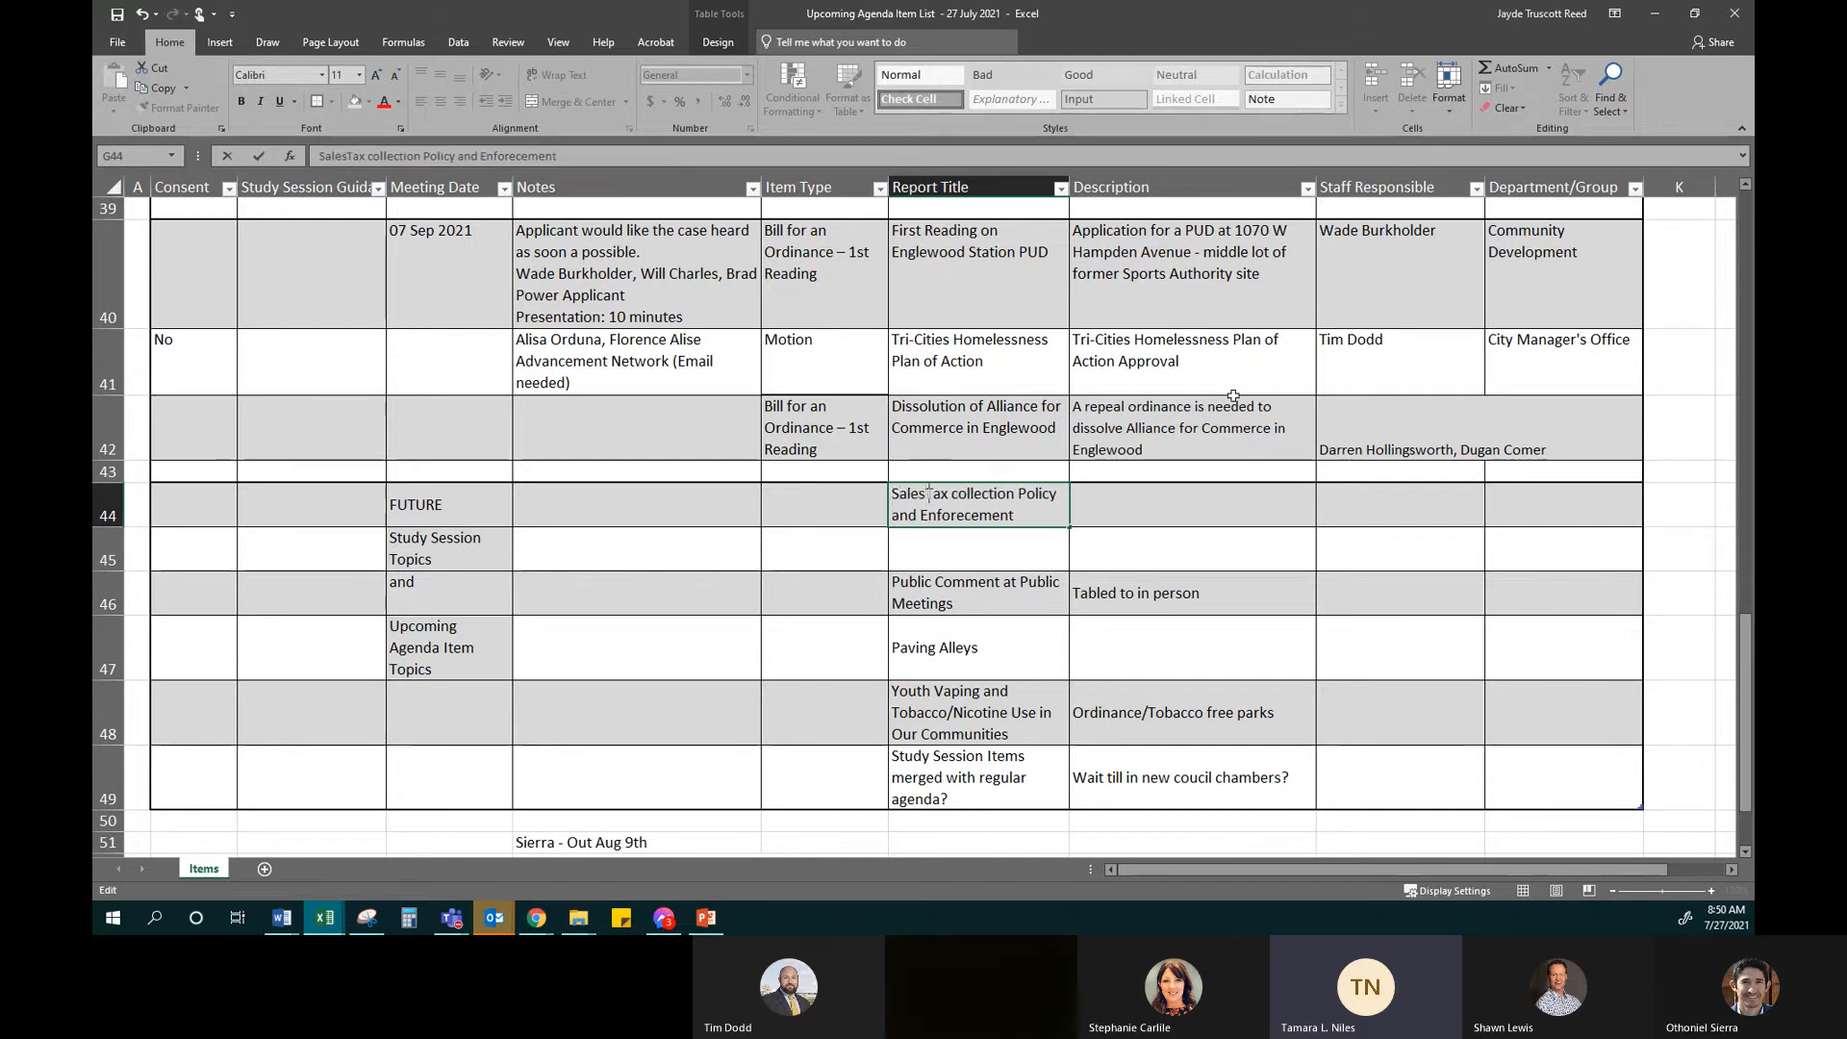
{"action": "type", "text": "Sales and Use Tax collection Policy and Enforecement"}
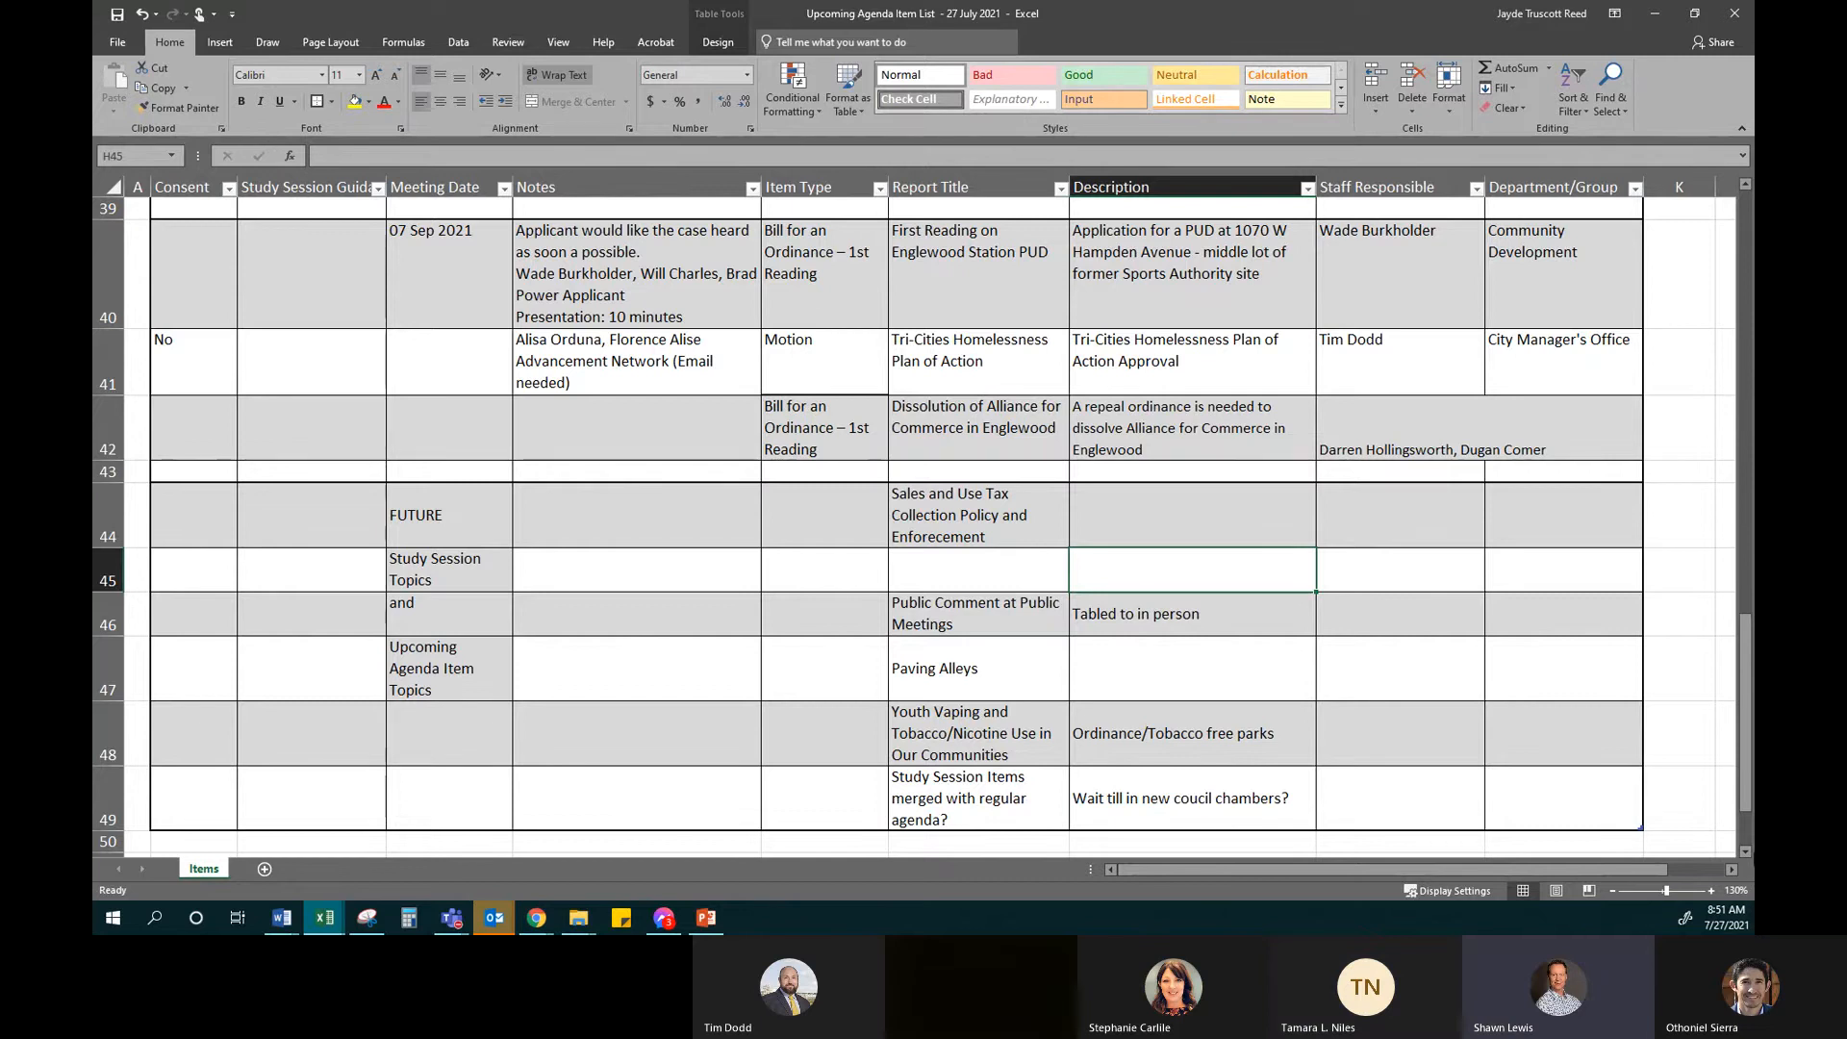
{"action": "scroll", "scroll_direction": "down", "scroll_amount": 3}
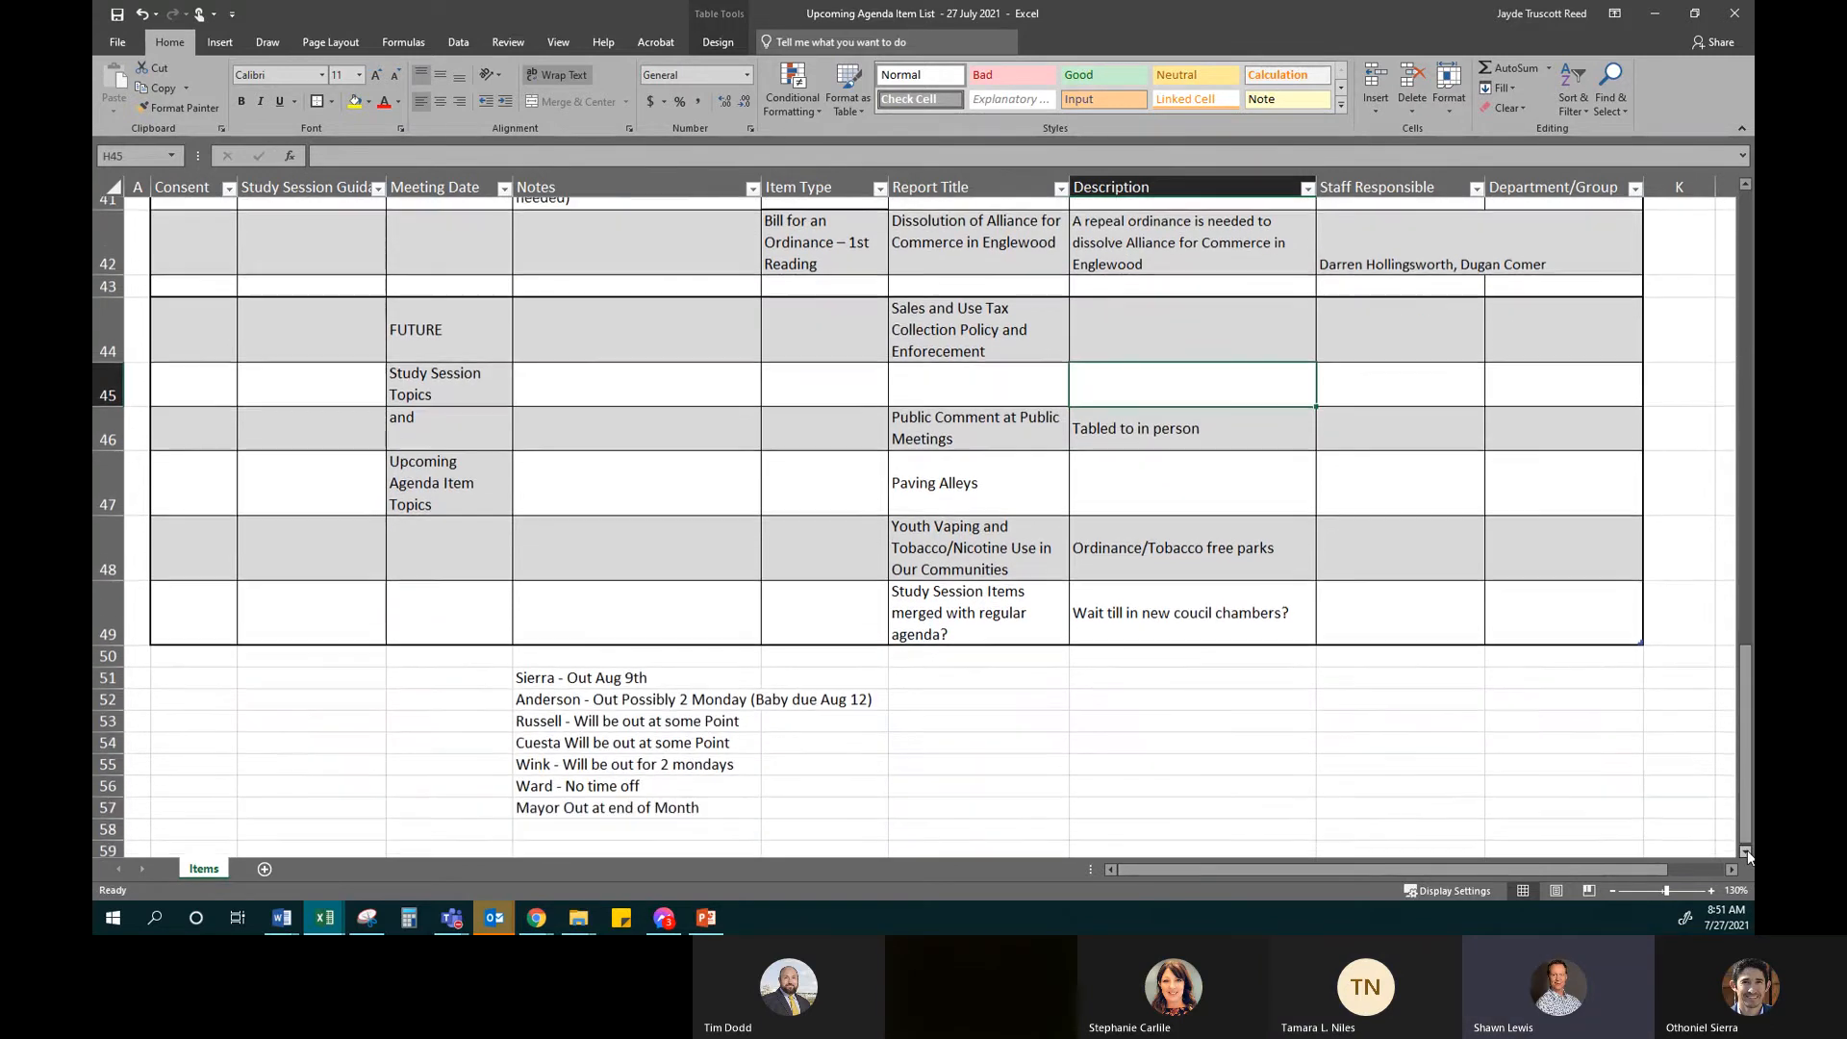